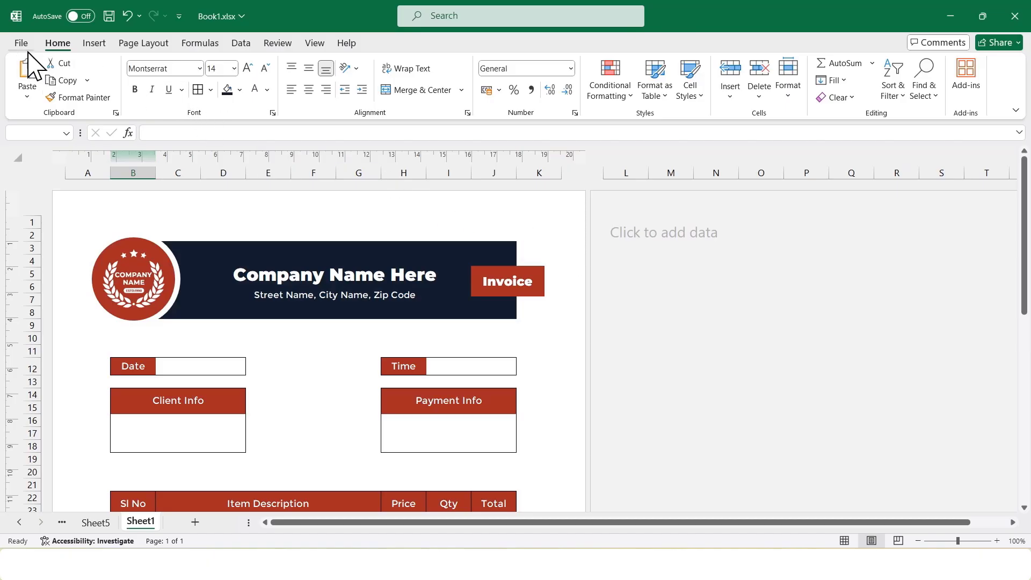
- Start a new blank workbook, Book2, alongside the invoice template
click(21, 43)
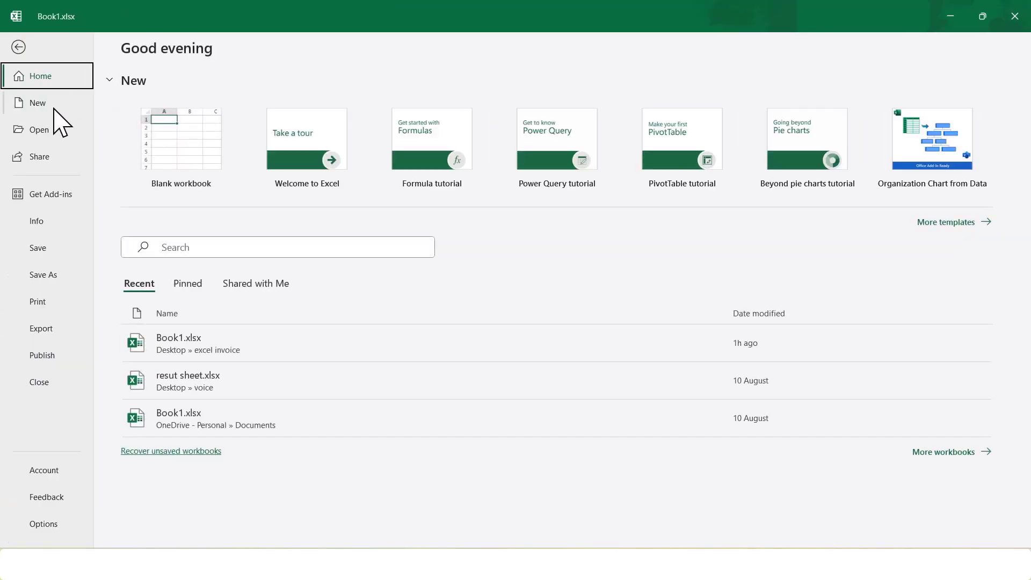
click(37, 102)
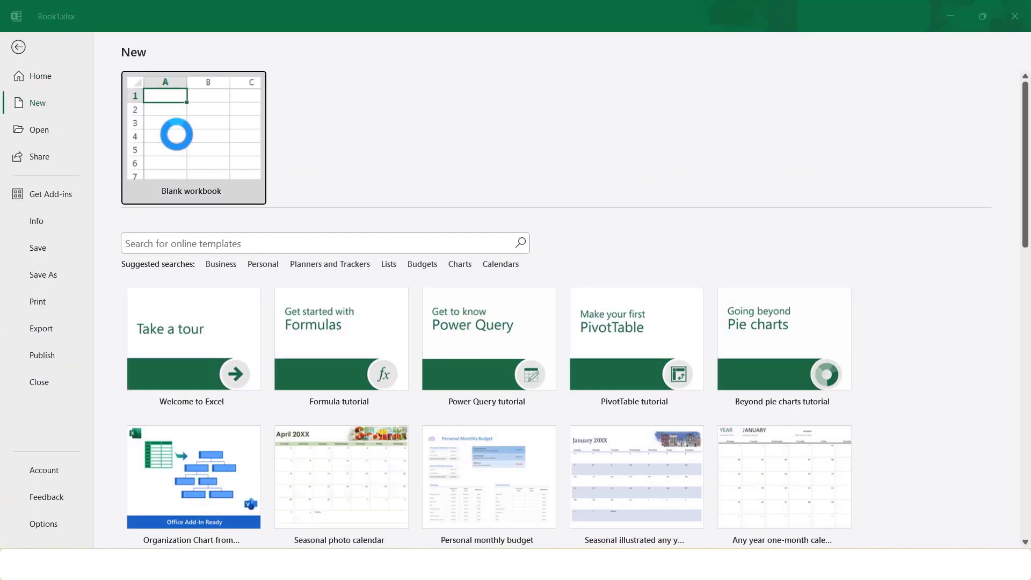
click(192, 135)
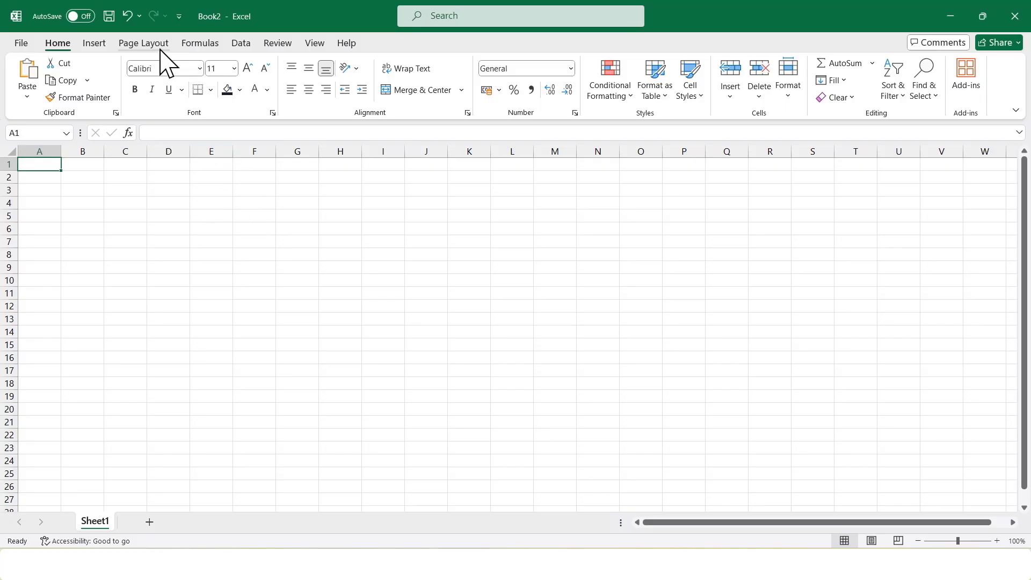
- Choose A4 as Book2's paper size so page boundaries show
click(143, 43)
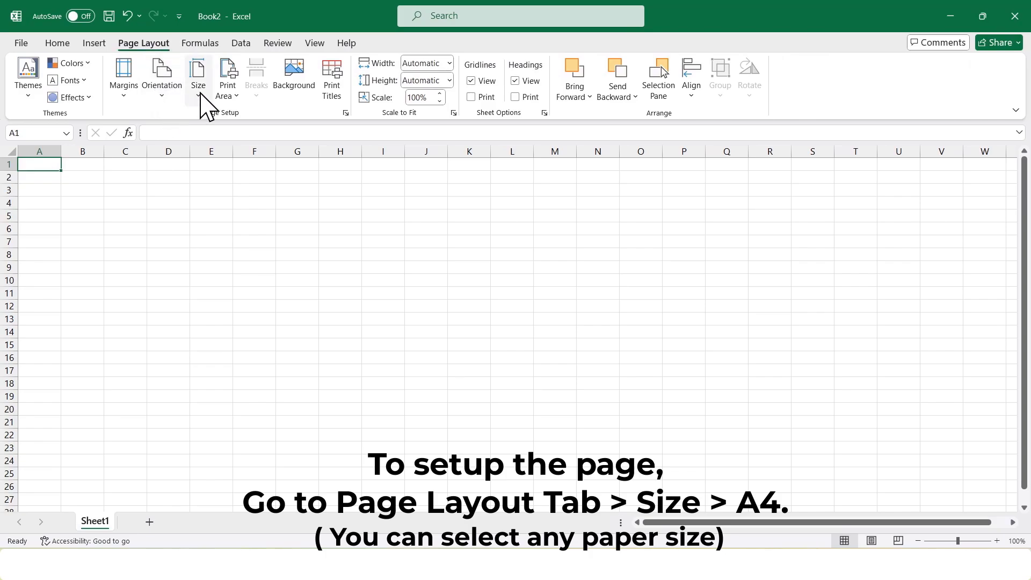
click(198, 76)
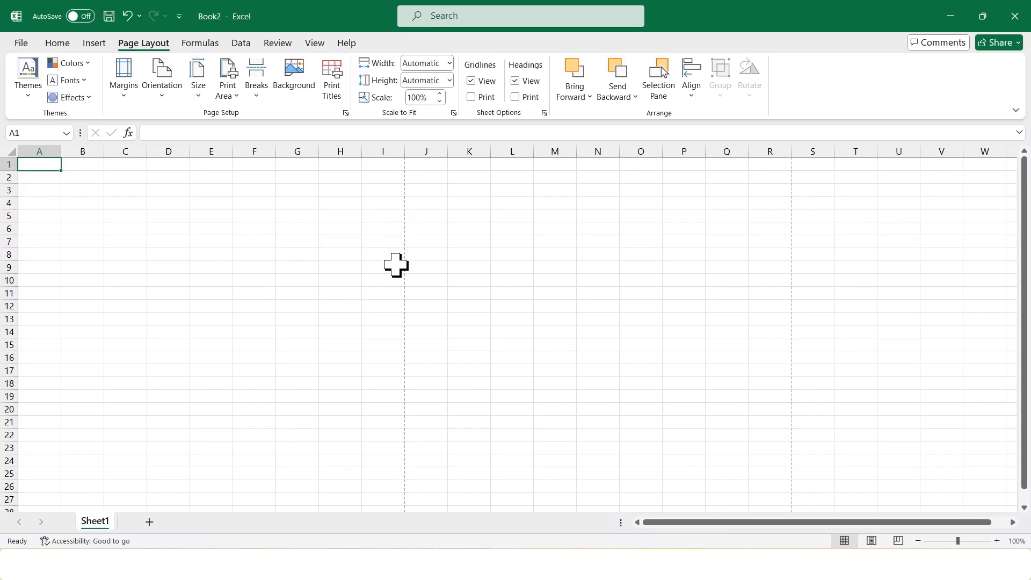
- Apply custom margins: 1 cm top, bottom, header and footer; 0.5 cm left and right
click(123, 75)
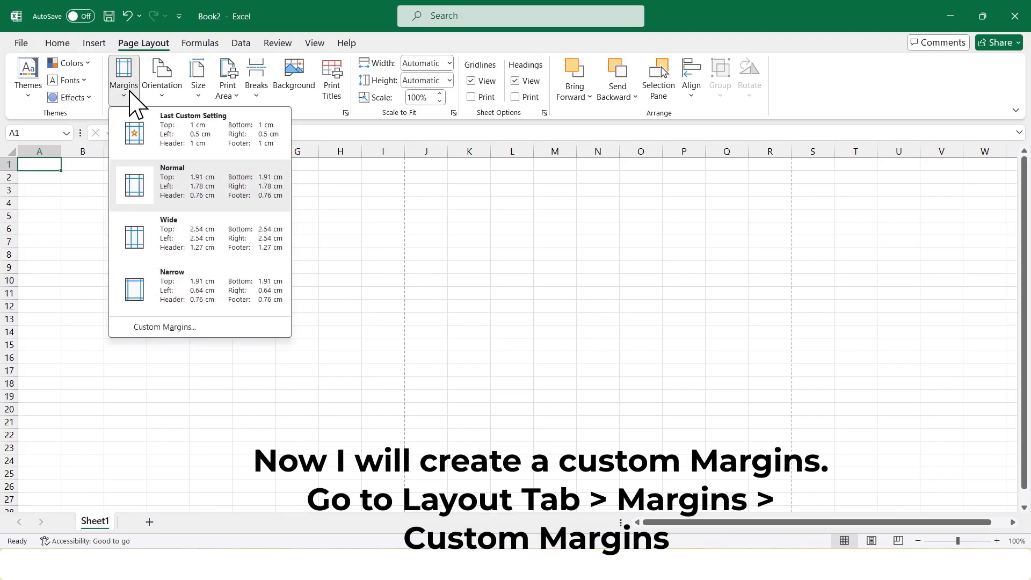
mouse_move(237, 345)
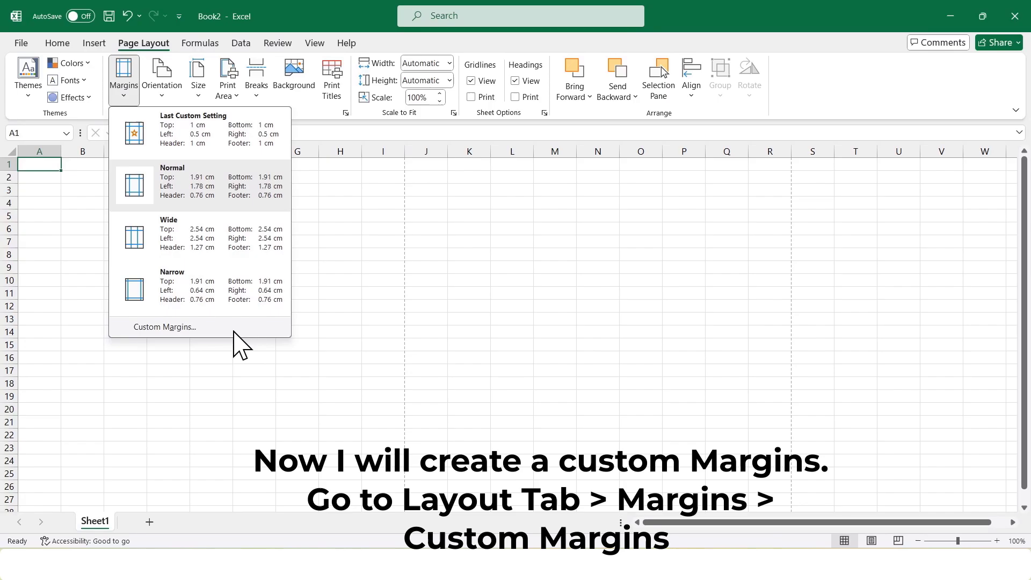
click(164, 327)
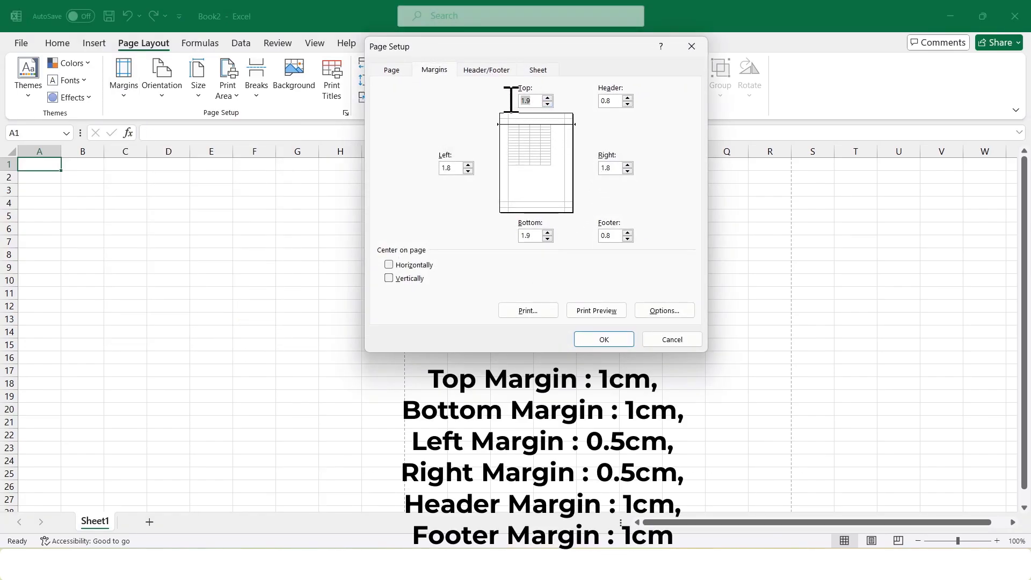
text(1)
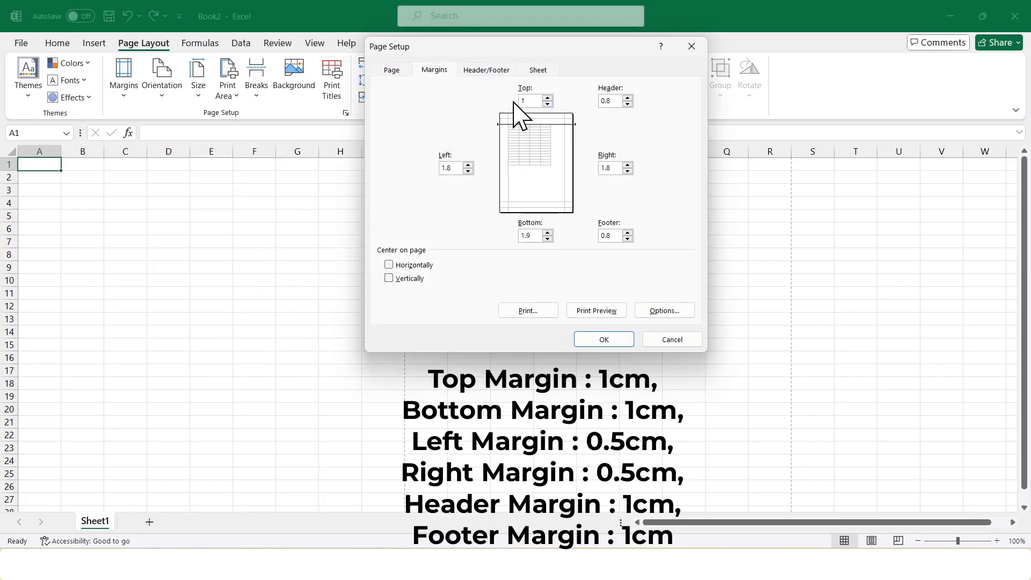
text(cm)
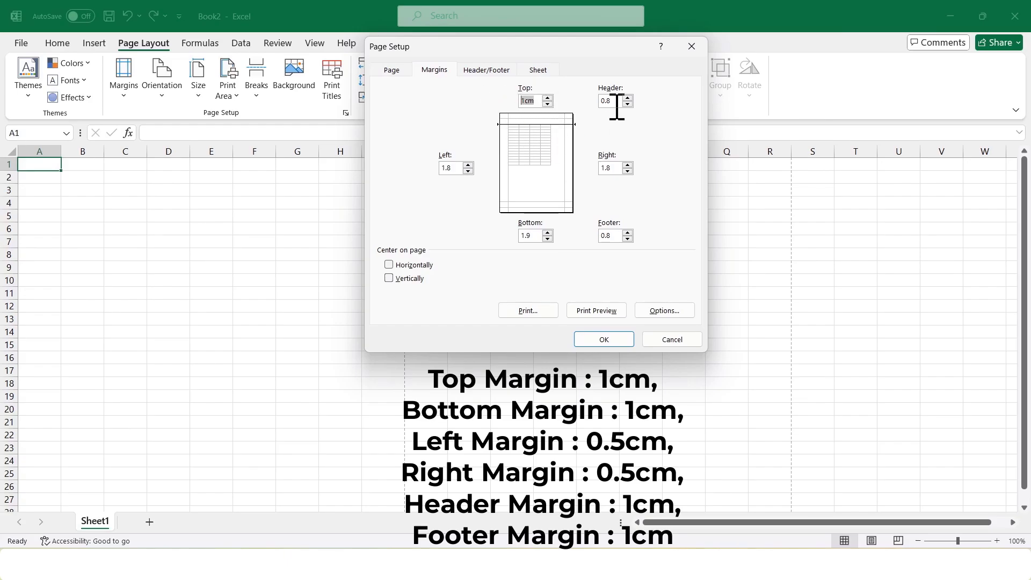
text(1cm)
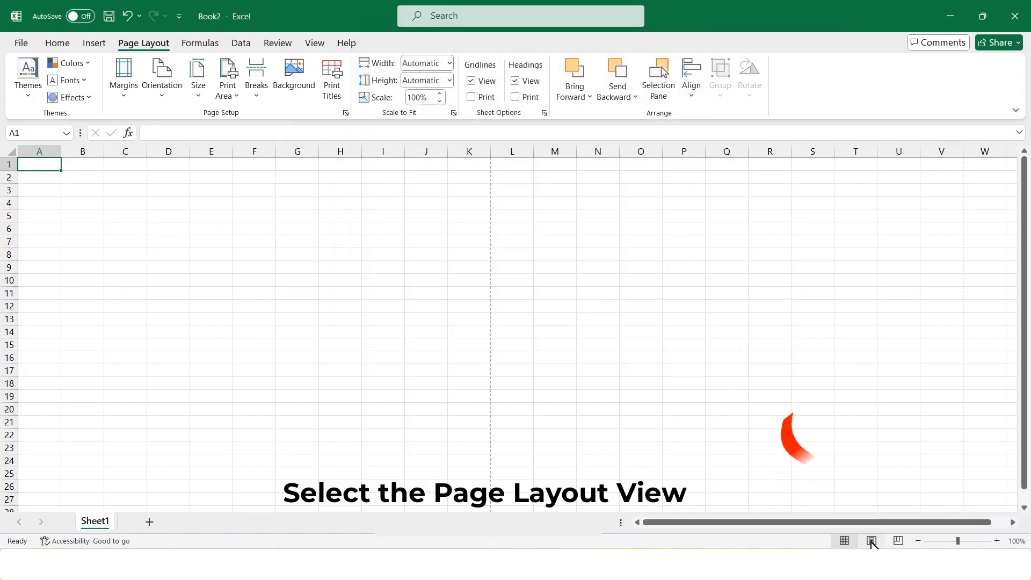
- Switch to Page Layout view and merge B3:J8 into one dark navy block
click(870, 541)
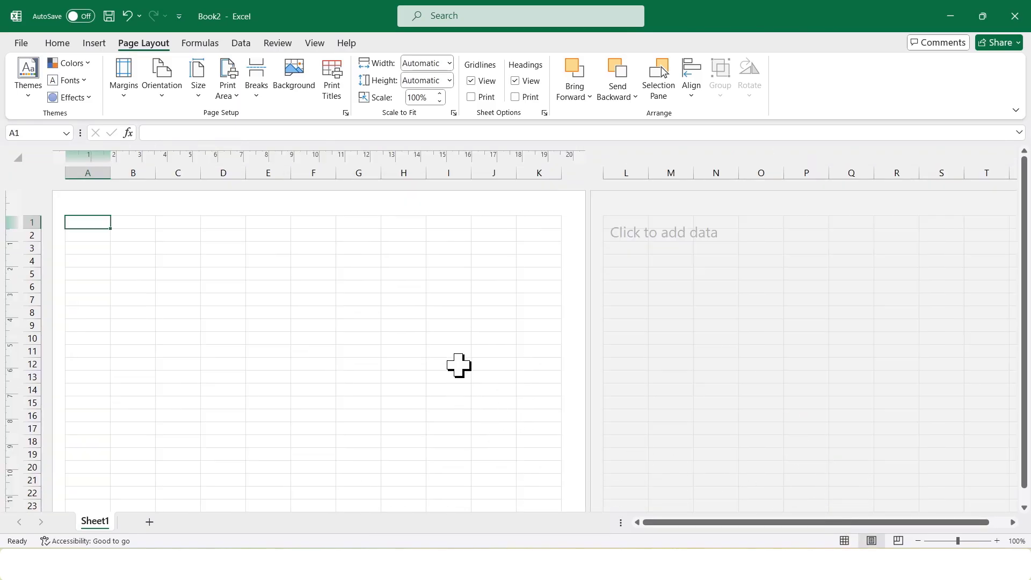
click(58, 43)
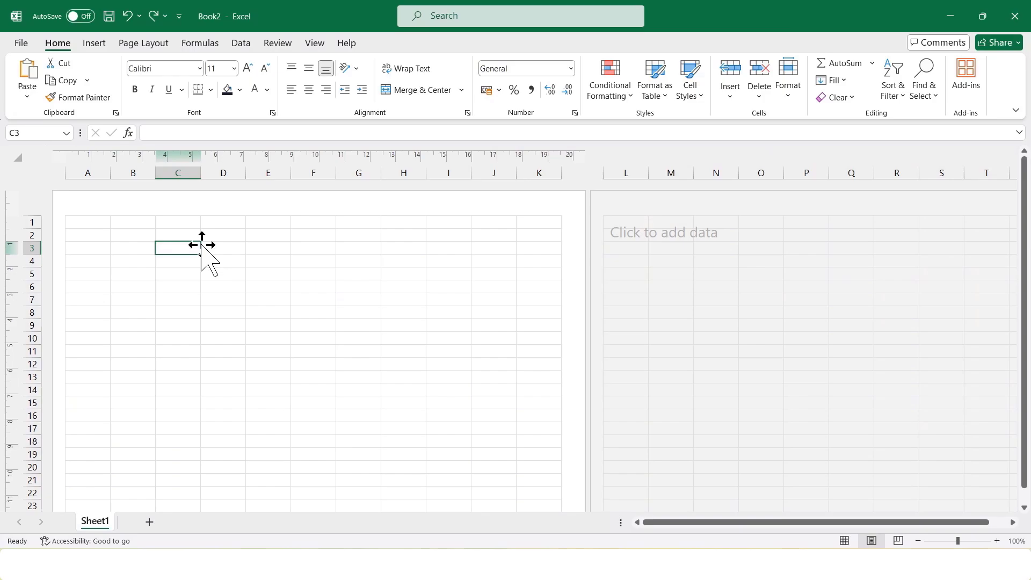
drag(178, 248, 223, 260)
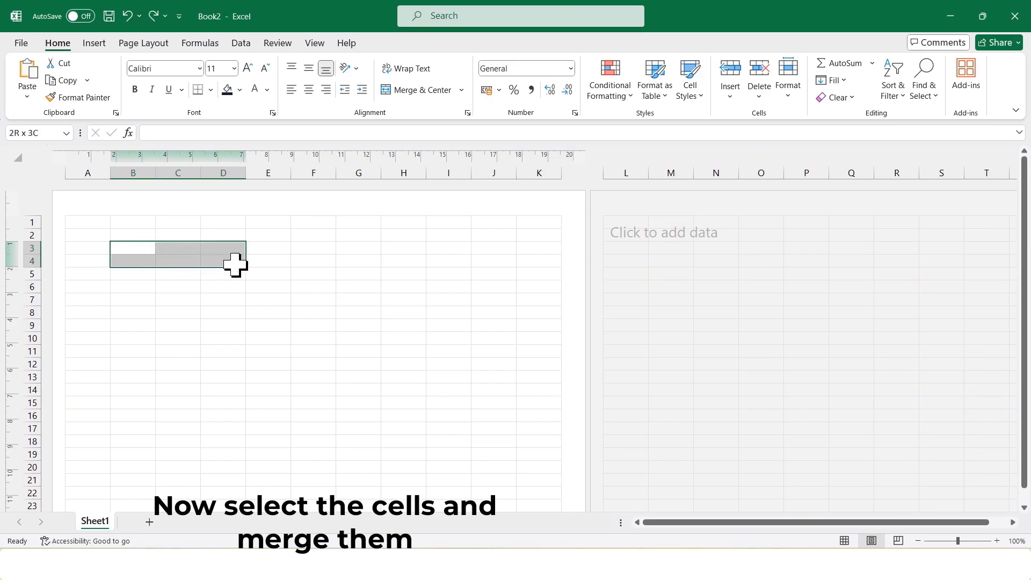
drag(237, 263, 426, 272)
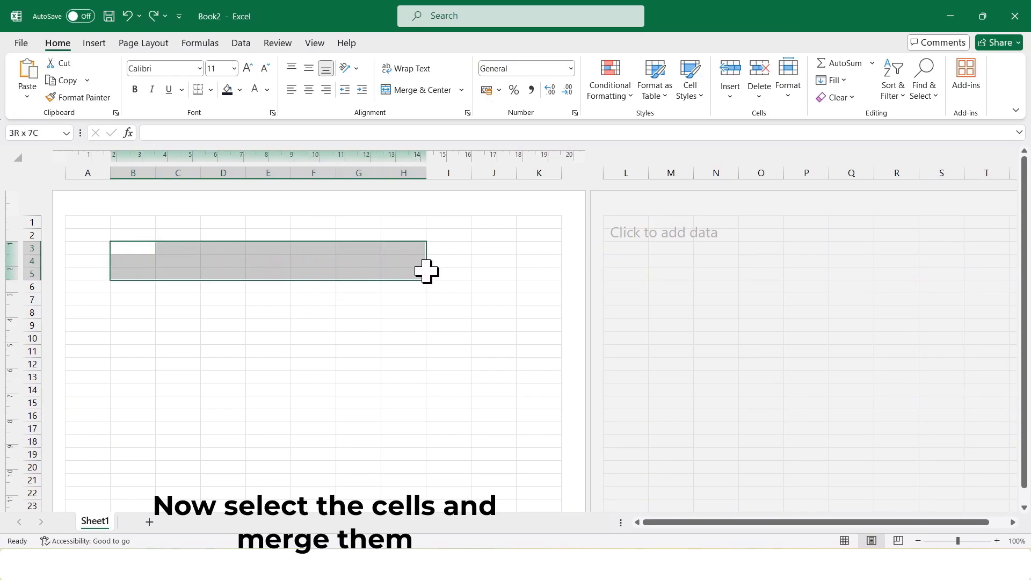
drag(426, 271, 486, 296)
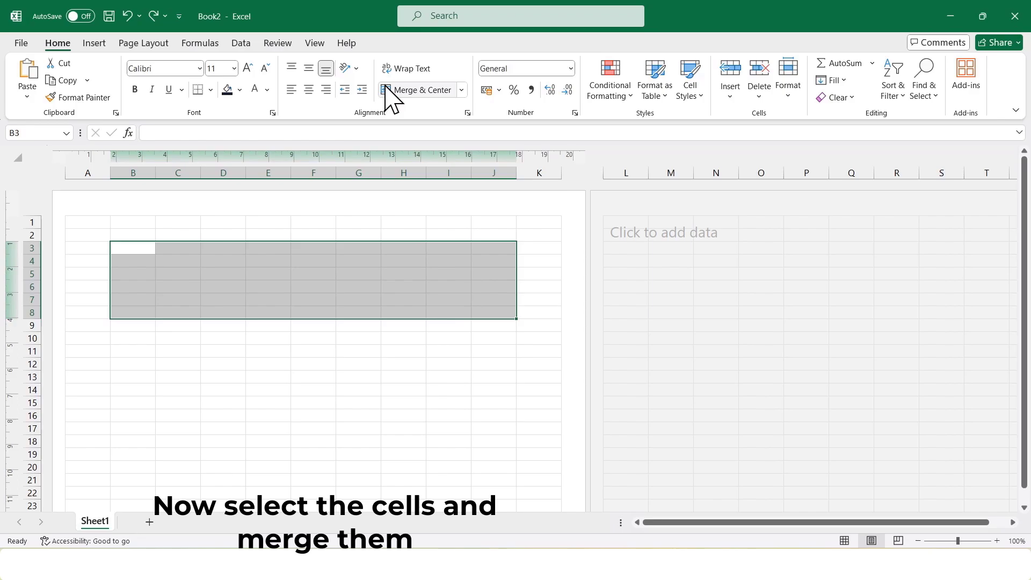
click(424, 90)
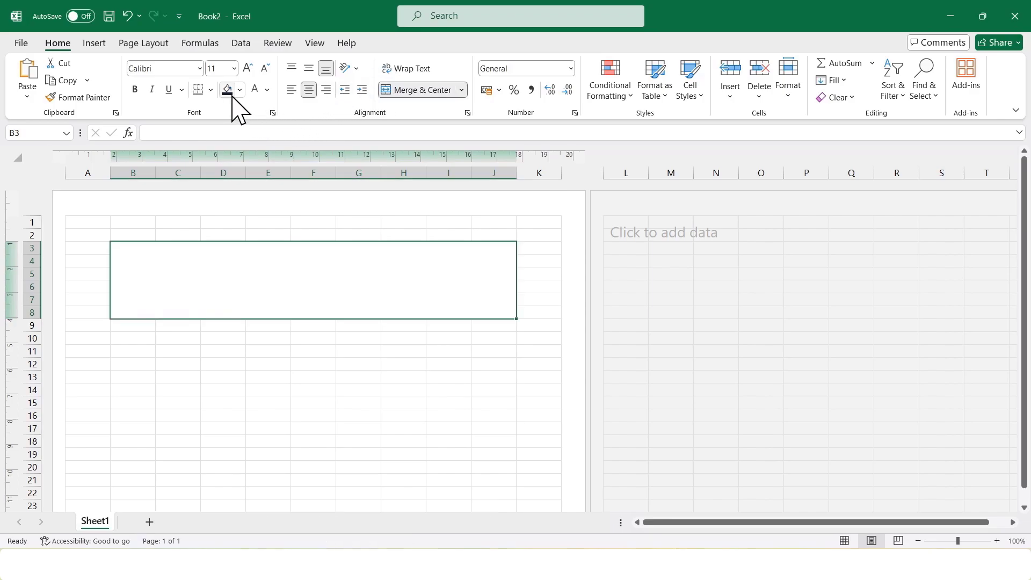
click(240, 90)
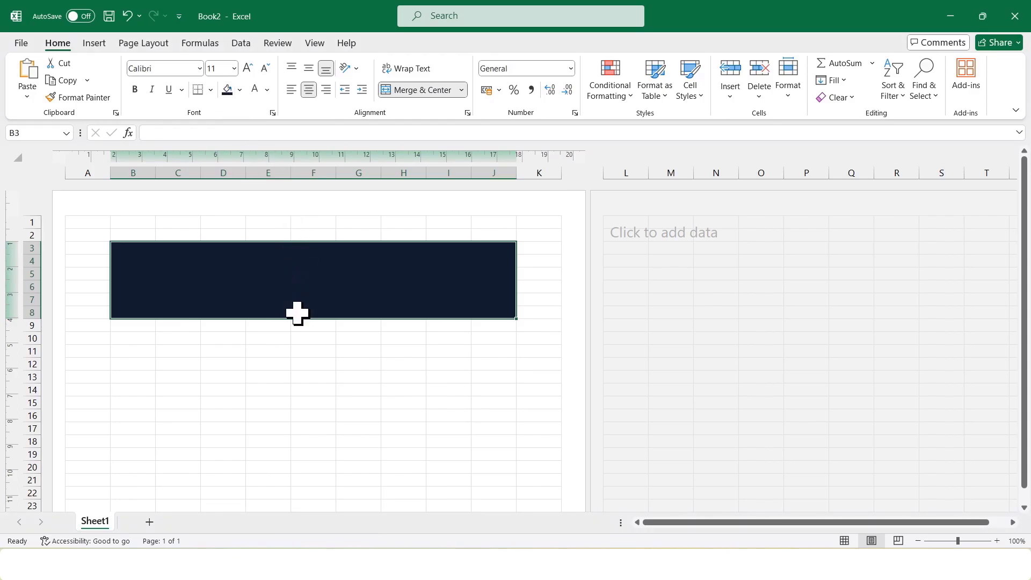
- Enter 'Company Name Here' and 'Street Name, City Name, Zip/Pin Code' in white in the banner
text(c)
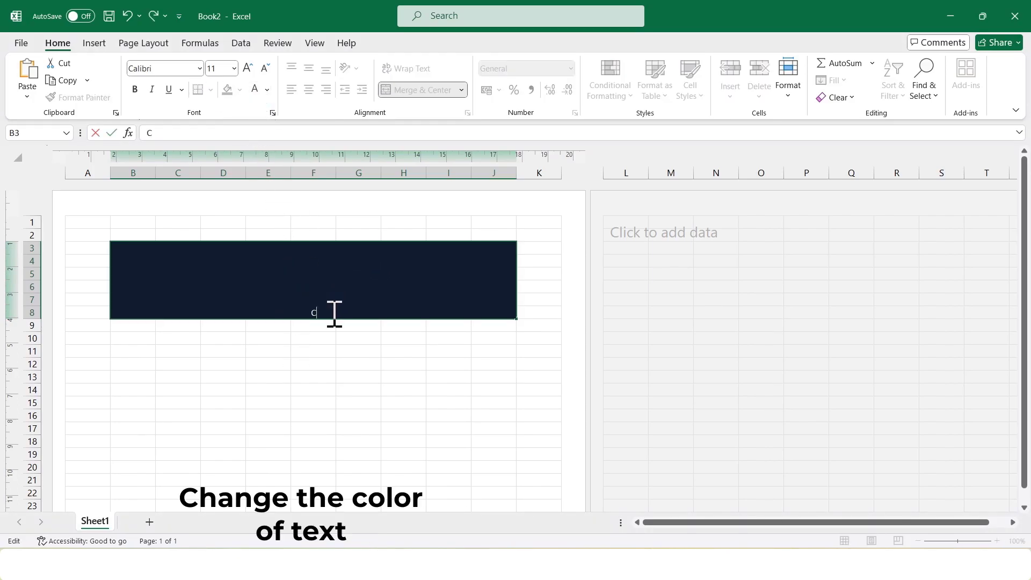
text(ompany Name Here)
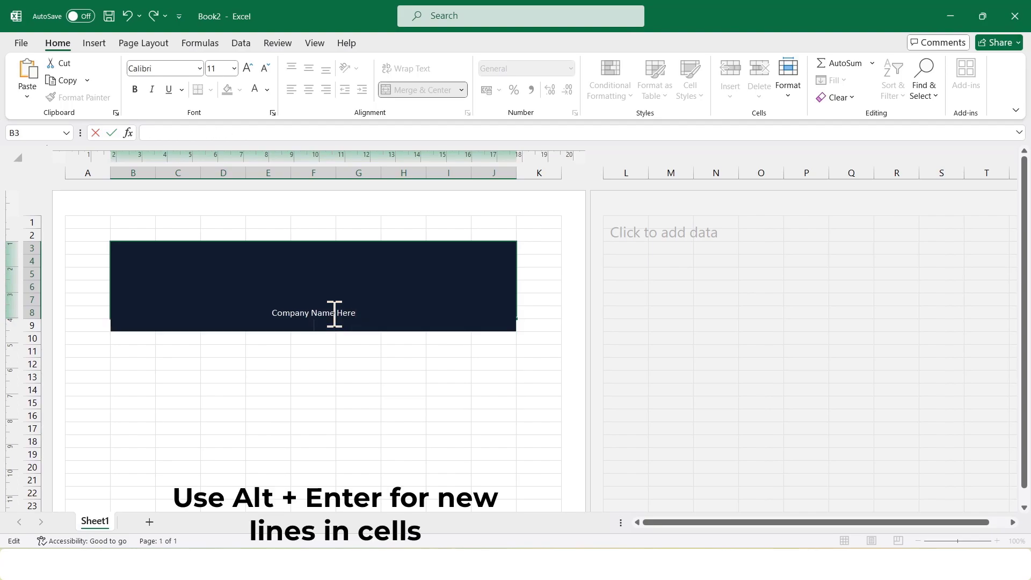
text(Street Name,)
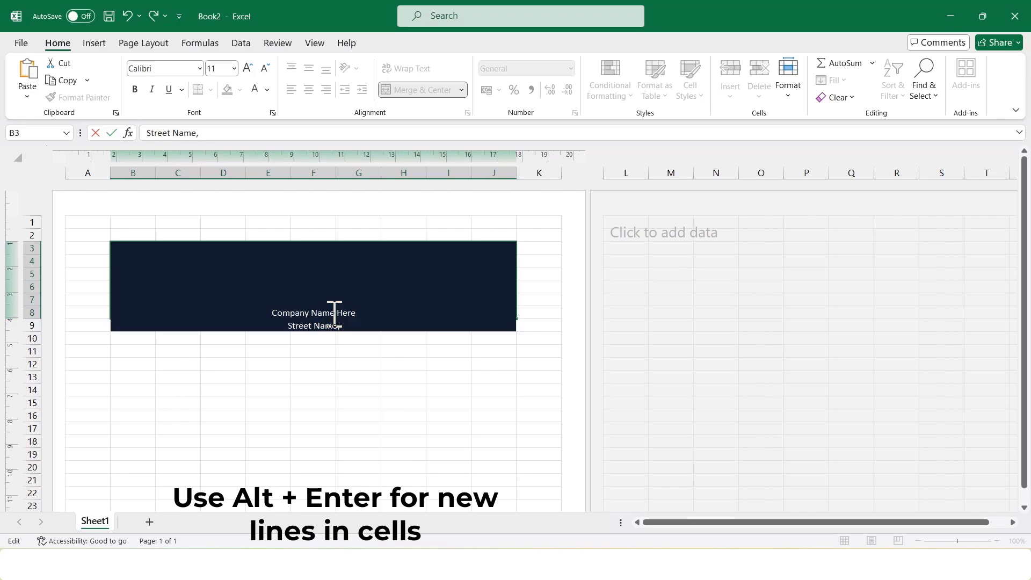
text(City Name, Zip)
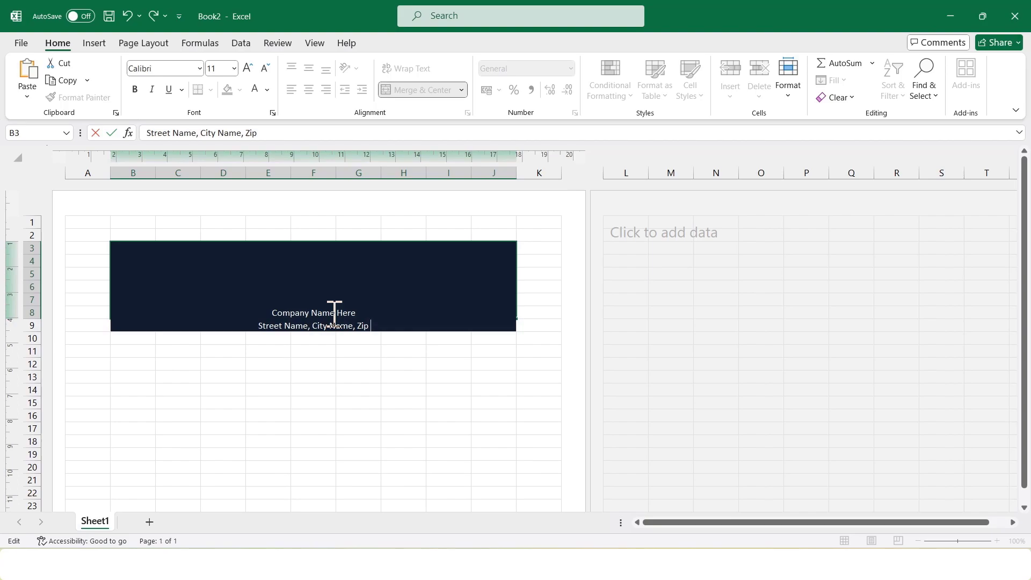
text(/)
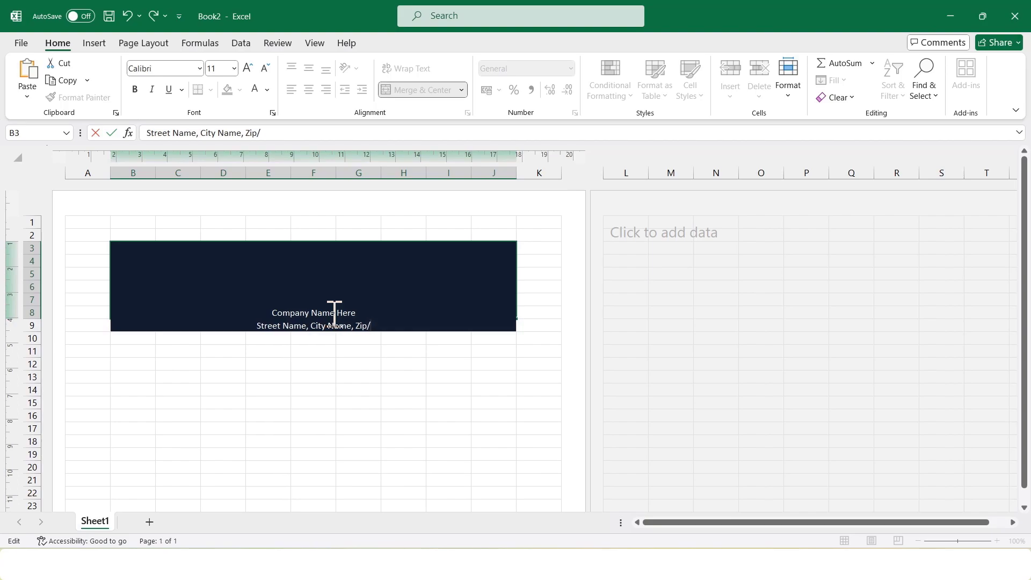
text(Pin Code)
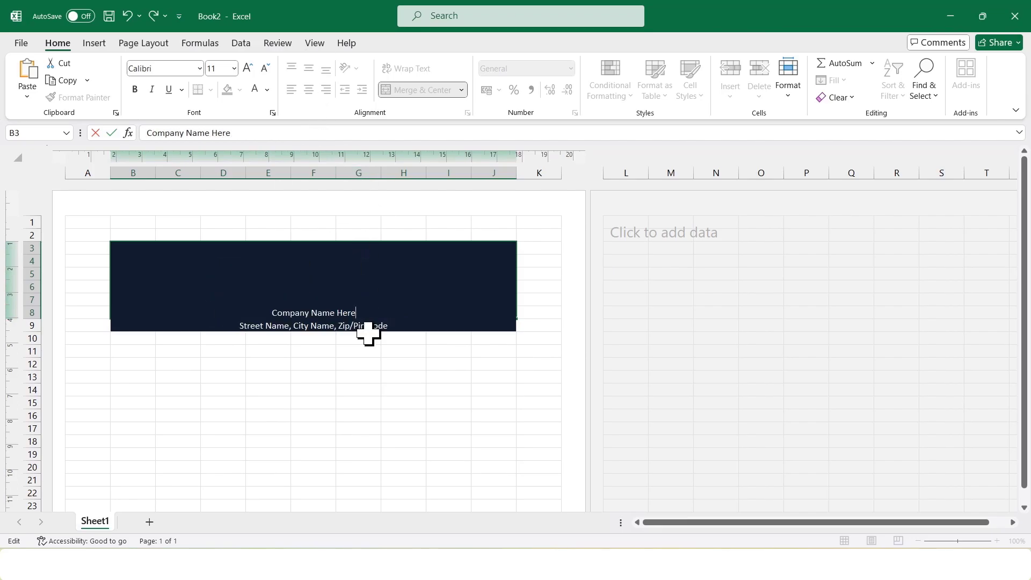
click(308, 68)
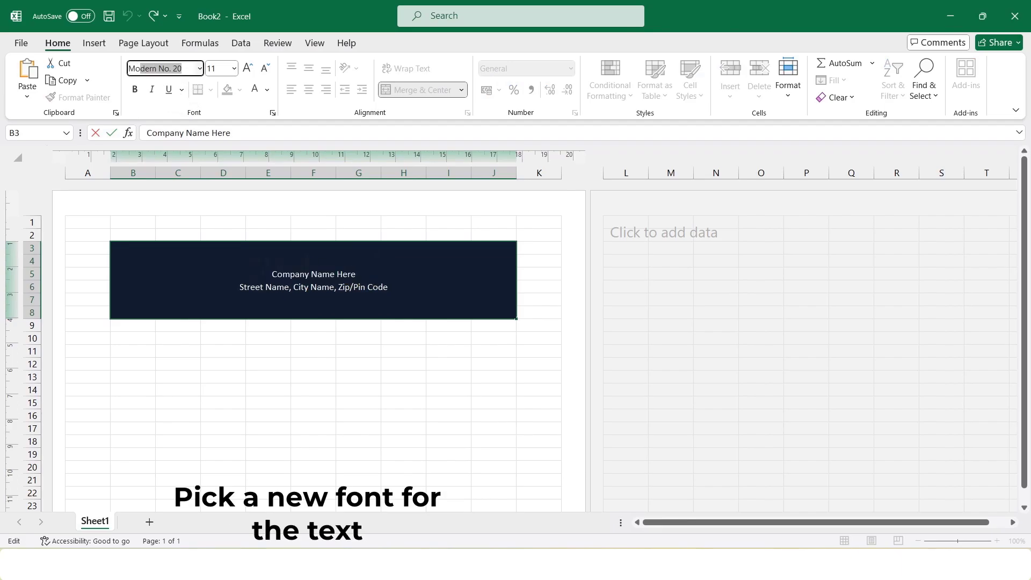
- Set banner text in Montserrat, making the company name Montserrat Black size 22
text(Montserrat)
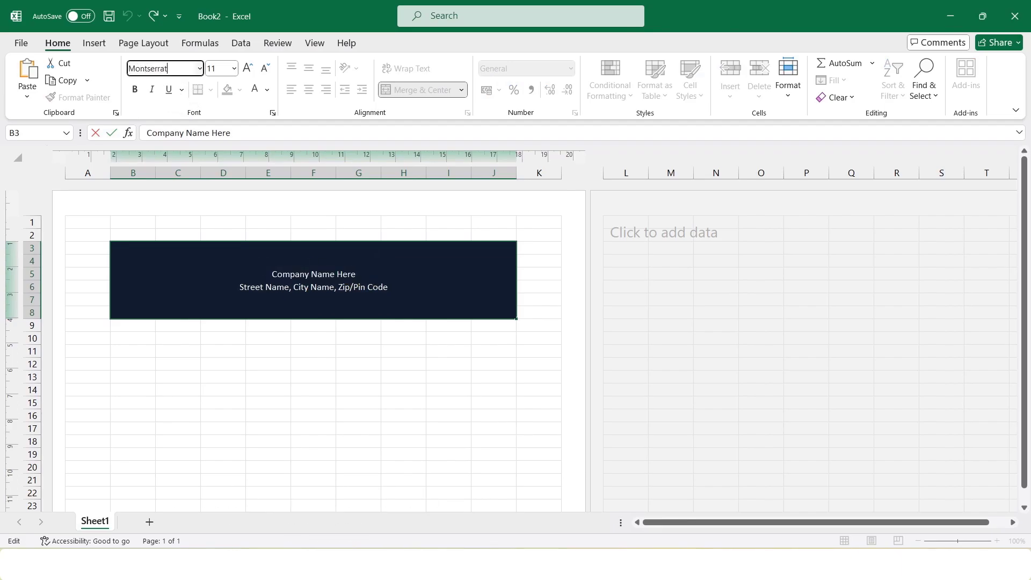
click(247, 68)
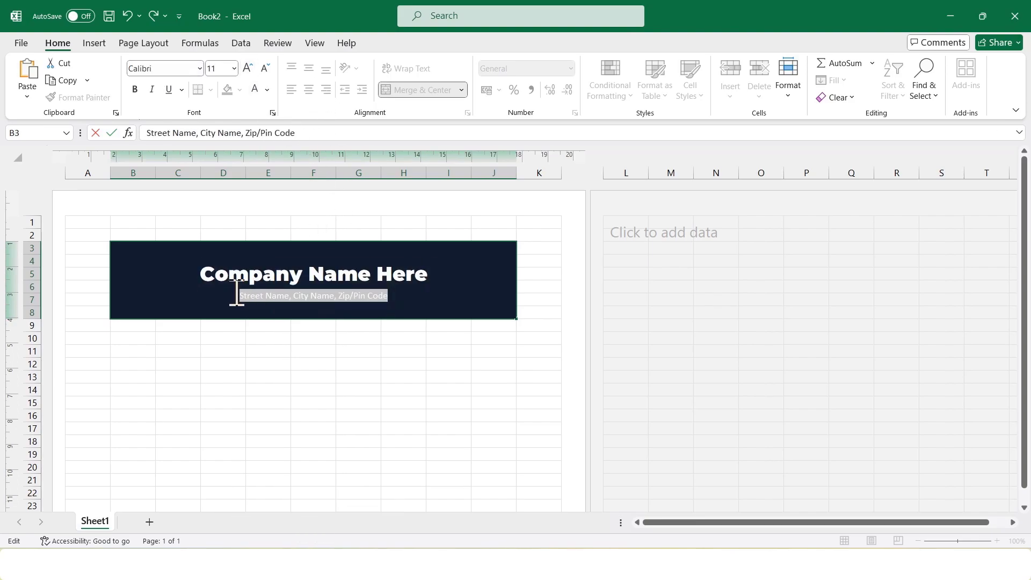
click(163, 68)
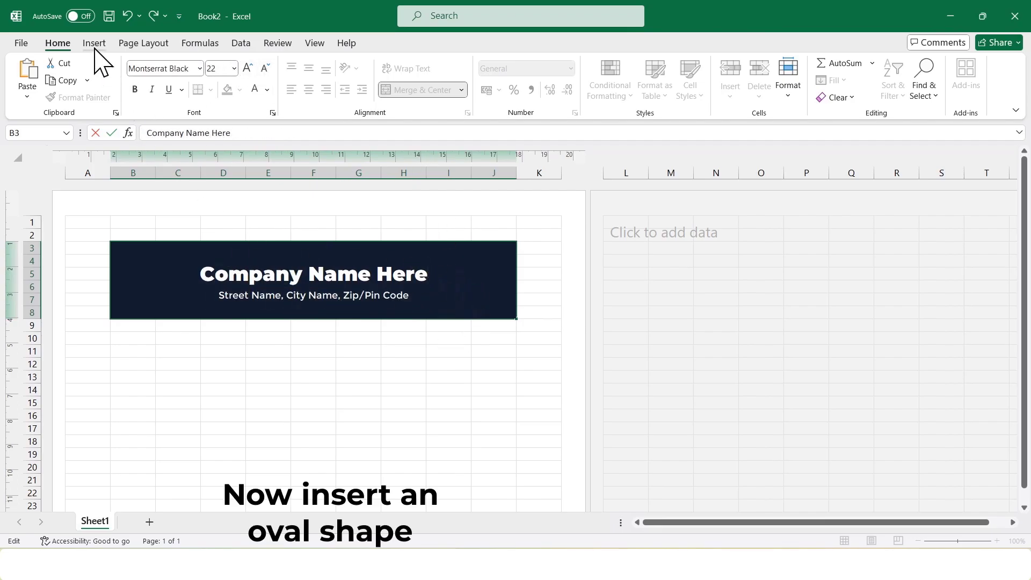
- Draw a blue oval circle about 3.77 cm across over the banner's left end
click(94, 43)
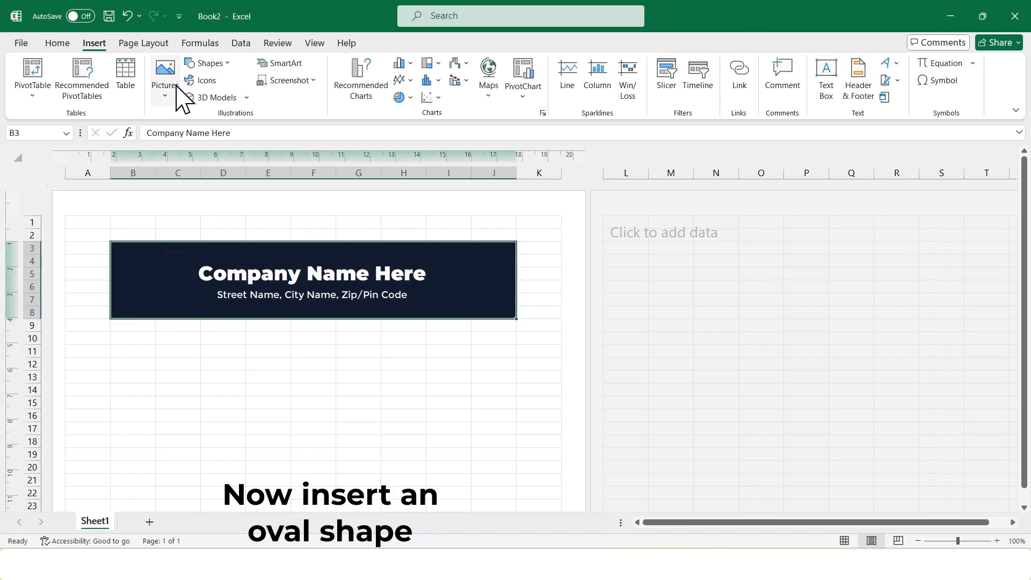
click(207, 62)
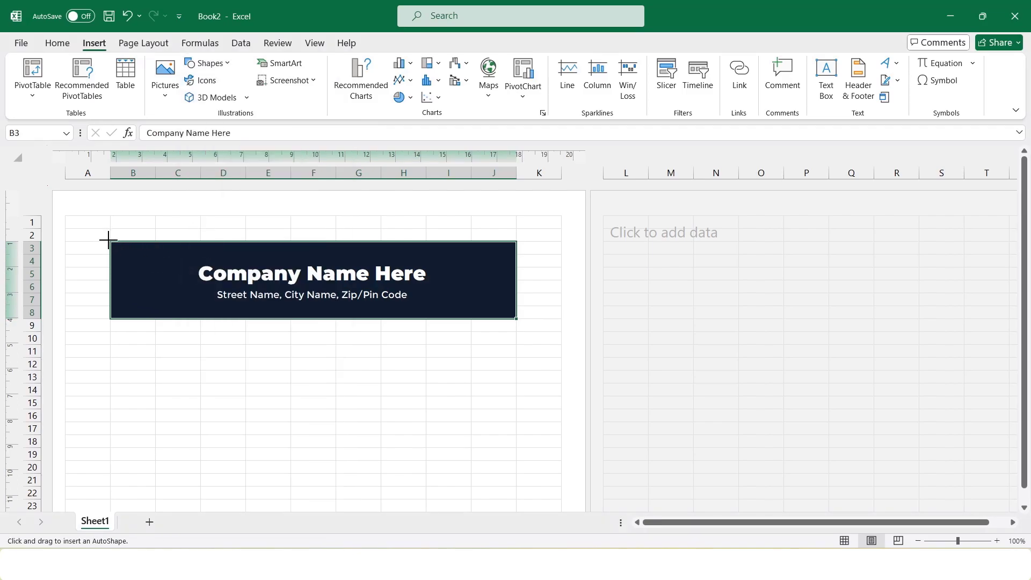
drag(105, 238, 176, 322)
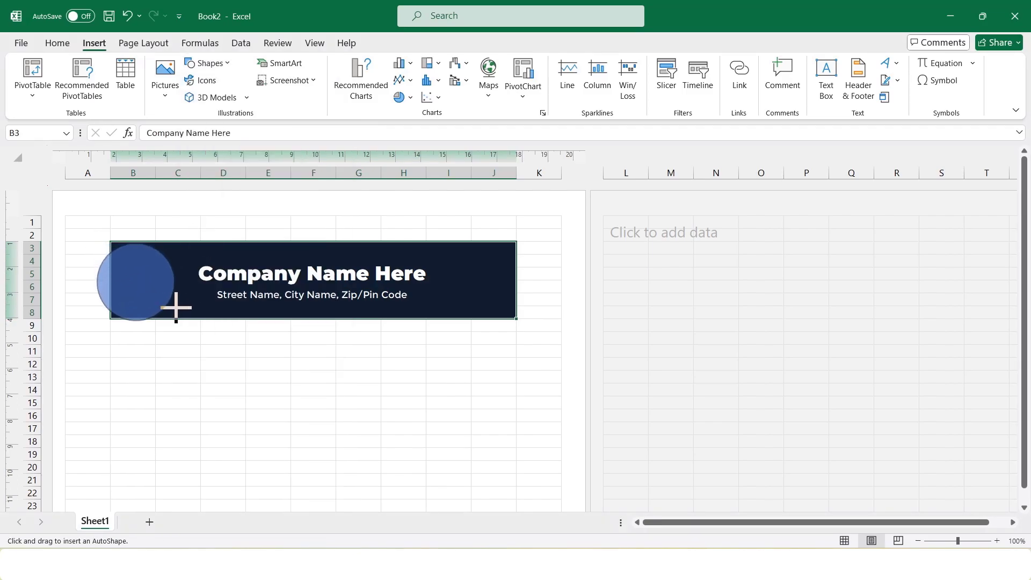
click(136, 280)
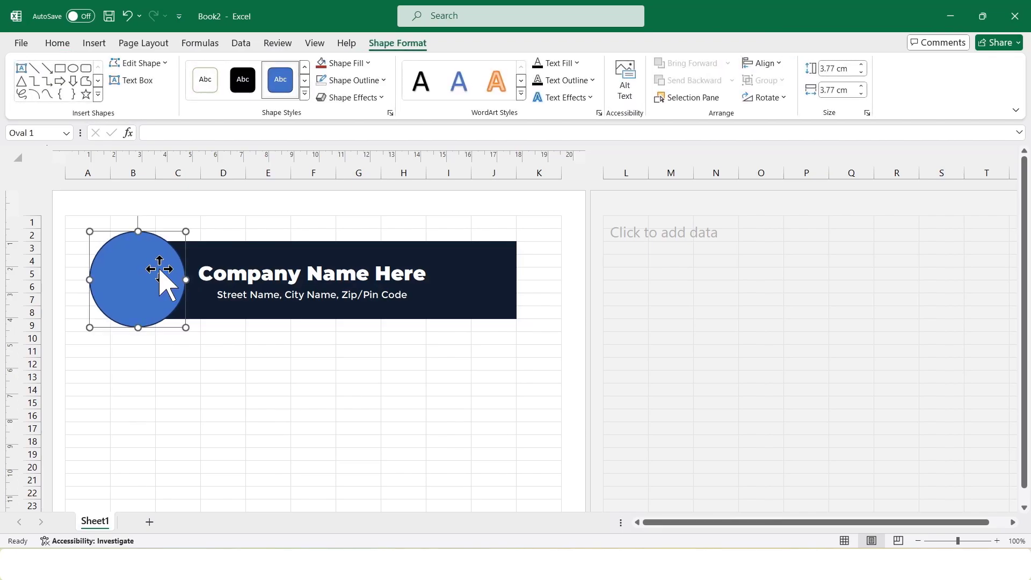
mouse_move(873, 92)
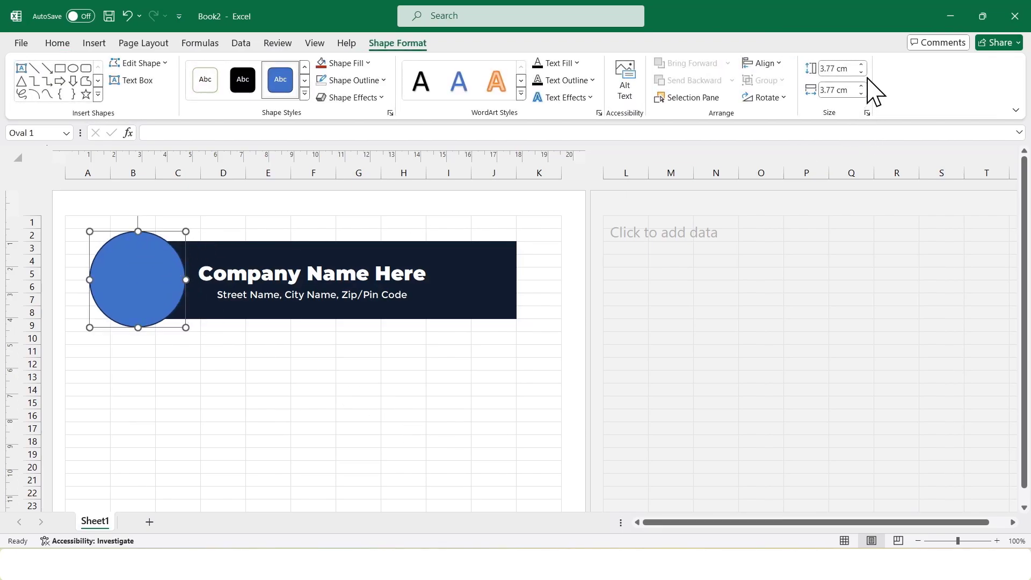
- Set the circle's Shape Height and Shape Width both to 3.56 cm
click(860, 71)
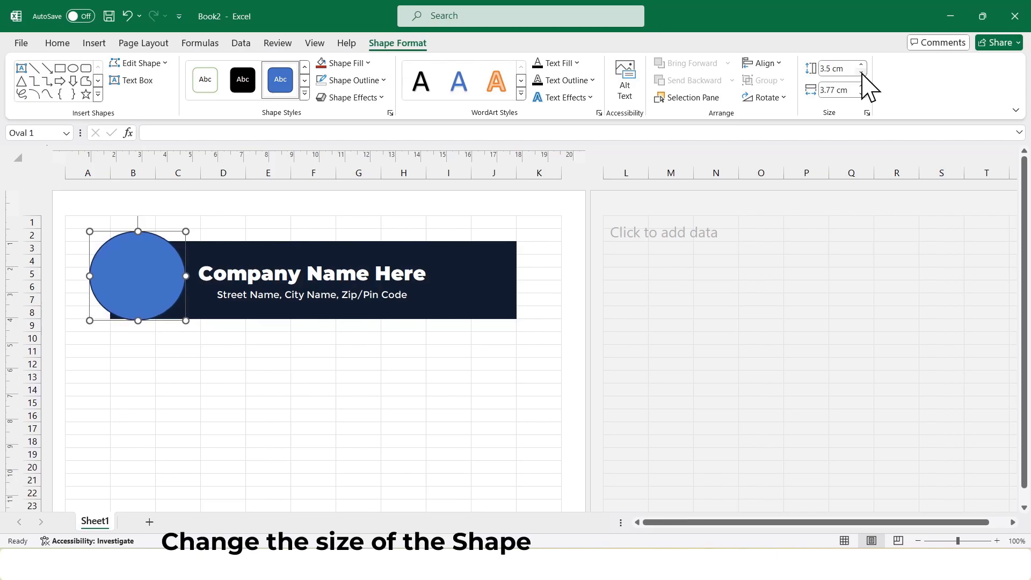
click(861, 93)
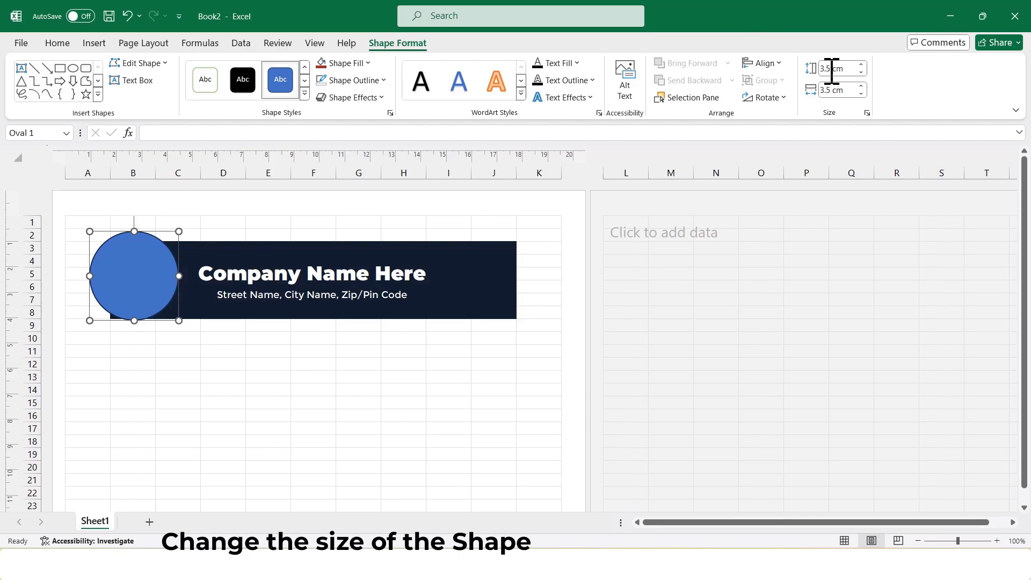
click(839, 68)
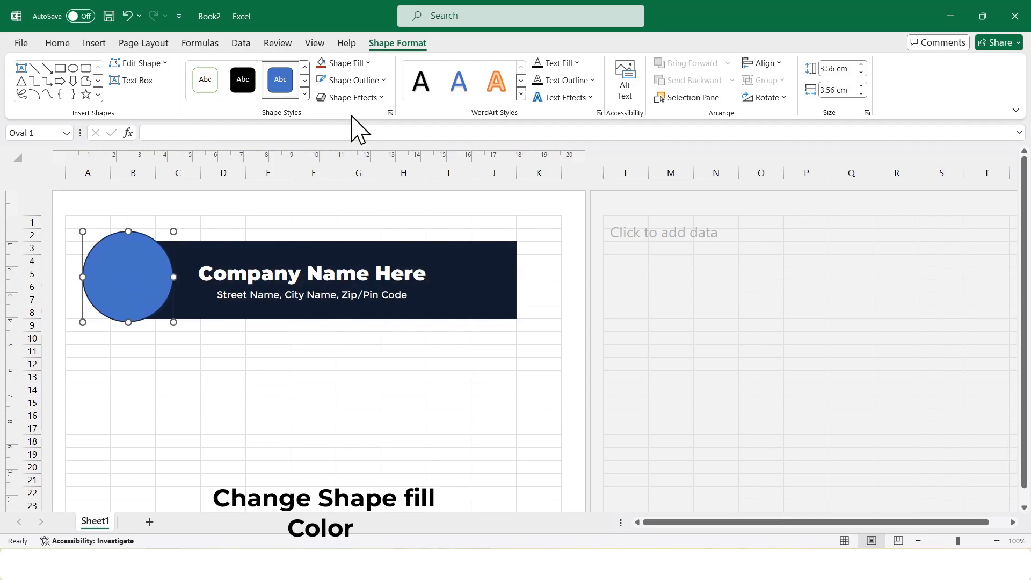
- Give the circle a red fill and thick white outline, nudged onto the banner's left end
click(349, 79)
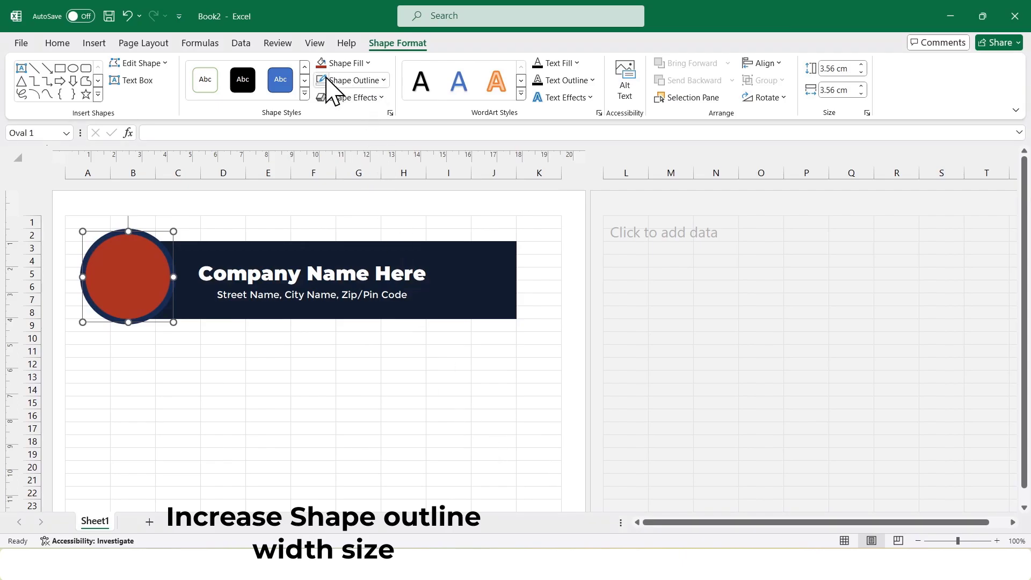
click(352, 79)
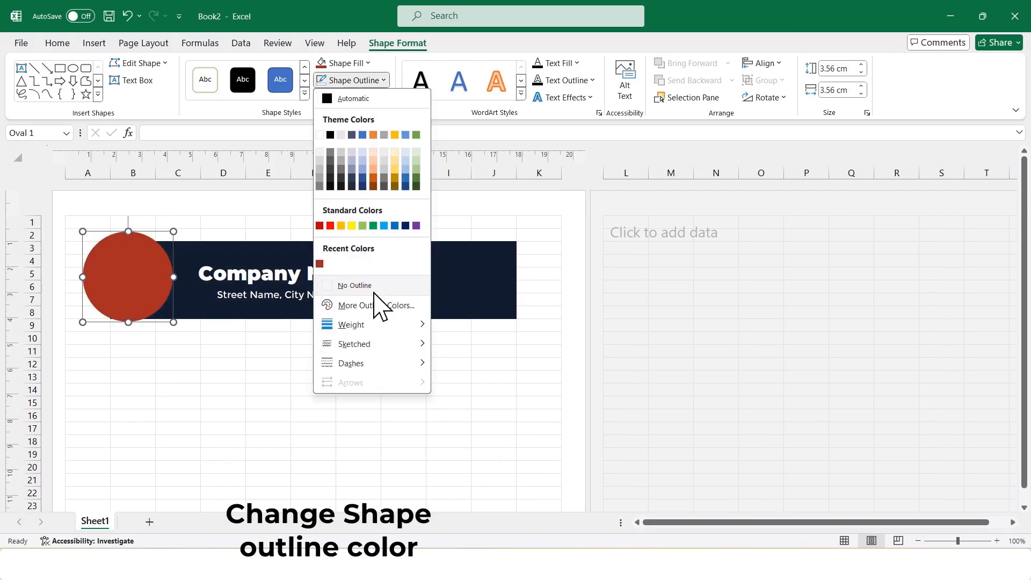
click(354, 285)
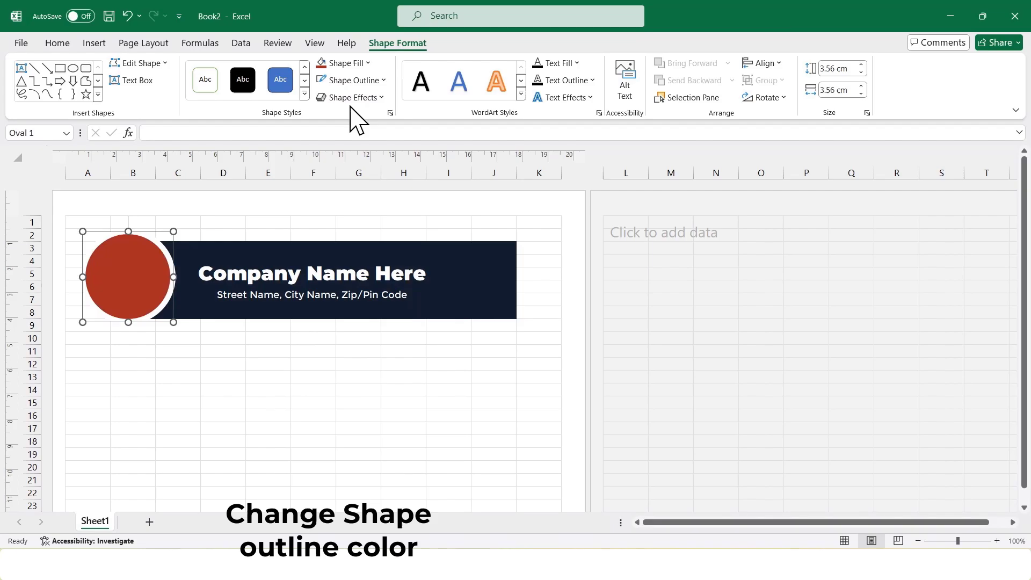
click(358, 363)
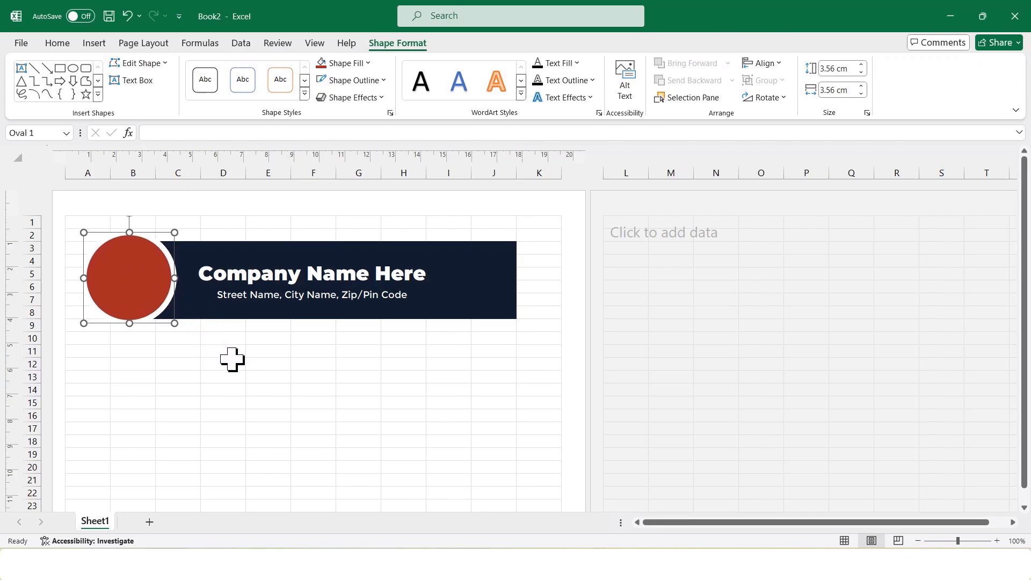
drag(129, 277, 135, 276)
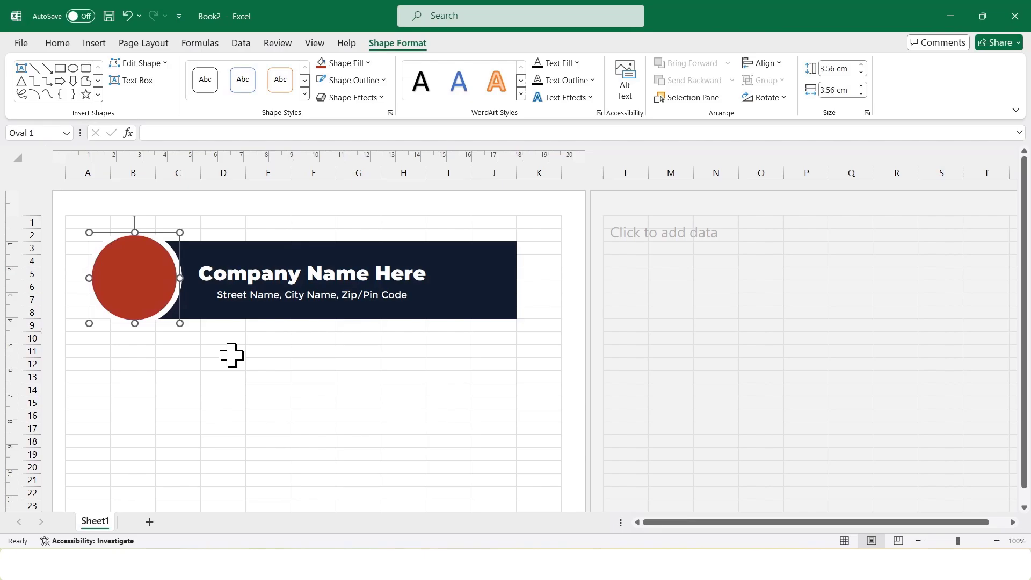
click(223, 351)
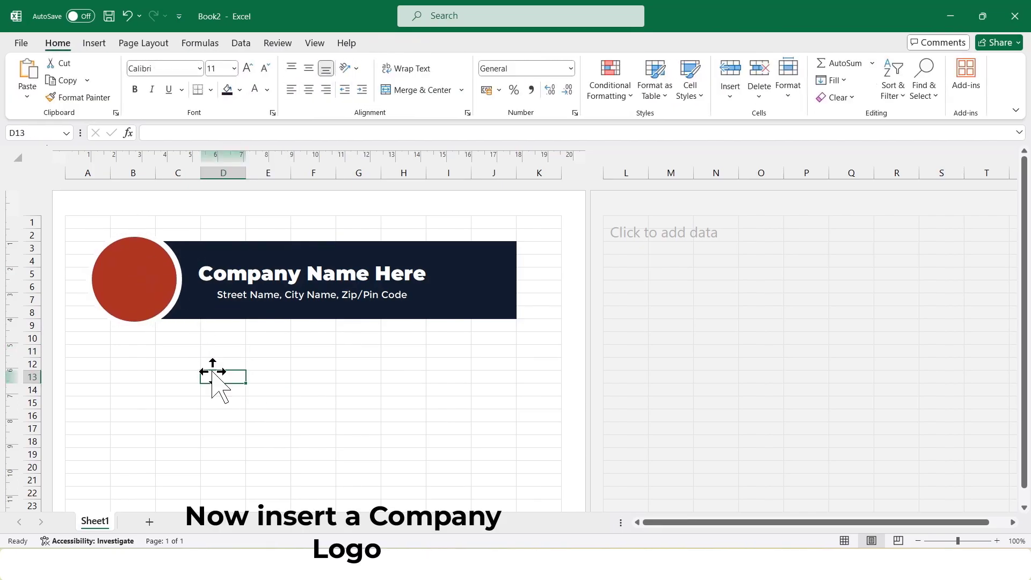
- Insert logo-2.png from this device and drag it onto the red circle
click(94, 43)
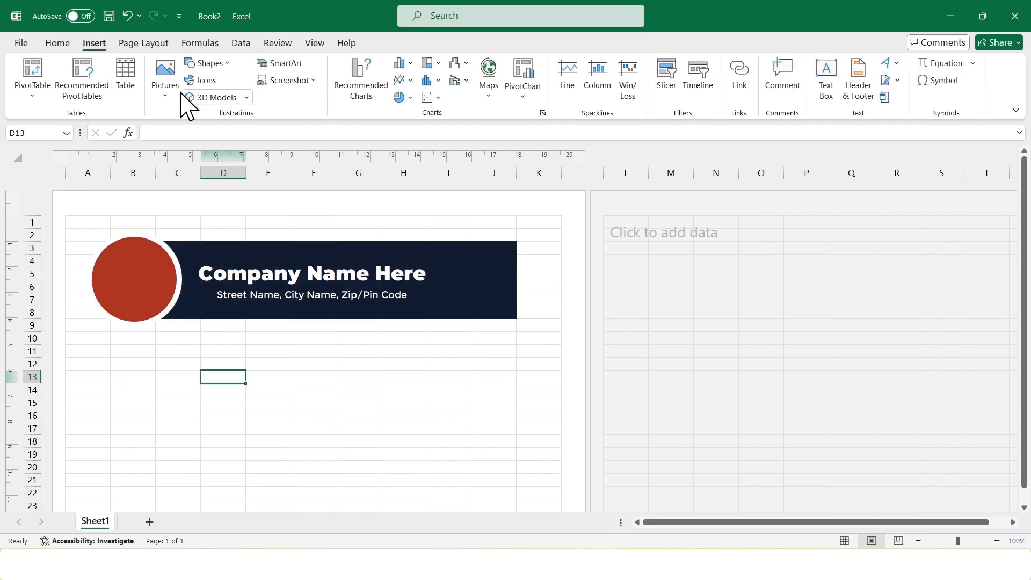
click(164, 74)
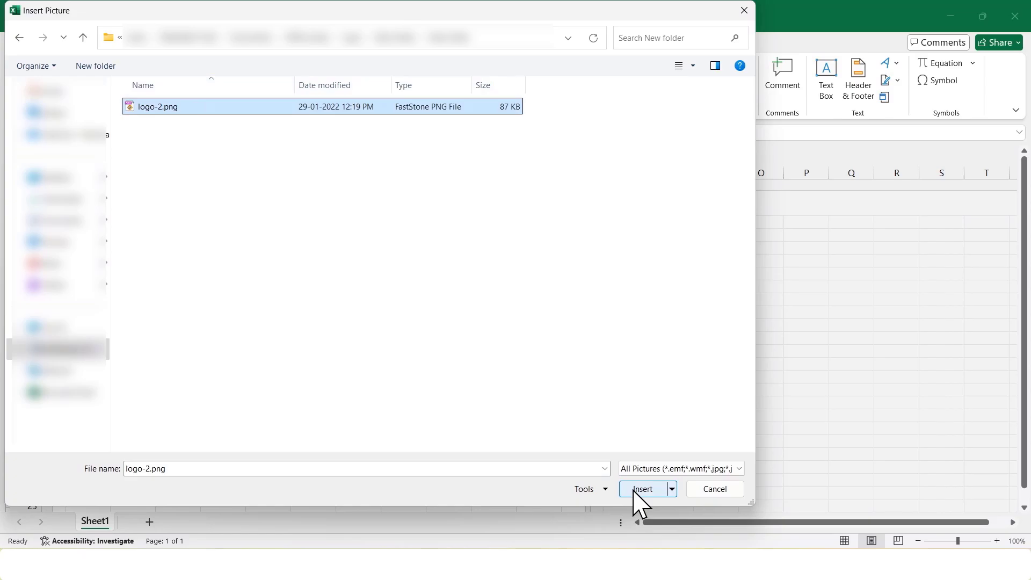
click(643, 489)
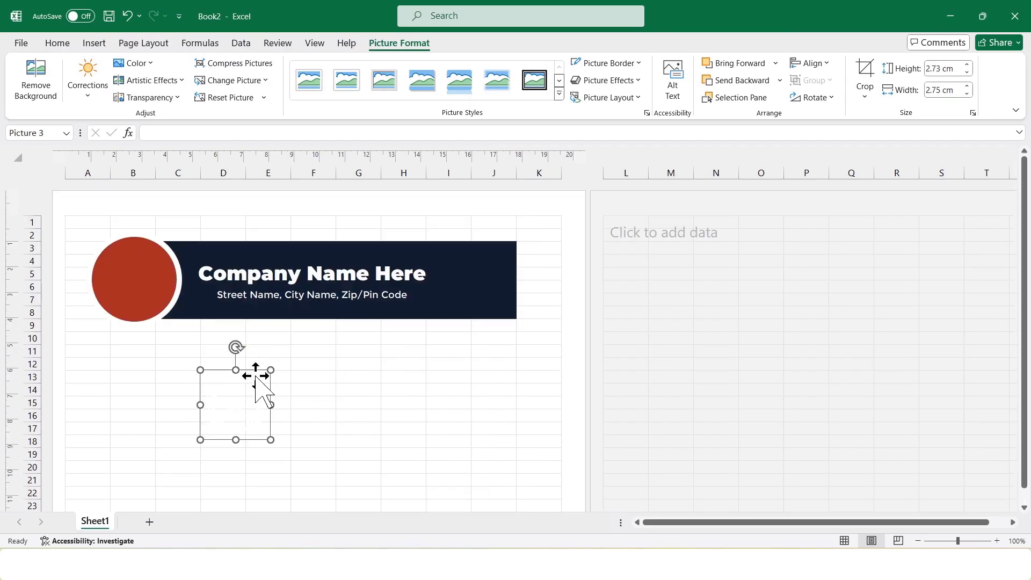
drag(235, 399, 158, 286)
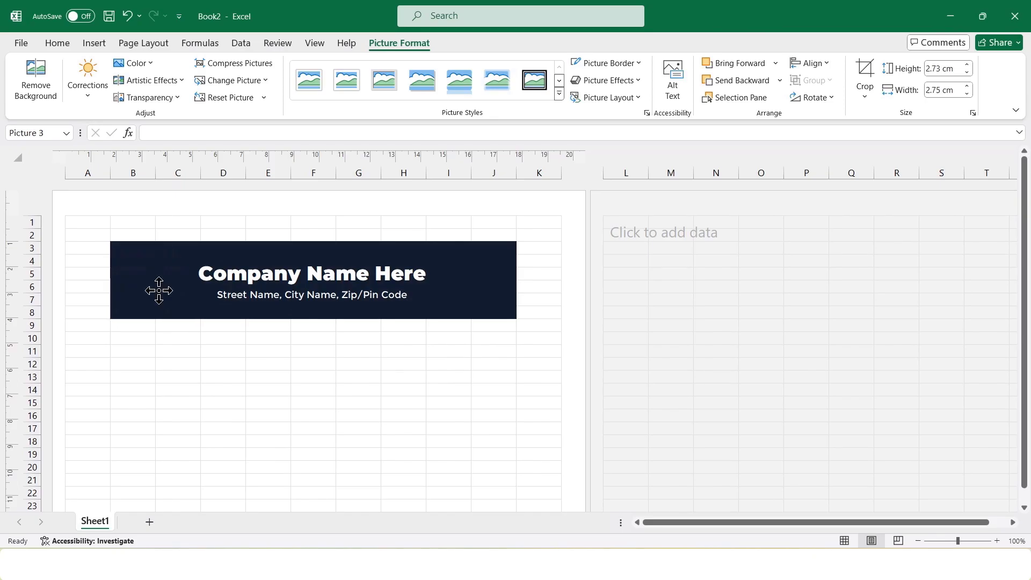
- Select the logo and red circle and apply Align Center and Align Middle
click(223, 402)
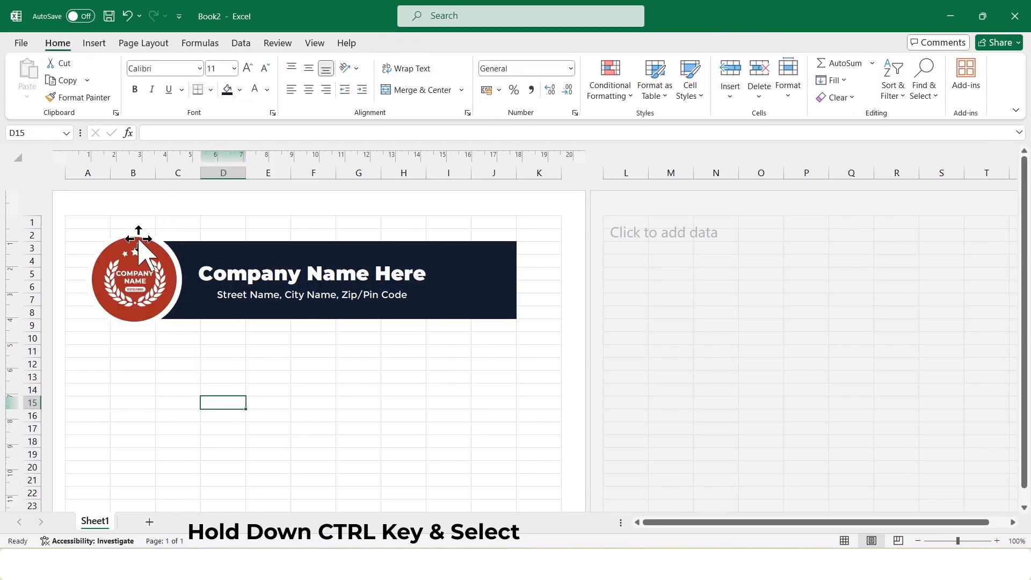
click(135, 276)
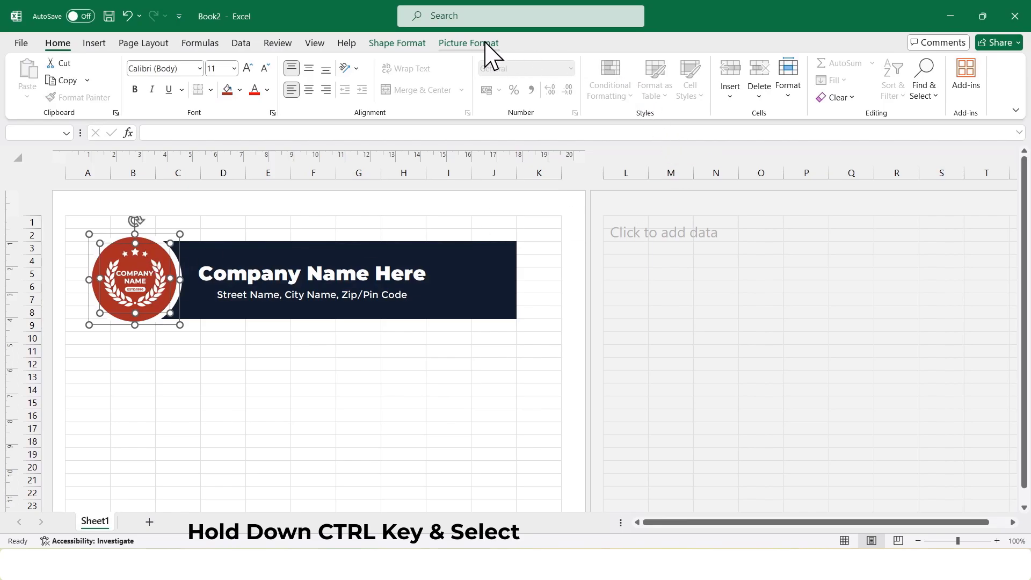
click(468, 43)
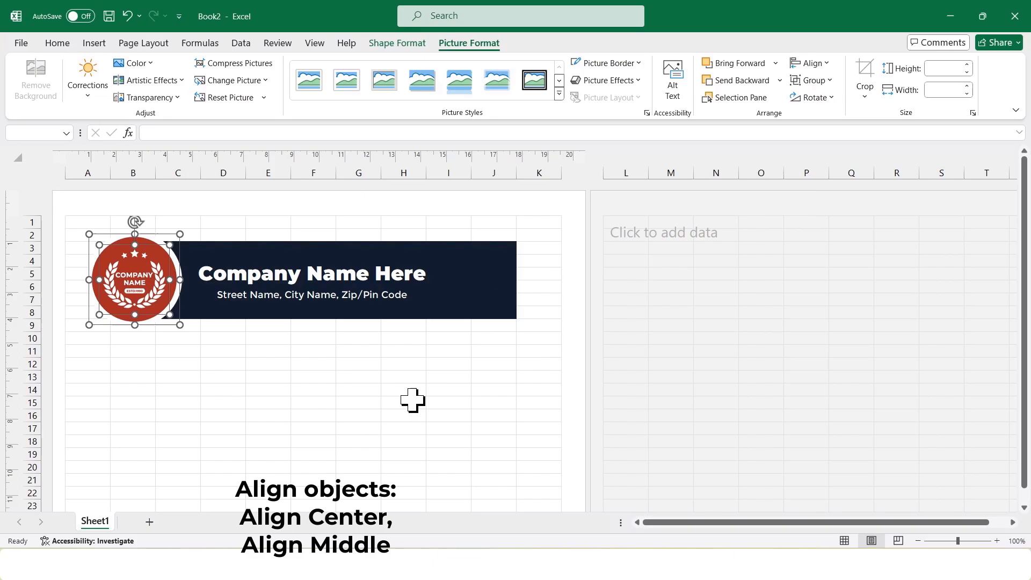
click(404, 402)
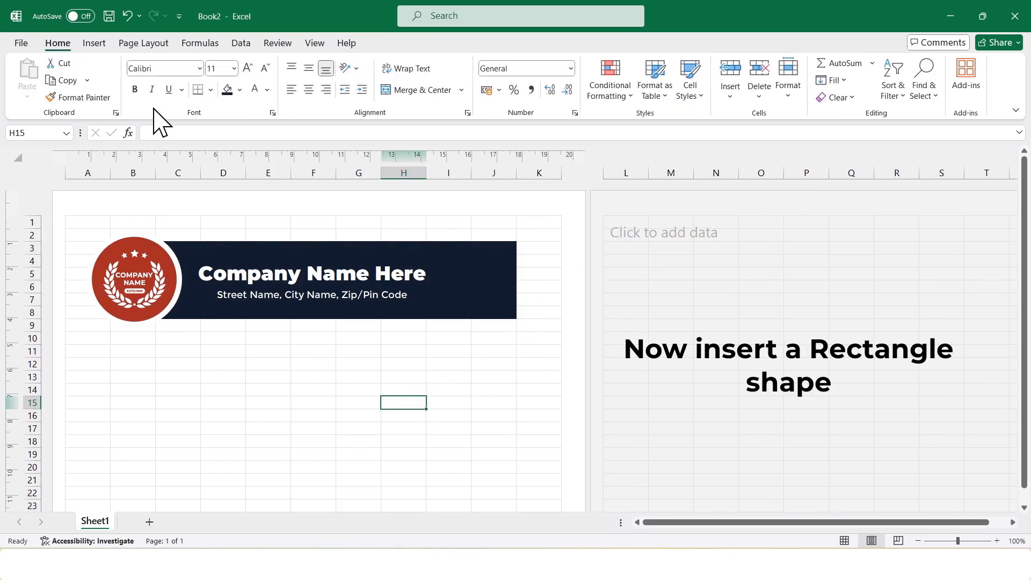
- Draw a rectangle at the banner's right end, narrow it, and remove its outline
click(208, 63)
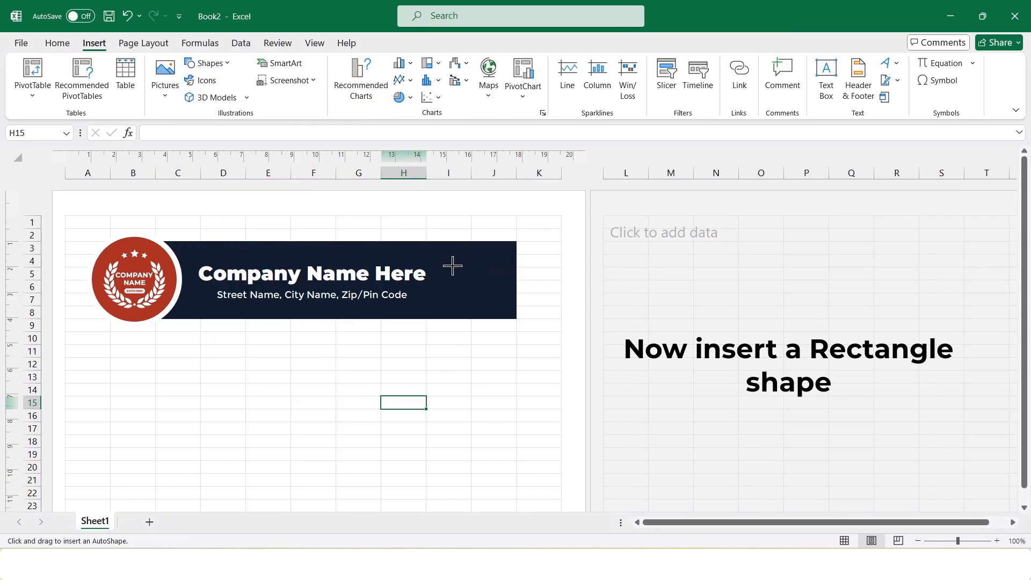
drag(452, 266, 533, 301)
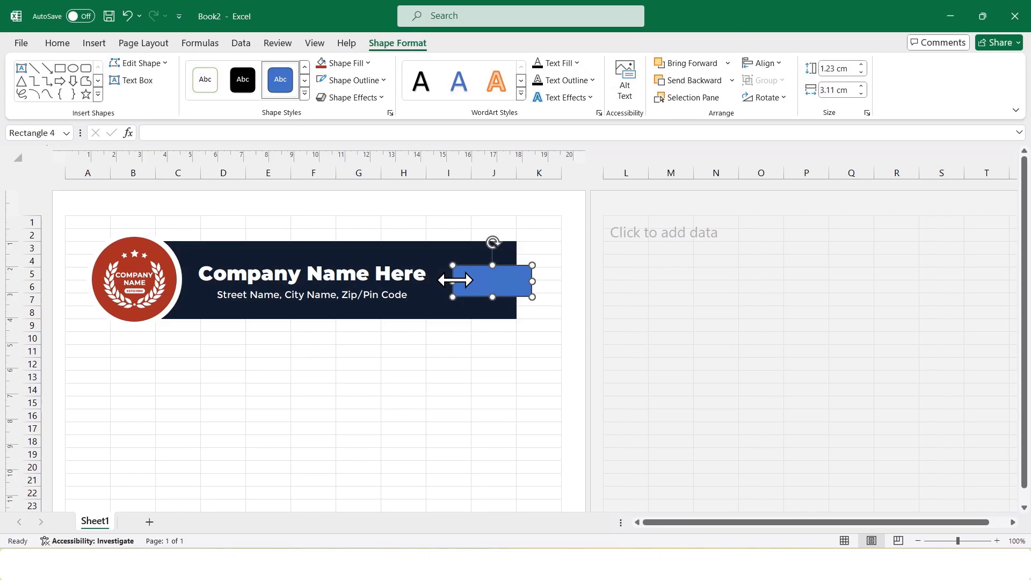
drag(452, 281, 468, 280)
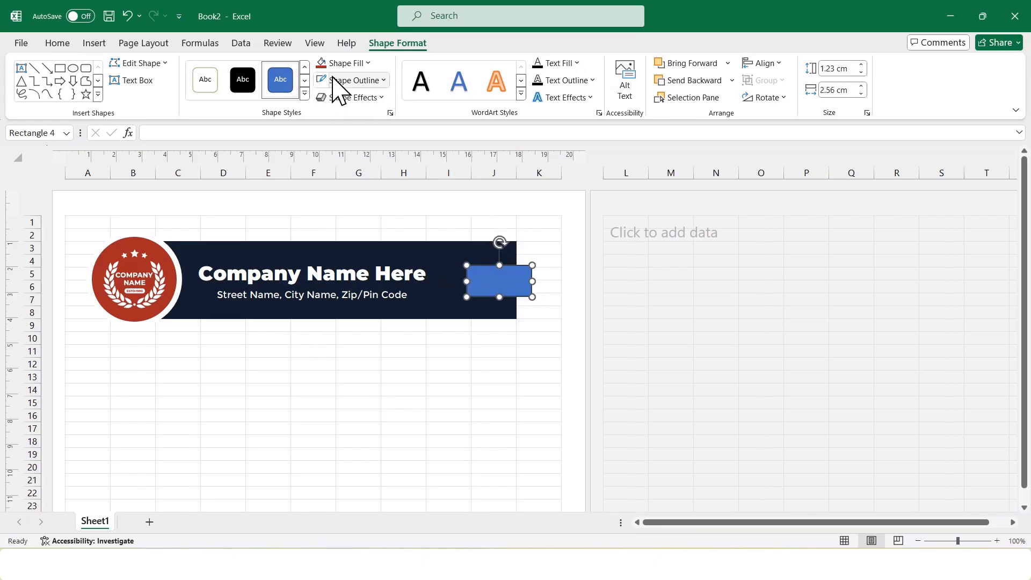
click(352, 80)
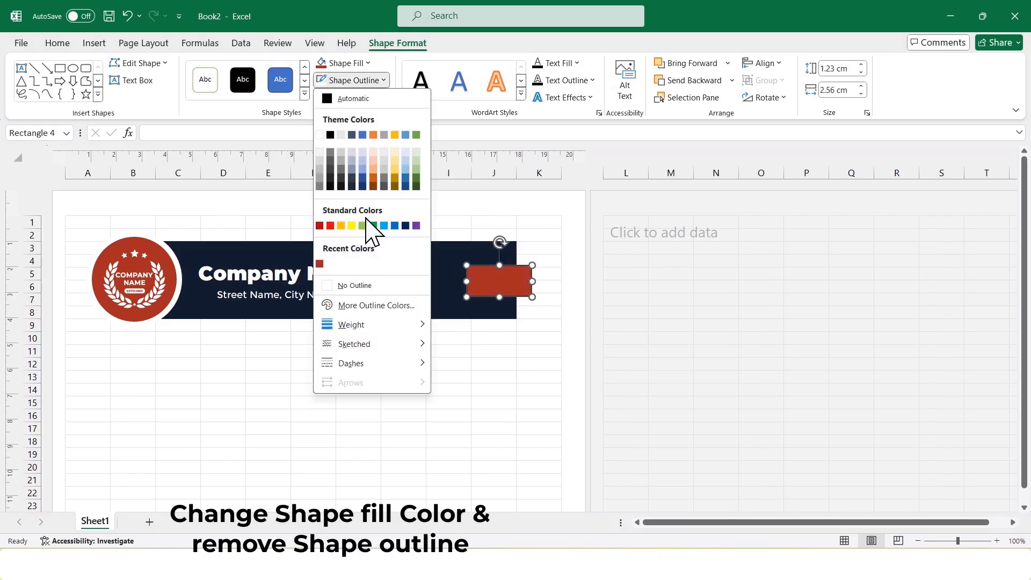
click(354, 284)
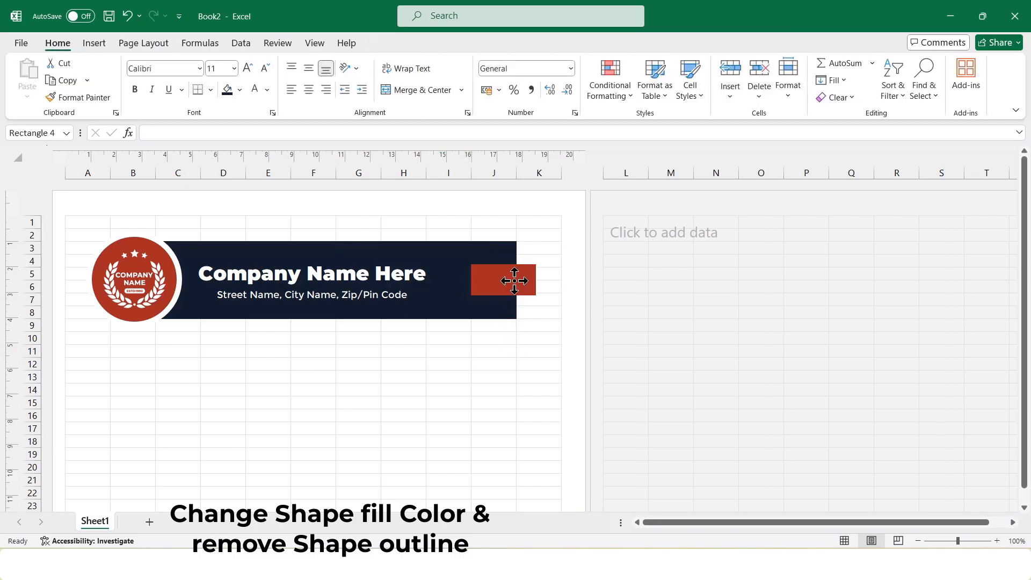
click(538, 364)
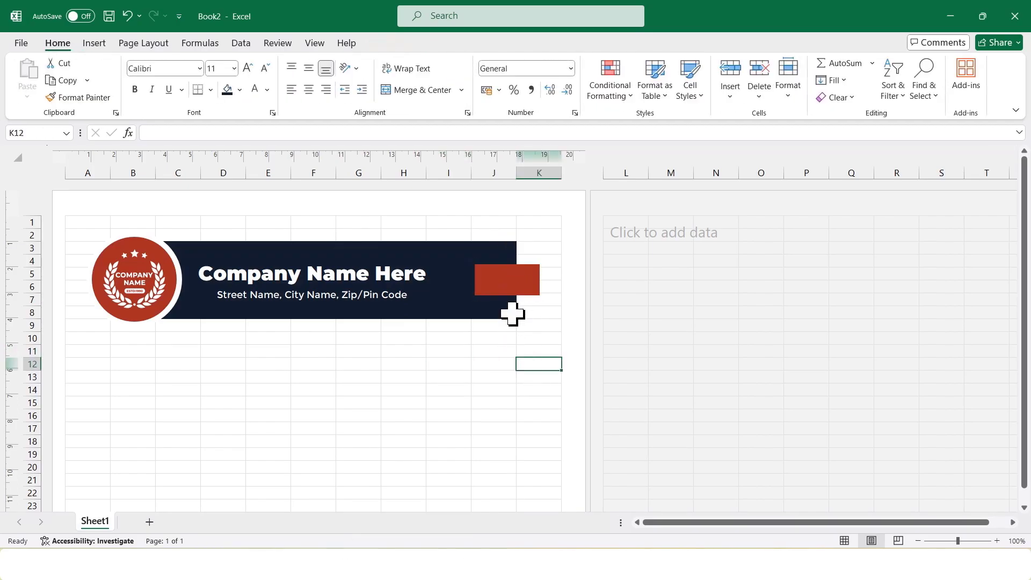
- Widen the red rectangle slightly through Shape Width
click(506, 278)
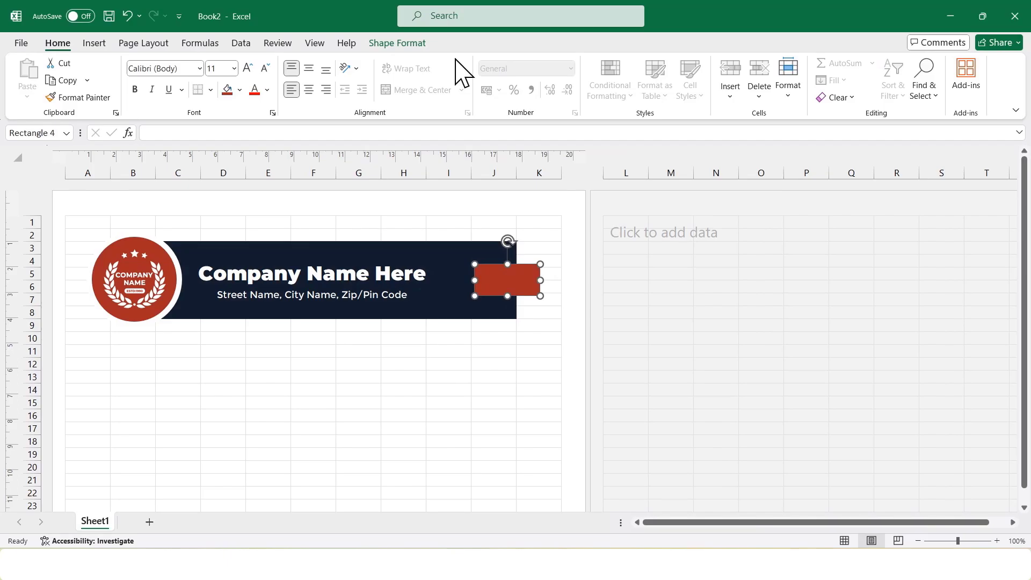
click(397, 43)
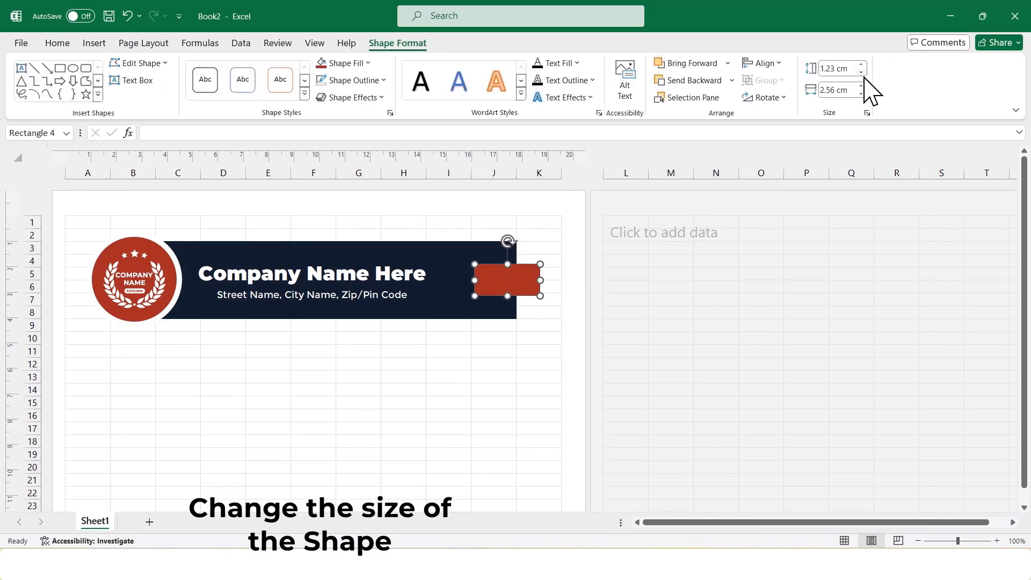
mouse_move(862, 90)
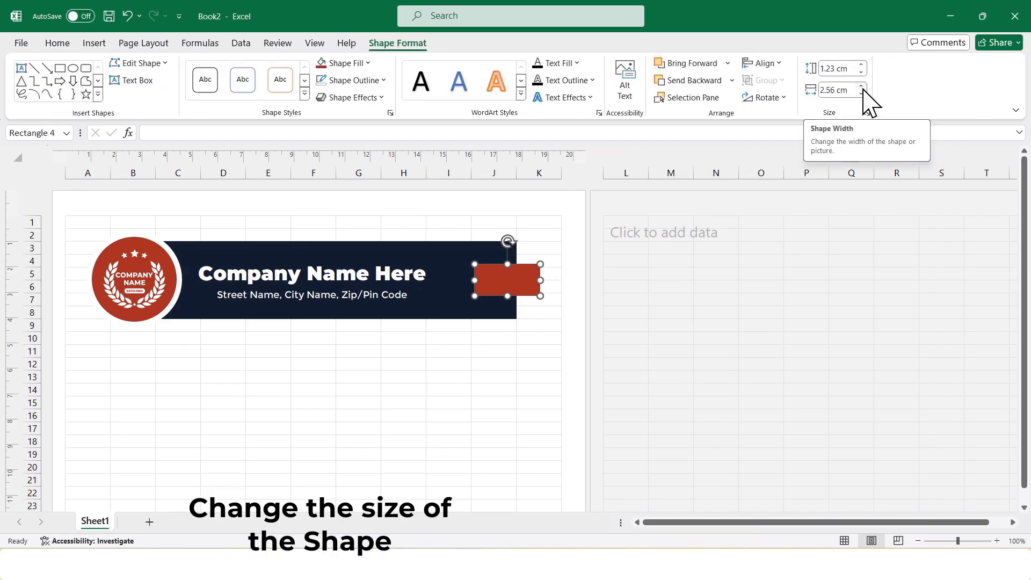
click(862, 86)
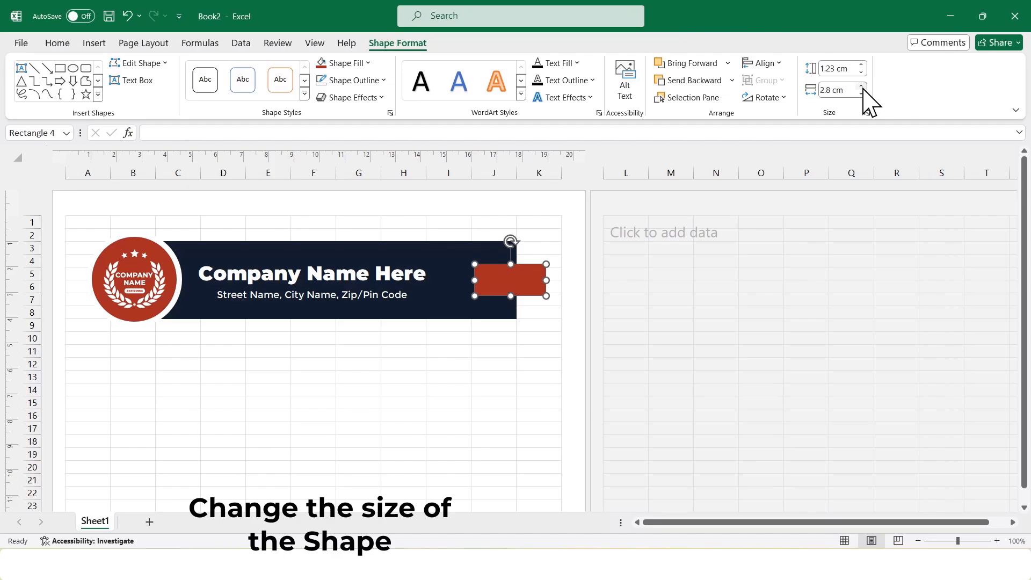
click(861, 86)
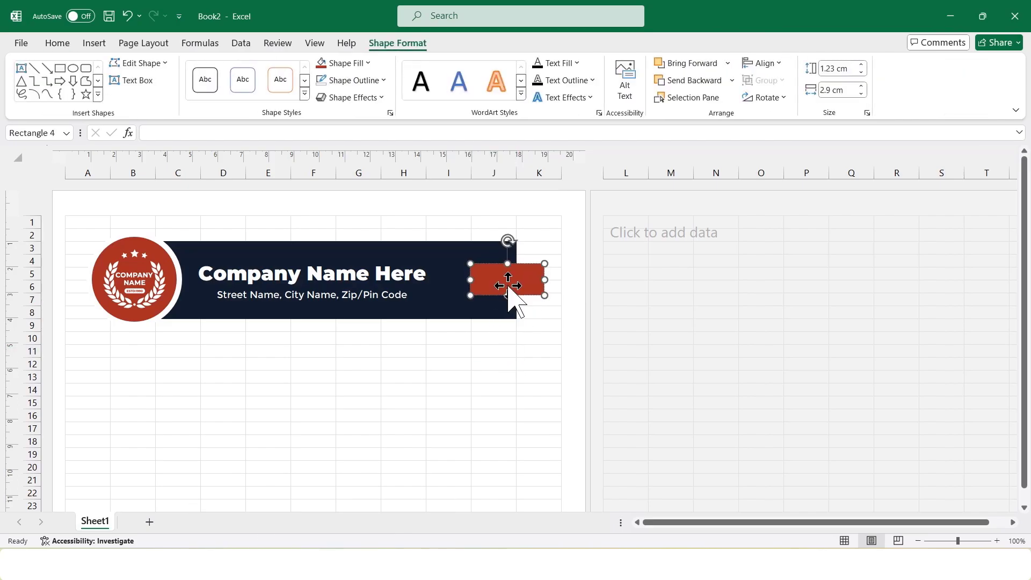
- Type 'Invoice' into the red rectangle and set it in Montserrat Black
double_click(506, 278)
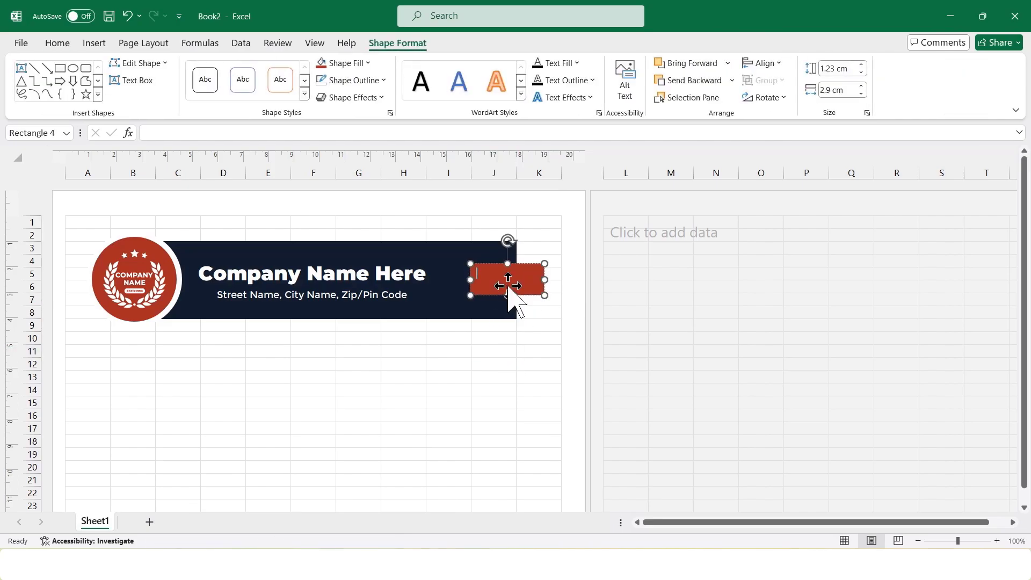
text(Invoice)
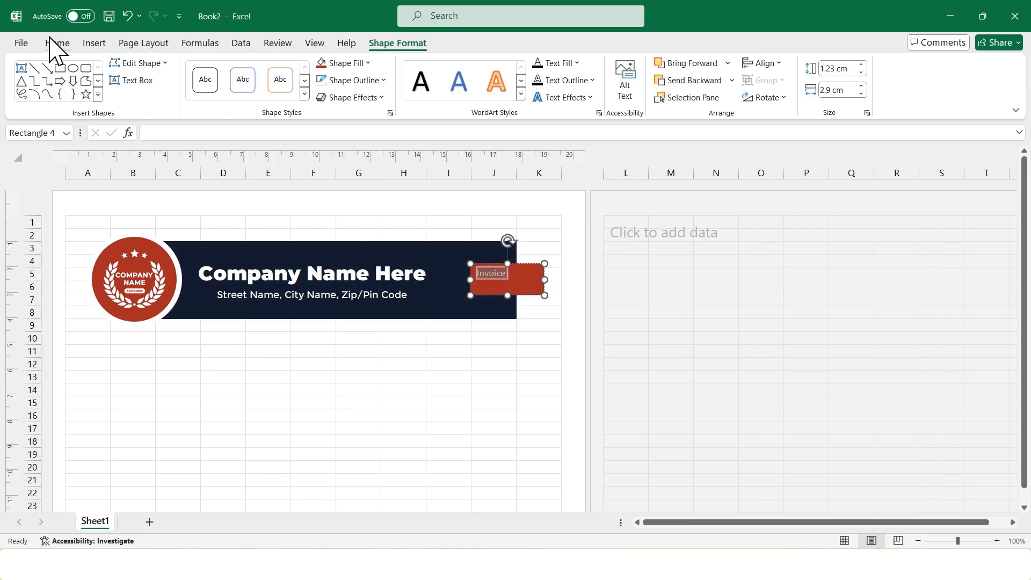
click(58, 43)
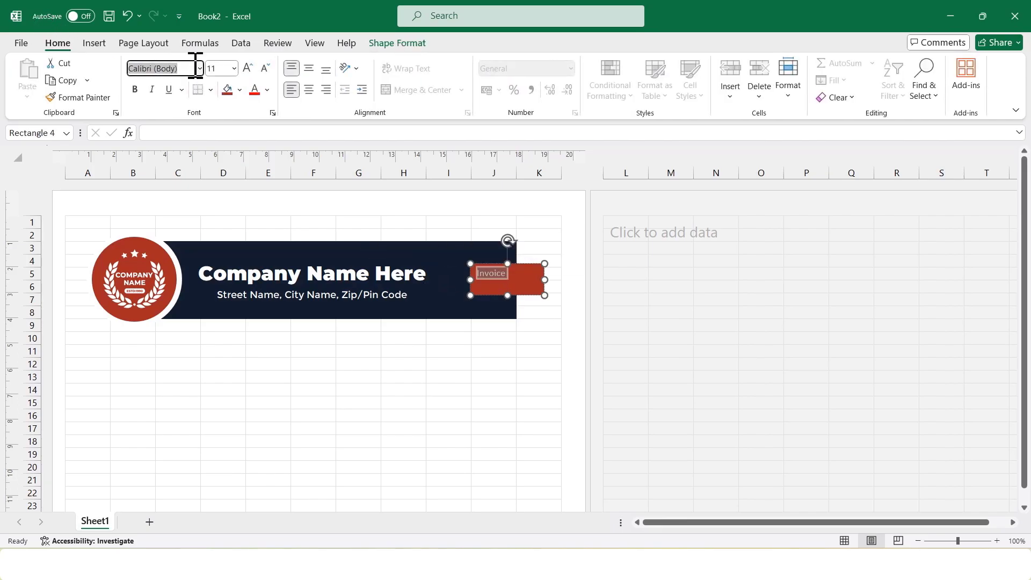
text(Montserrat Black)
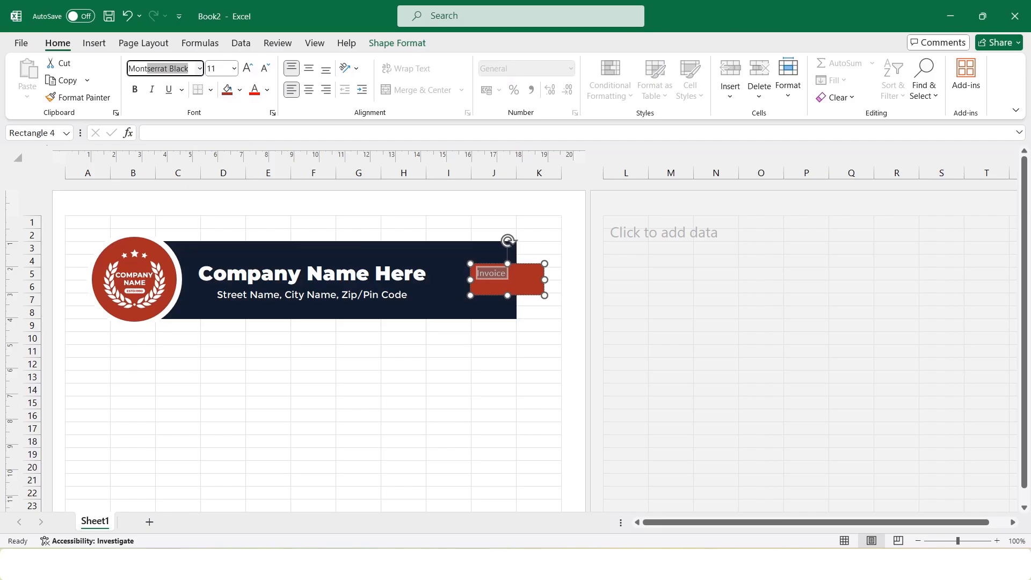
- Enlarge the Invoice text up to size 16 and deselect the box
click(248, 68)
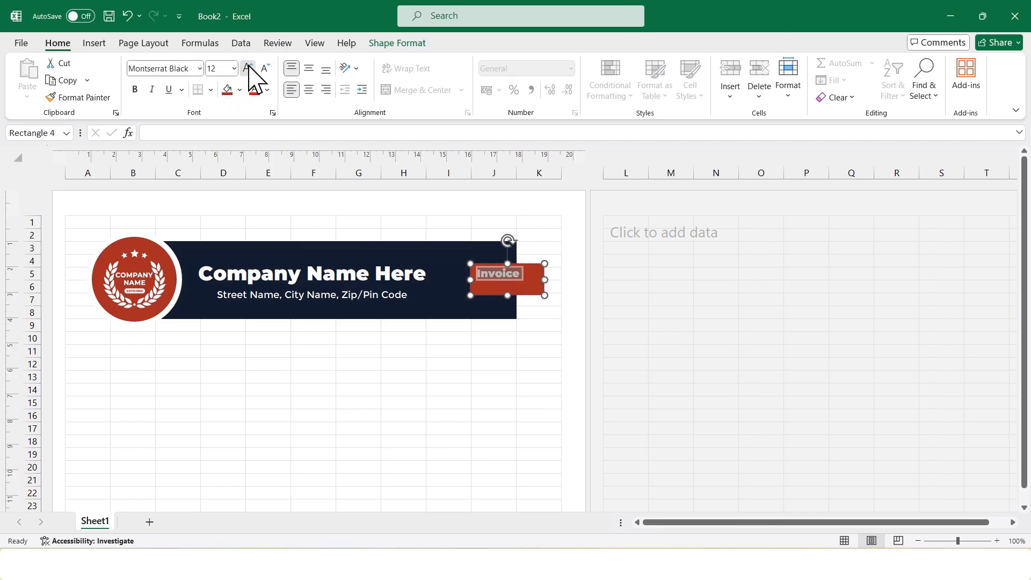
click(248, 68)
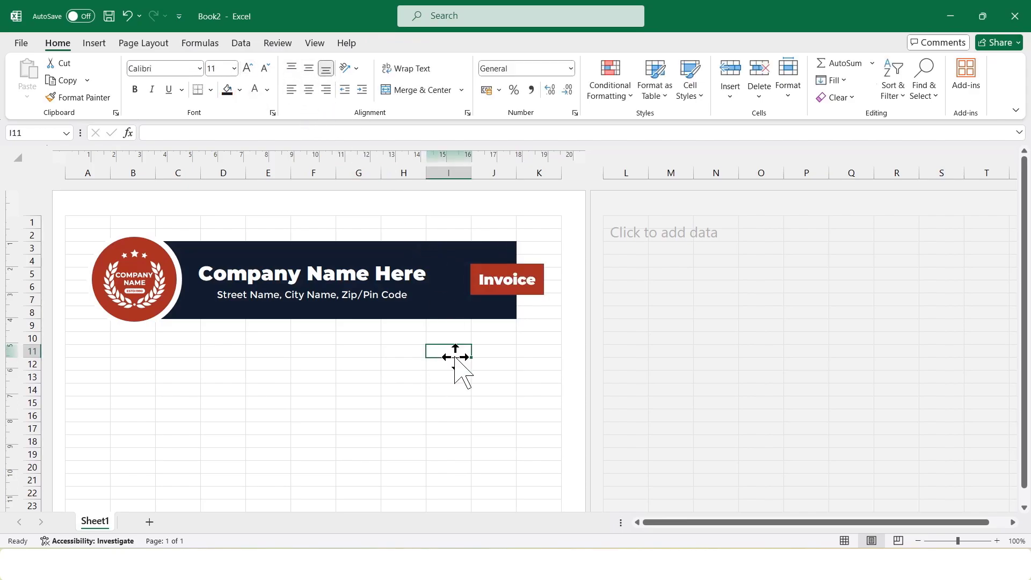
mouse_move(529, 279)
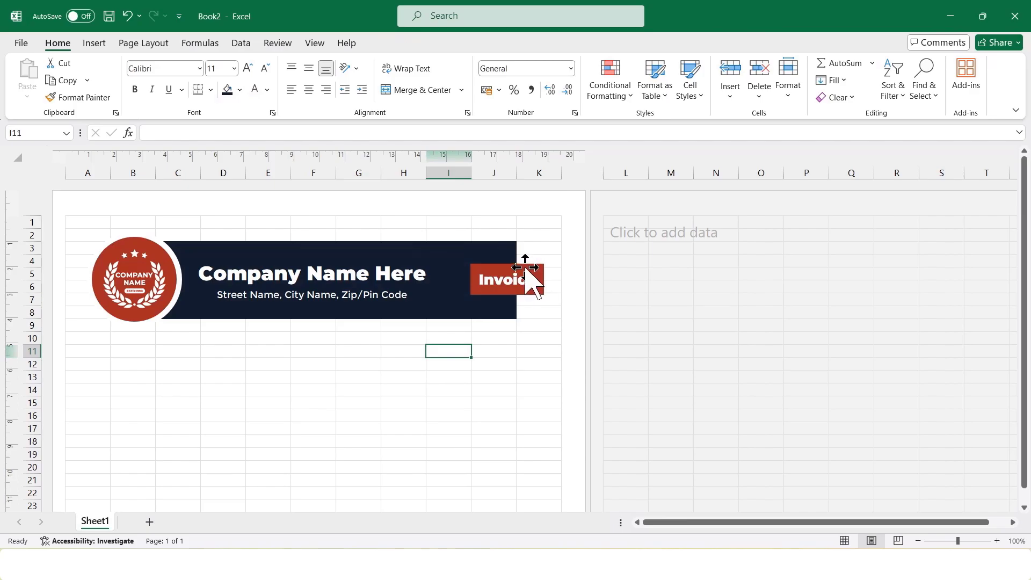
click(502, 279)
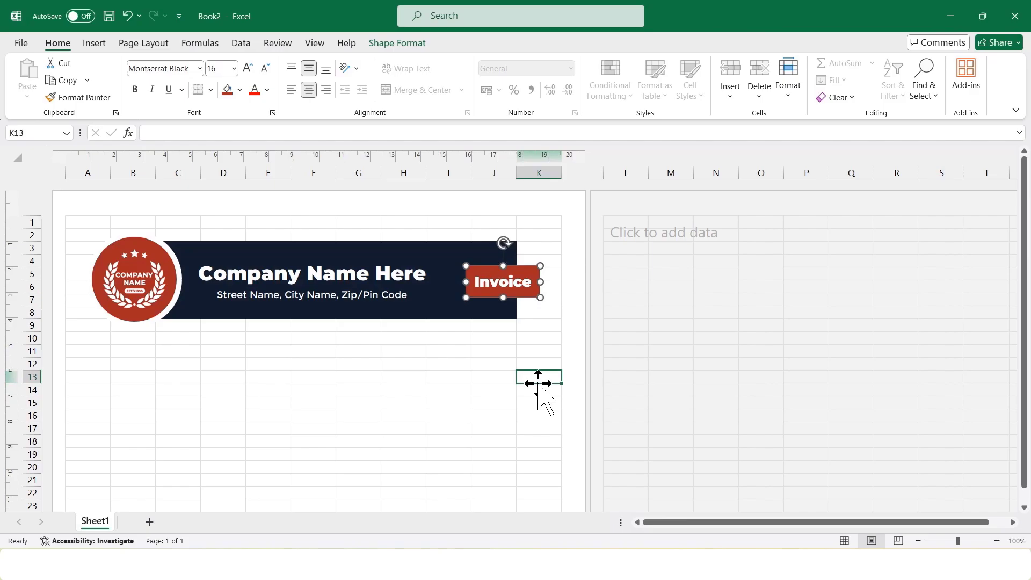
click(538, 377)
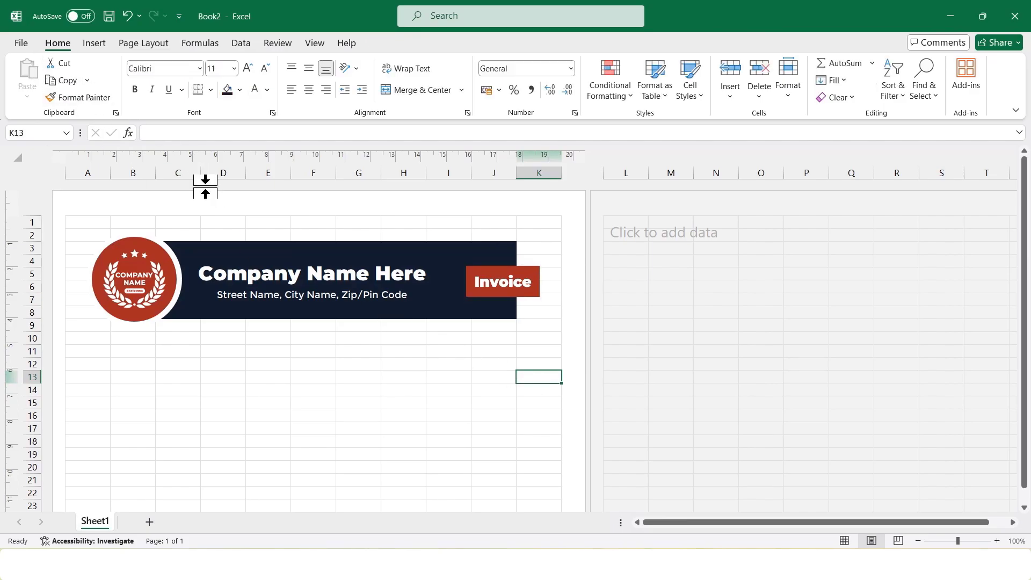
key(ctrl+p)
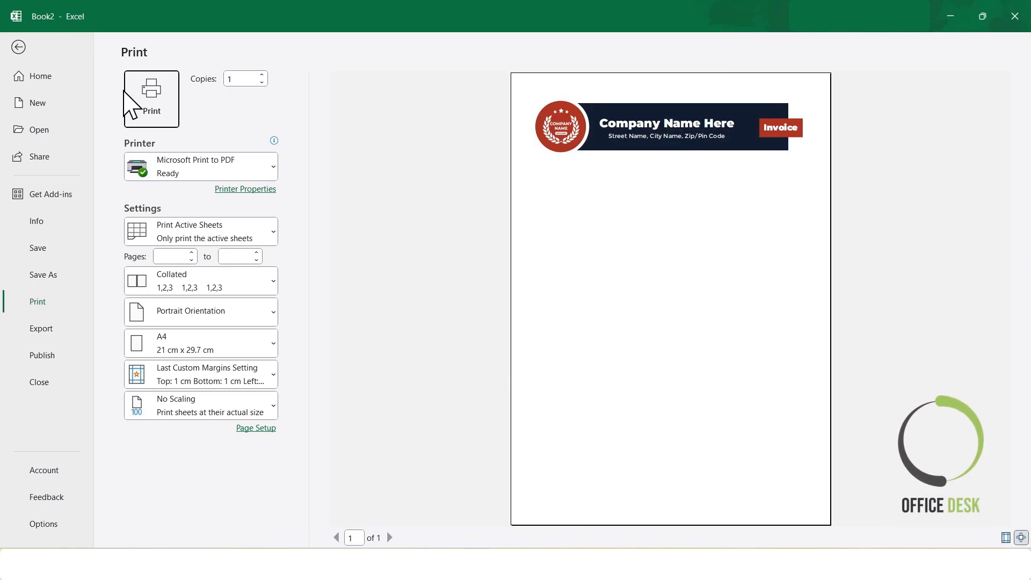
click(18, 46)
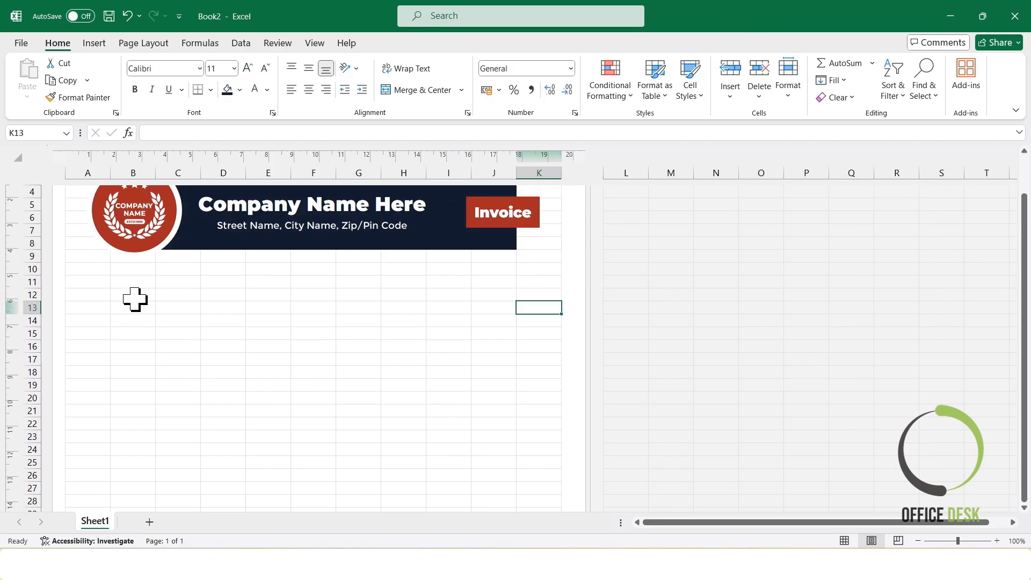
- Fill cell B12 red, set Montserrat font, and type 'Date' in it
click(133, 295)
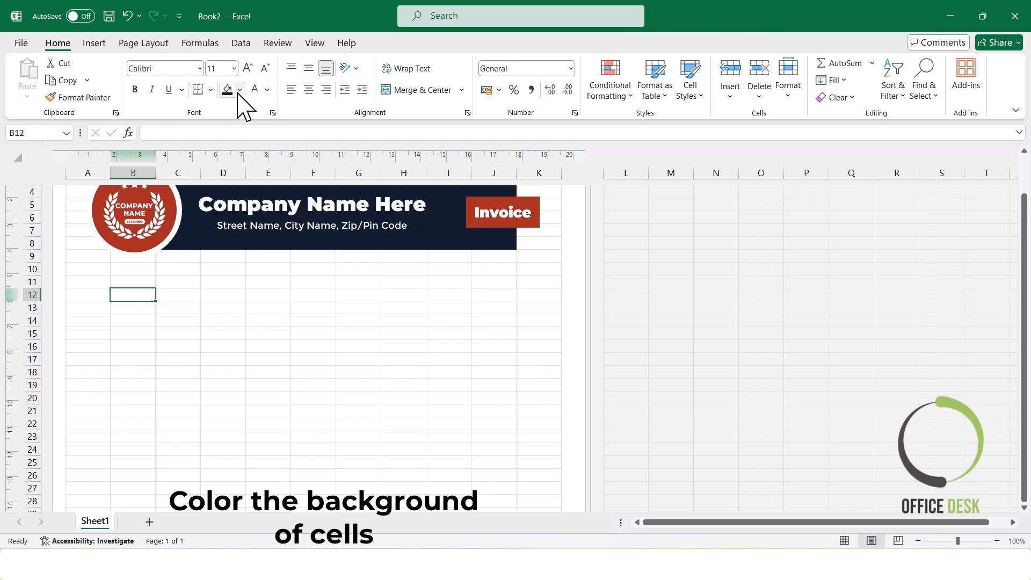
click(227, 89)
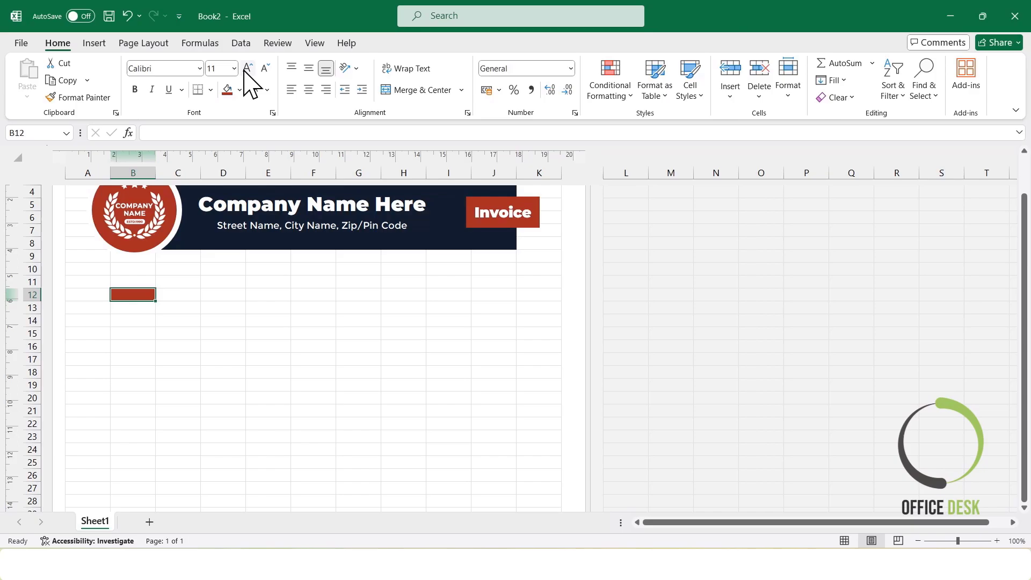
text(Magneto)
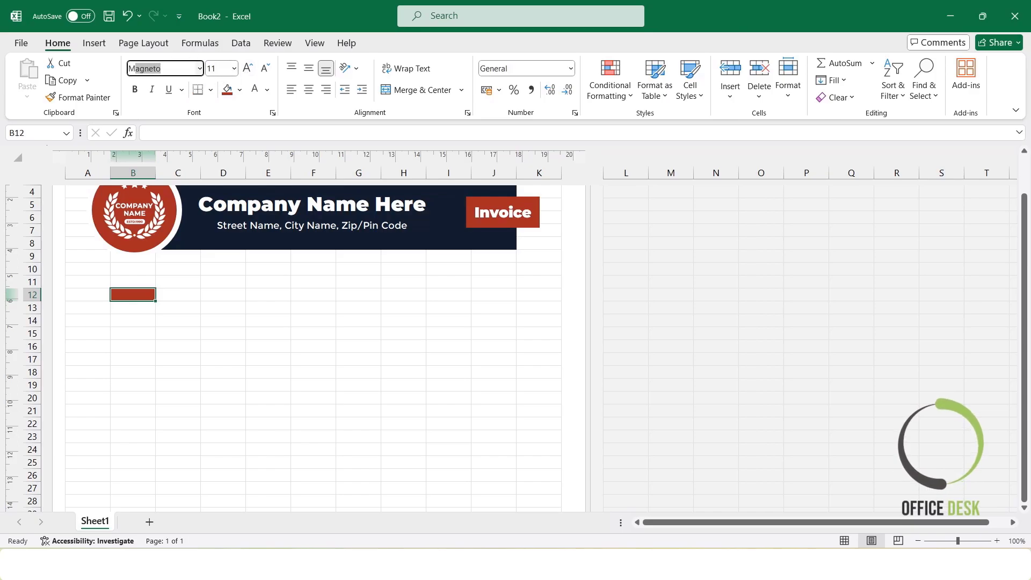
text(Montserrat)
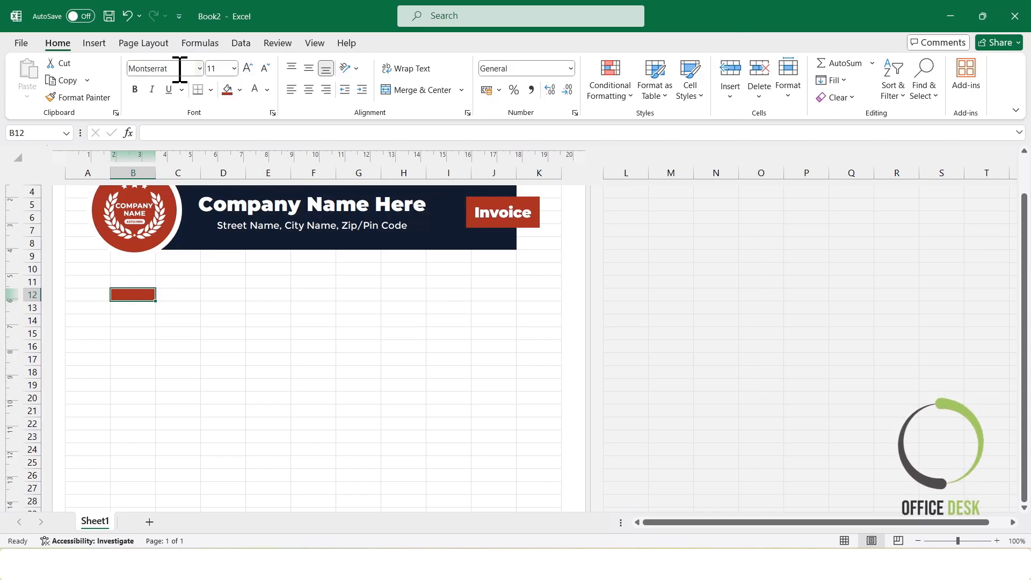
double_click(132, 294)
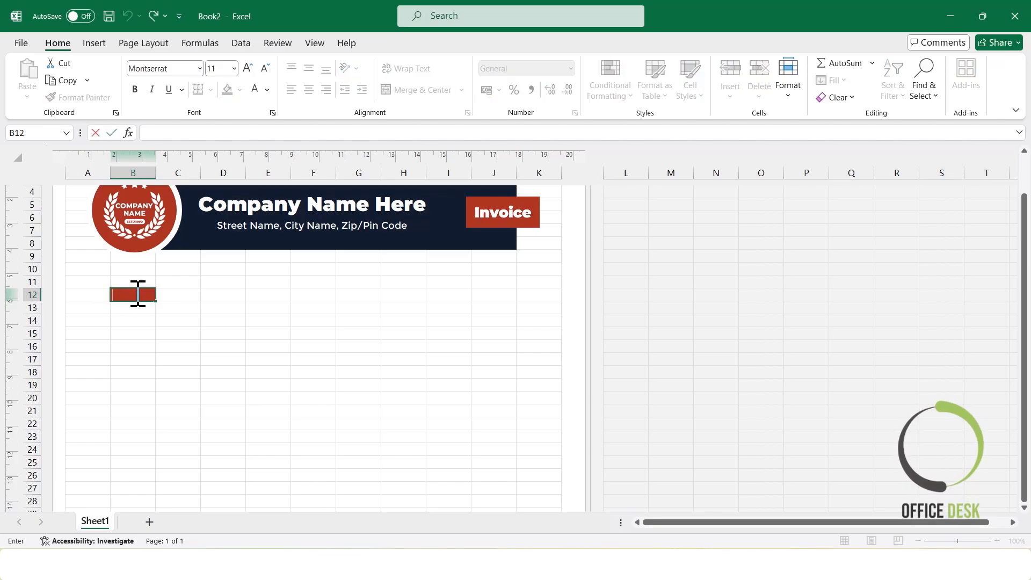
text(Date)
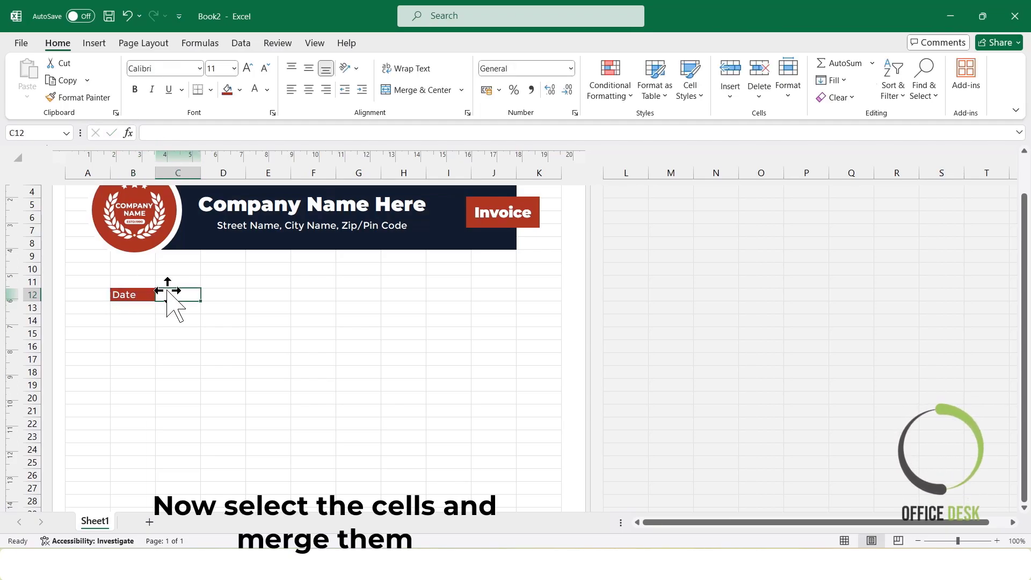
- Merge C12:D12, put an outside border on B12:D12, and heighten row 12
drag(178, 295, 222, 295)
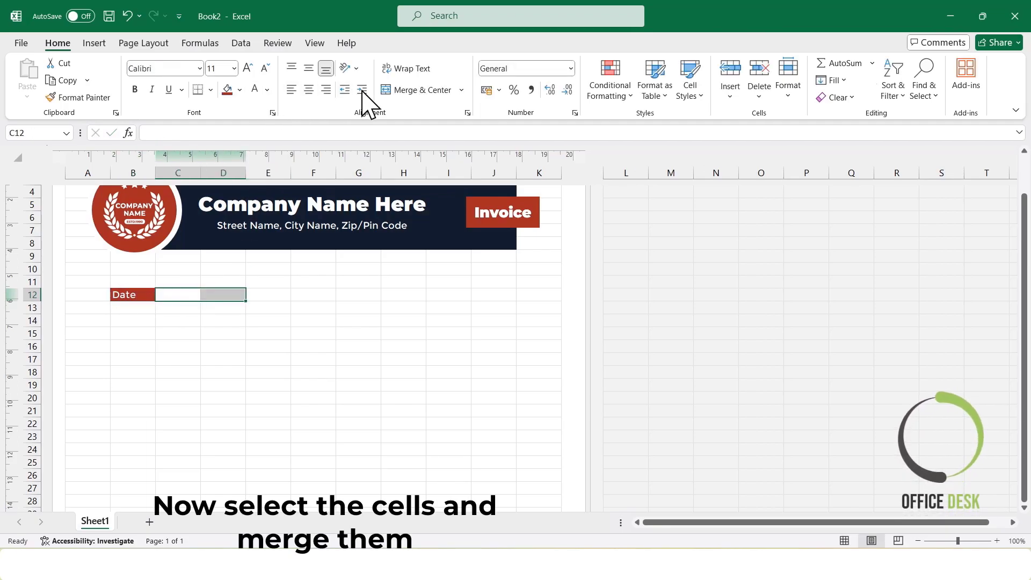
click(418, 89)
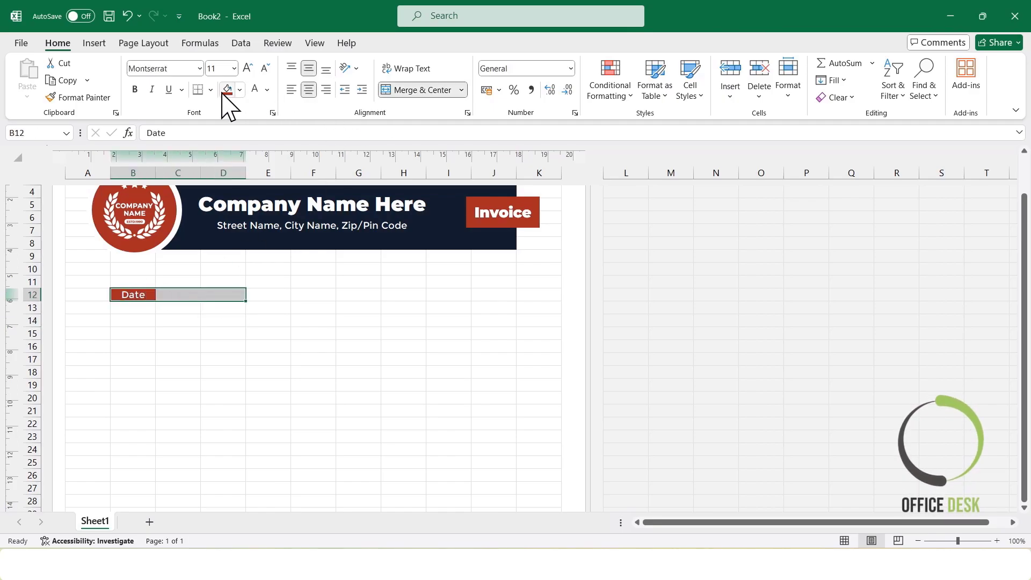
click(211, 90)
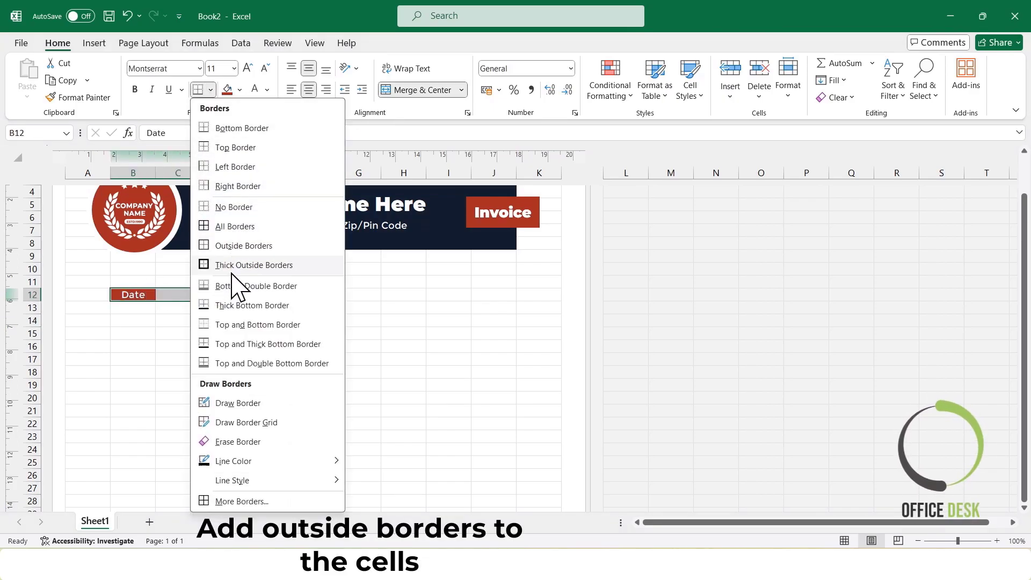
mouse_move(243, 246)
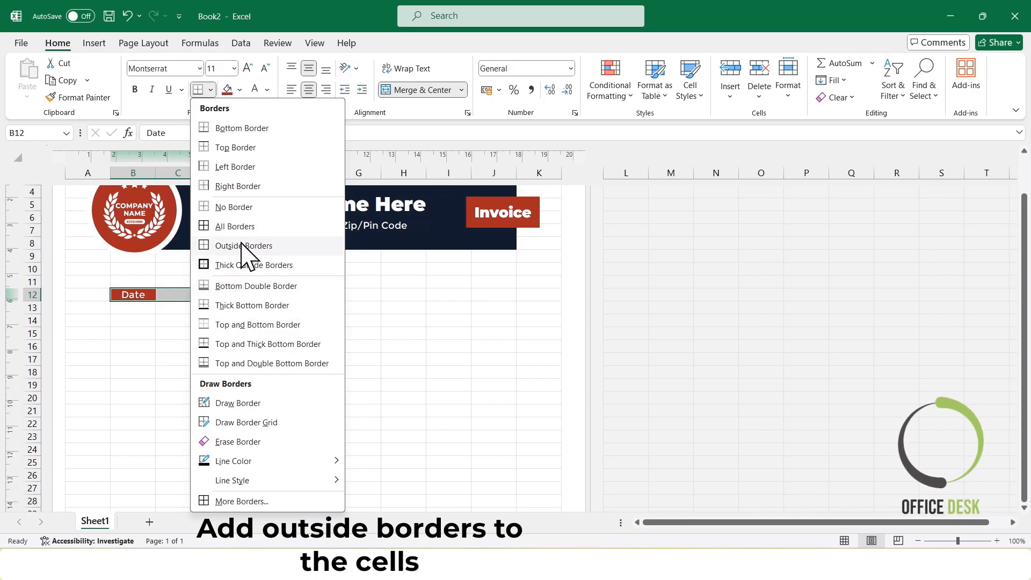
click(242, 245)
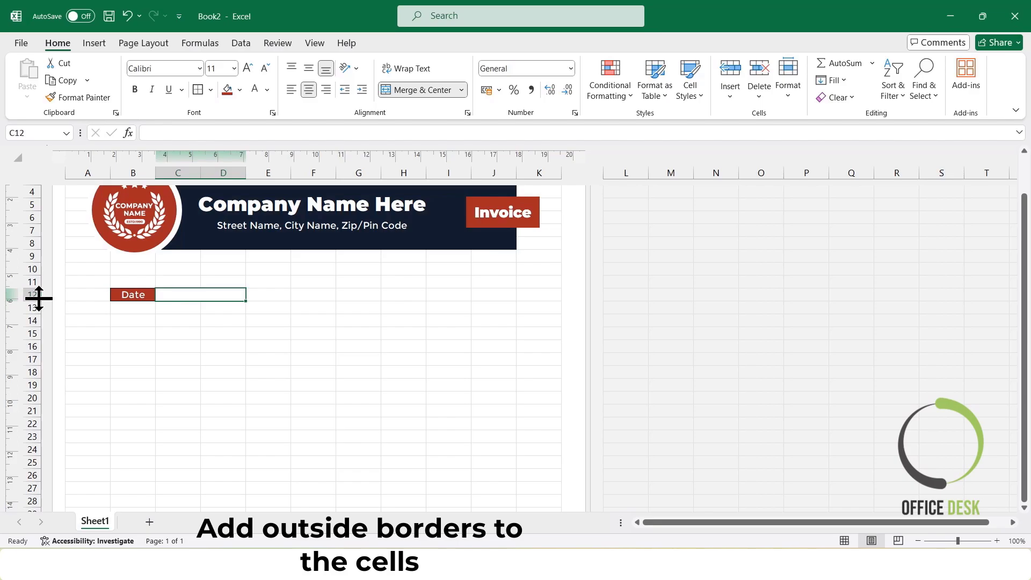
drag(38, 298, 38, 305)
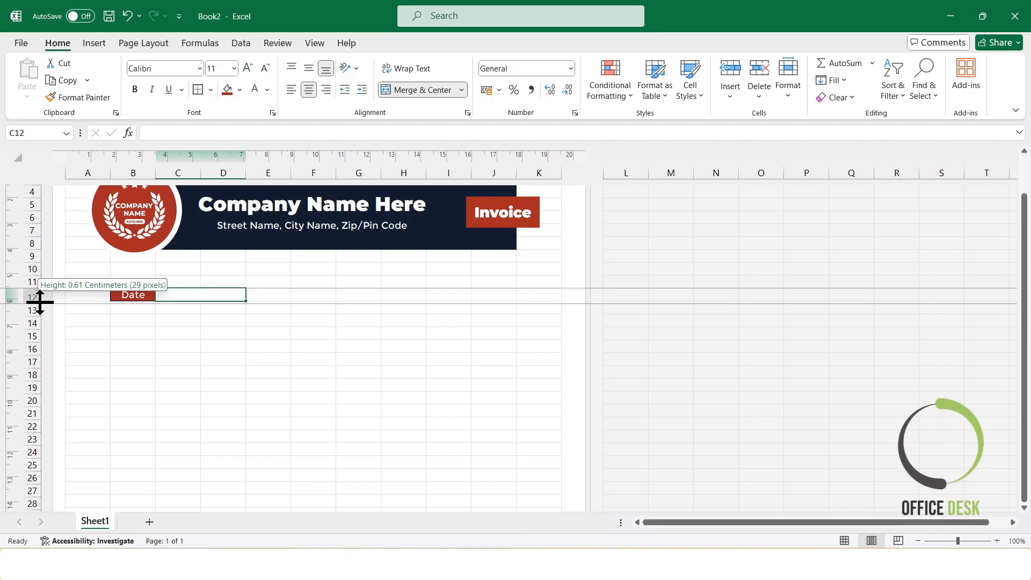
drag(31, 301, 32, 304)
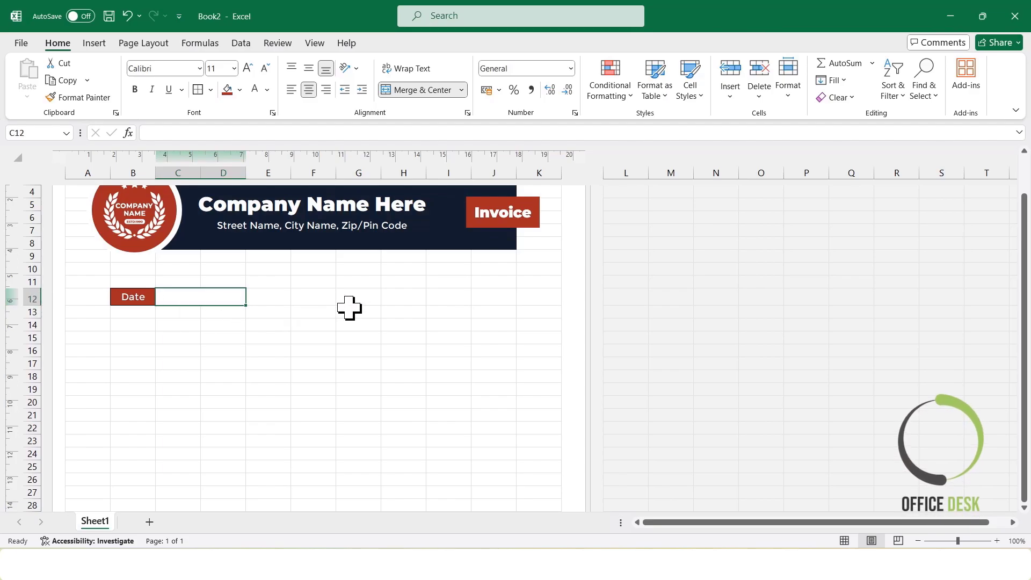
mouse_move(398, 295)
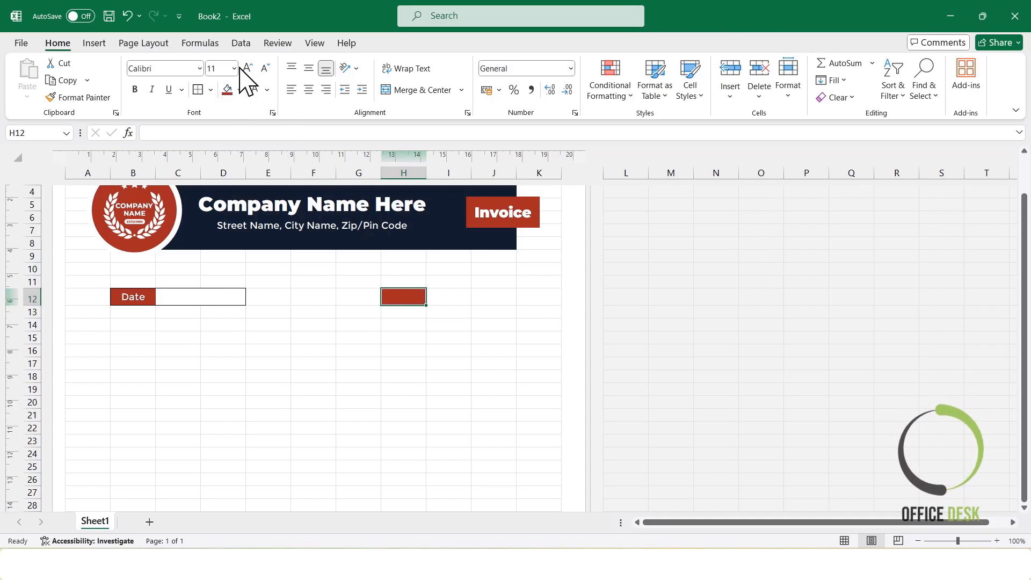
- Vertically centre the H12 Time label and set it in Montserrat
click(307, 68)
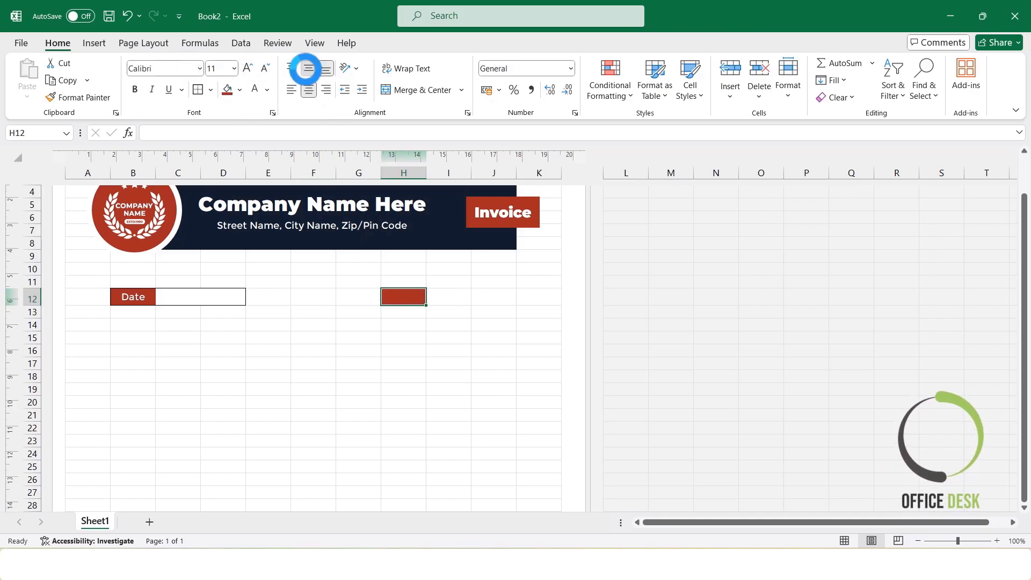
text(Montserrat)
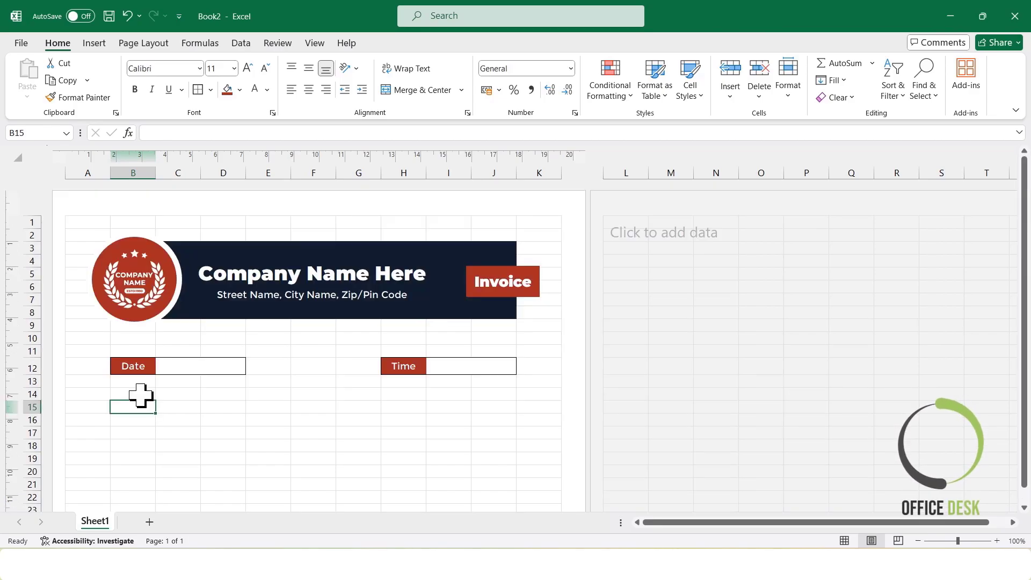
- Merge B14:D15 and type 'Client Info' as the block header
click(133, 400)
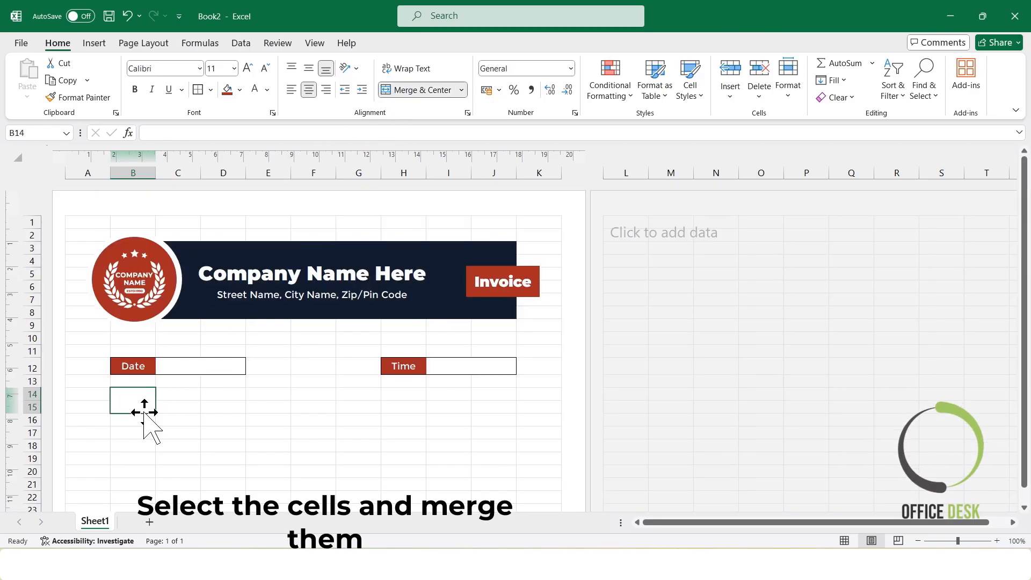
drag(132, 401, 222, 401)
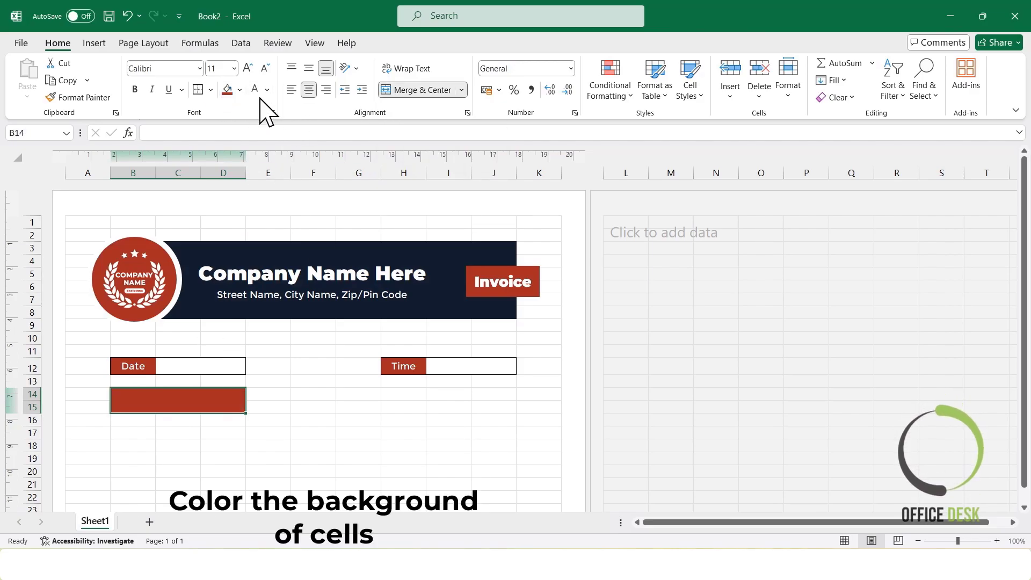
double_click(178, 400)
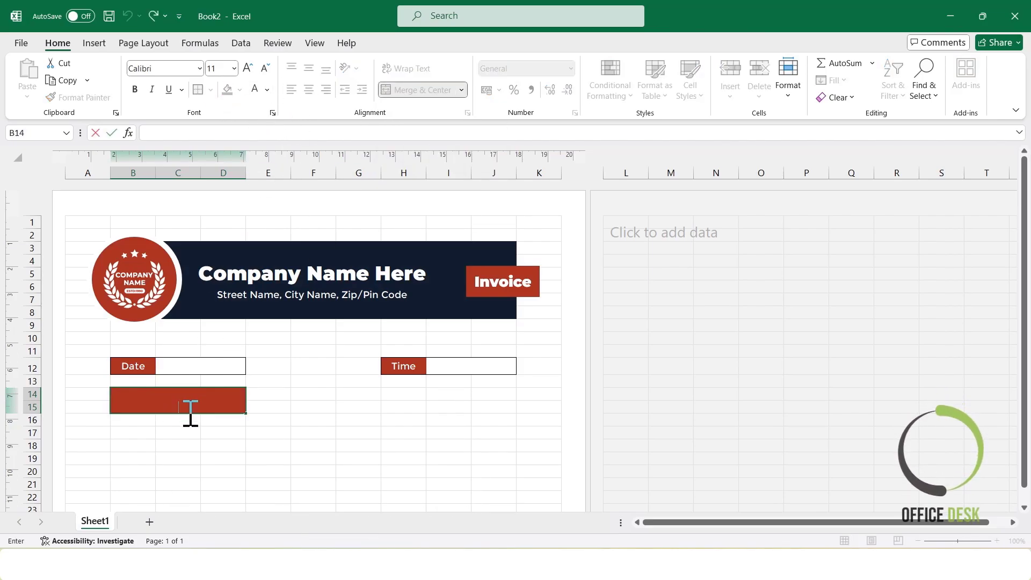
text(Client Inf)
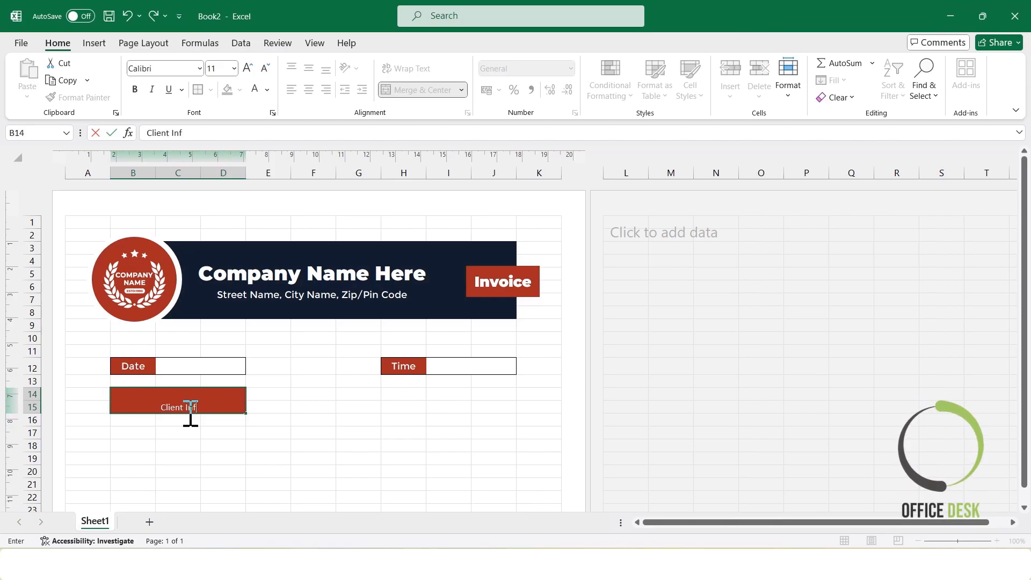
text(o)
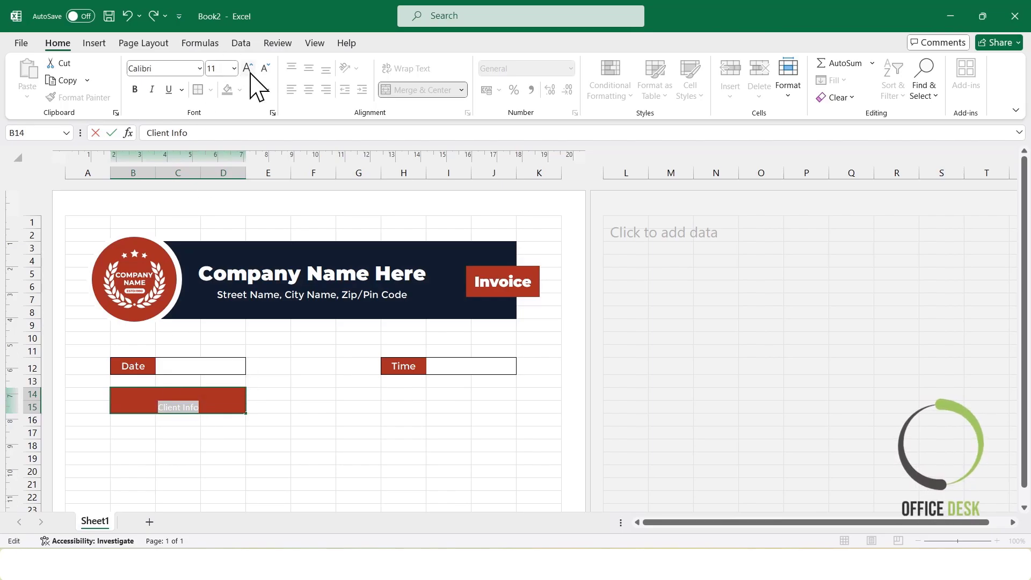
- Set the Client Info header in Montserrat, vertically centred, and select B16:D18 beneath
click(162, 68)
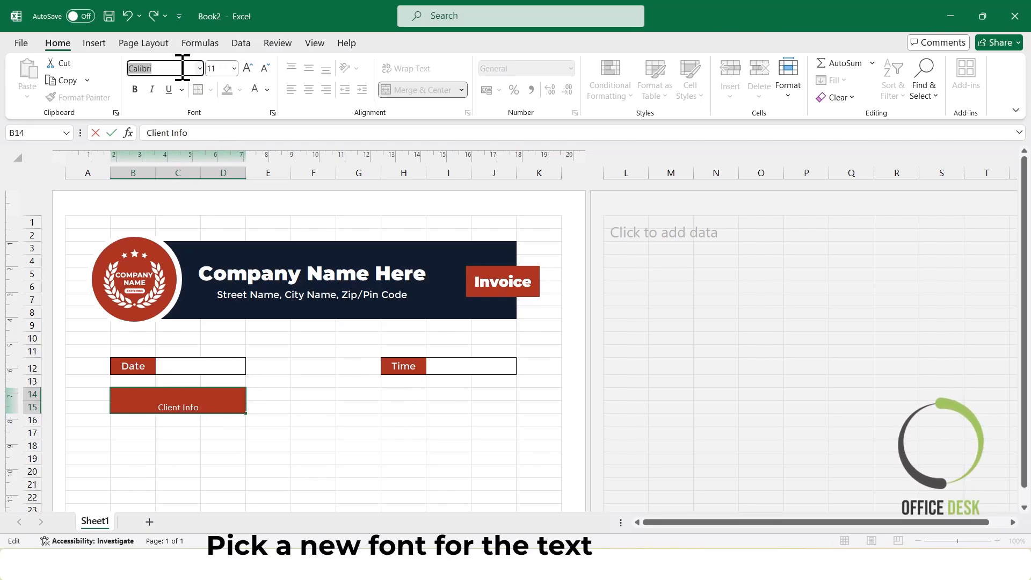
text(Montserrat)
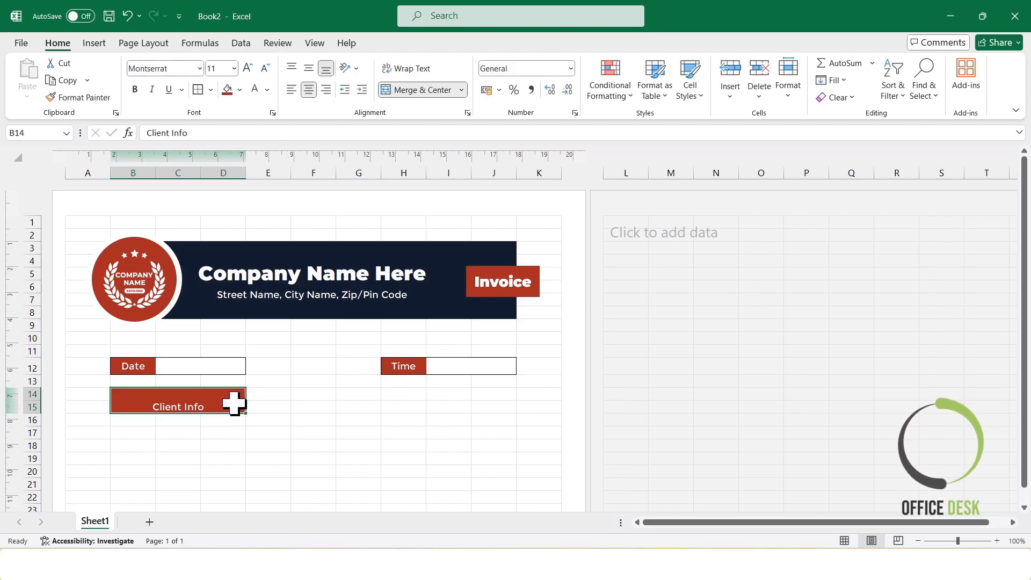
click(307, 69)
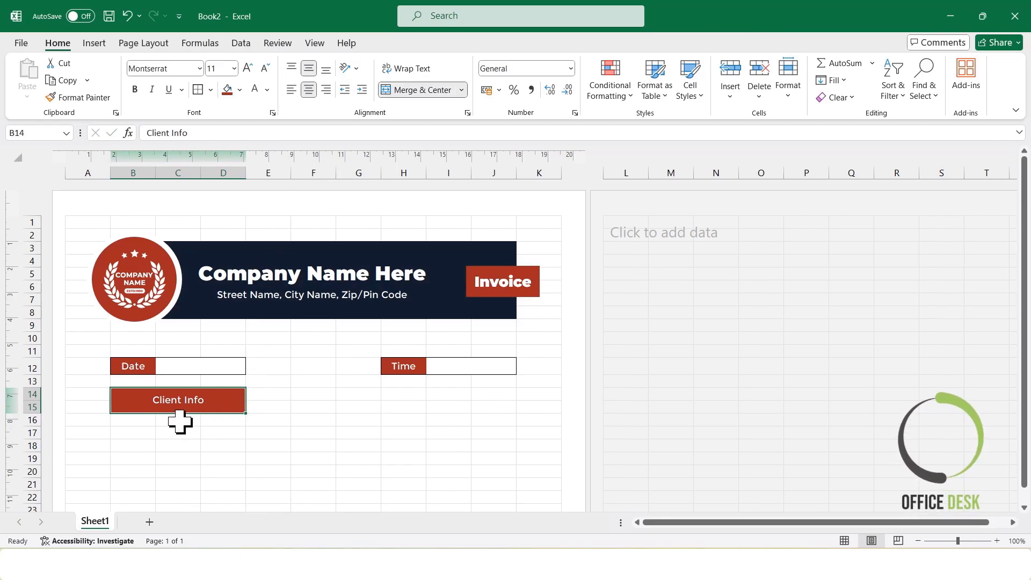
scroll(down, 3)
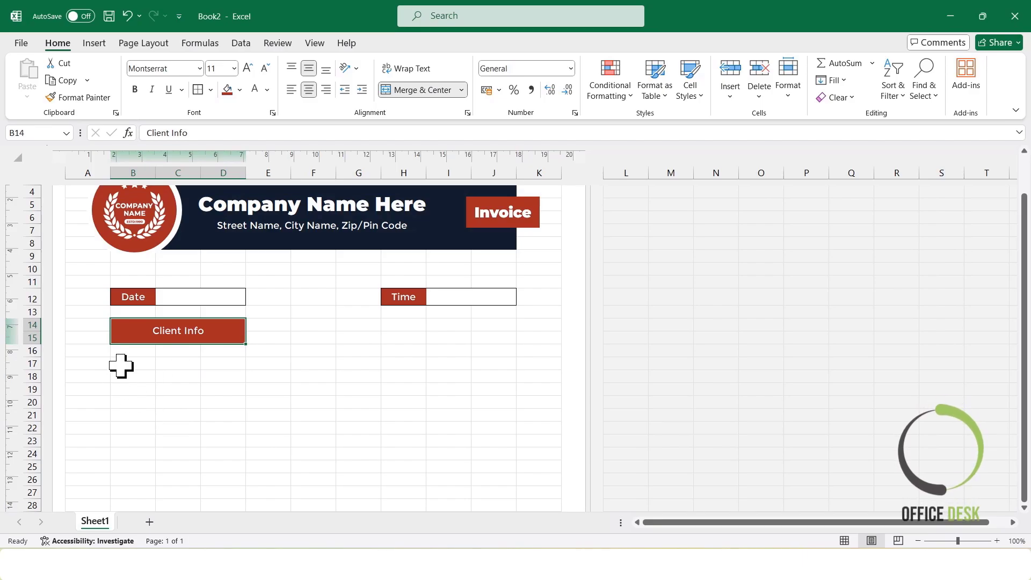
drag(122, 355, 226, 379)
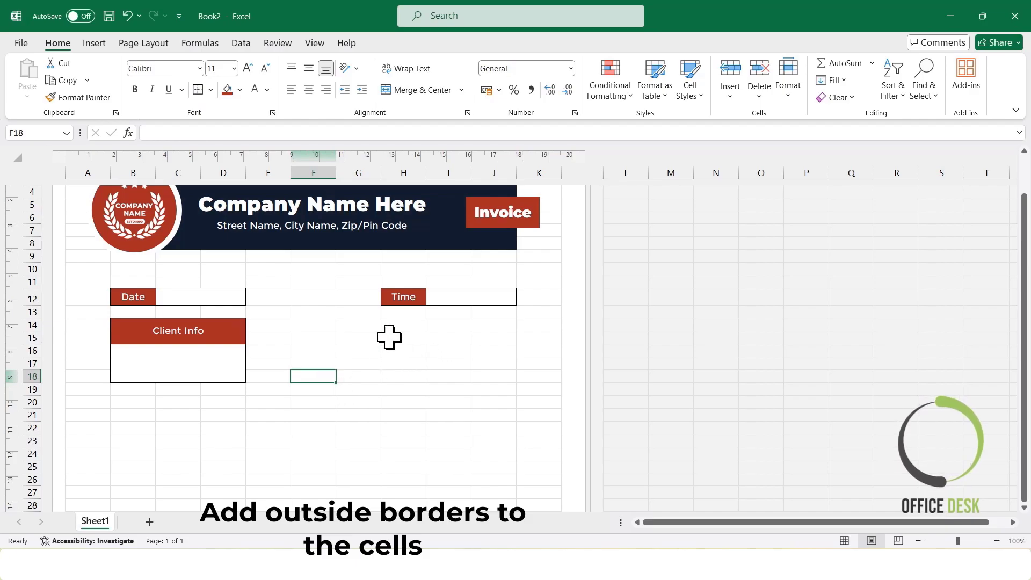
- Merge H14:J15 and type 'Payment Details' as the header
drag(404, 327, 448, 342)
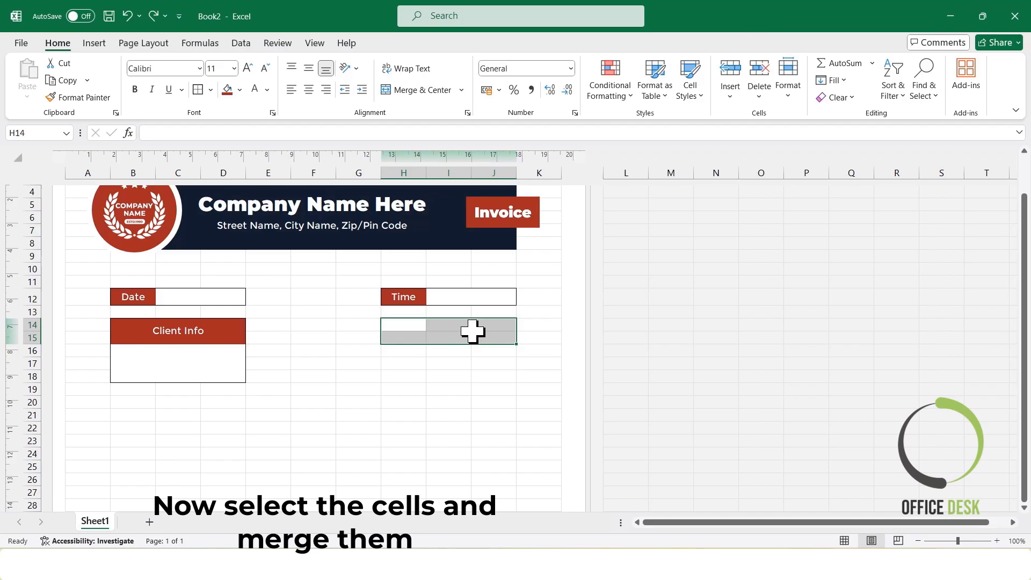
click(418, 91)
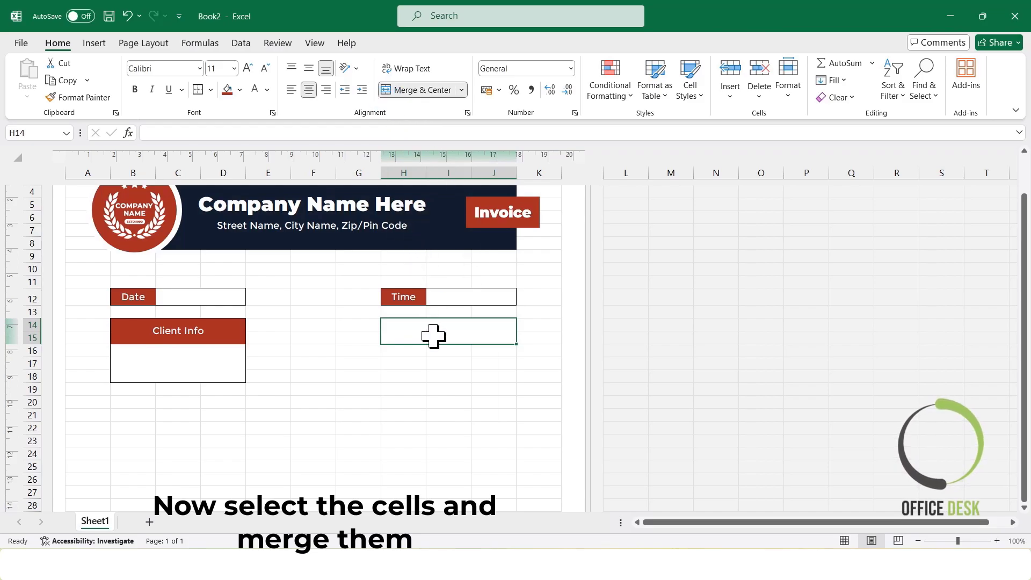
text(Payemnt)
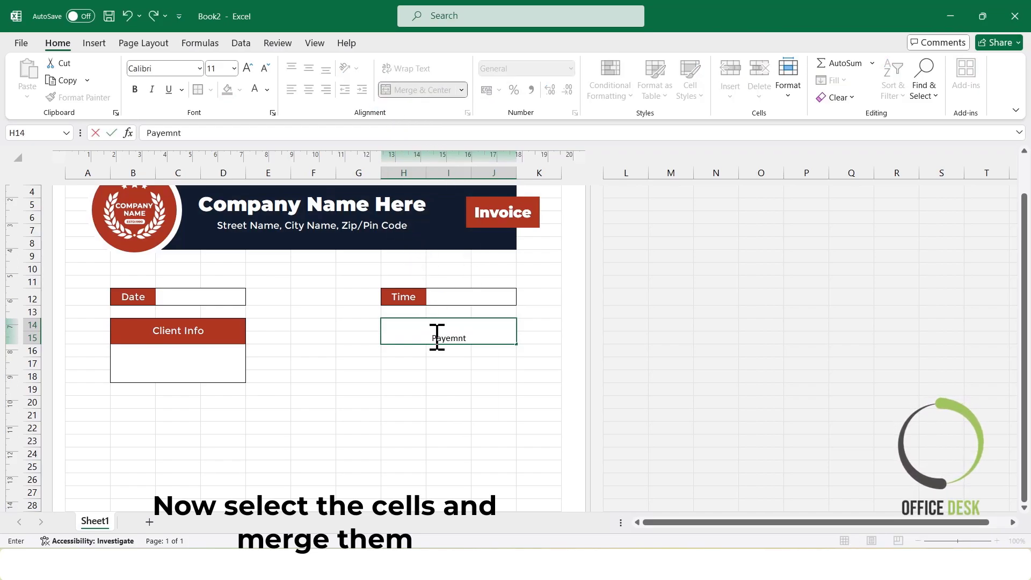
text(Payment)
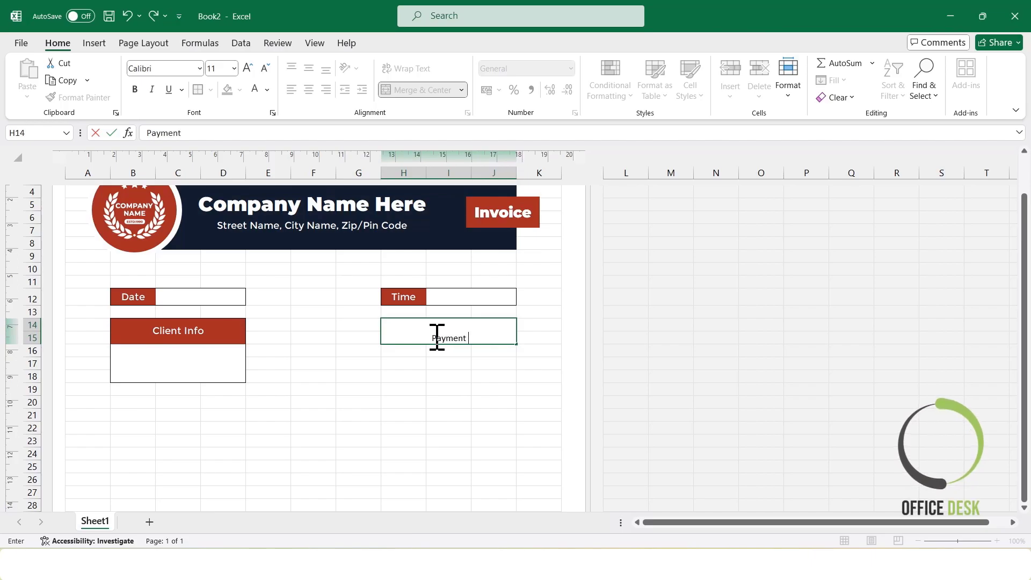
text(Details)
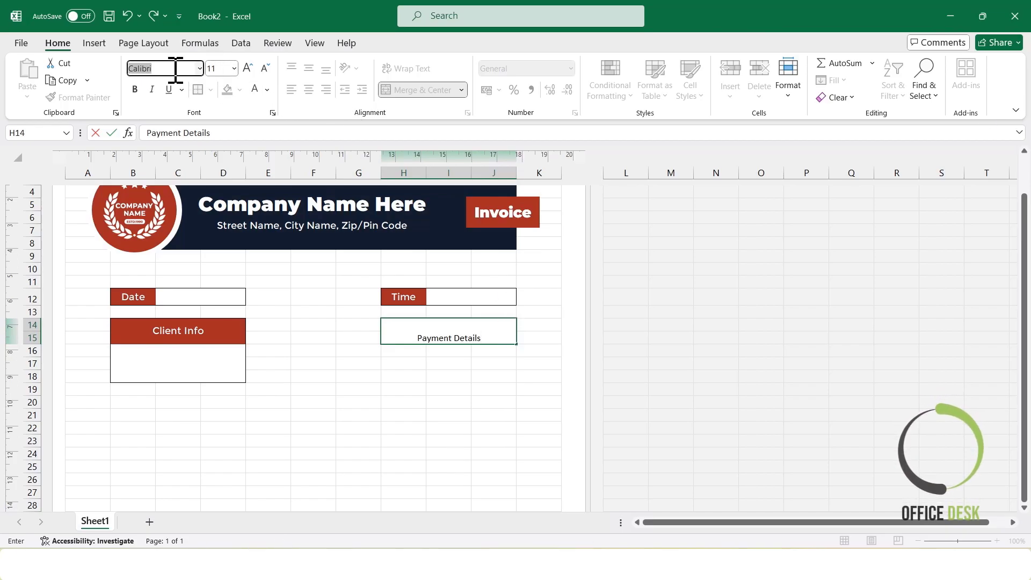
- Style the Payment Details header with white text and select H16:J18 below
click(307, 67)
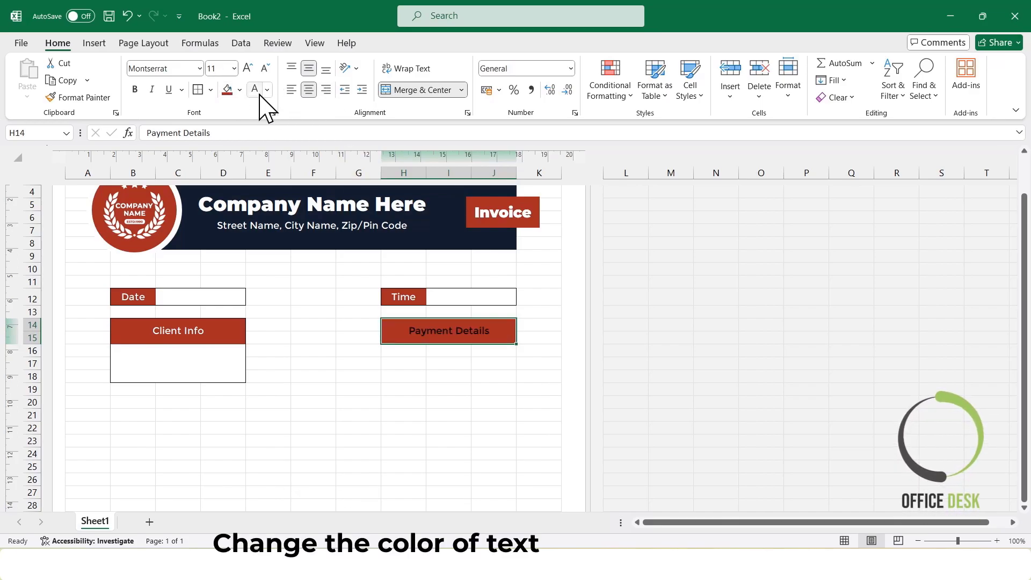
click(254, 89)
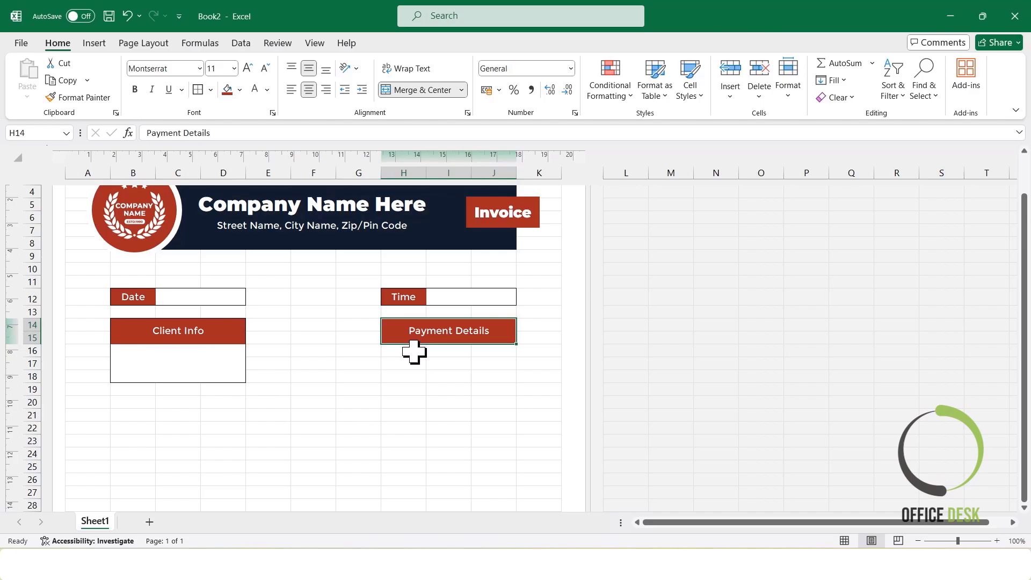
drag(401, 345, 513, 382)
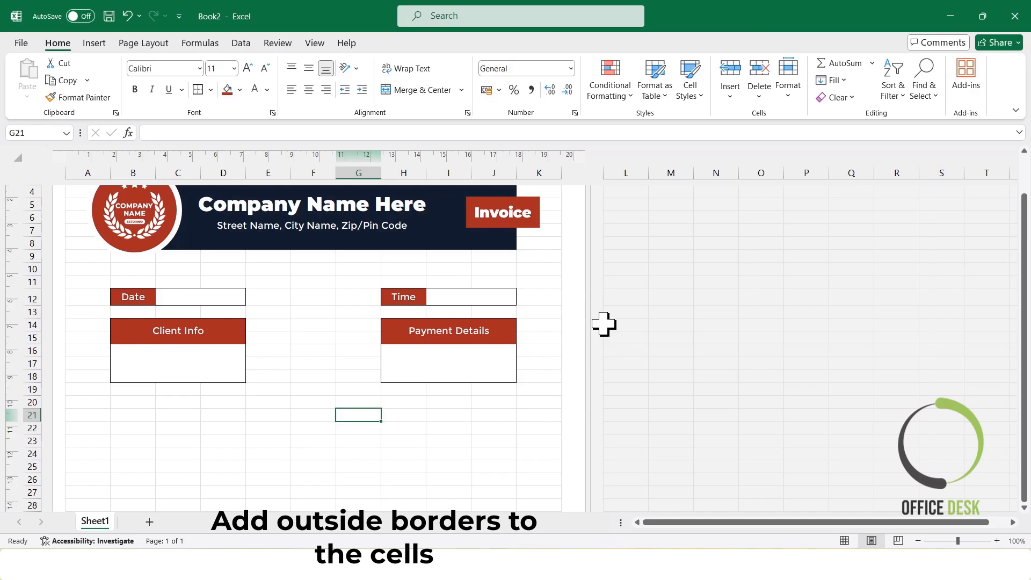
mouse_move(545, 393)
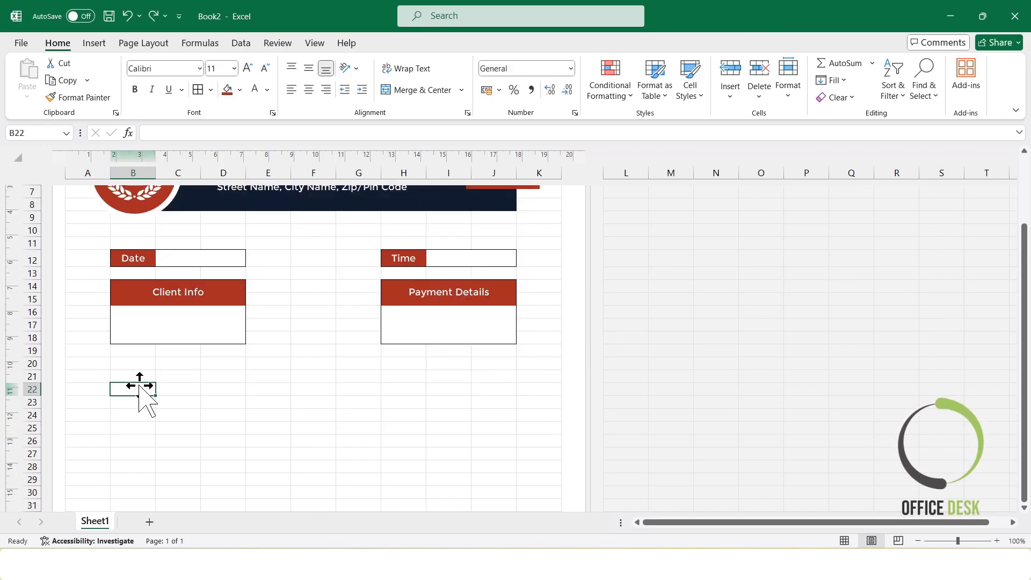
- Apply All Borders to B22:J36 and start the header rows in Montserrat
drag(133, 389, 516, 500)
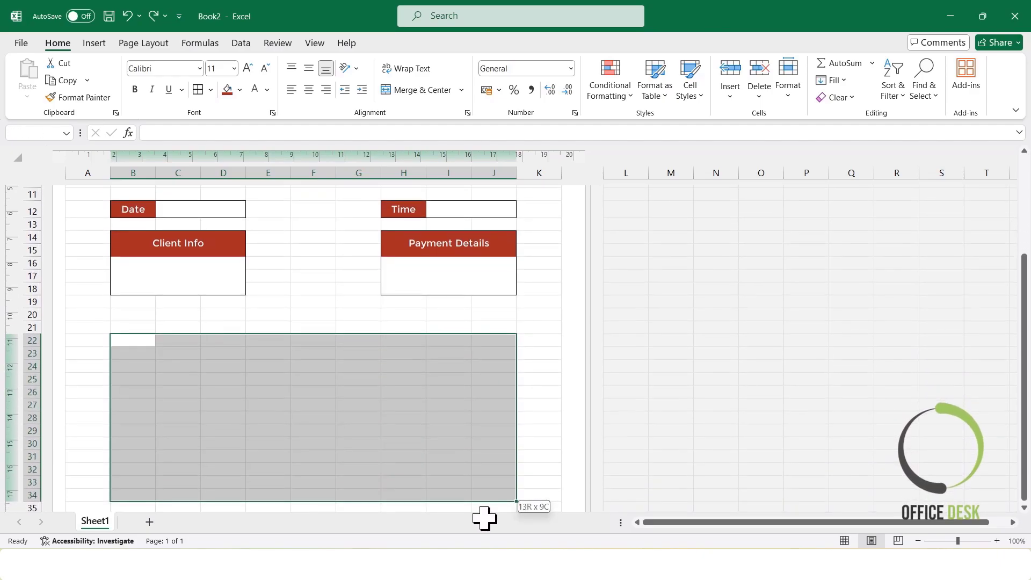
click(199, 90)
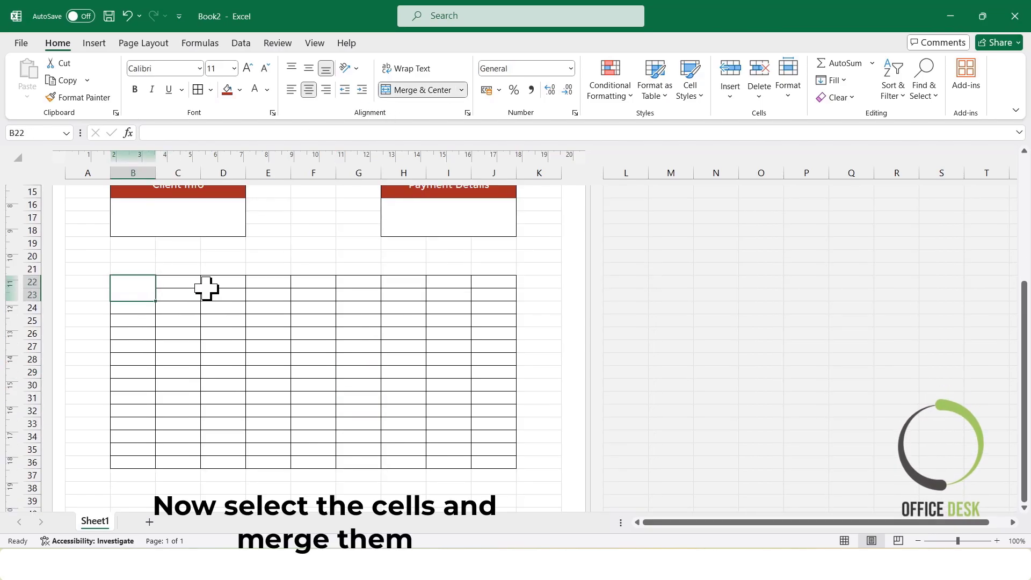
drag(178, 287, 358, 295)
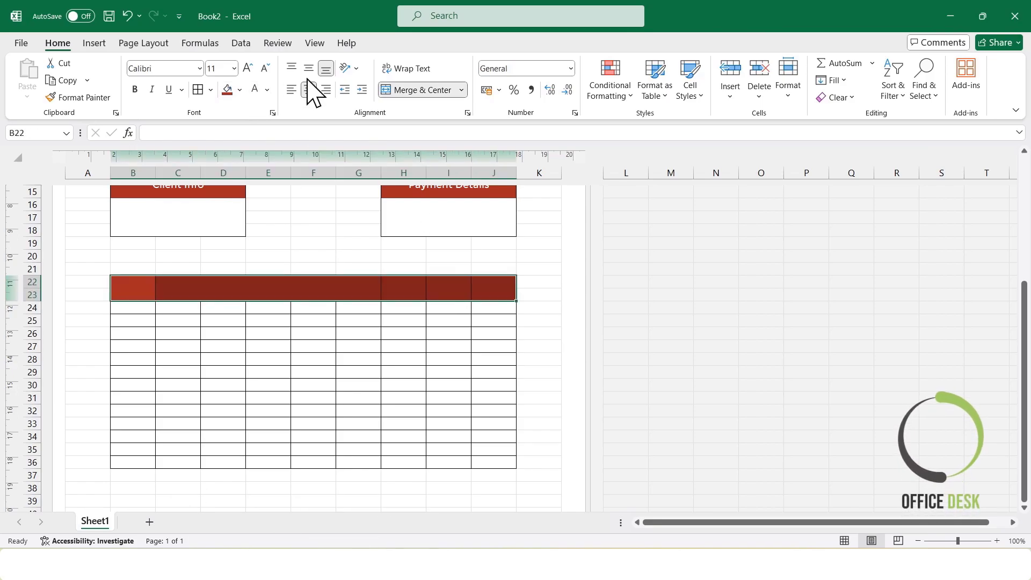
text(Montserrat)
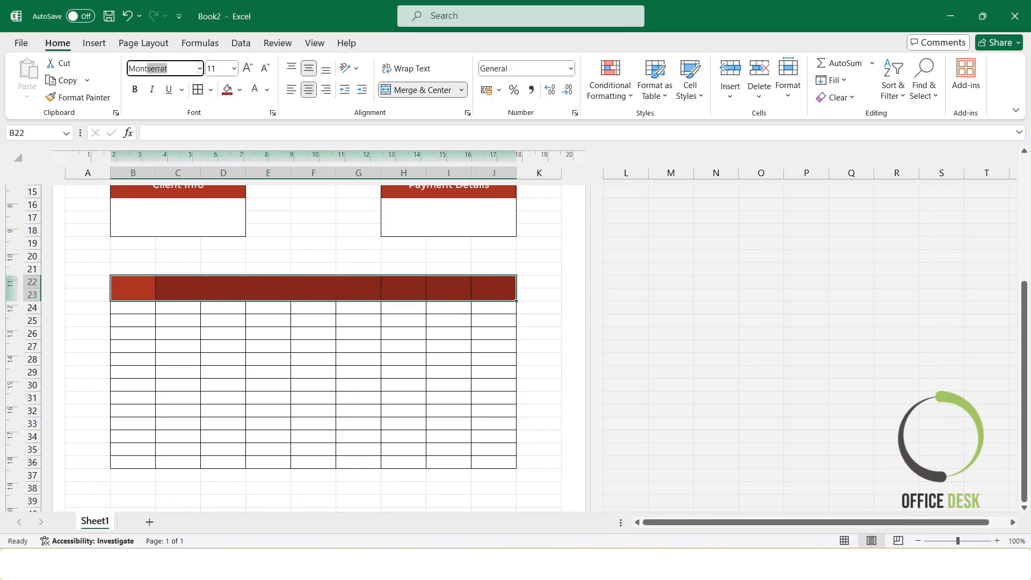
text(s)
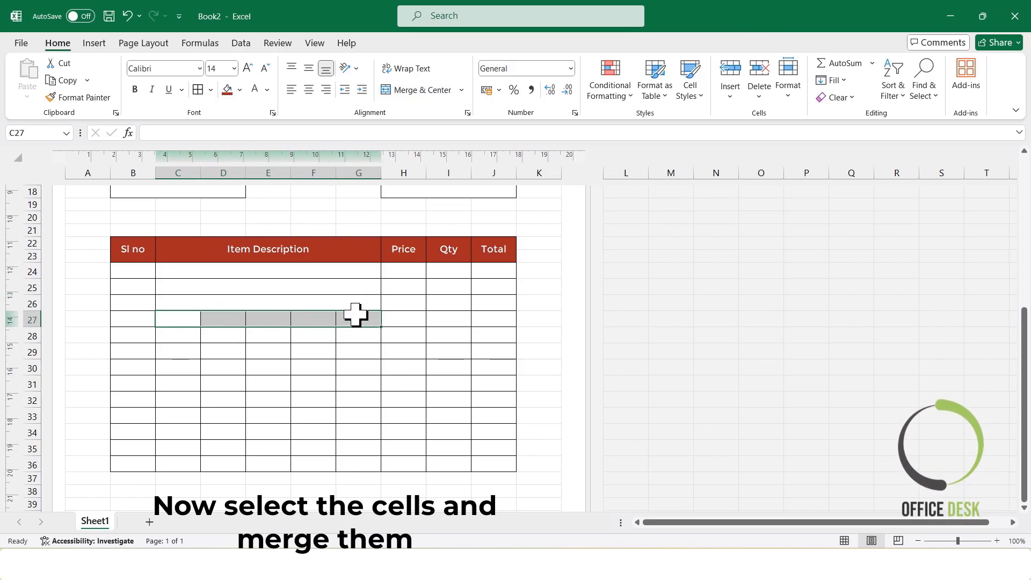
- Merge the description cells on each item row, then shade rows like 25 light grey
click(418, 89)
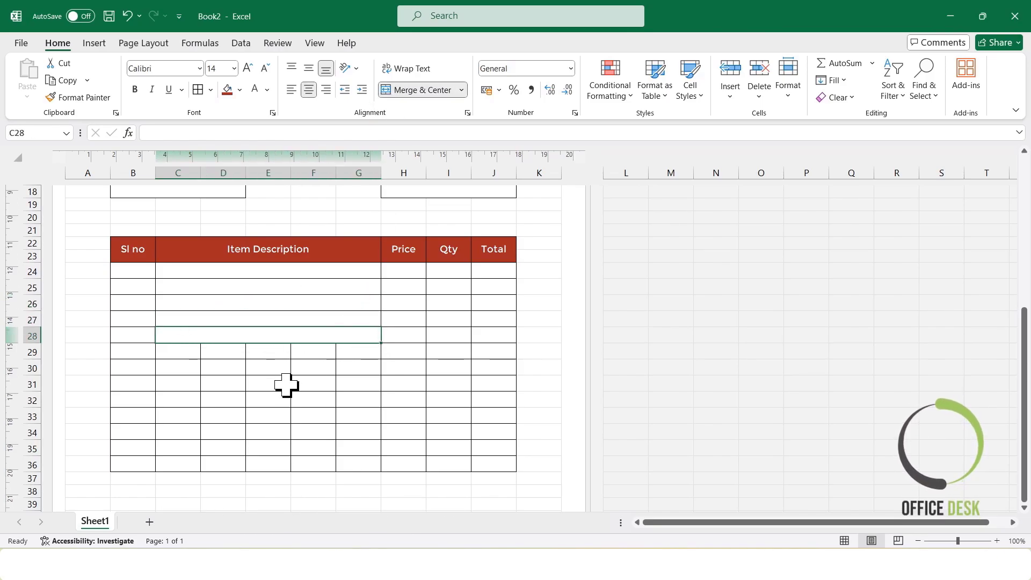
click(176, 367)
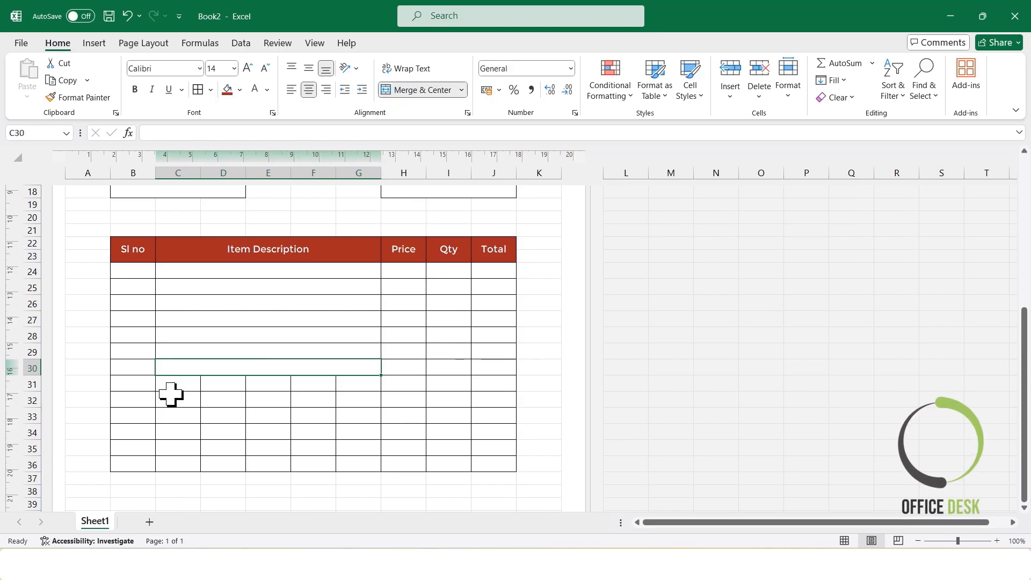
click(223, 400)
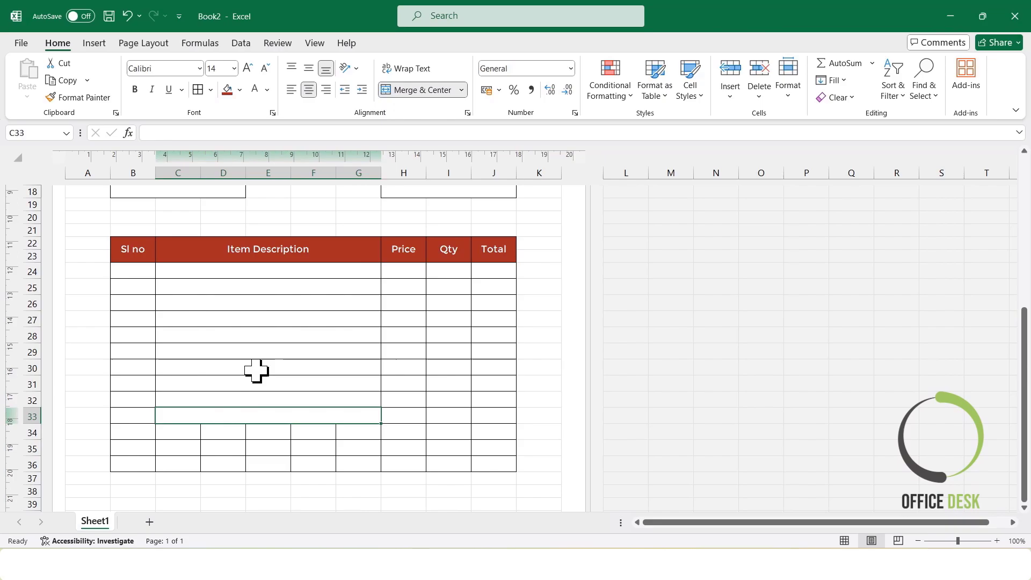
click(176, 452)
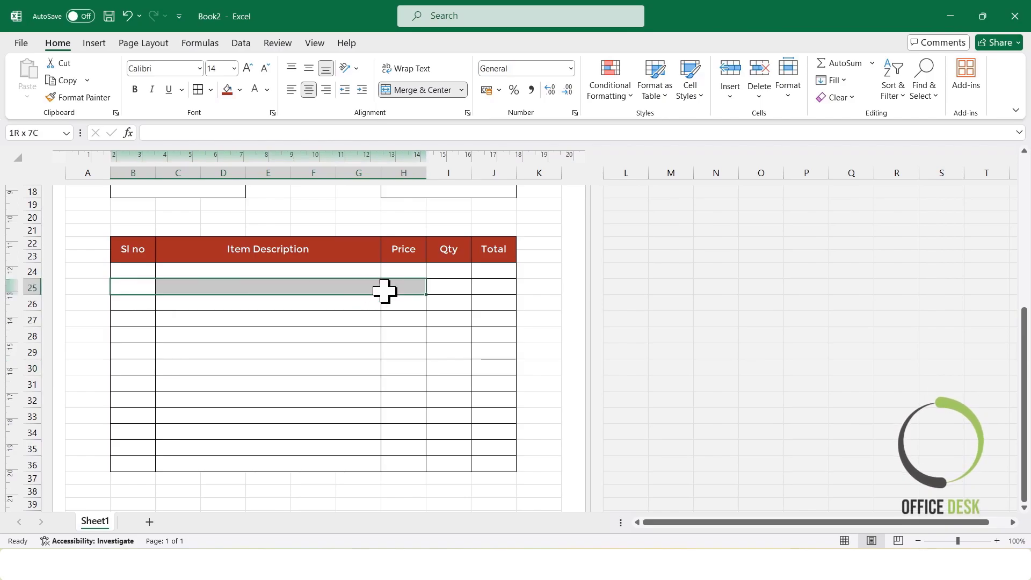
click(240, 90)
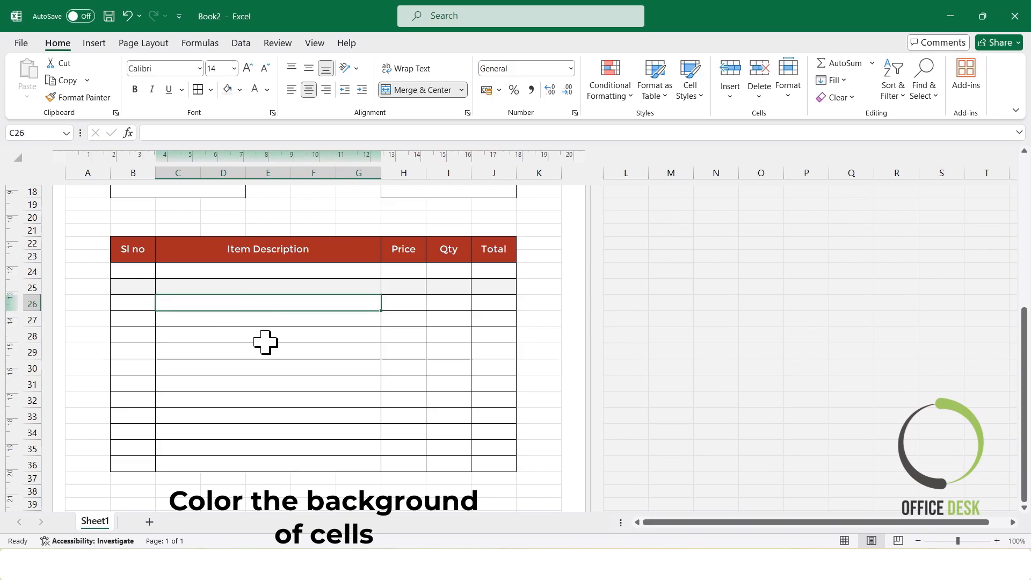
click(132, 319)
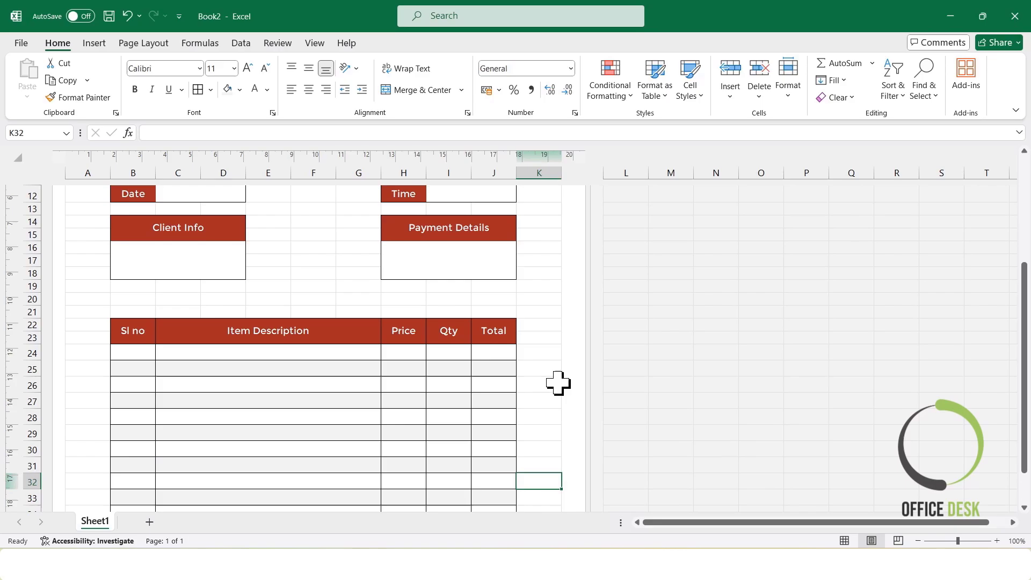
mouse_move(888, 269)
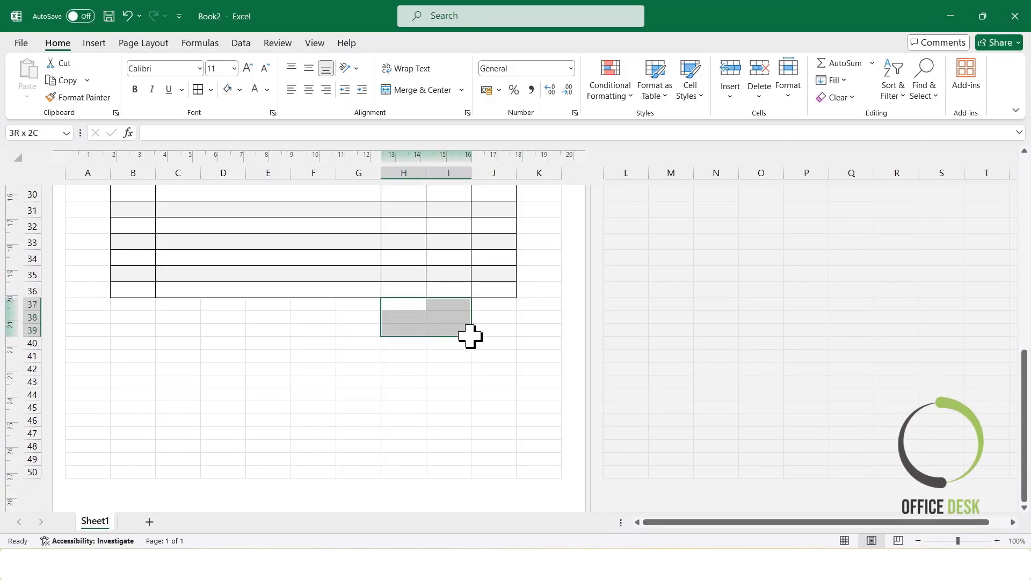
- Merge the red H37:J39 rows and label them Sub Total, Tax, Price in white Montserrat
click(403, 304)
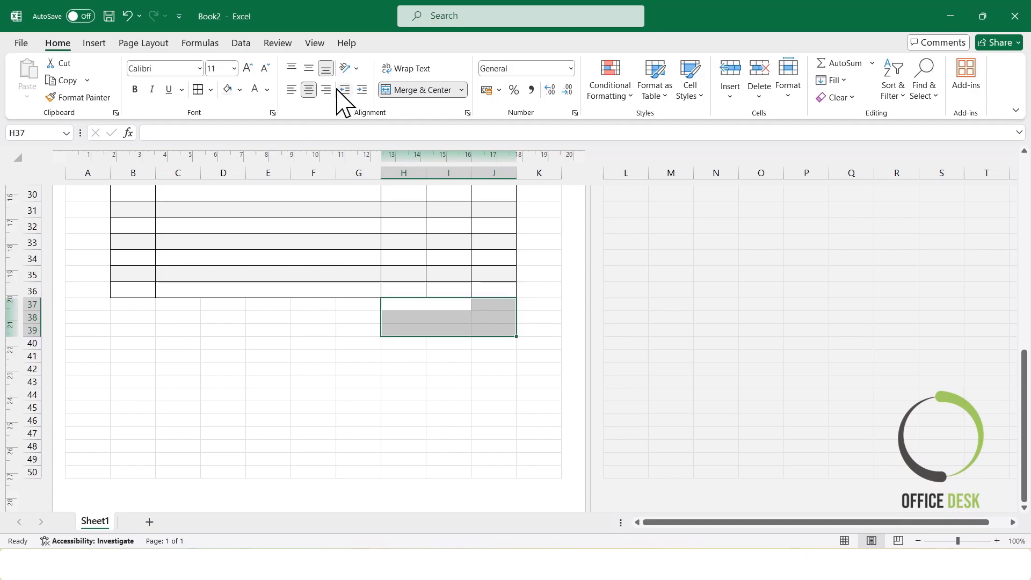
click(227, 90)
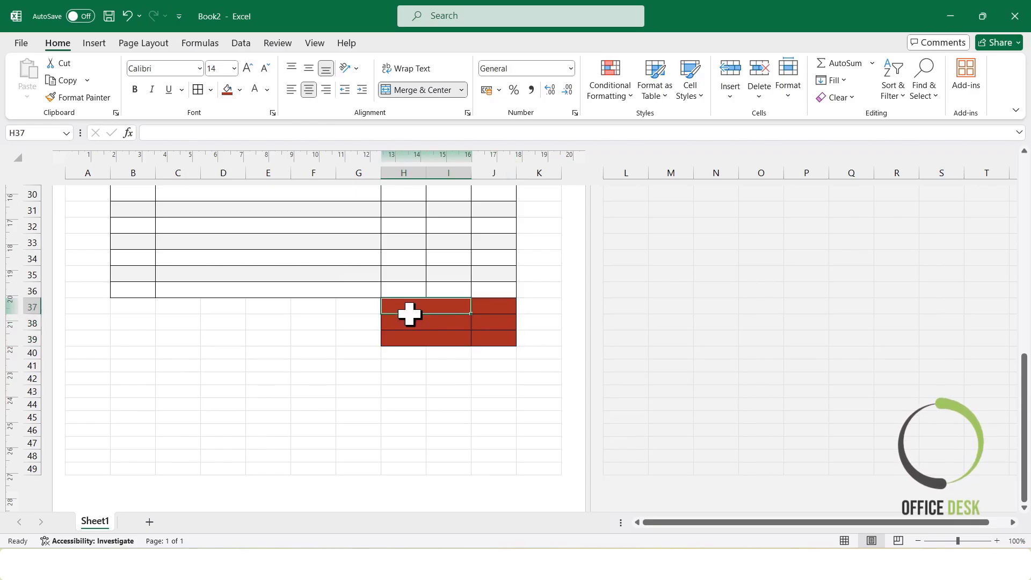
text(Sub Total)
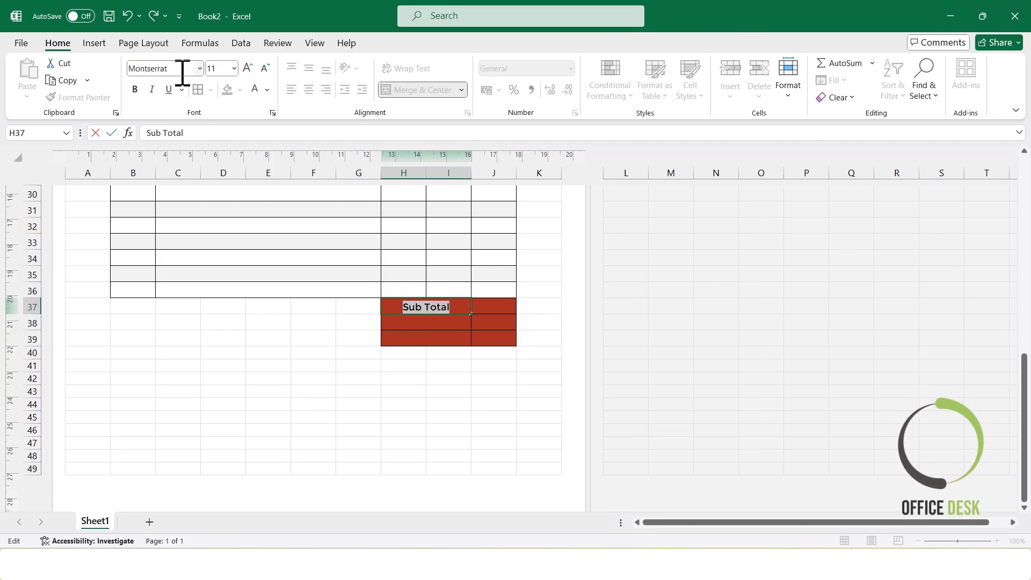
text(Tax)
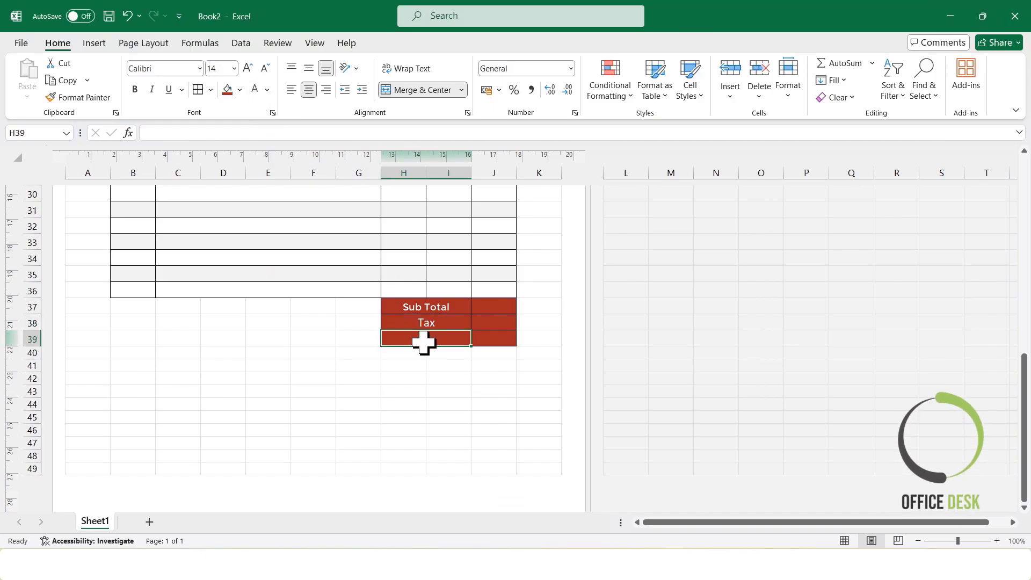
text(Price)
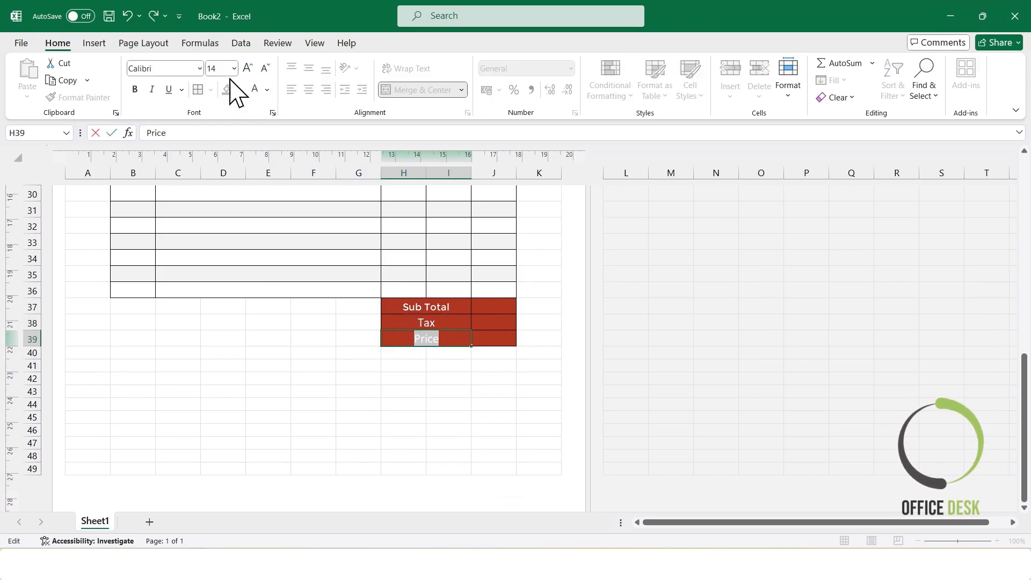
text(Montserrat)
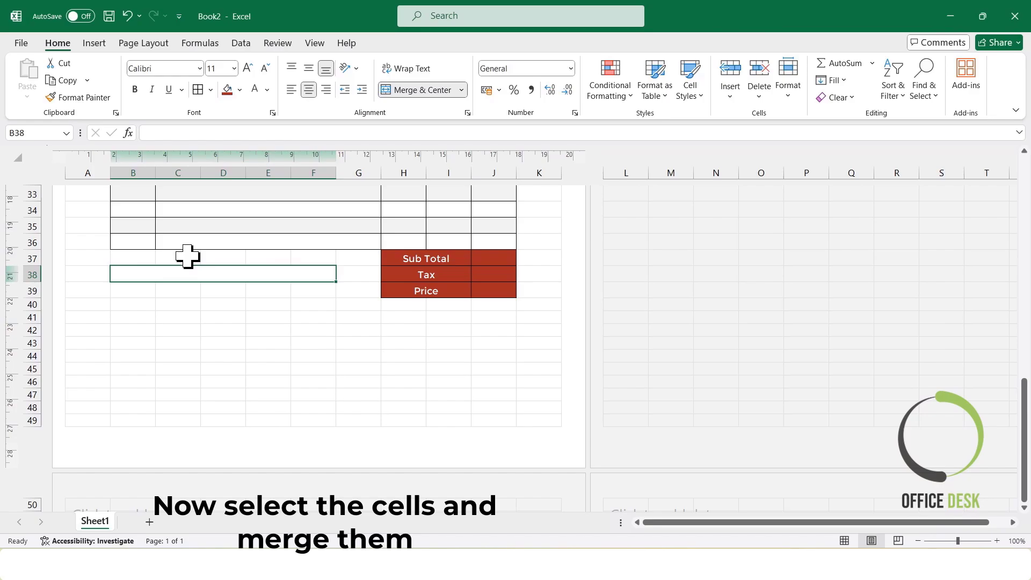
- Add the Terms & conditions heading and numbered 'Add your text here' lines
text(Terms & conditions)
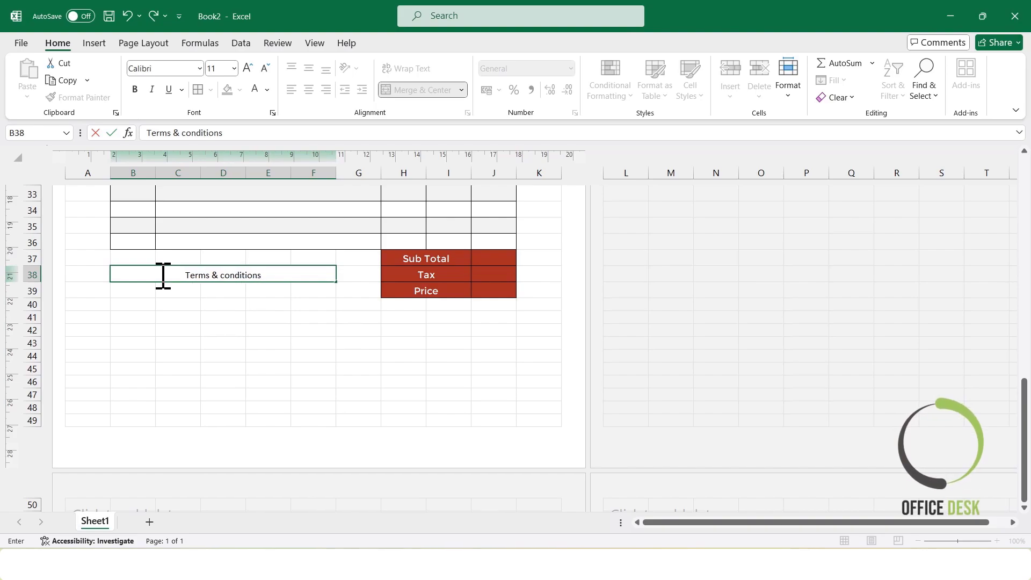
text(Here)
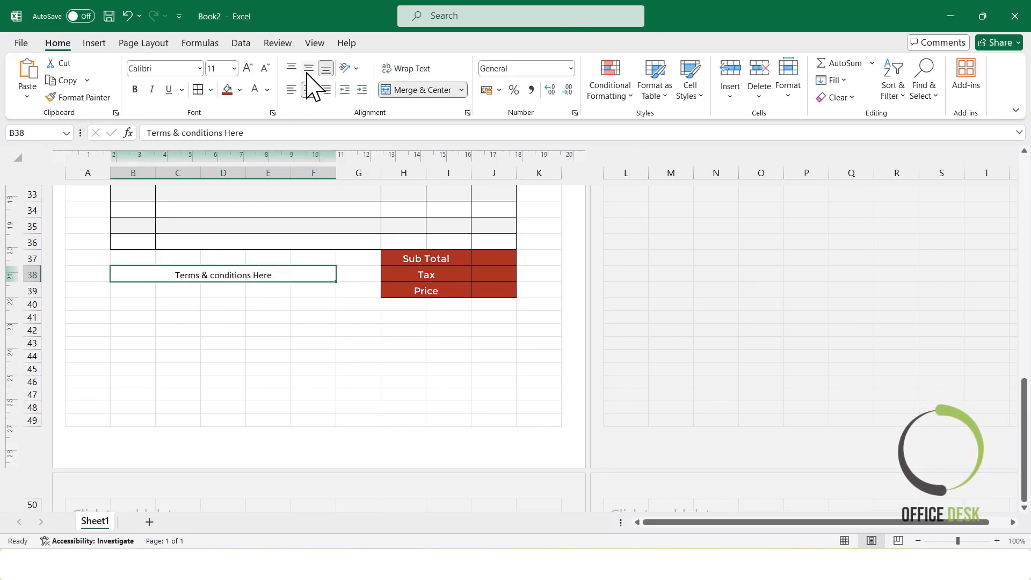
click(291, 69)
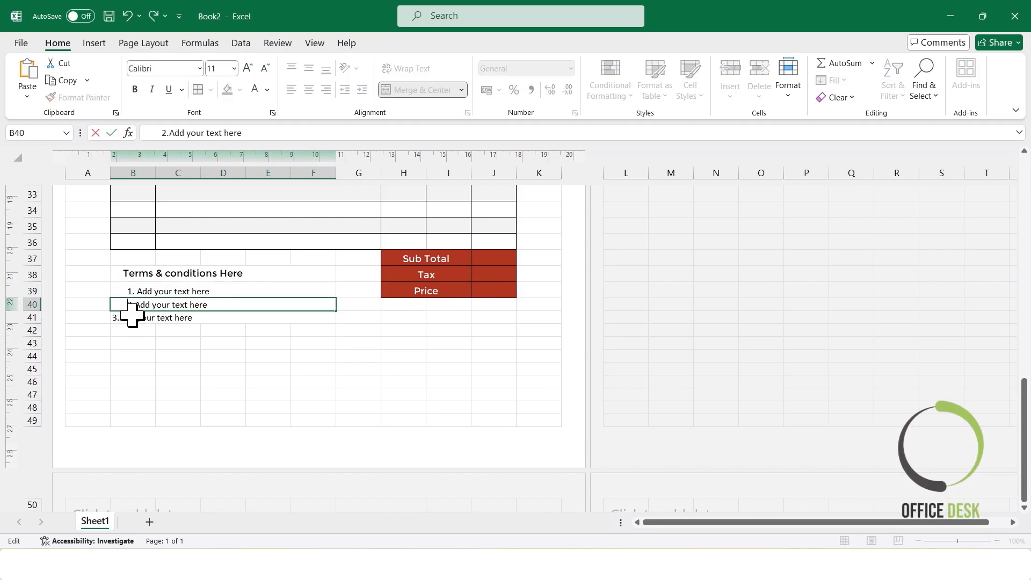
click(223, 317)
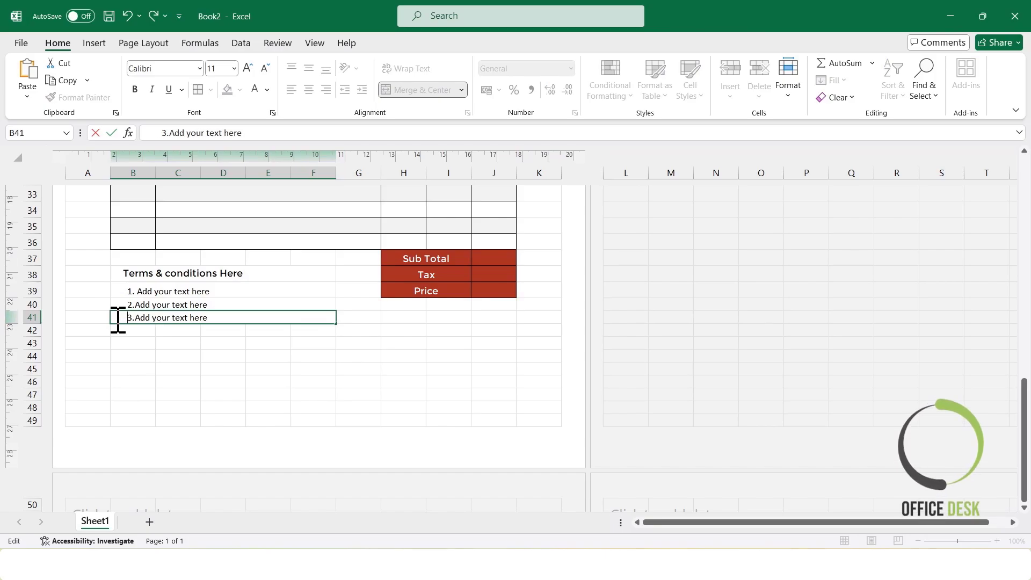
click(223, 330)
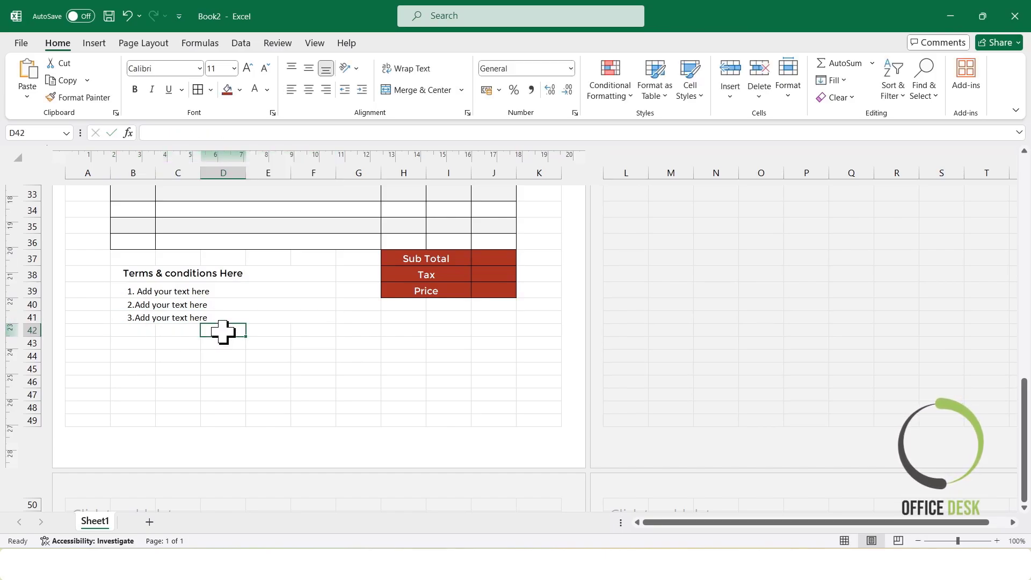
- Preview the invoice as a printed page with Ctrl+P, then return to the sheet
key(ctrl+p)
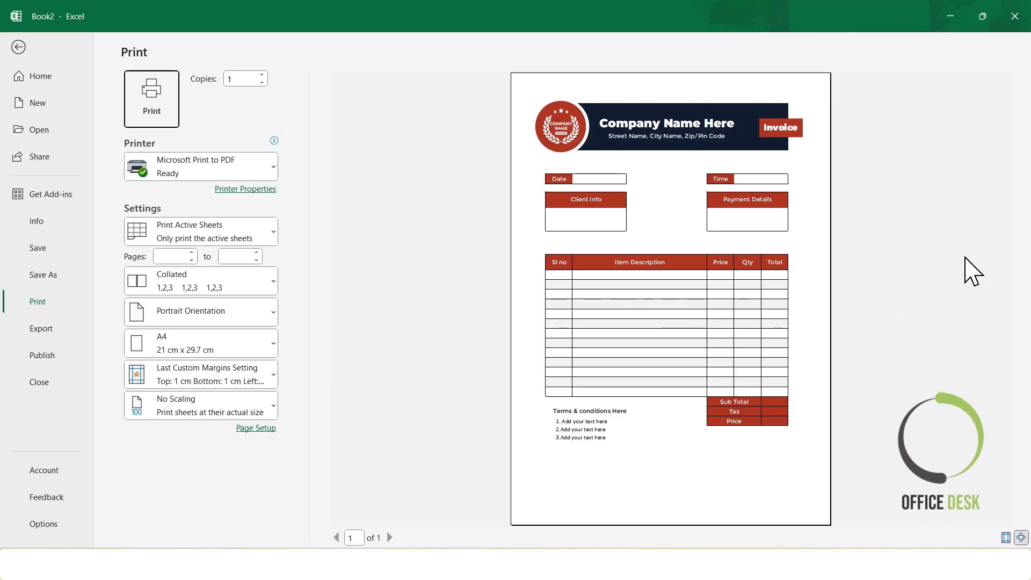
click(18, 48)
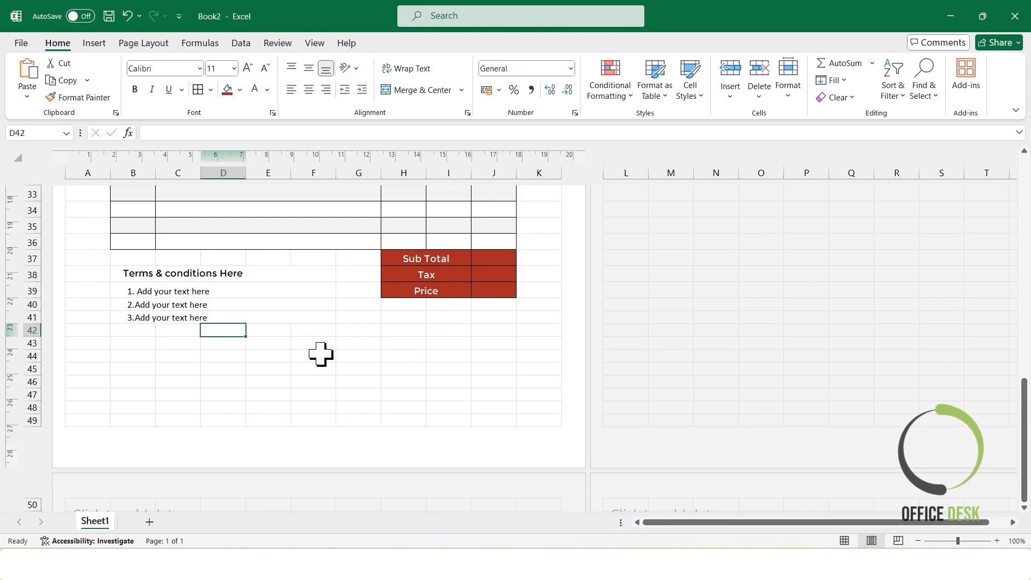
click(404, 355)
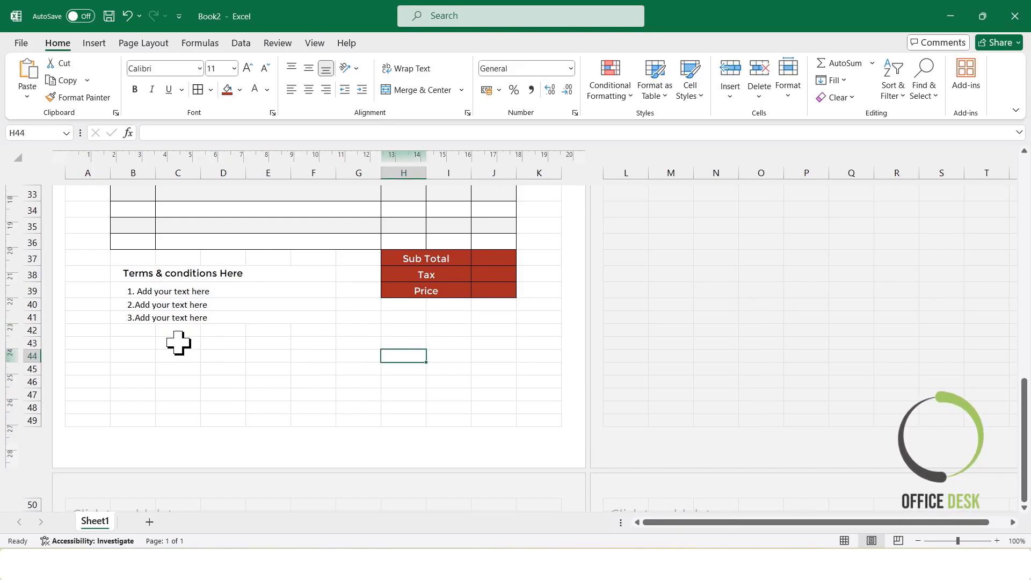
mouse_move(187, 325)
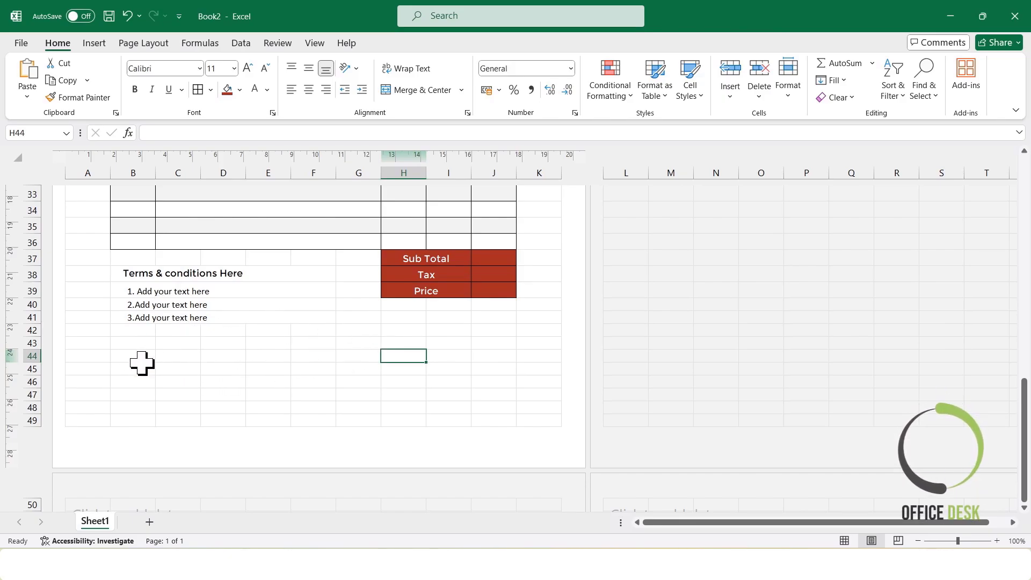
- Merge B44:J48 into a single block and fill it dark navy
drag(141, 362, 298, 392)
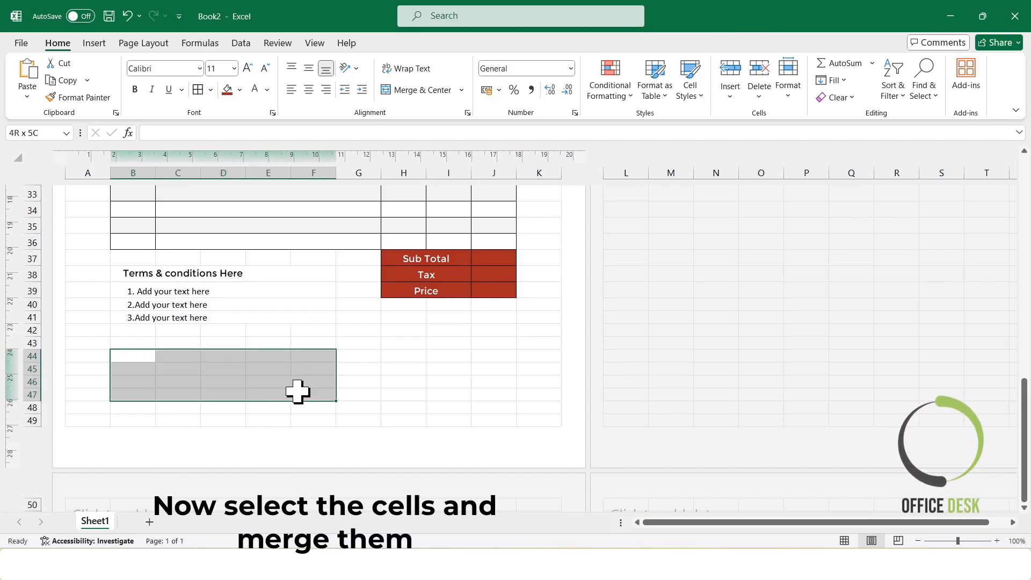
drag(299, 392, 495, 401)
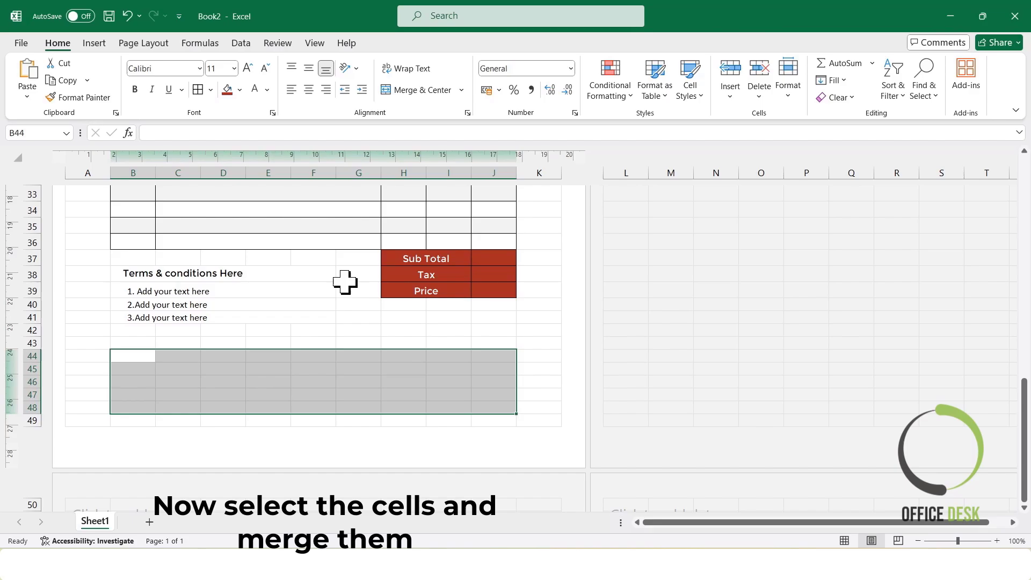
click(239, 90)
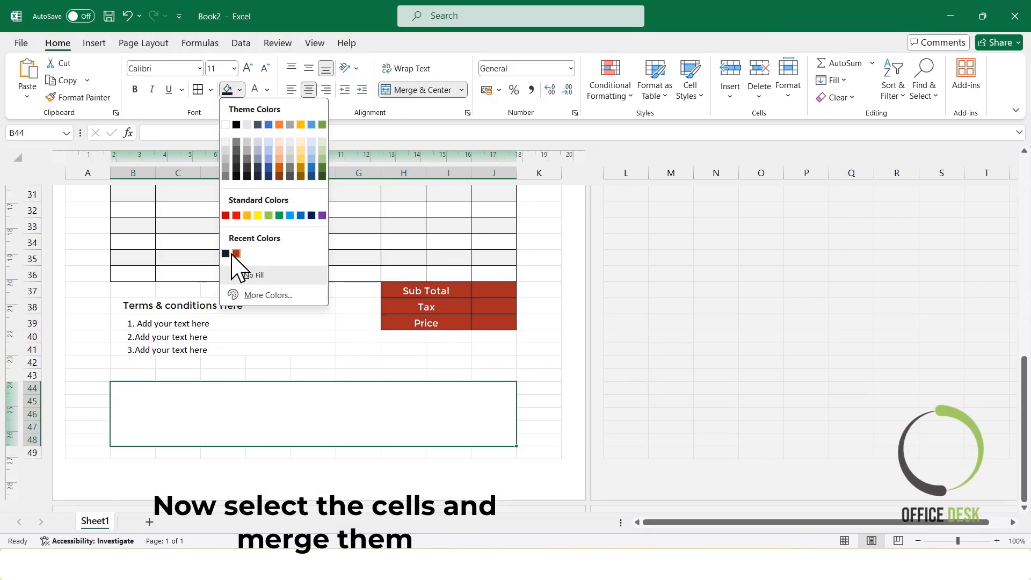
click(225, 254)
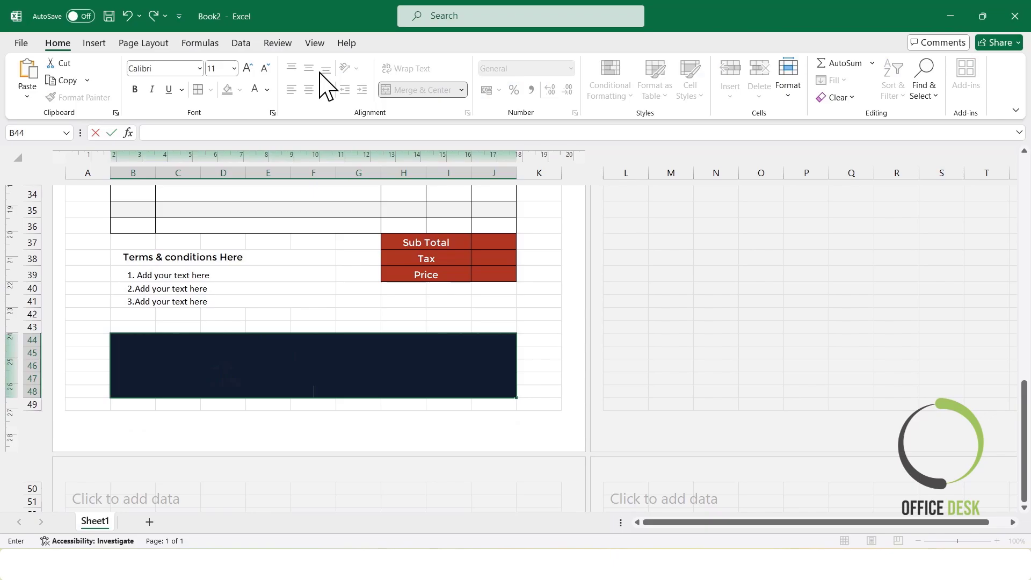
mouse_move(354, 347)
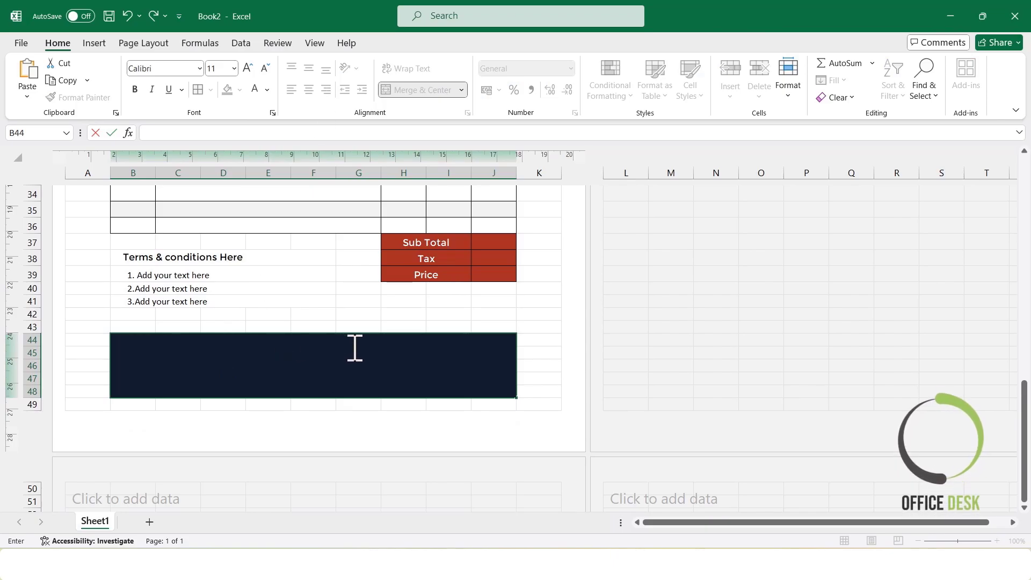
- Enter centred white Montserrat lines with call, e-mail, website, street and zip placeholders
text(Call 00 000000 00, 00 00000000)
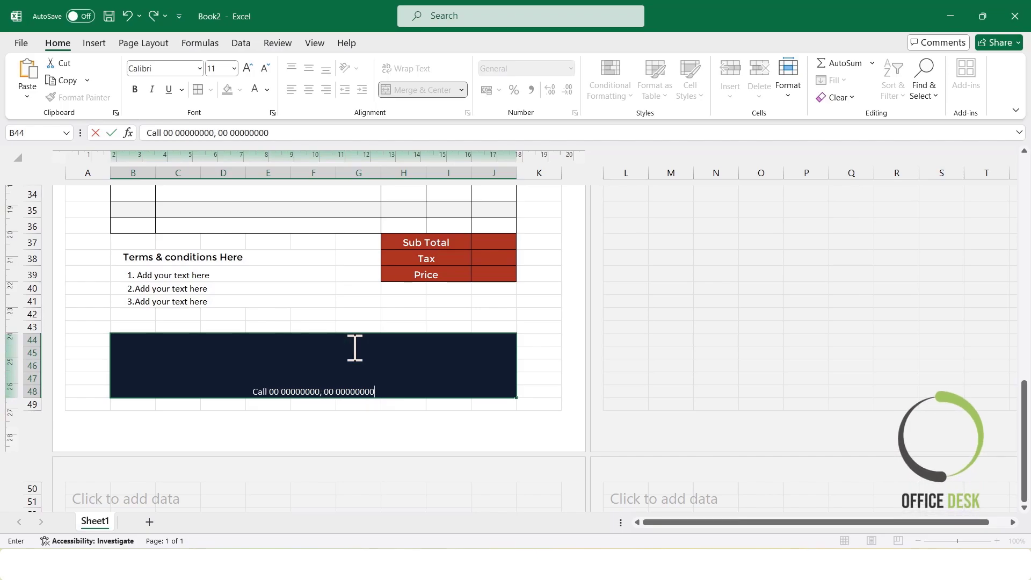
text(, E-mail)
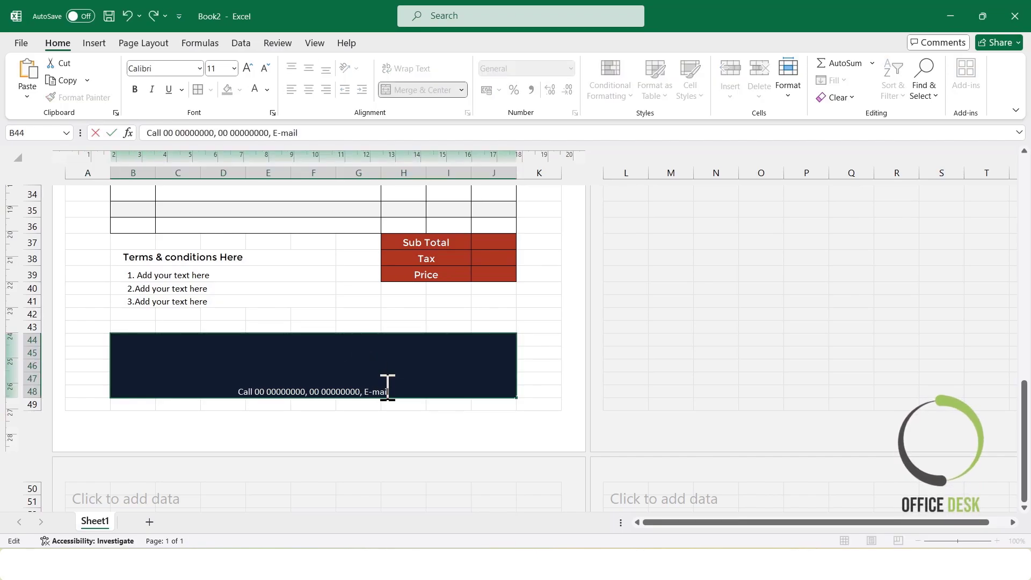
text(ID, Wbsite)
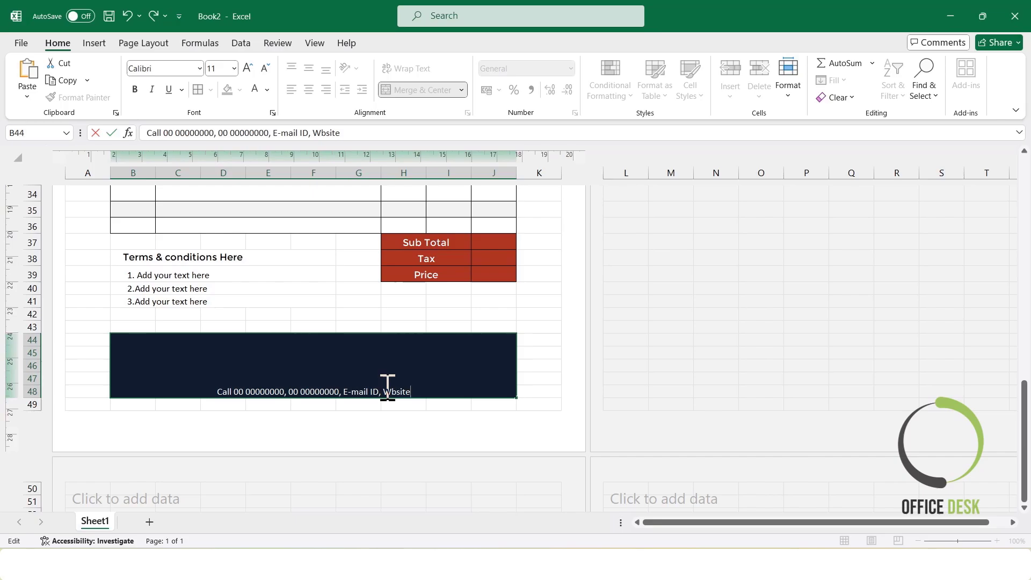
text(Website,)
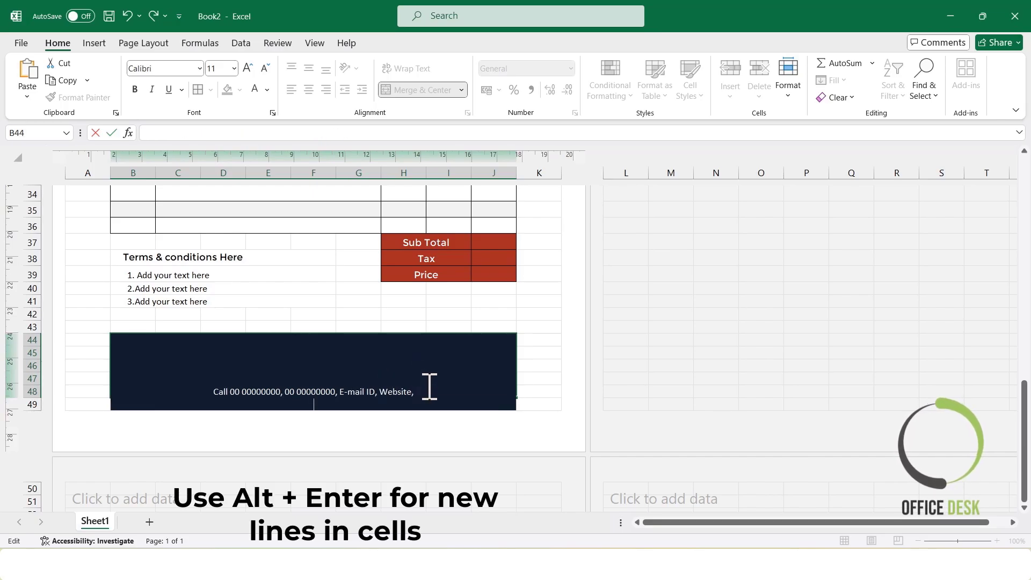
text(Street Name Here, City Name,)
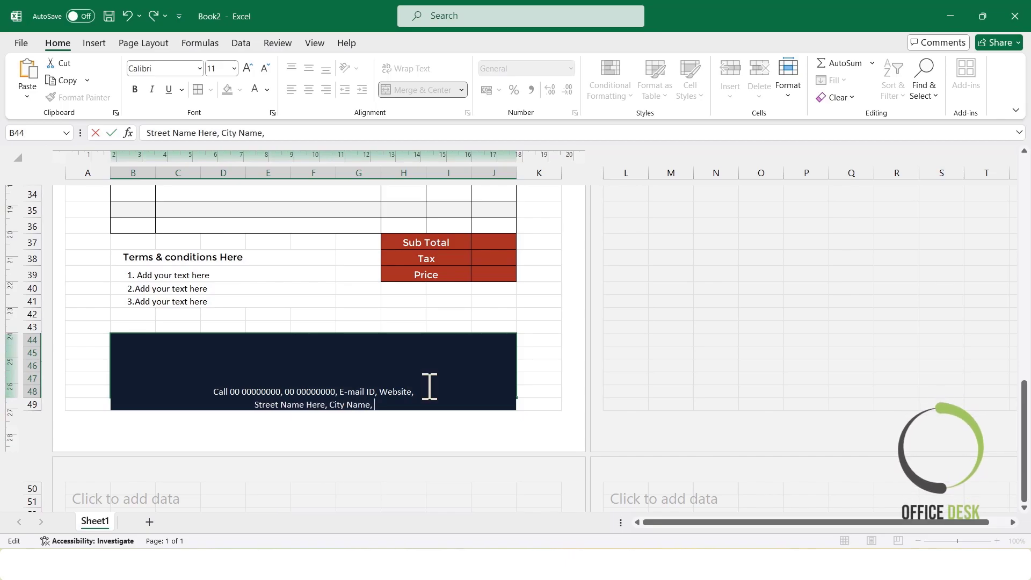
text(Zip/ Pin Code)
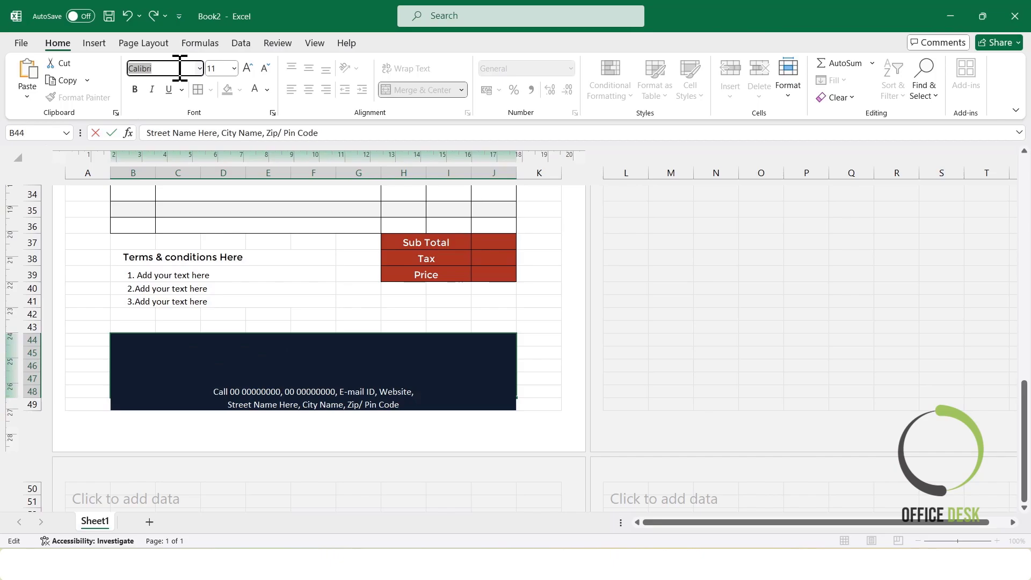
text(Modern No. 20)
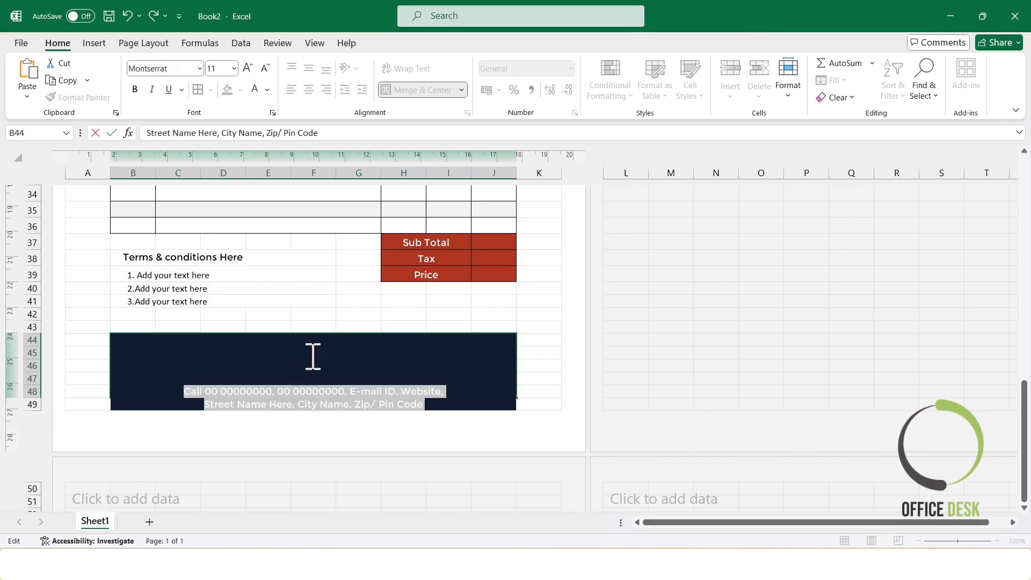
click(309, 68)
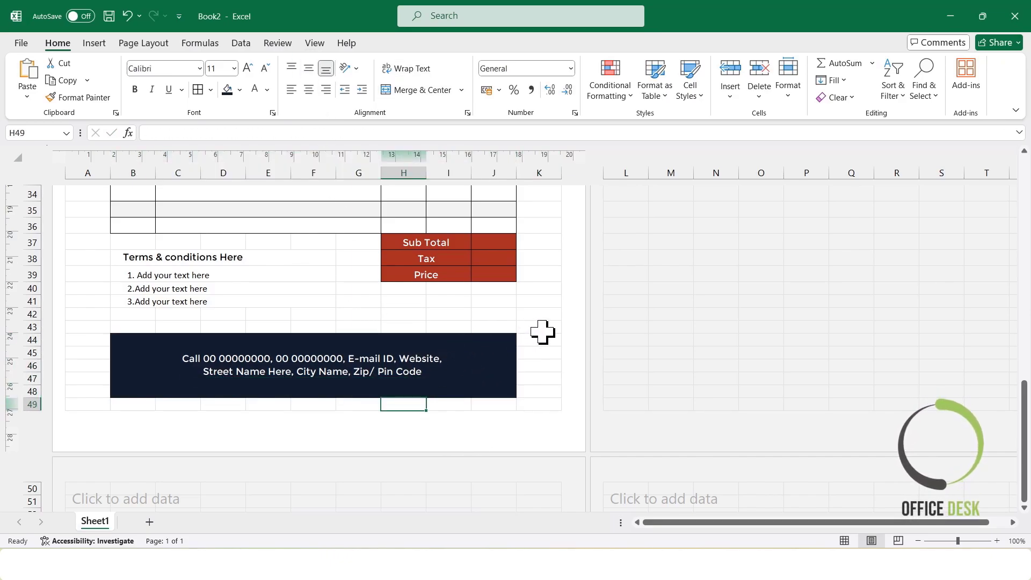
- View the invoice in File > Print preview, then go back to the worksheet
click(20, 41)
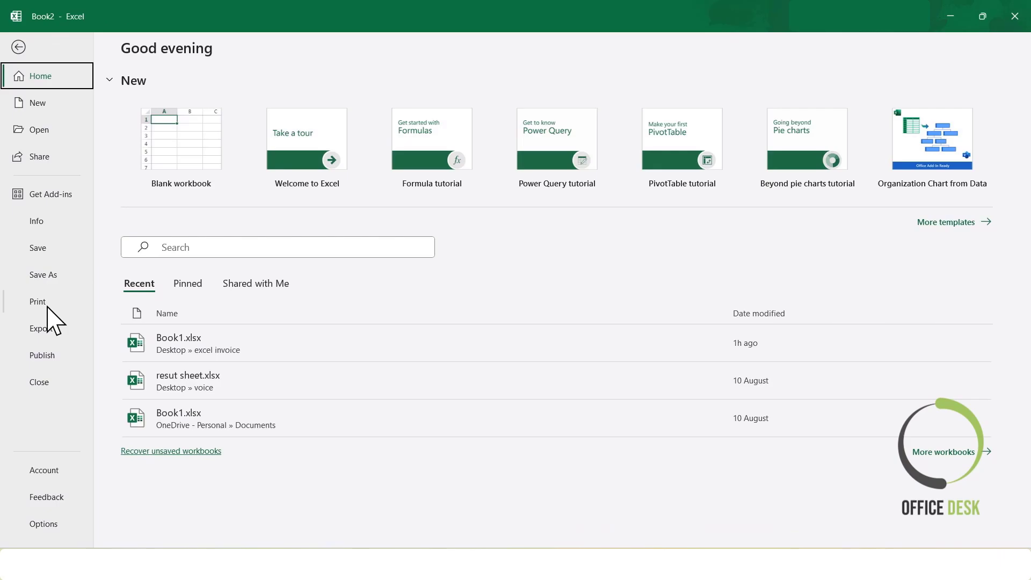
click(38, 301)
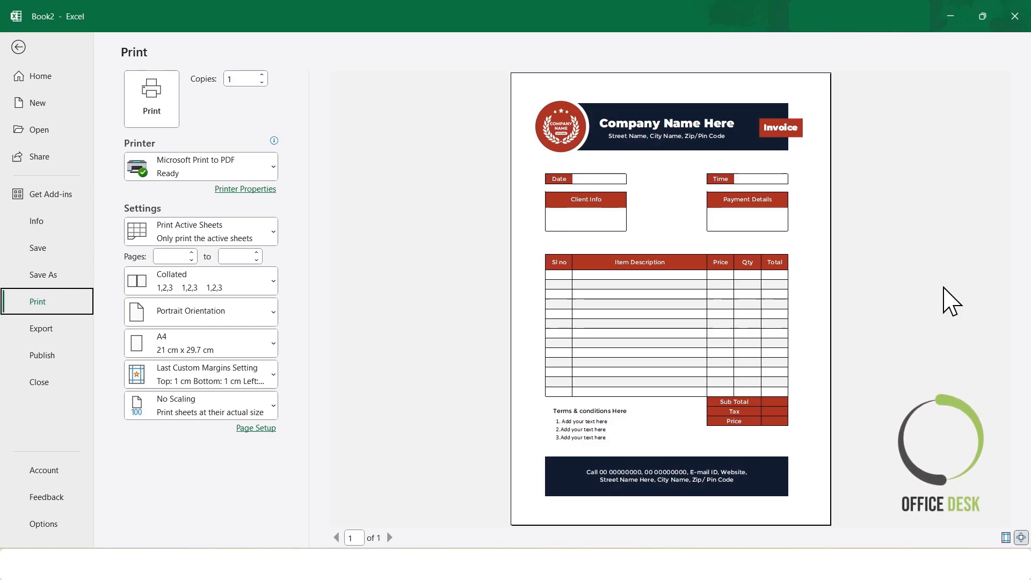
click(18, 46)
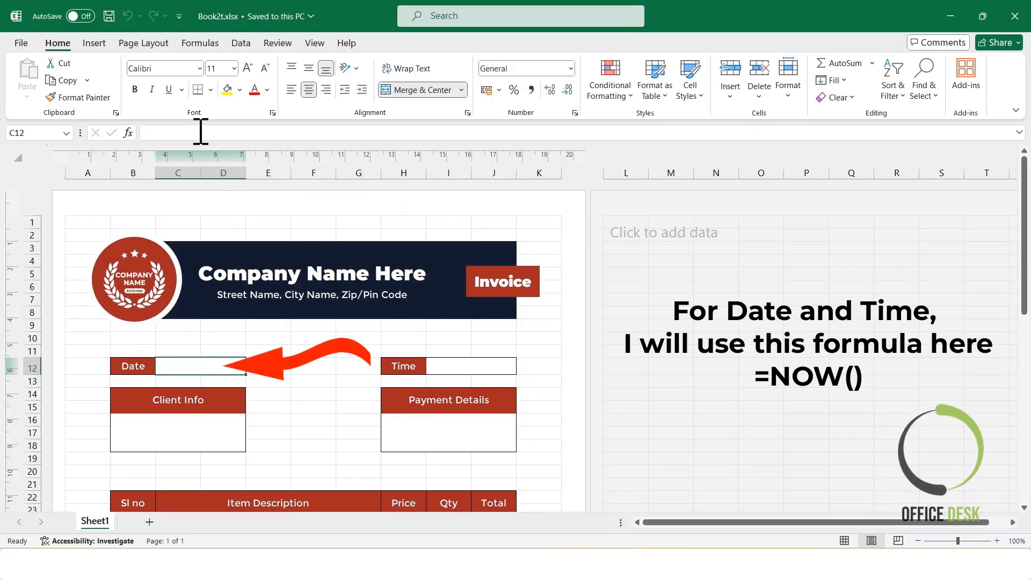
- Enter =NOW() in the Date cell C12 and centre it
text(=)
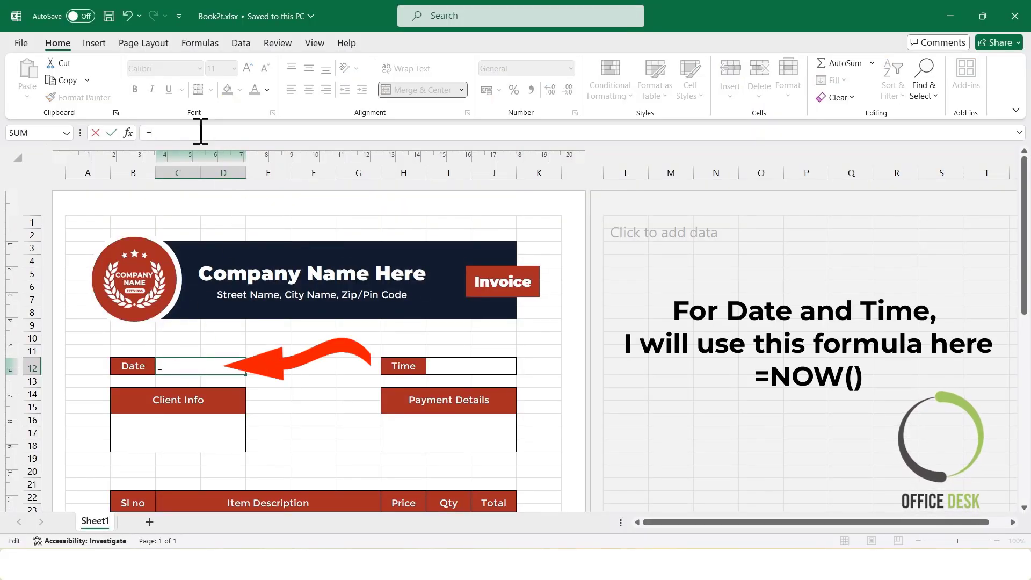
text(now)
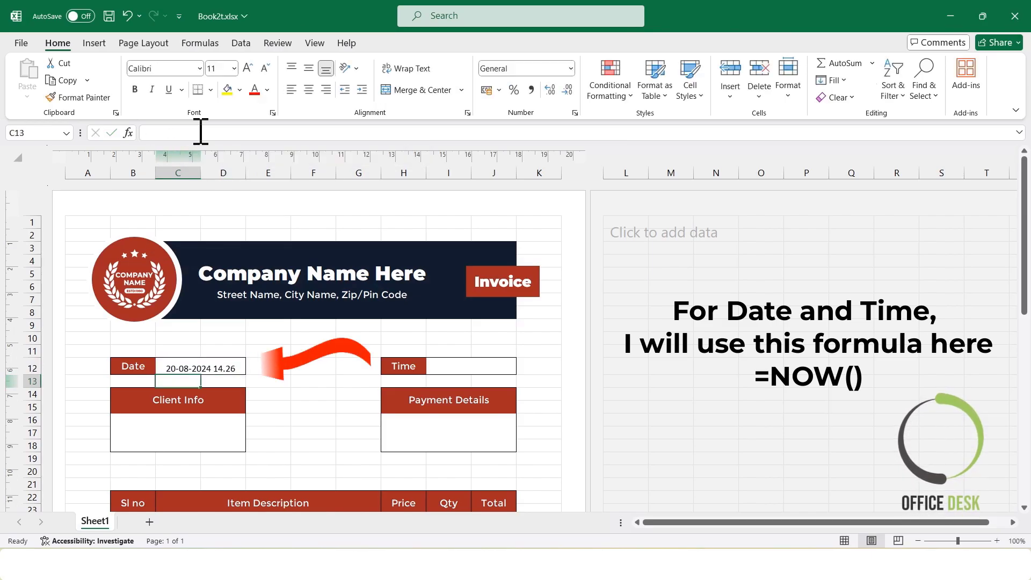
click(201, 368)
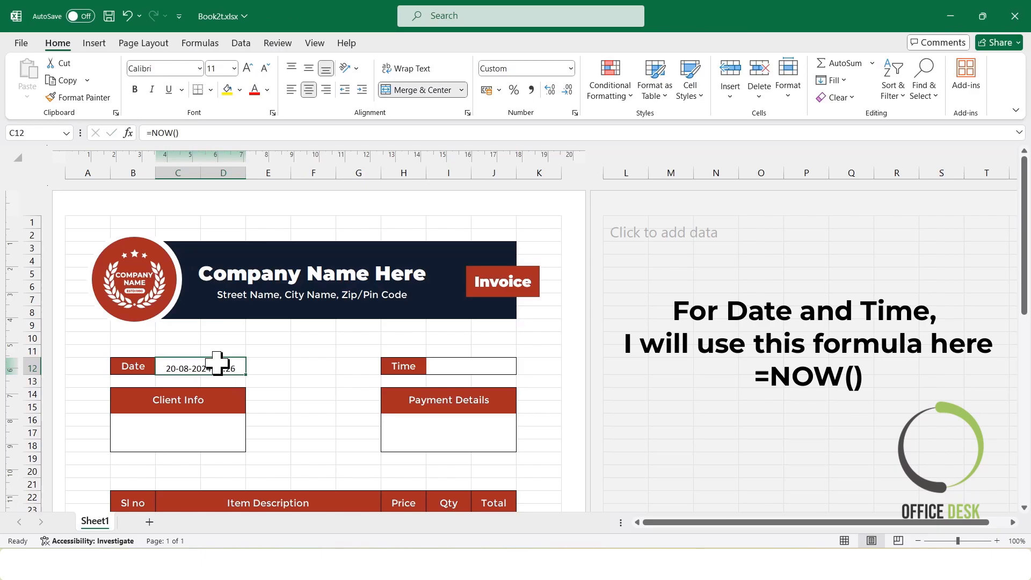
click(307, 68)
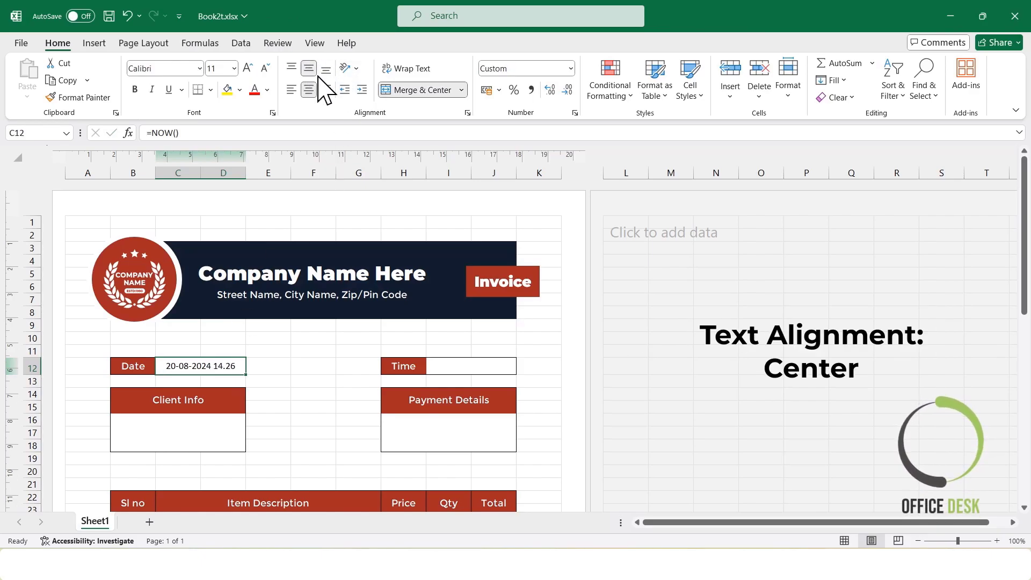
click(403, 366)
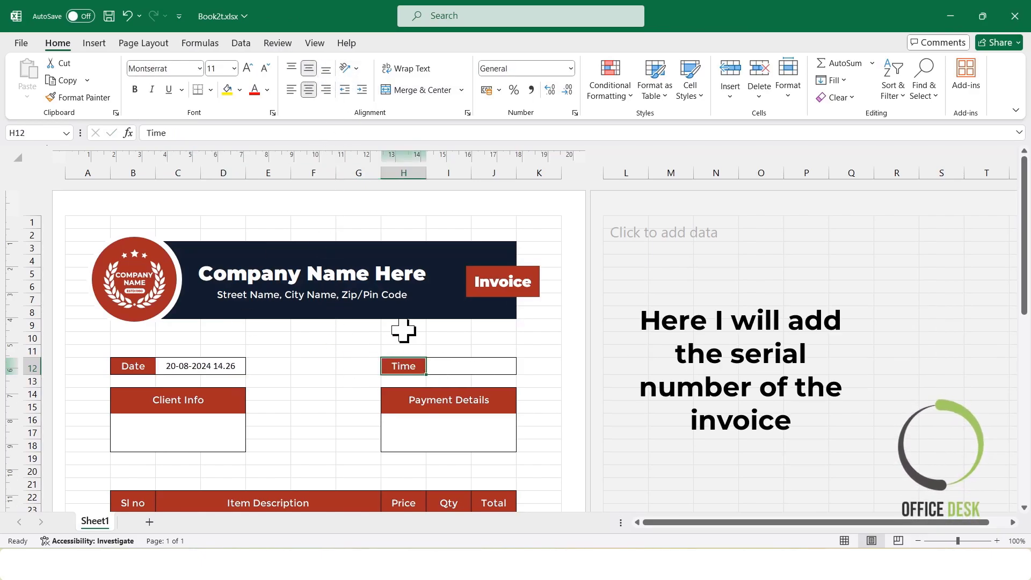
- Rename the Time label to 'No.' and enter invoice number C1
text(N)
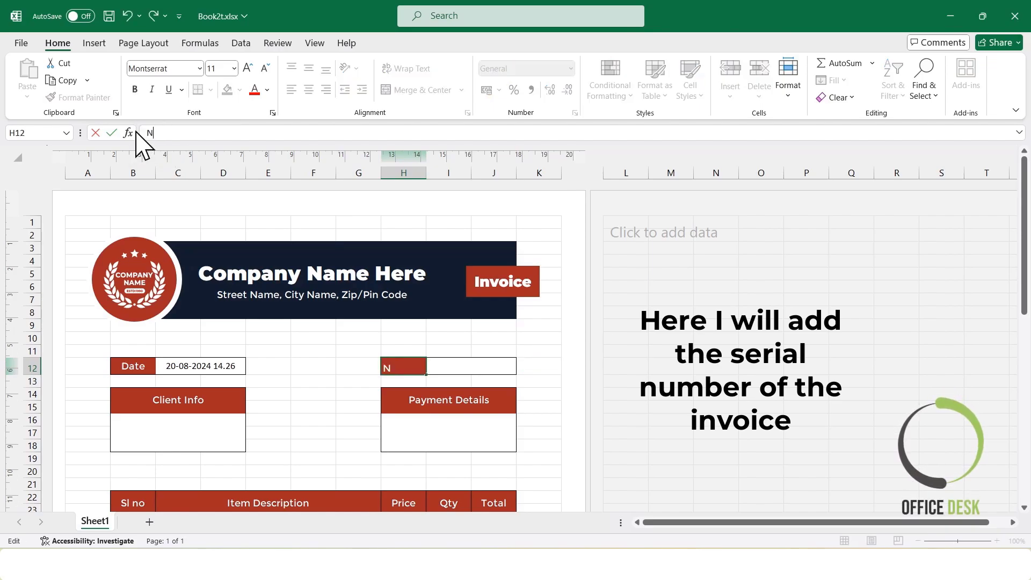
text(o.)
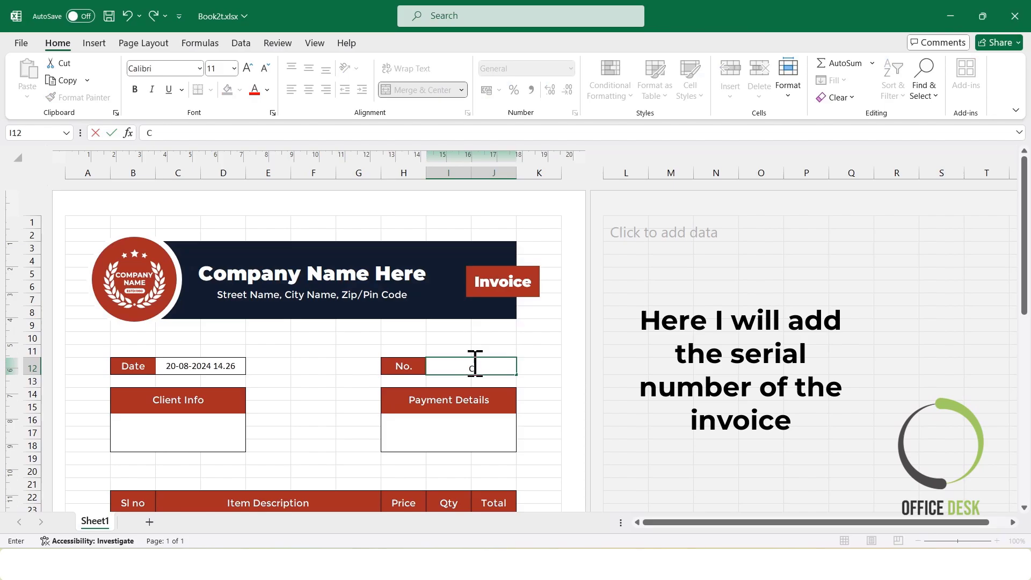
text(1)
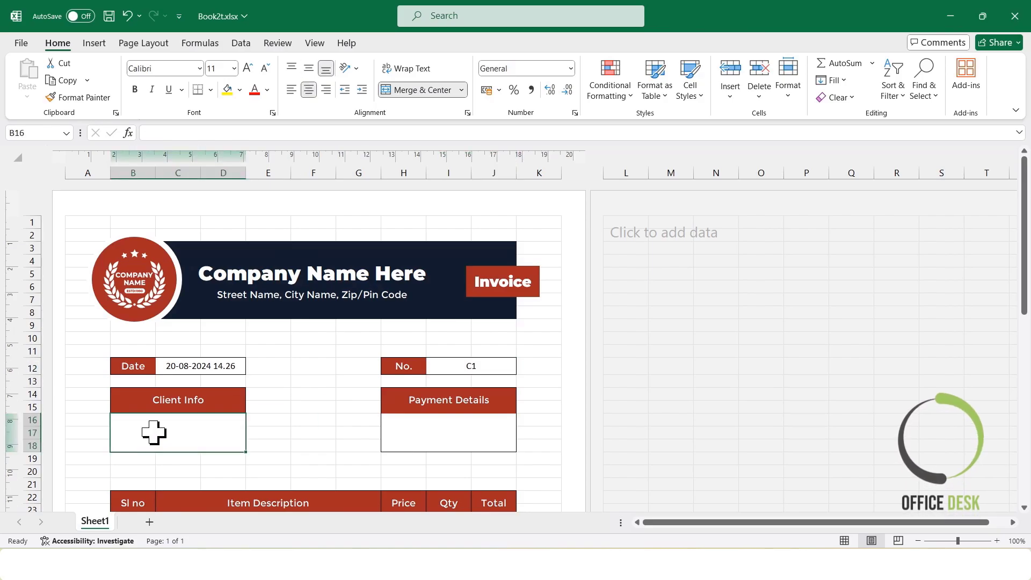
- Fill Client Info with John Smith and City Name, and Payment Details with centred Cash
text(John Smith)
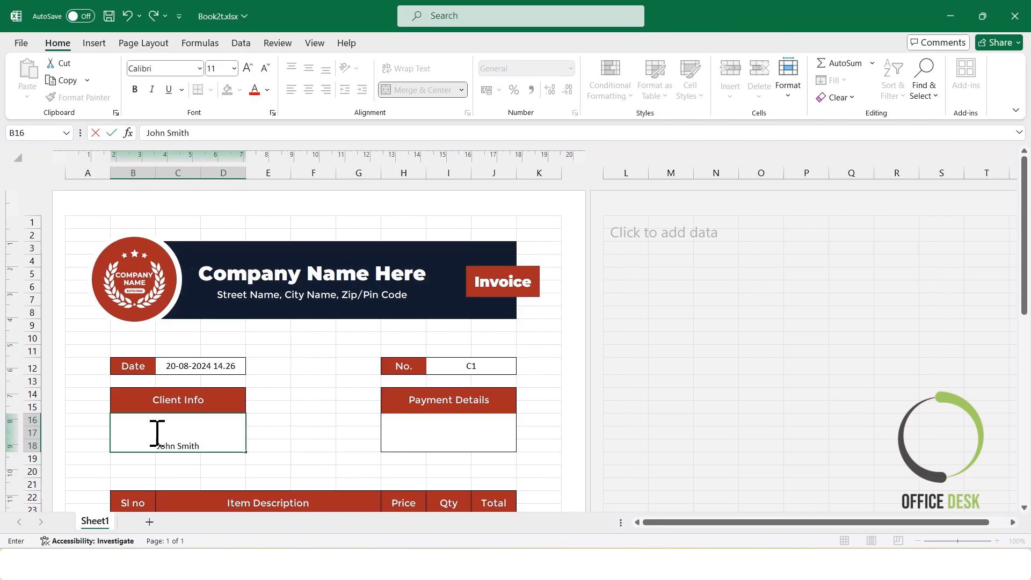
text(City Name)
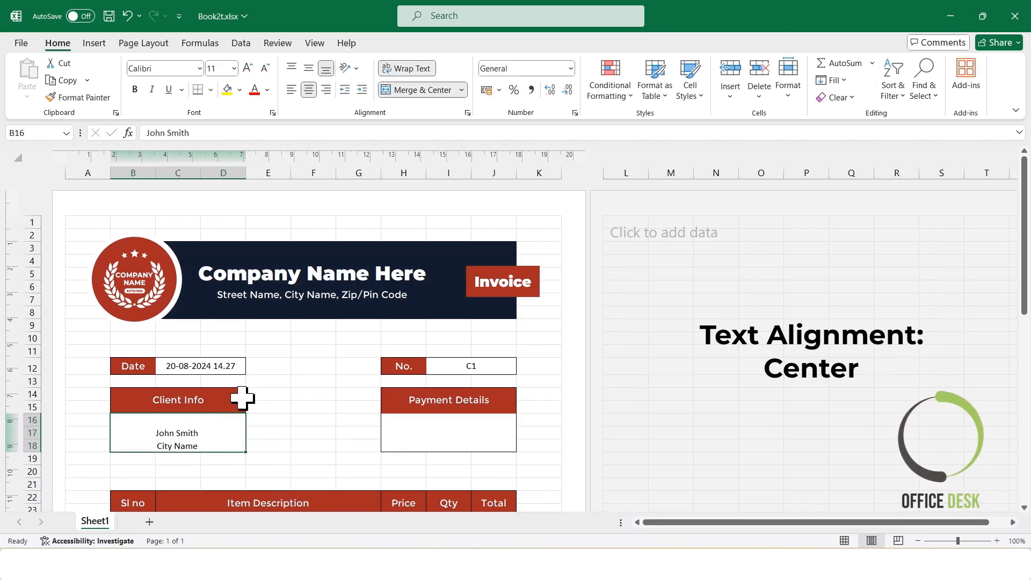
click(308, 68)
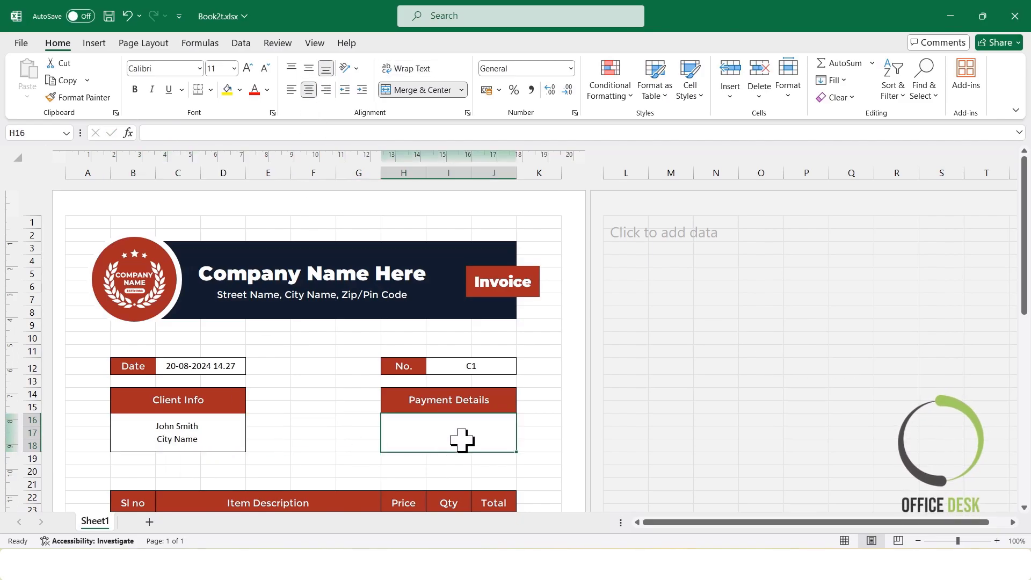
text(Cas)
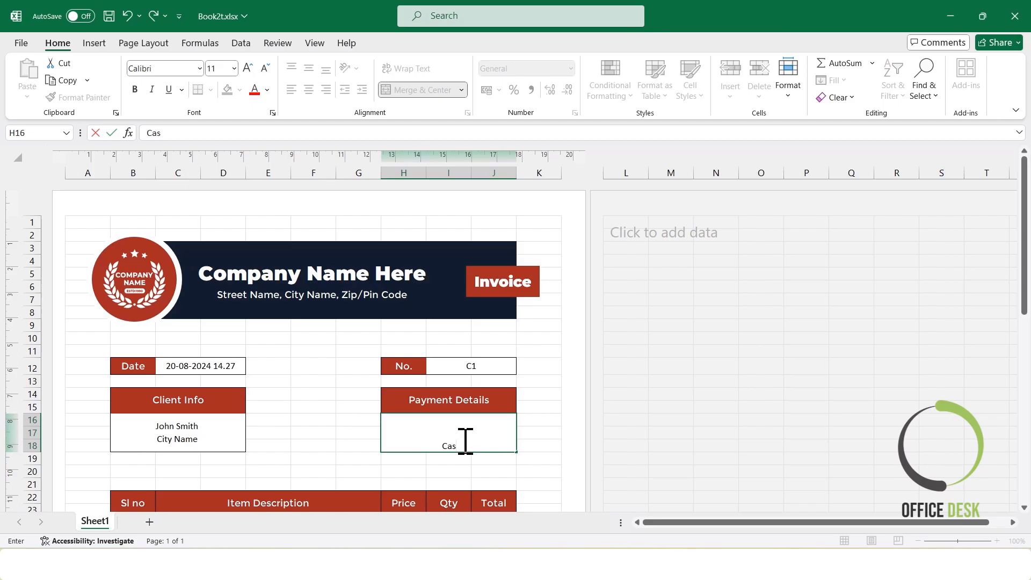
text(h)
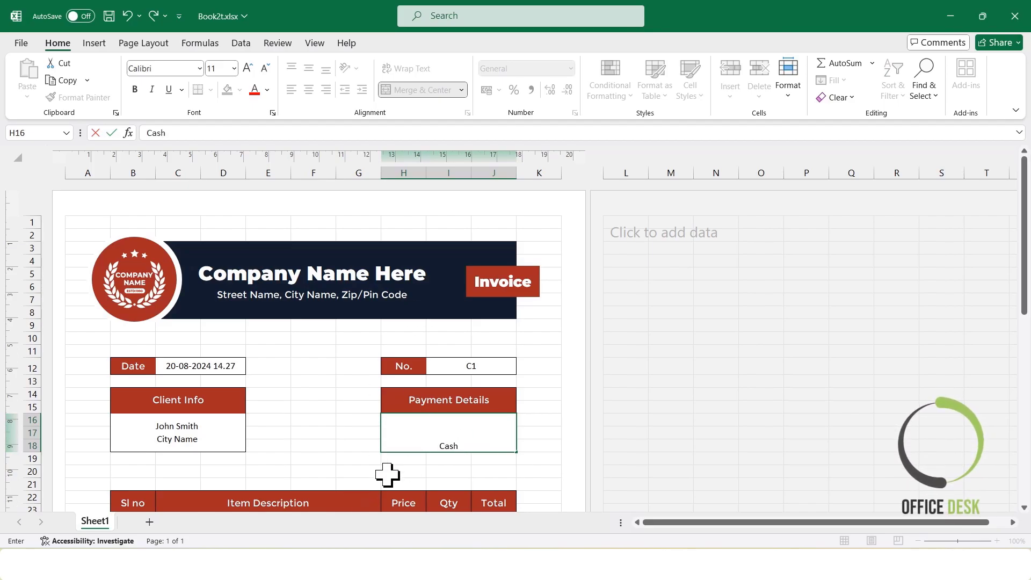
click(325, 69)
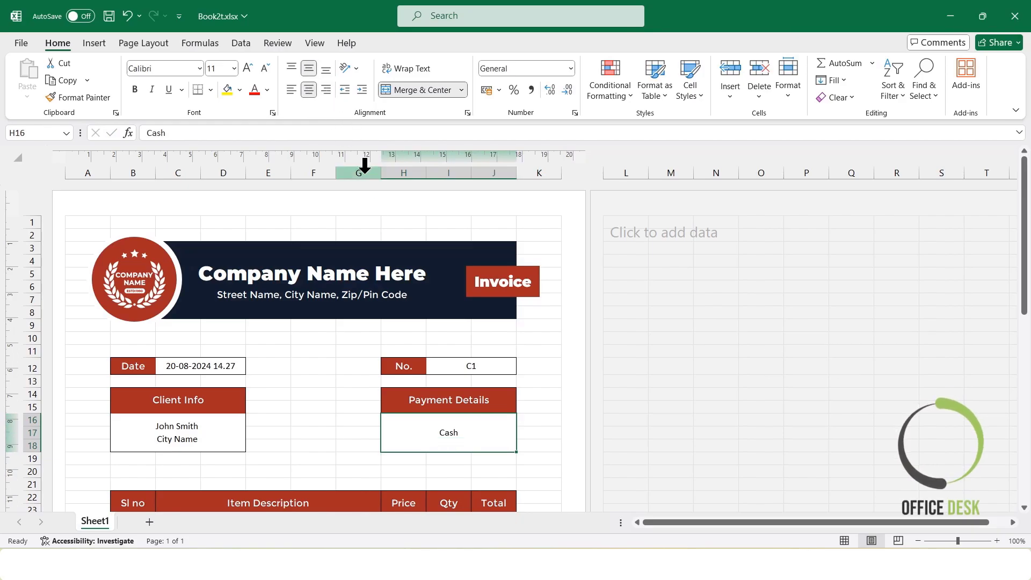
- Enter serial number 01 in the first item row and add a new Sheet2
scroll(down, 3)
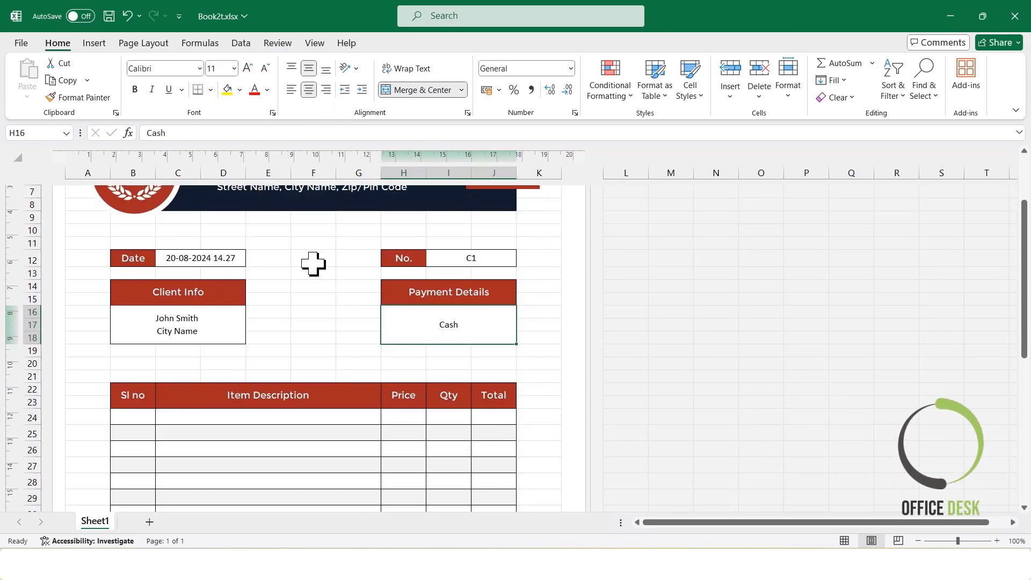
scroll(down, 3)
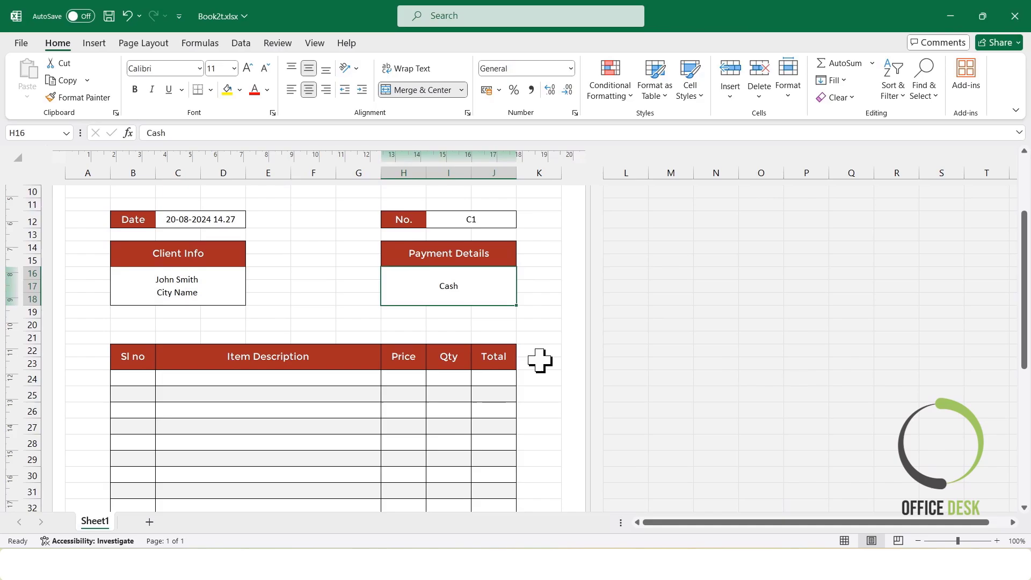
scroll(down, 3)
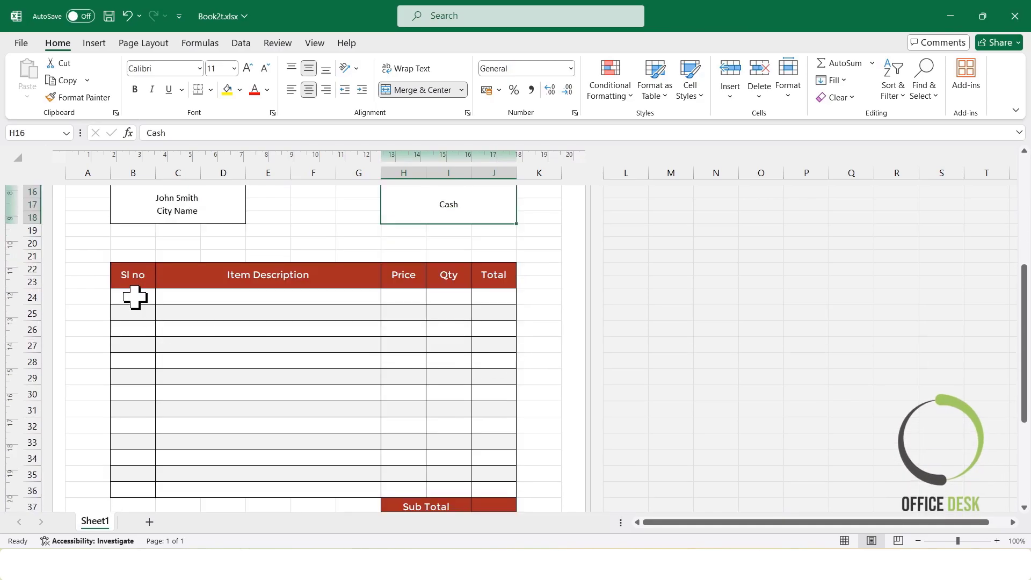
text(01)
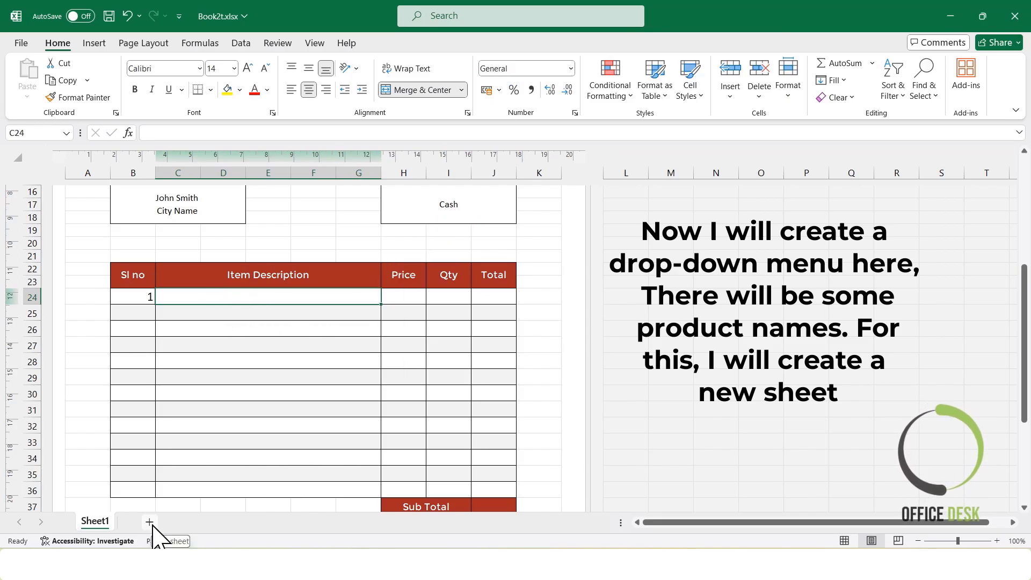
click(148, 522)
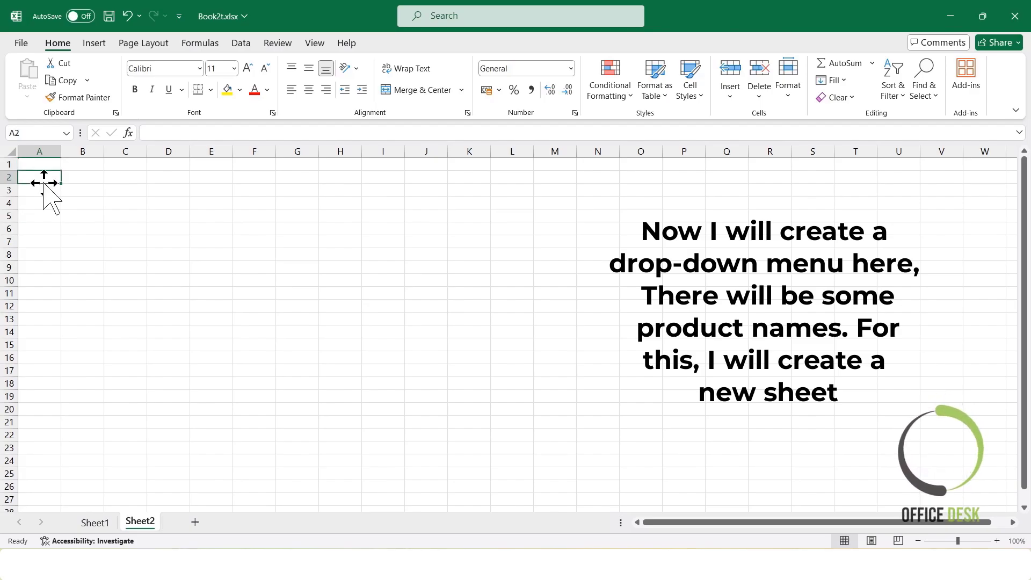
- On Sheet2, type enlarged Product Name and Price headings
text(Product N)
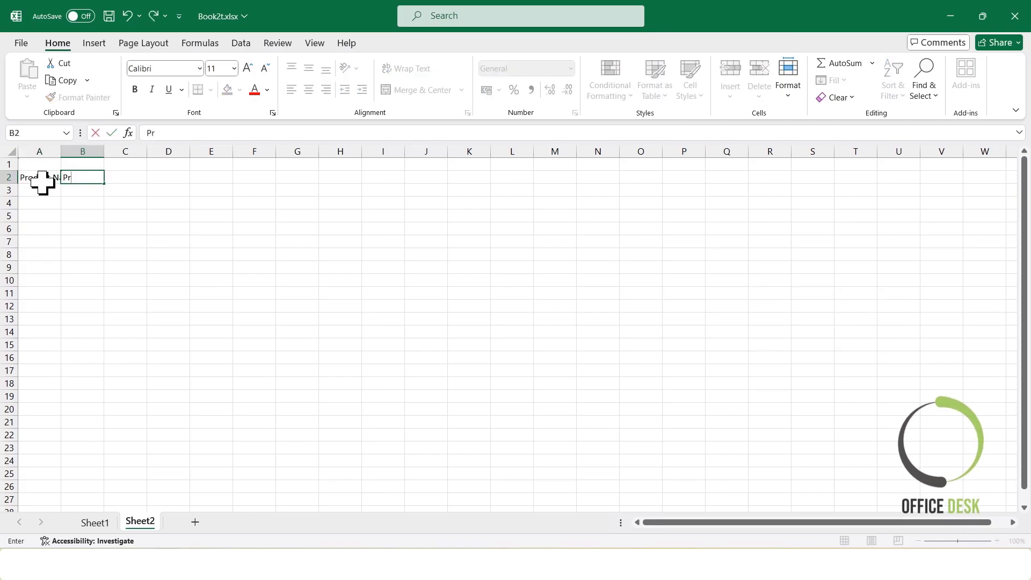
text(Price)
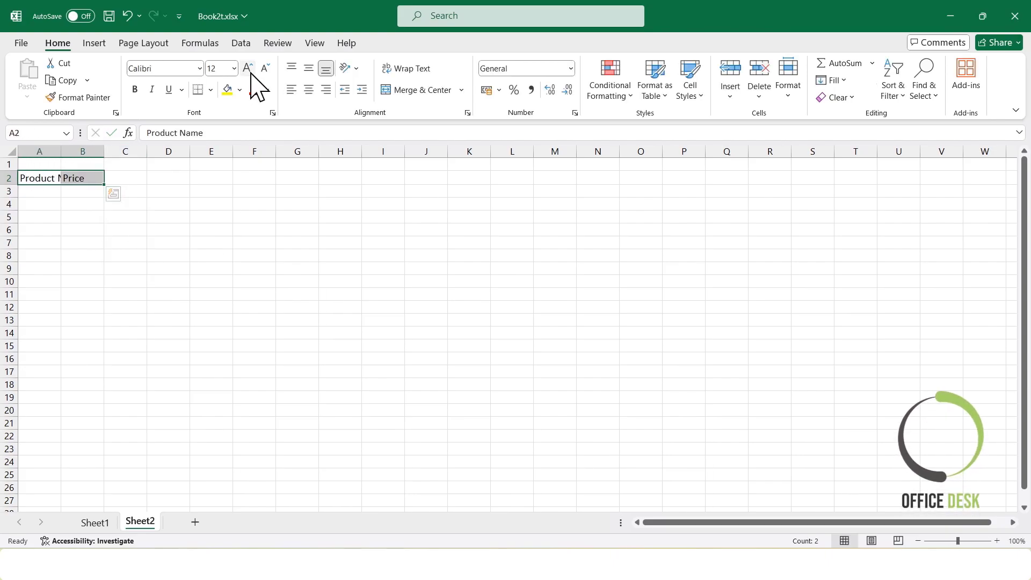
click(247, 68)
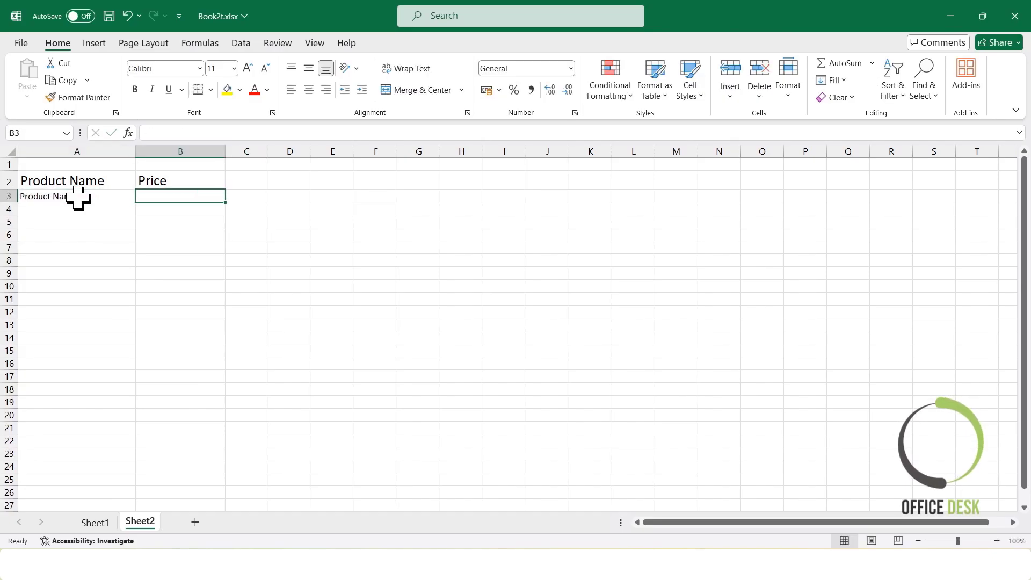
- List Product 01–05 priced 100–500, bold and centred, then return to Sheet1
text(Product 01)
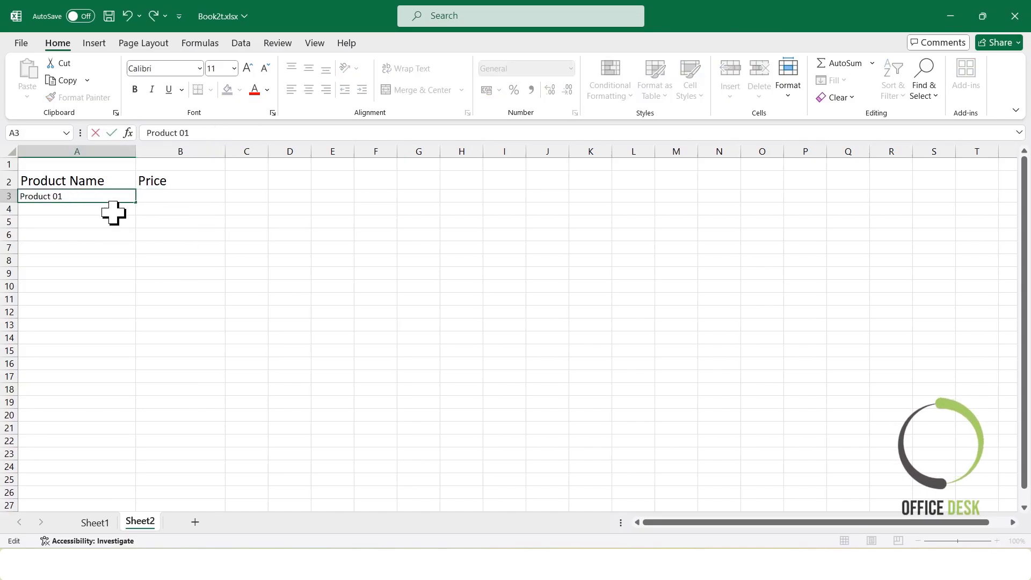
drag(136, 202, 131, 263)
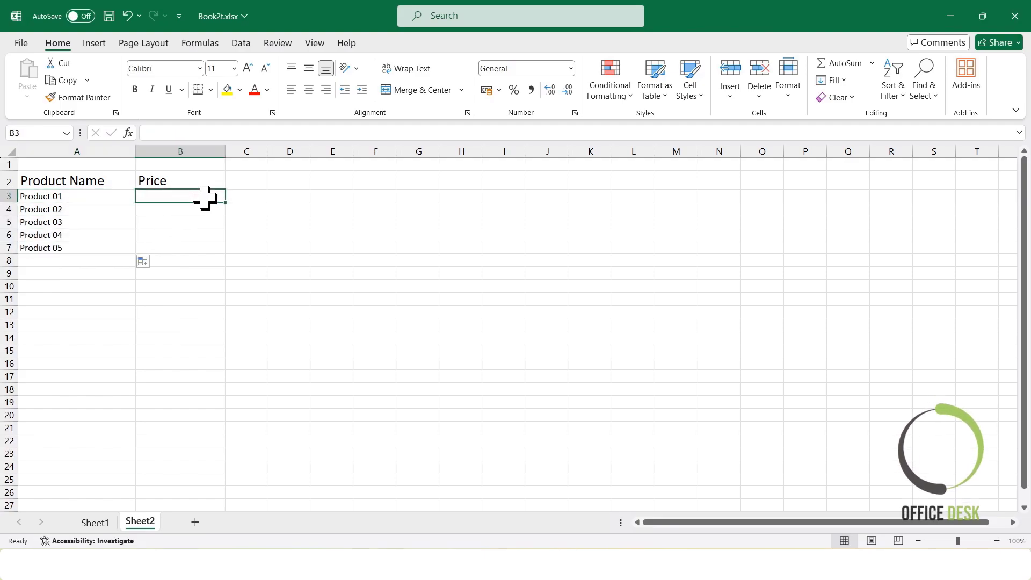
text(200)
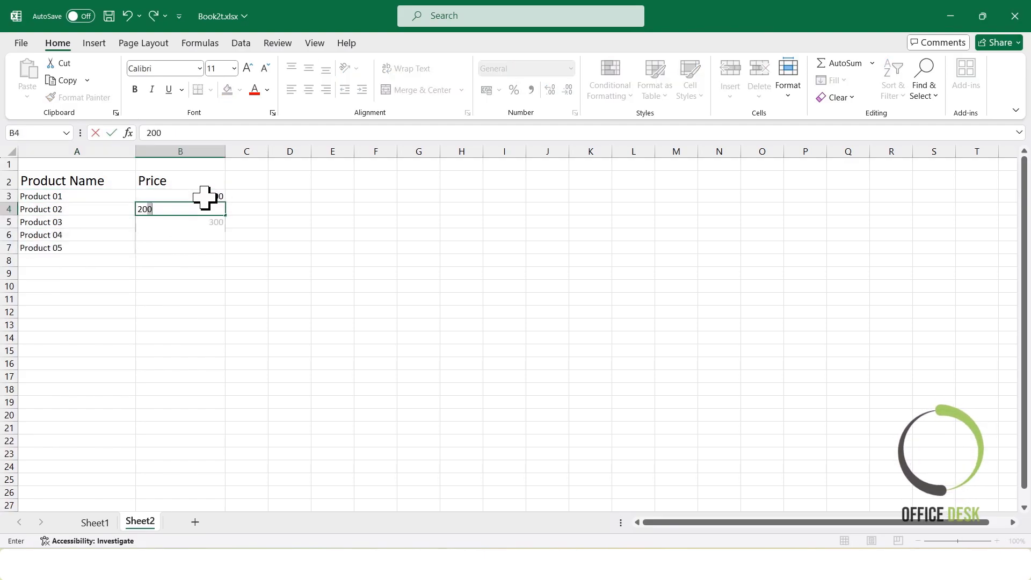
key(Enter)
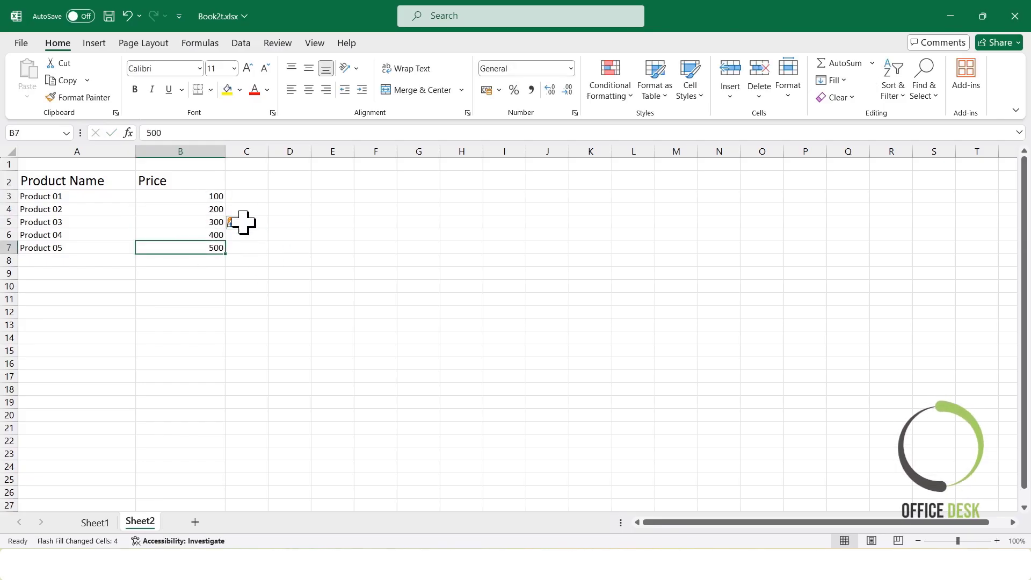
click(180, 272)
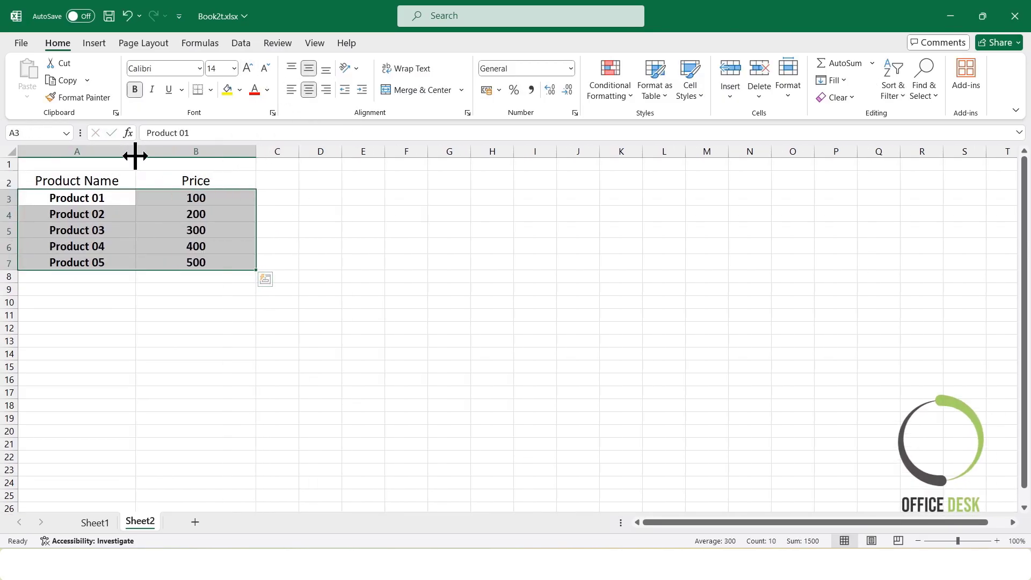
click(94, 521)
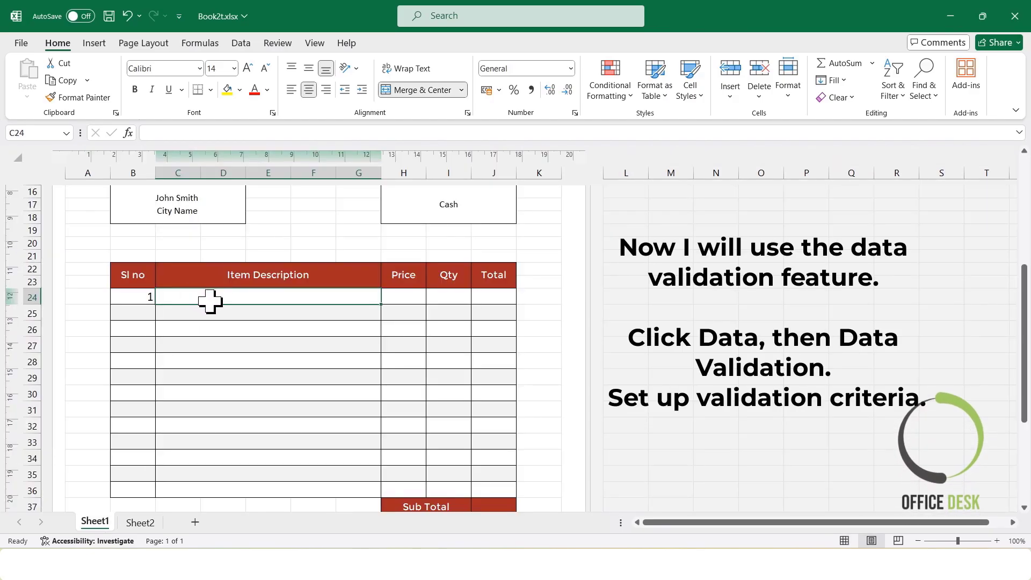
mouse_move(243, 54)
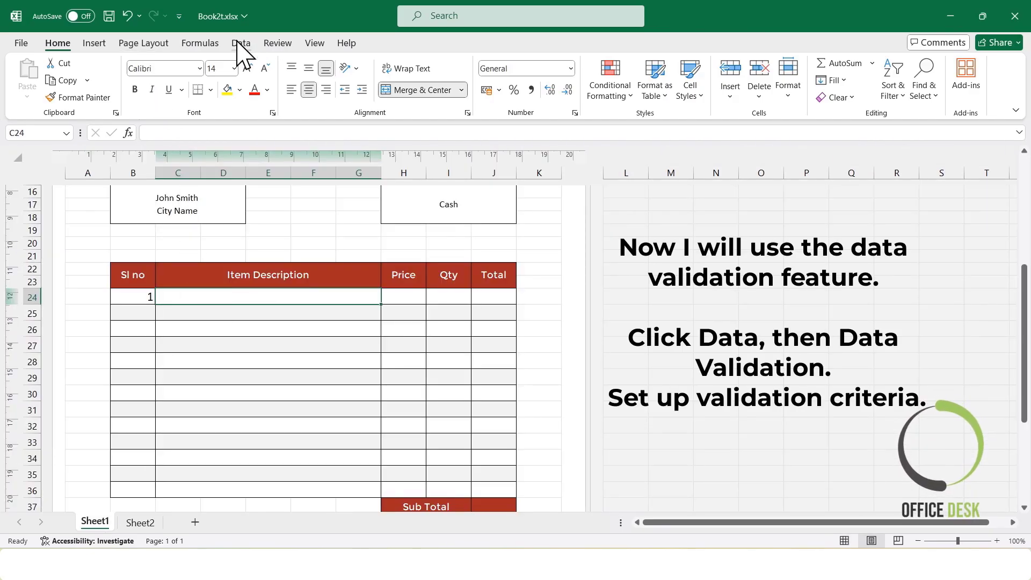
- Add list validation to C24 sourced from Sheet2 names Product 01–05 (A3:A7)
click(241, 43)
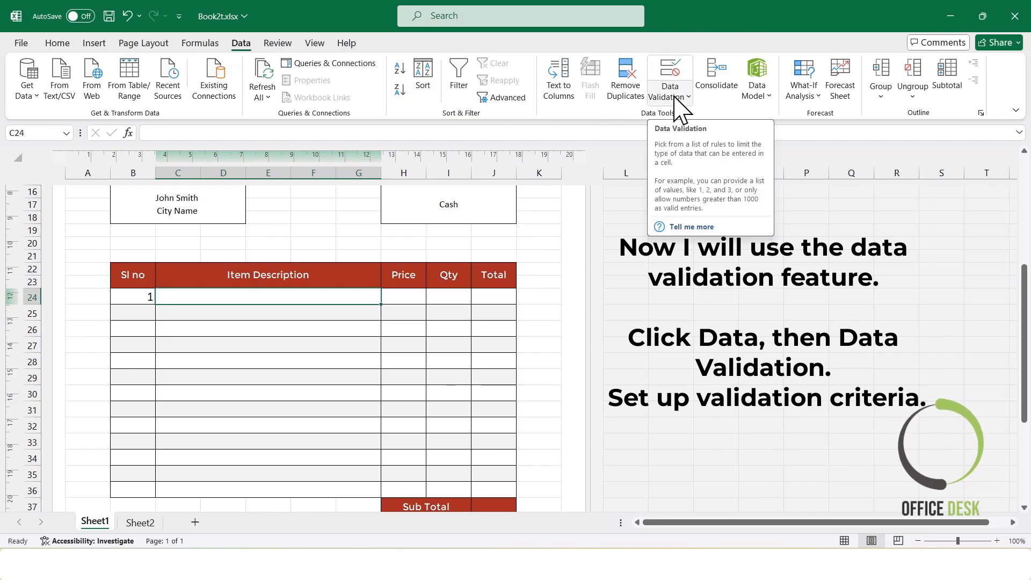
click(669, 96)
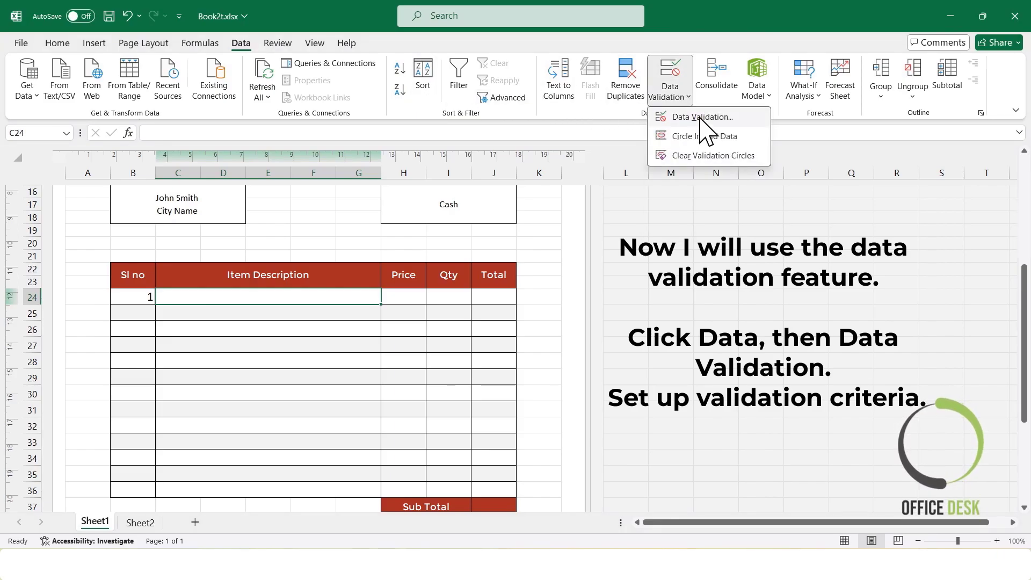
click(701, 117)
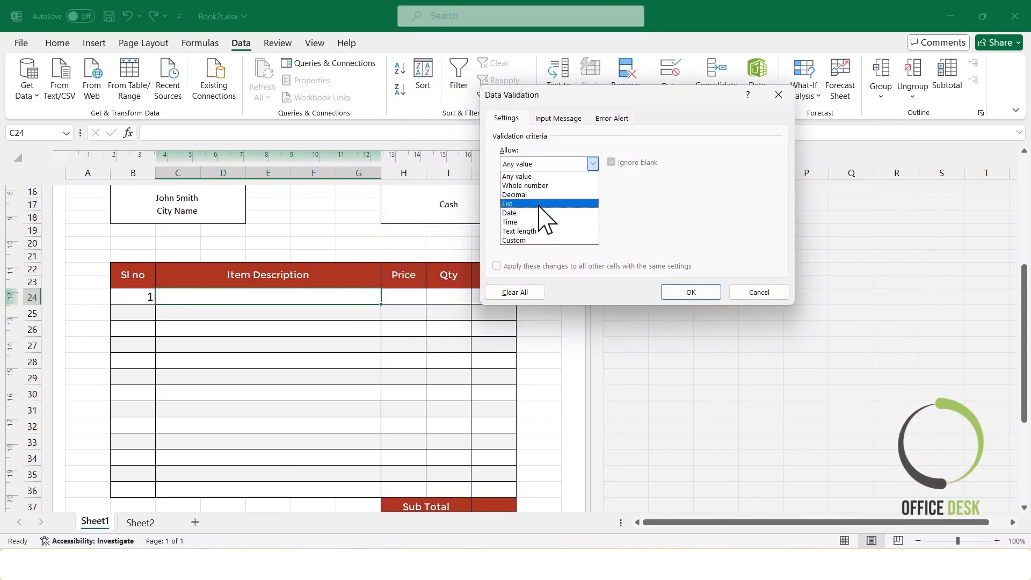
click(507, 203)
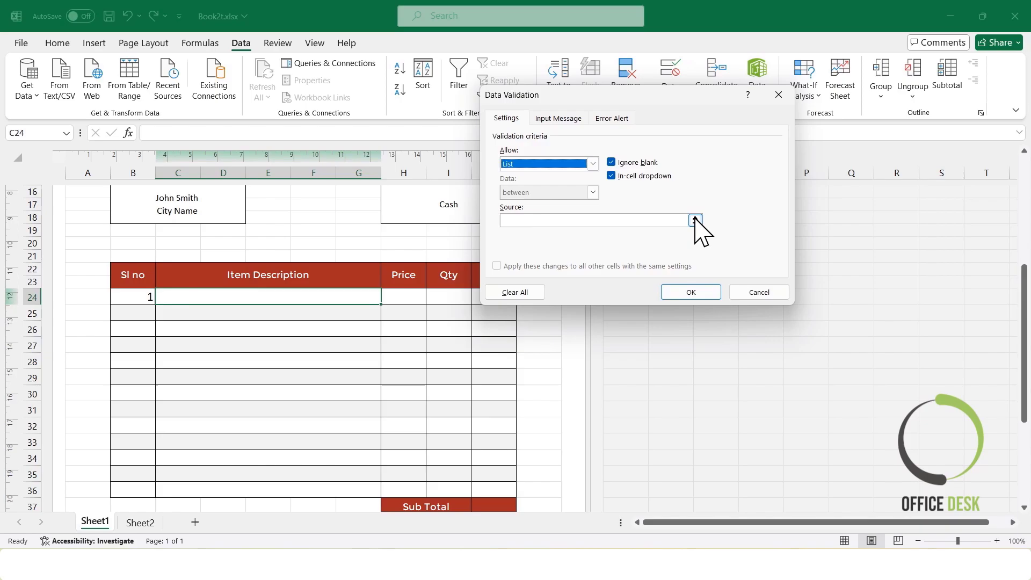
click(695, 221)
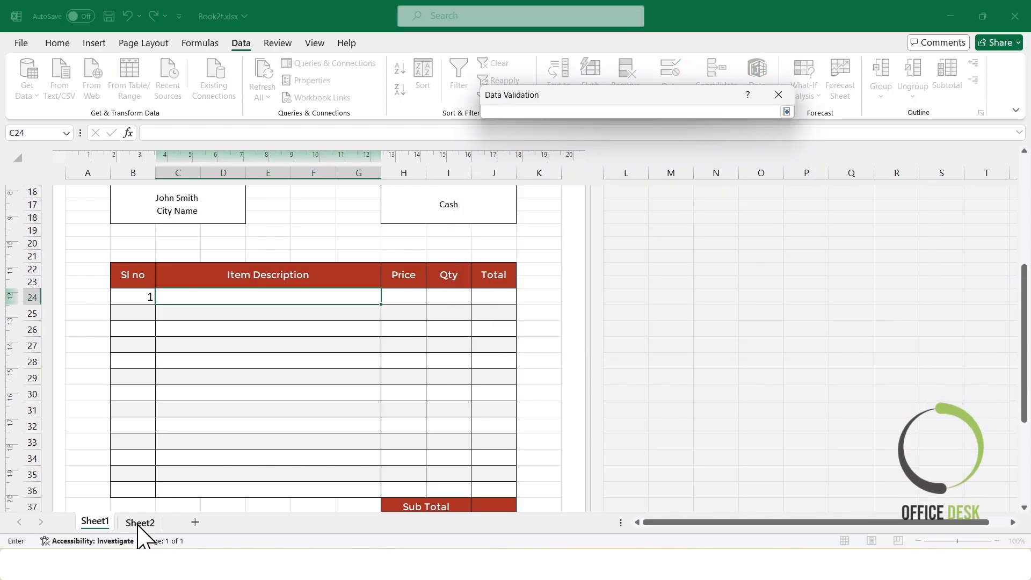
click(139, 523)
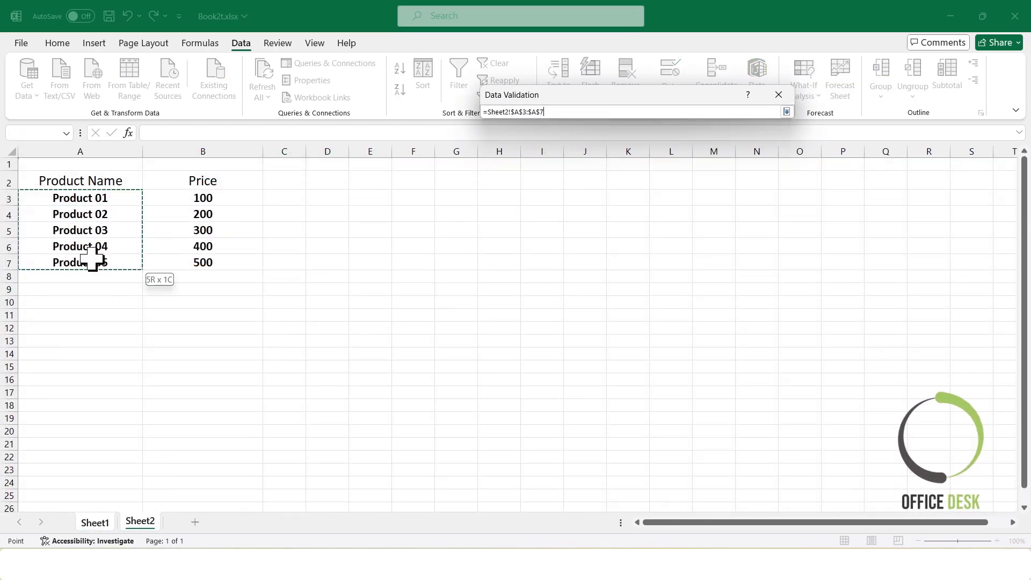
click(786, 112)
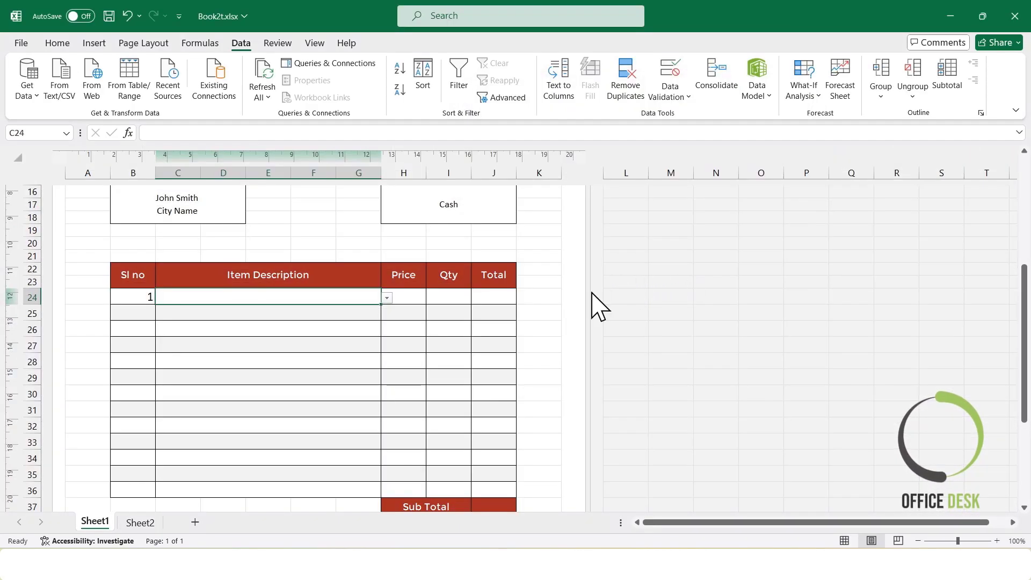
click(386, 297)
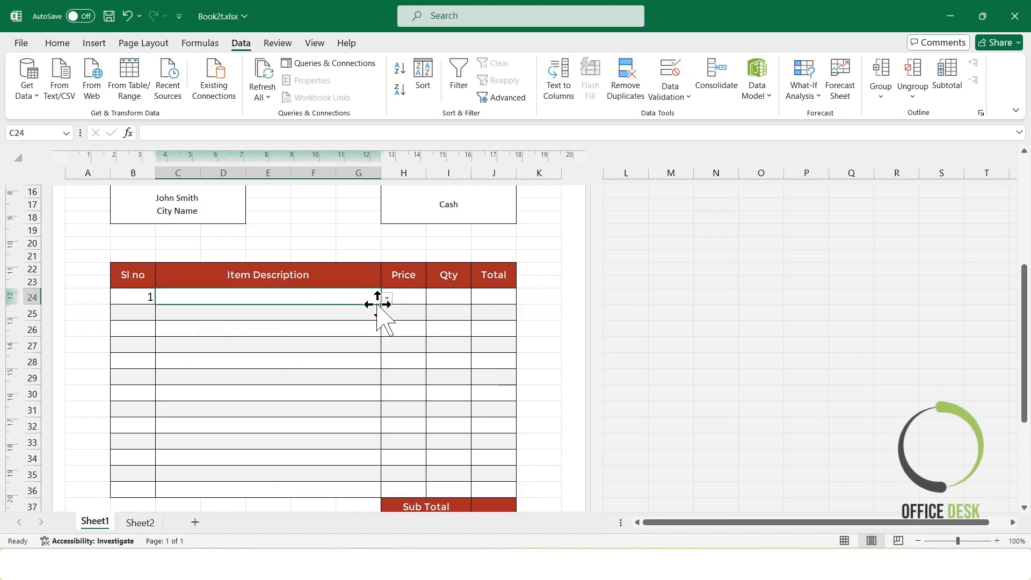
- Extend the C24 dropdown down to row 36 and label the I22 heading Price
drag(380, 300, 381, 446)
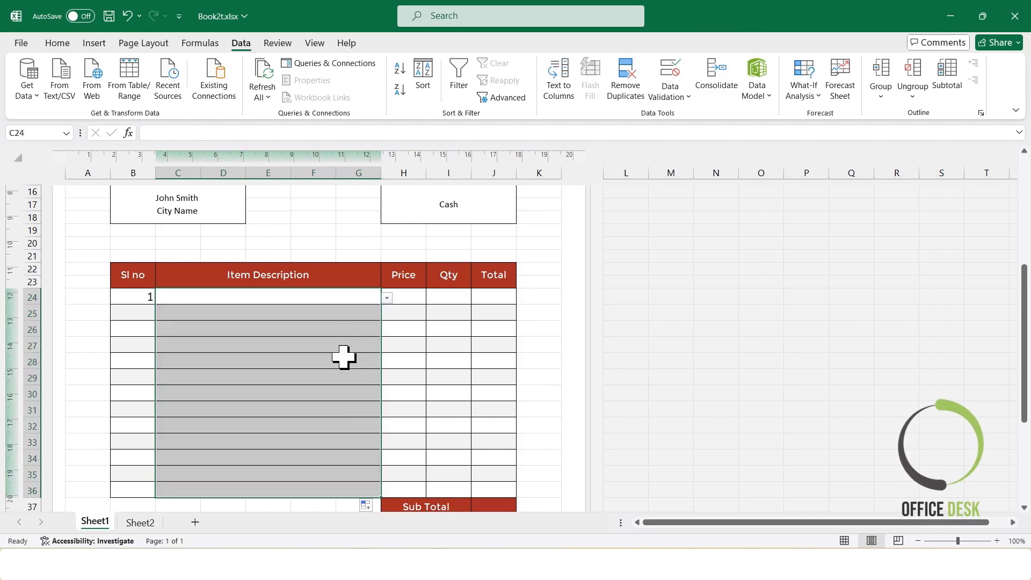
click(267, 362)
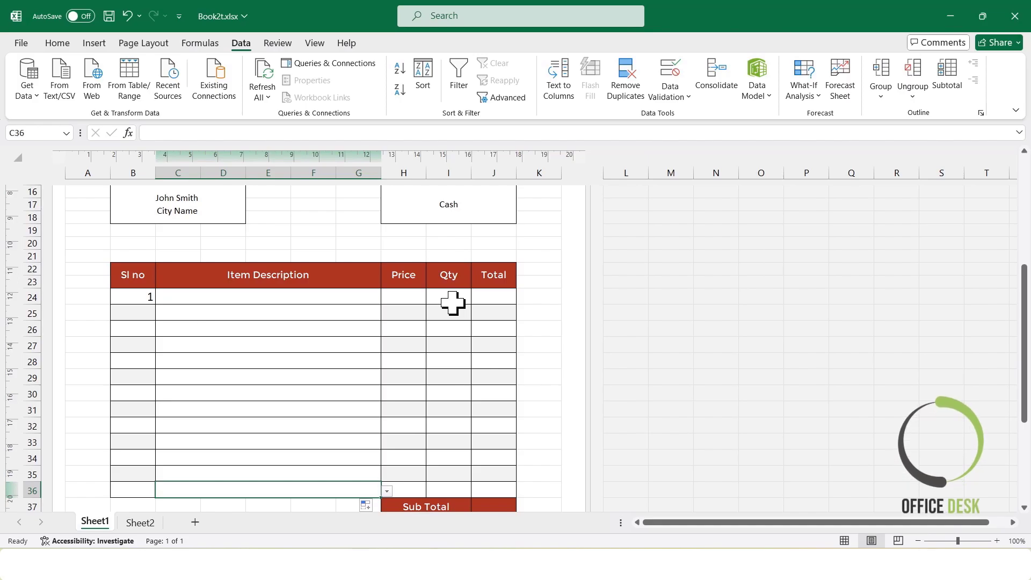
double_click(404, 275)
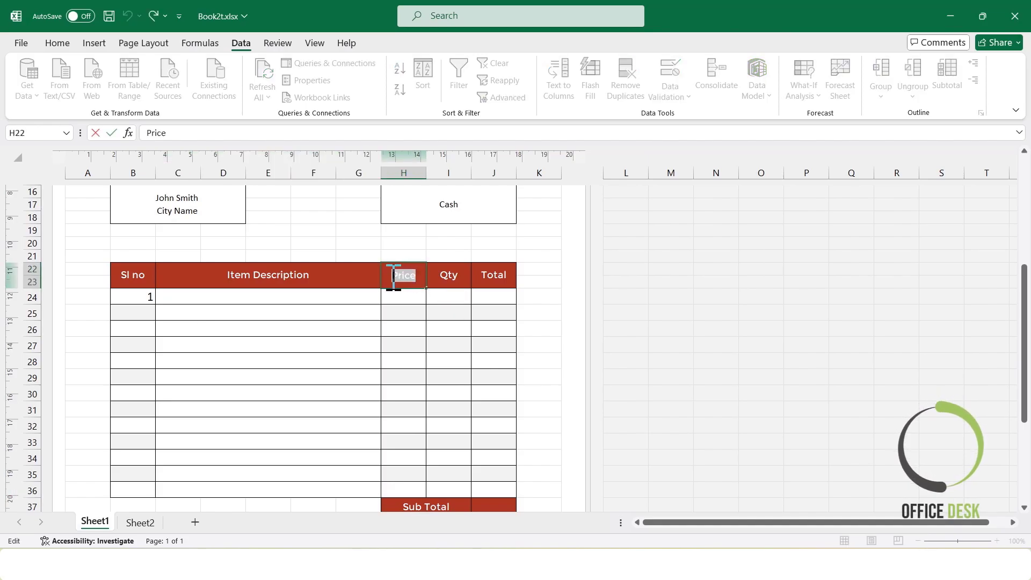
text(Qty)
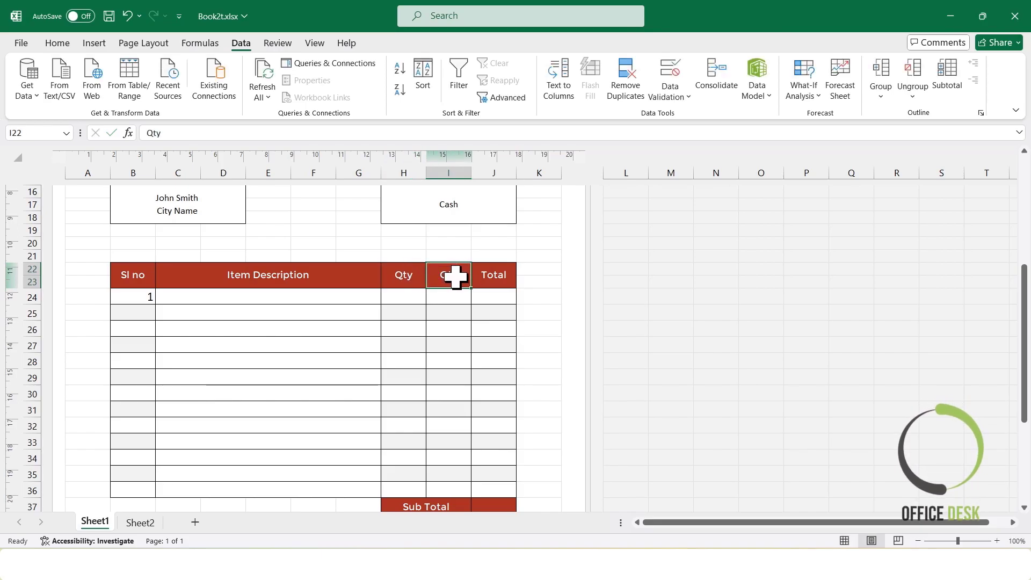
text(P)
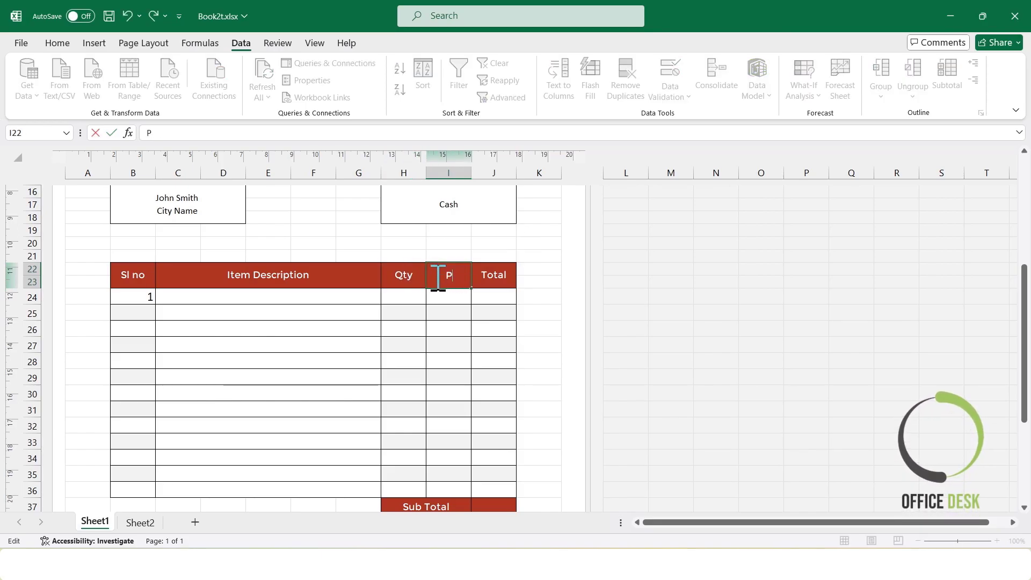
text(rice)
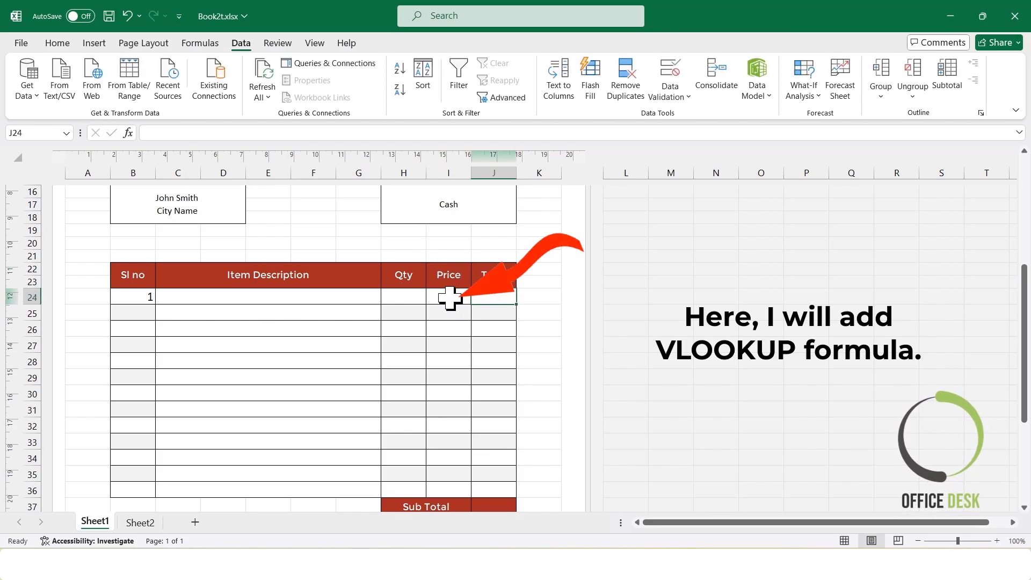
- Enter =VLOOKUP(C24,Sheet2!A2:B7,2,0) in I24 for an exact-match price lookup
text(=)
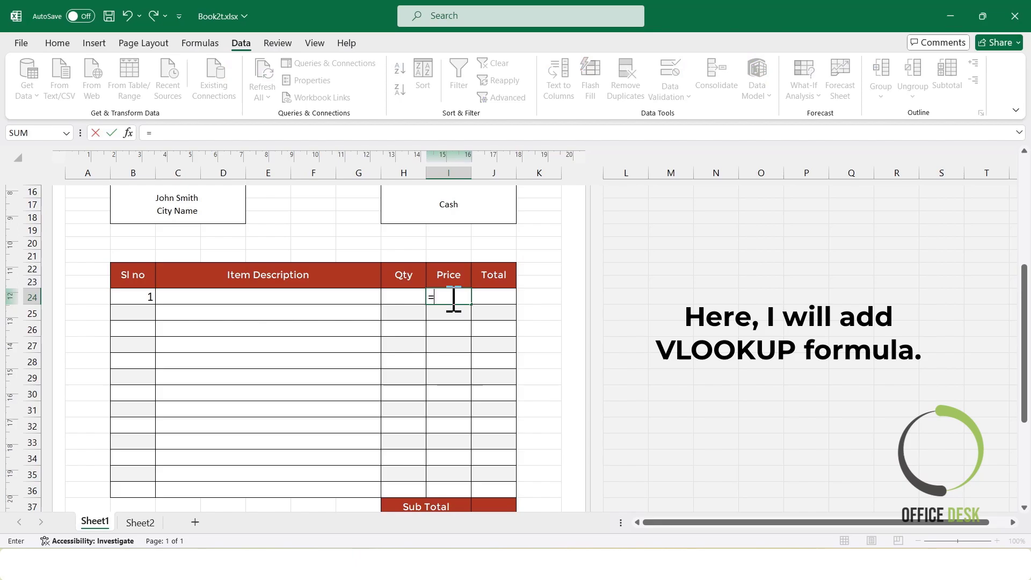
text(vl)
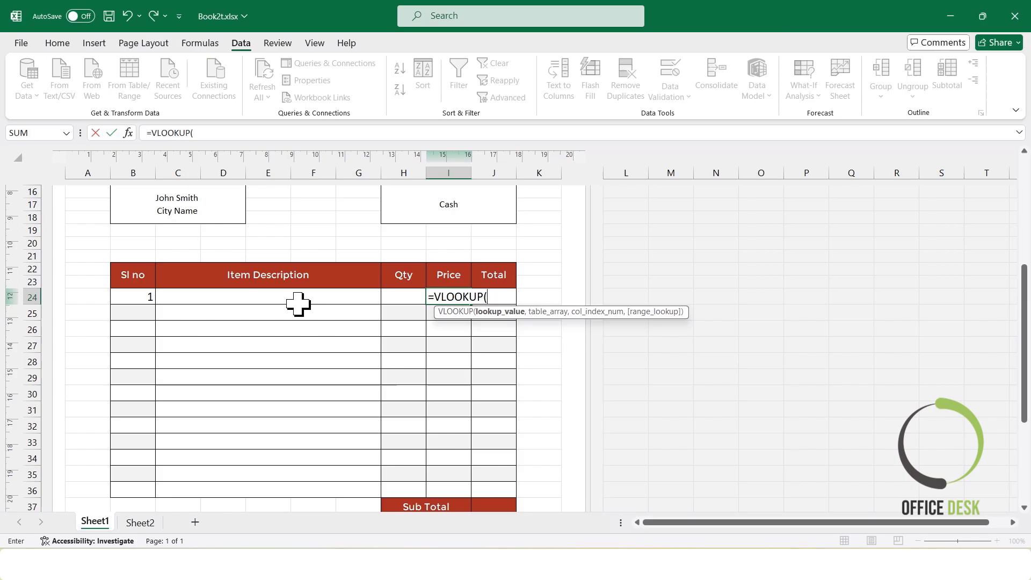
click(267, 296)
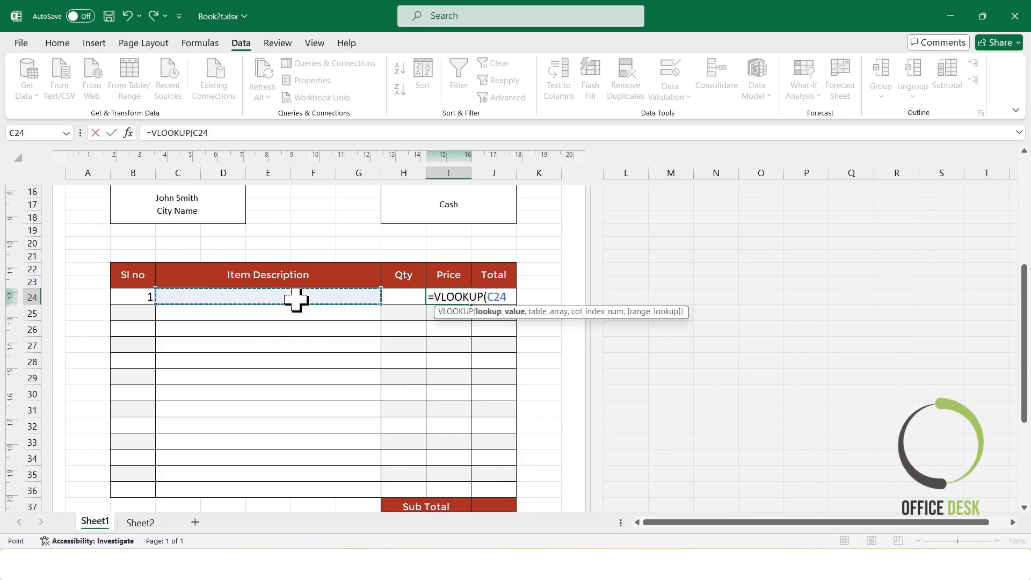
text(,)
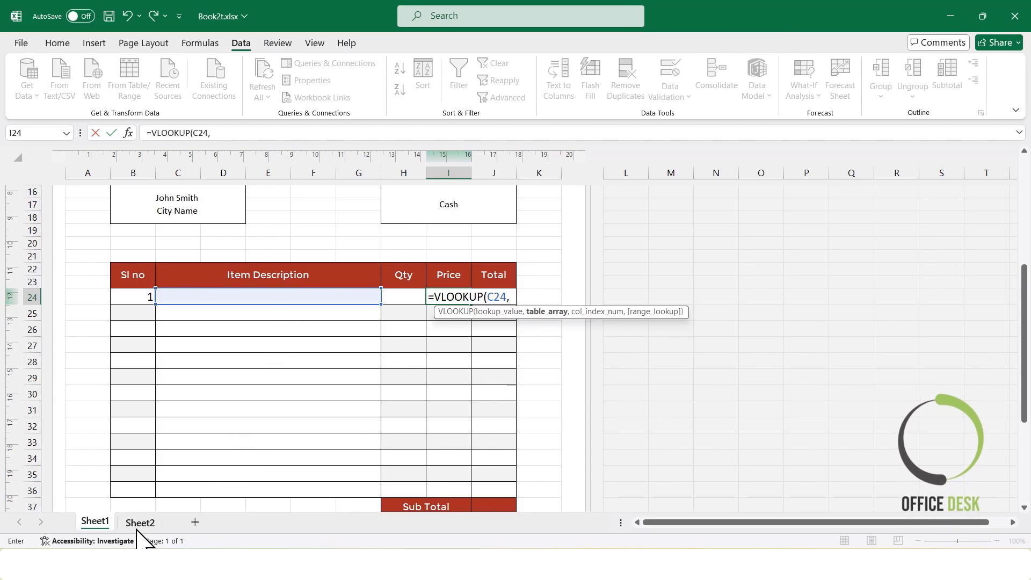
click(140, 521)
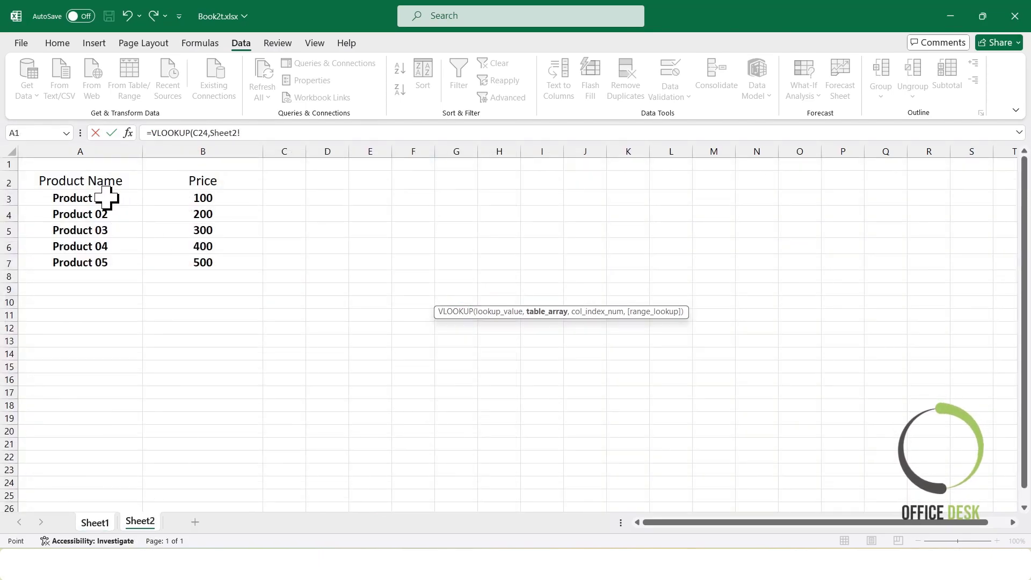
drag(79, 181, 202, 262)
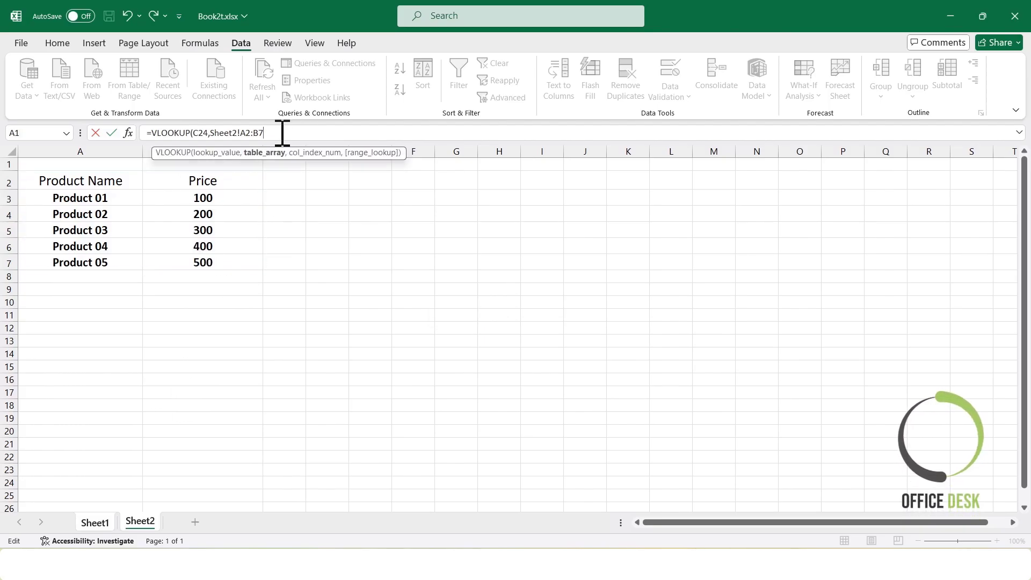
text(,)
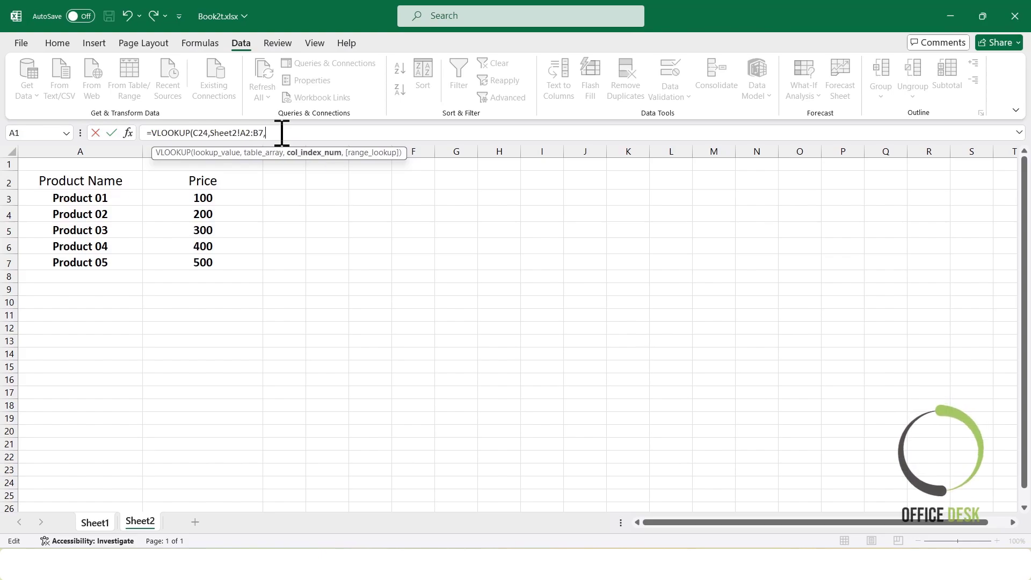
text(2)
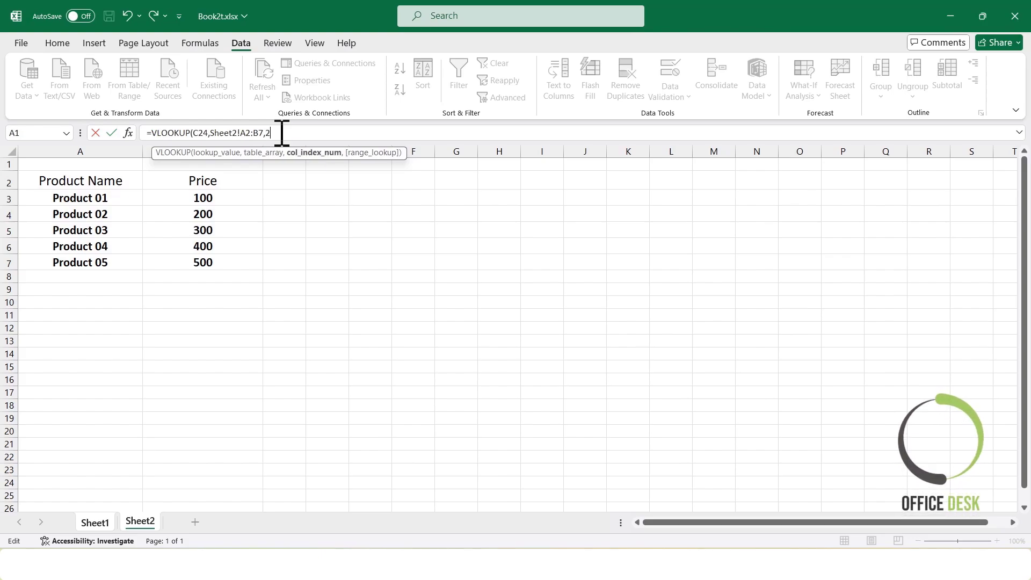
text(,)
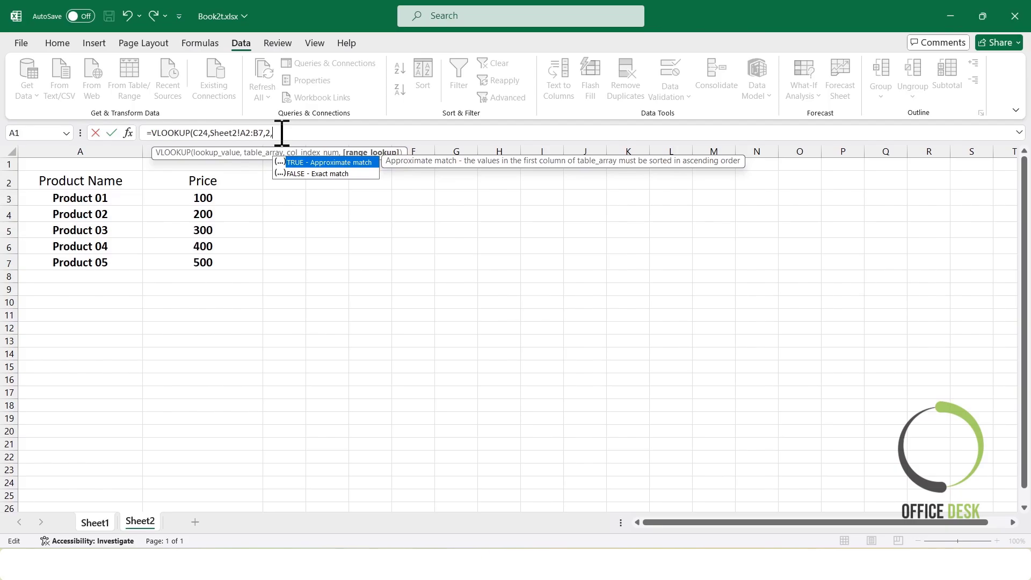
text(0))
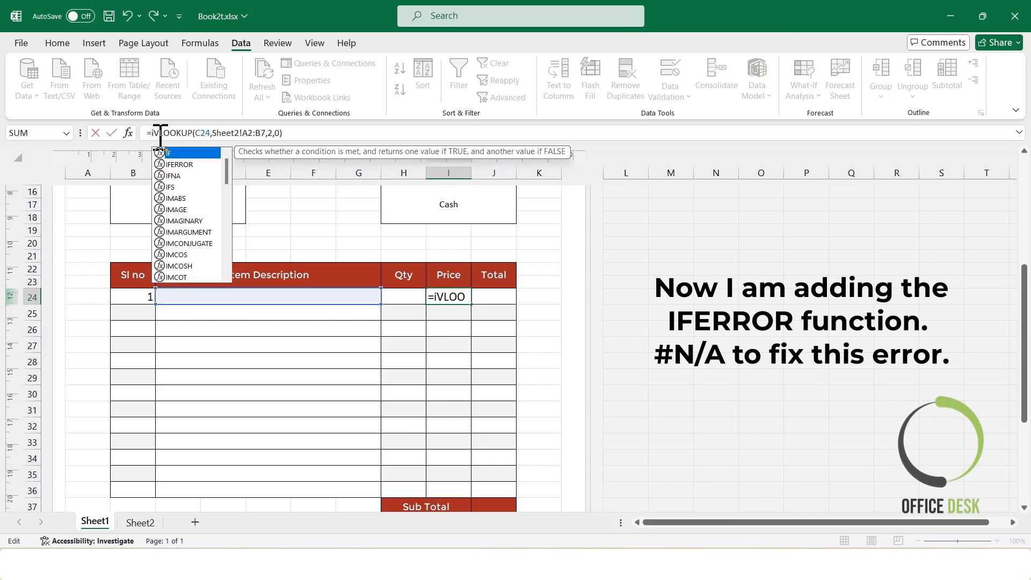
- Change I24 to =IFERROR(VLOOKUP(C24,Sheet2!A2:B7,2,0),"")
text(f)
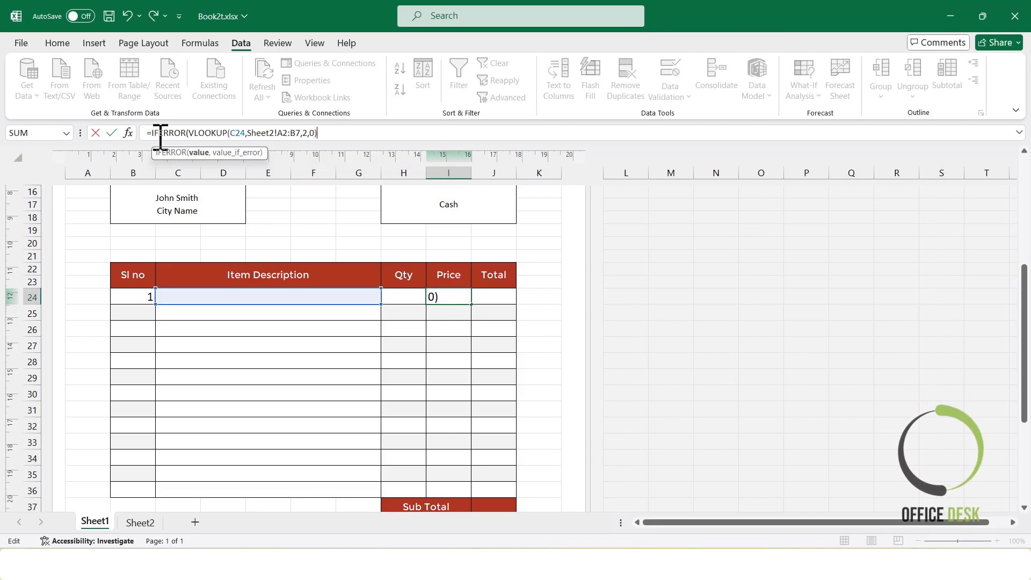
text(,)
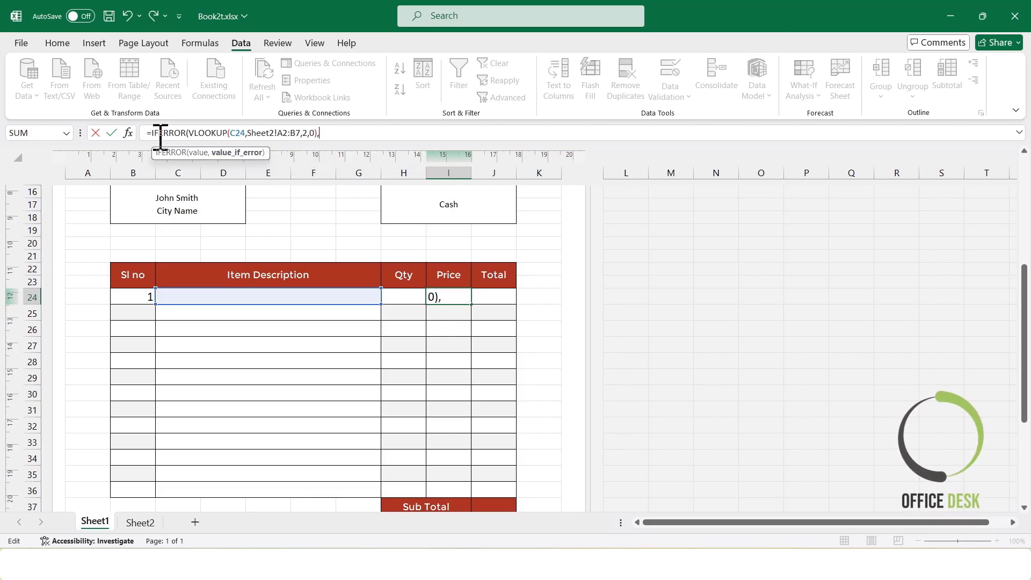
text("")
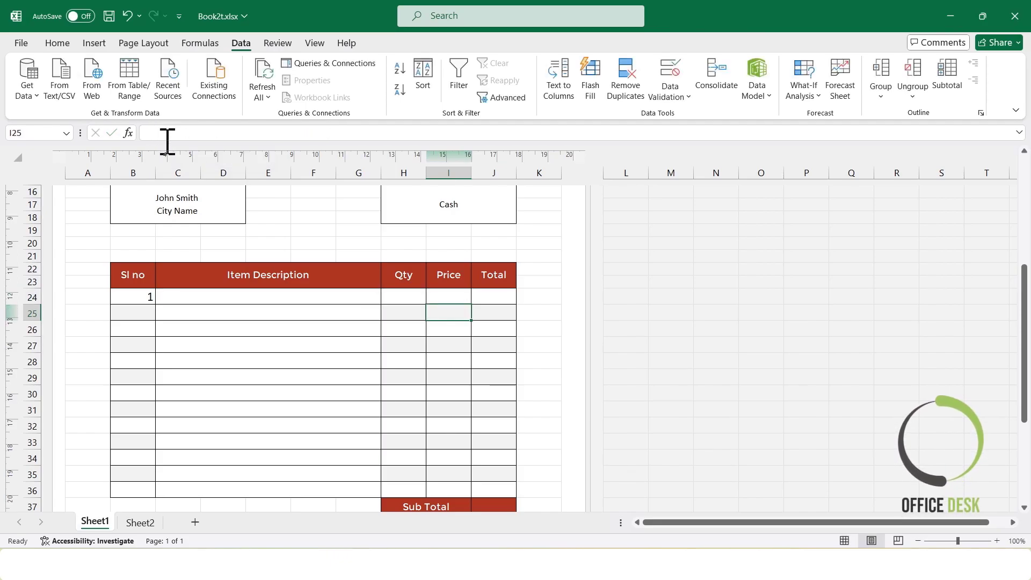
- Test C24 with Product 02, then fill the I24 price formula down to I36
click(388, 297)
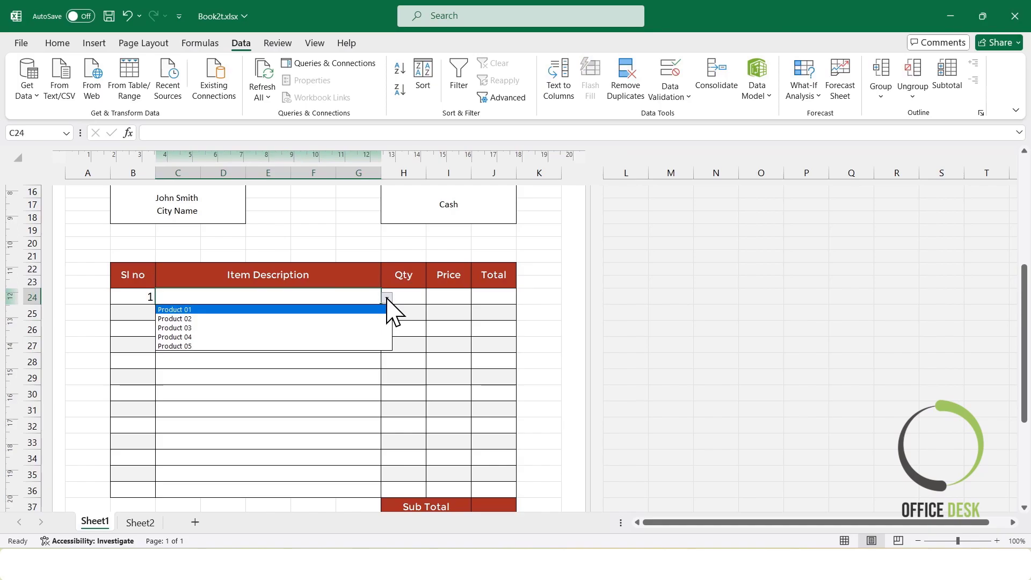
click(176, 319)
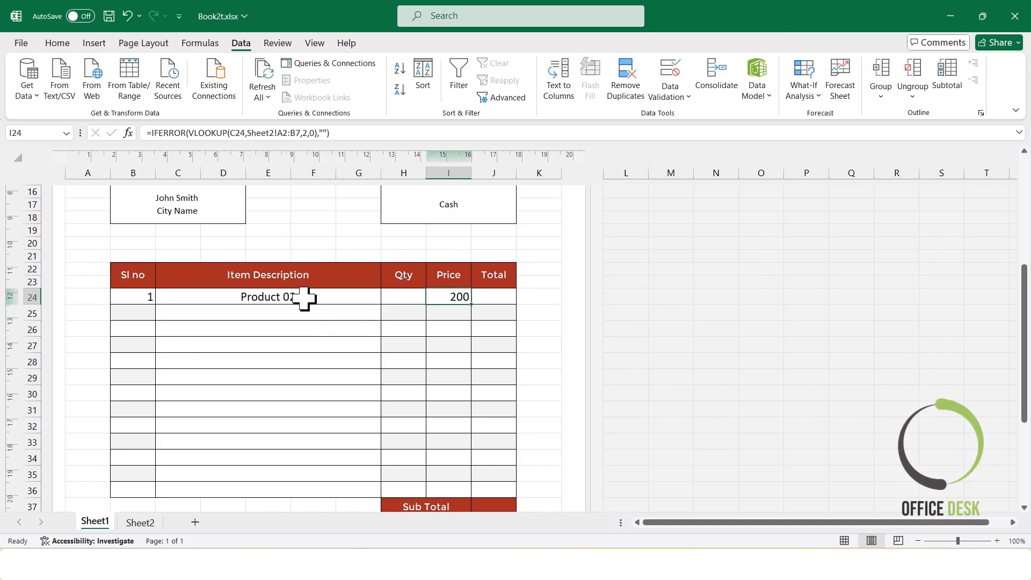
click(267, 296)
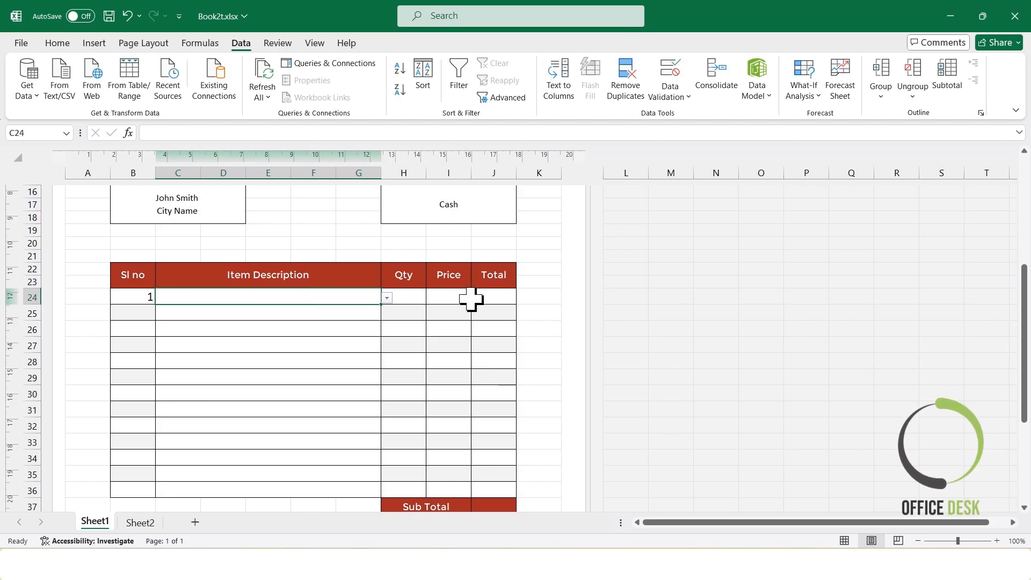
click(448, 297)
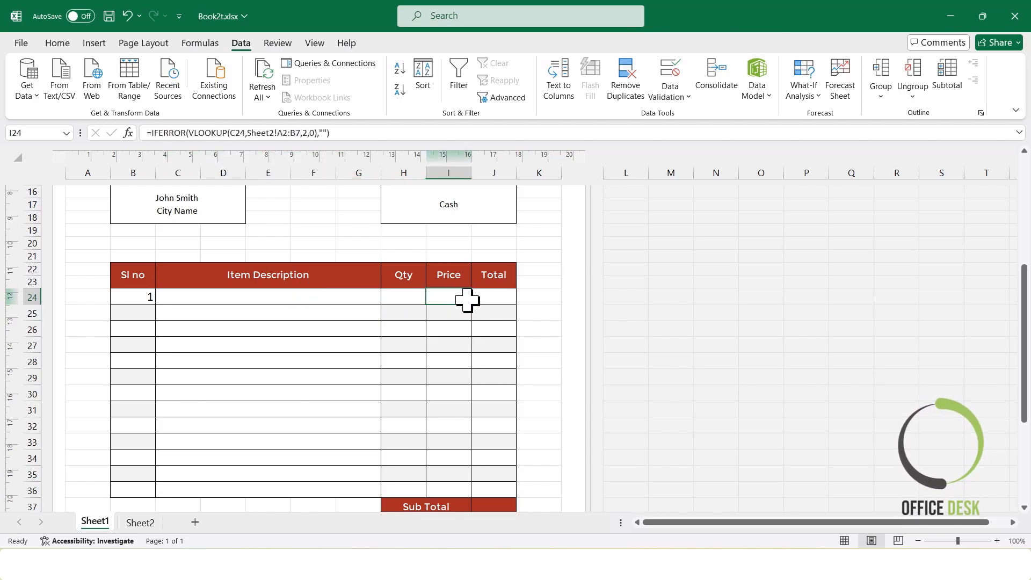
drag(469, 301, 468, 478)
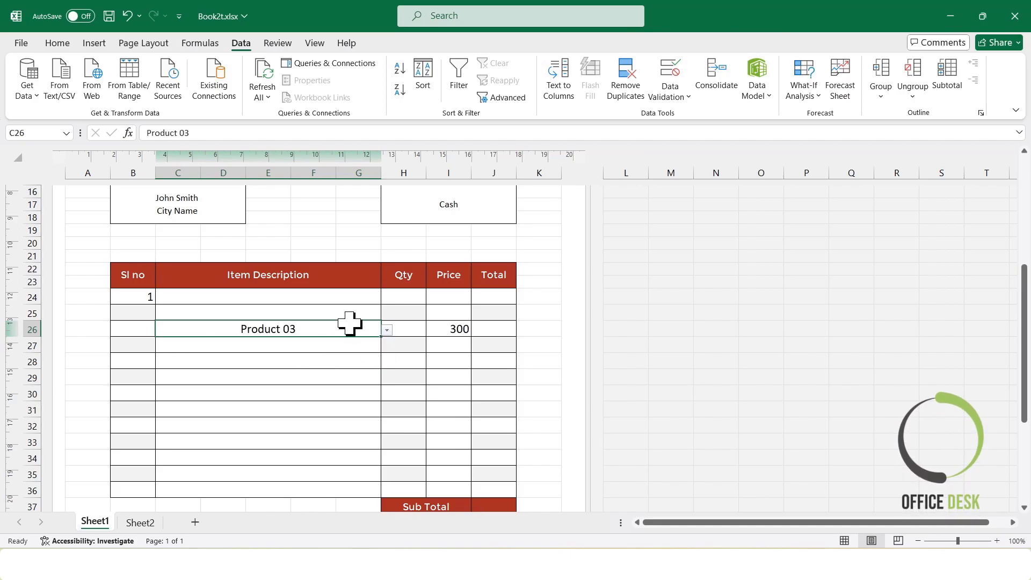
- Test row 25 with Product 02 and Product 01 to confirm prices appear
click(386, 313)
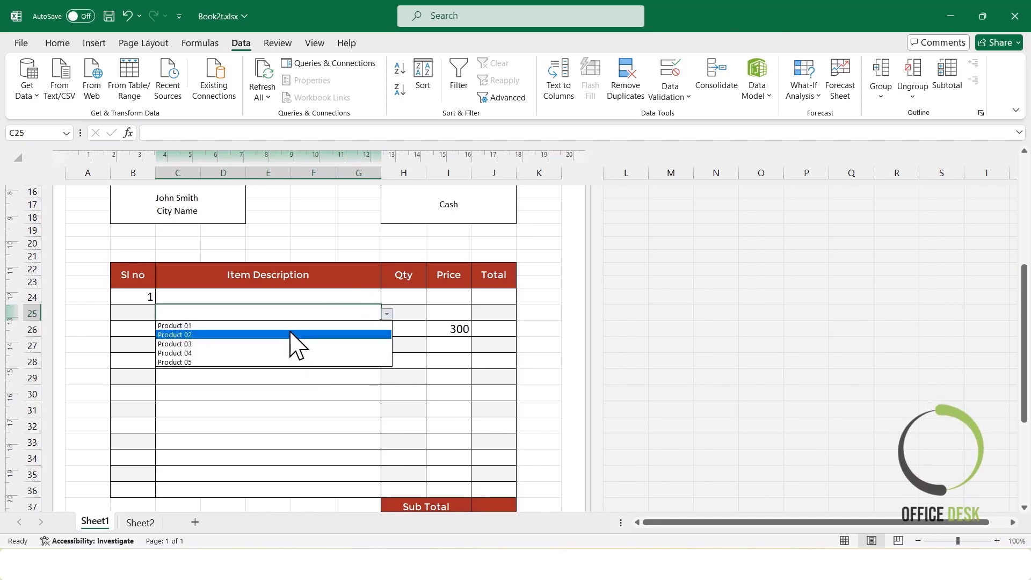
click(175, 334)
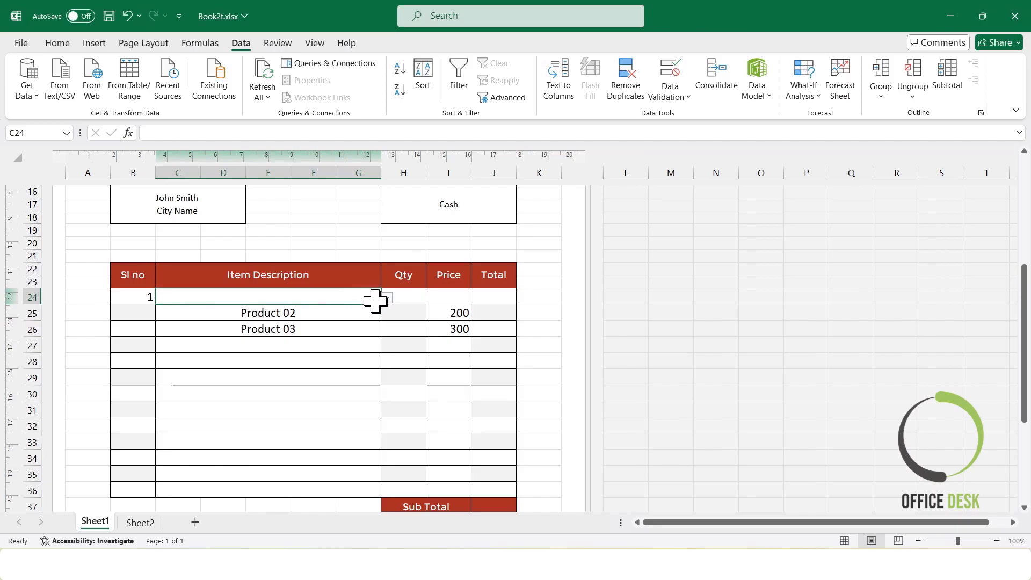
text(Product 01)
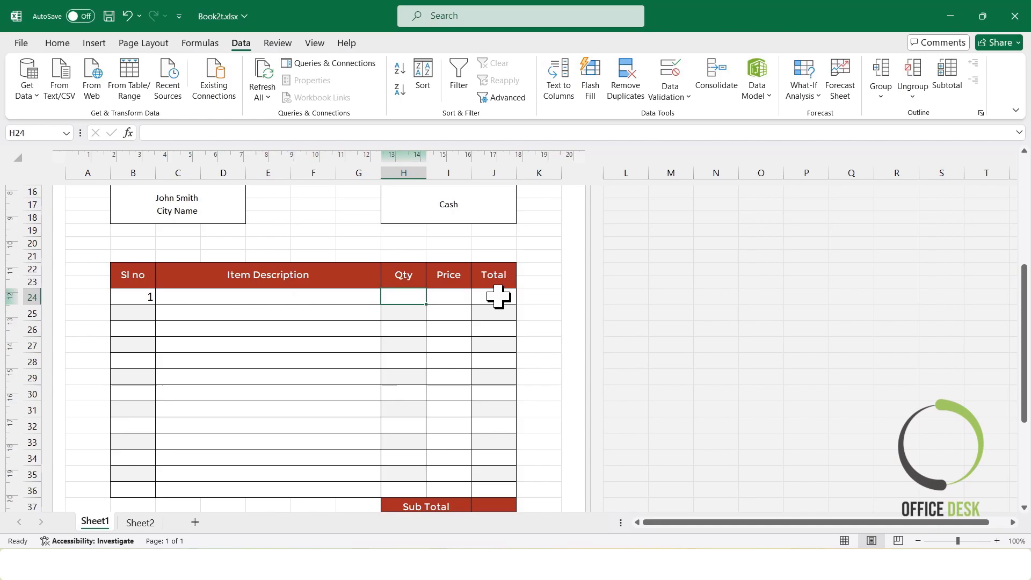
click(493, 296)
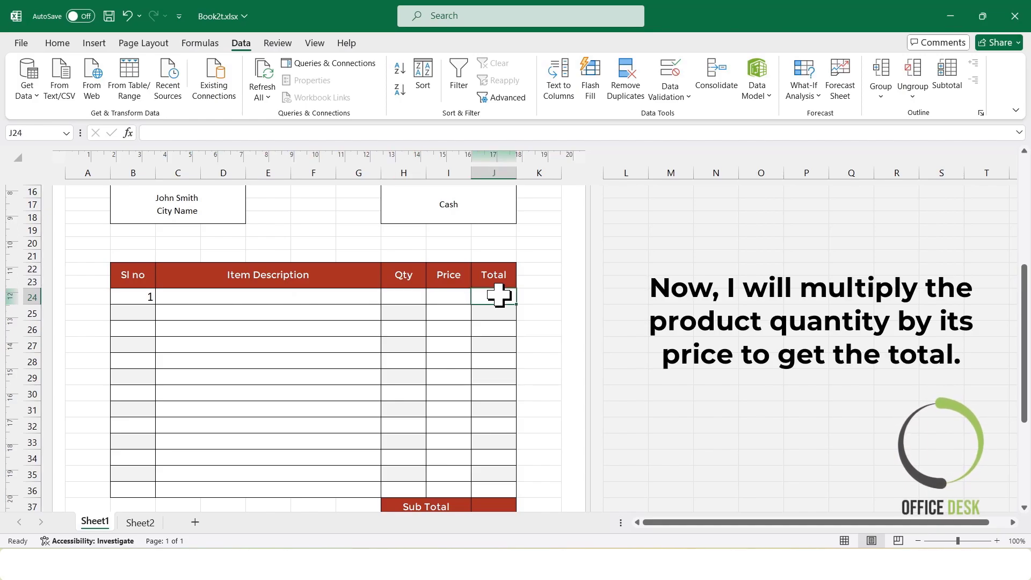
- Enter =IFERROR(H24*I24,"") in J24 and copy it down the Total column
text(=H24)
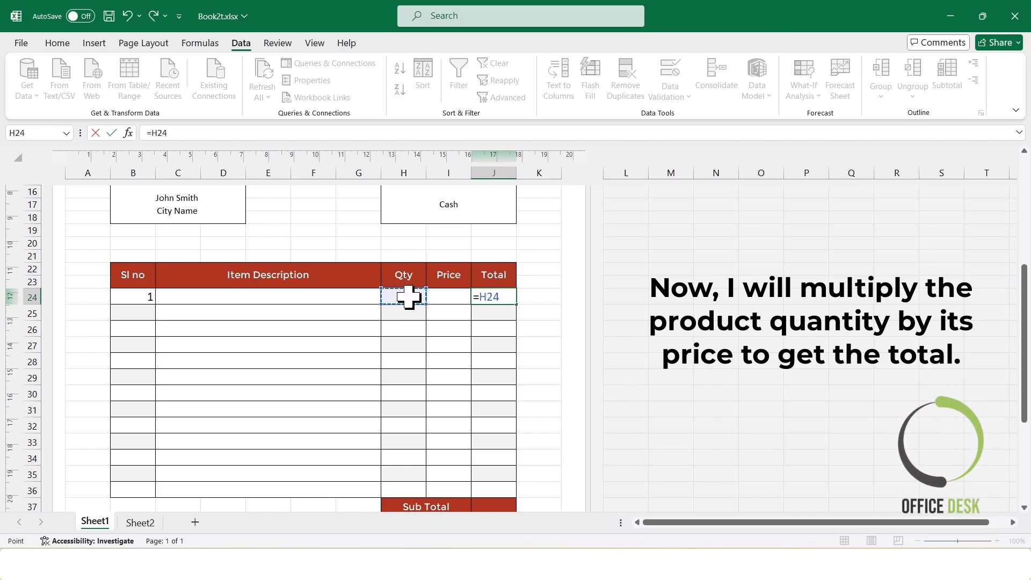
click(448, 297)
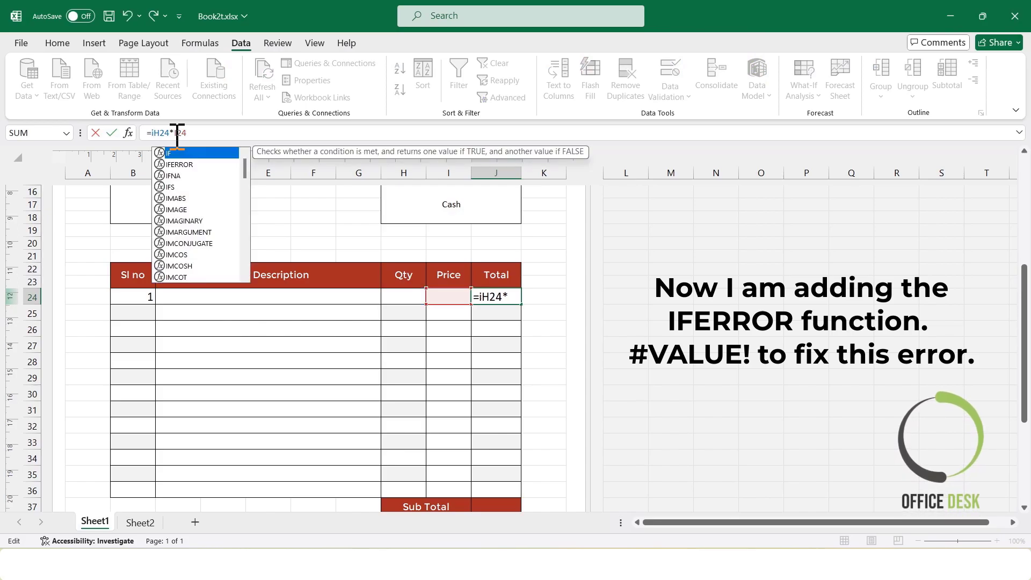
text(fe)
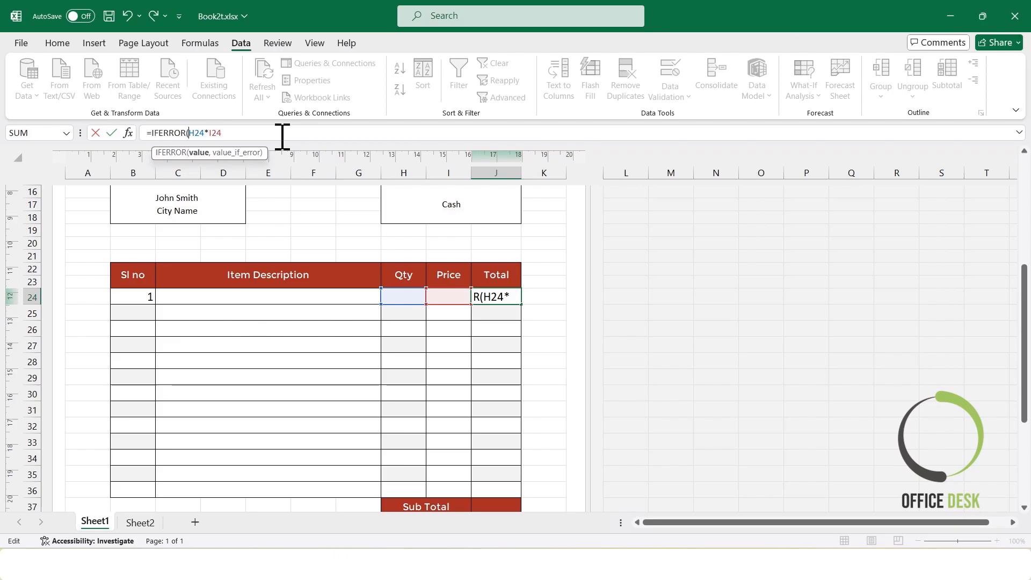
text(,)
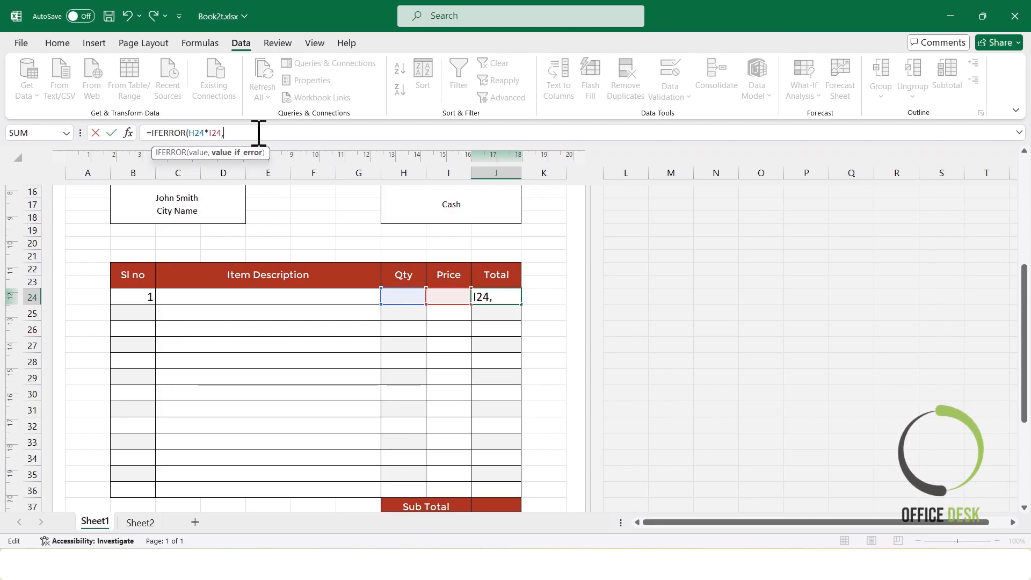
text("")
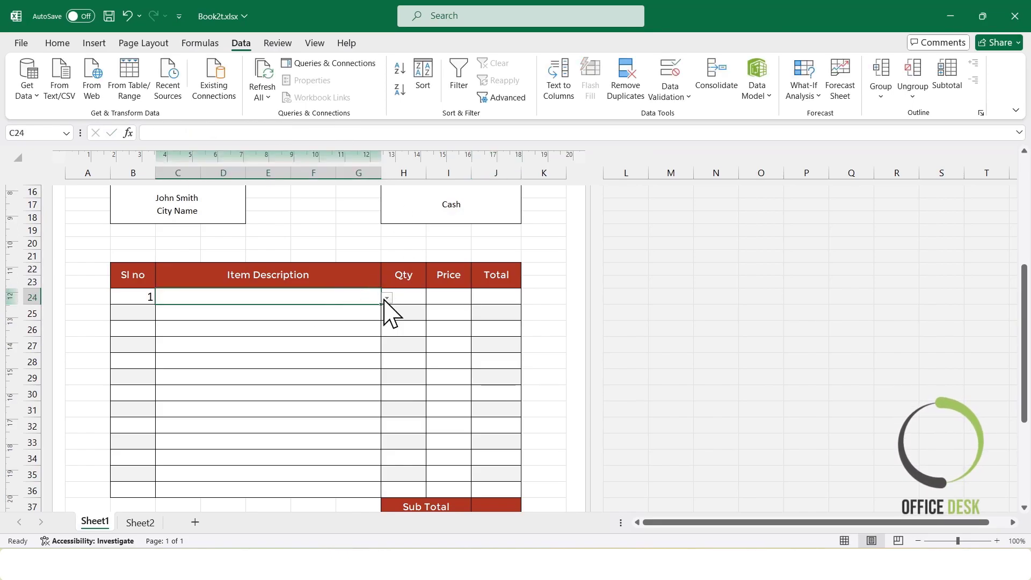
click(495, 297)
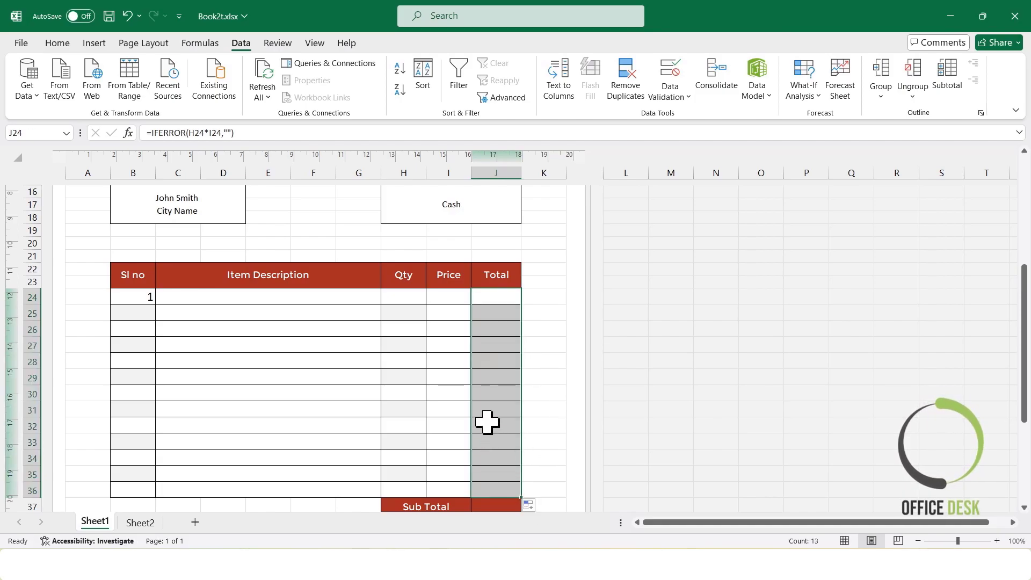
- Test with Product 04 and quantities 2 and 5 (totals 800, 500), then clear
click(267, 297)
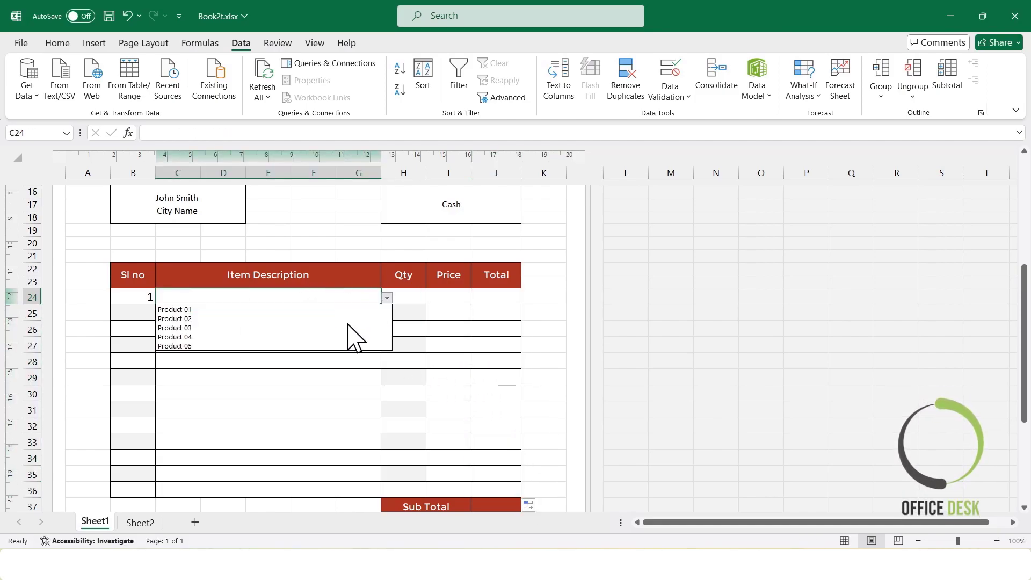
click(174, 336)
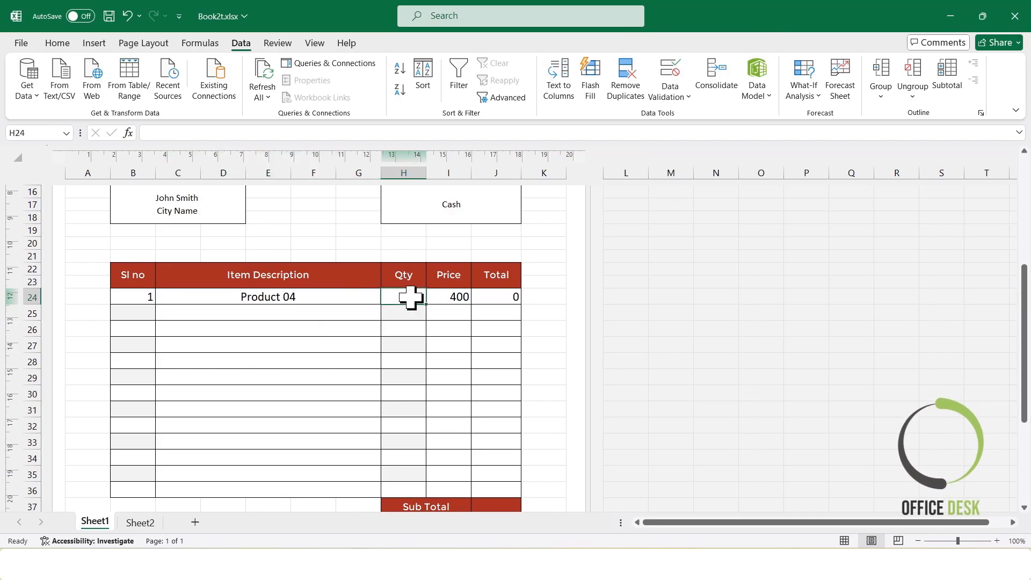
text(2)
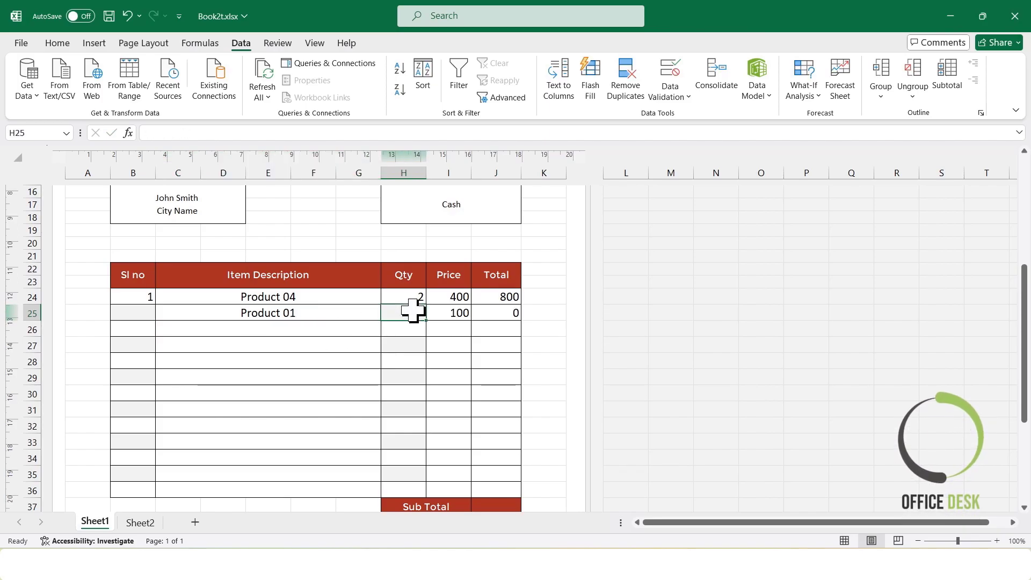
text(5)
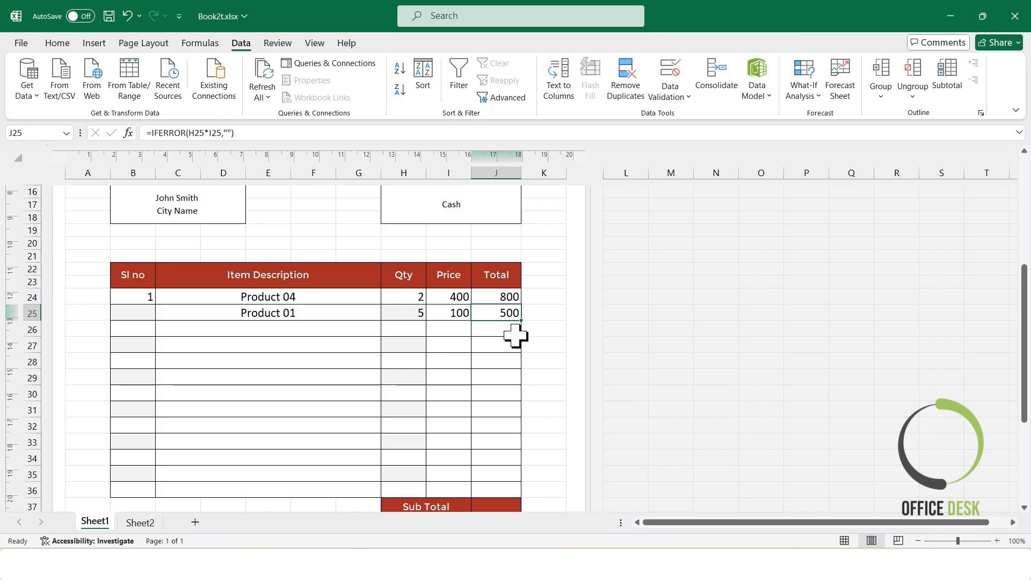
mouse_move(486, 326)
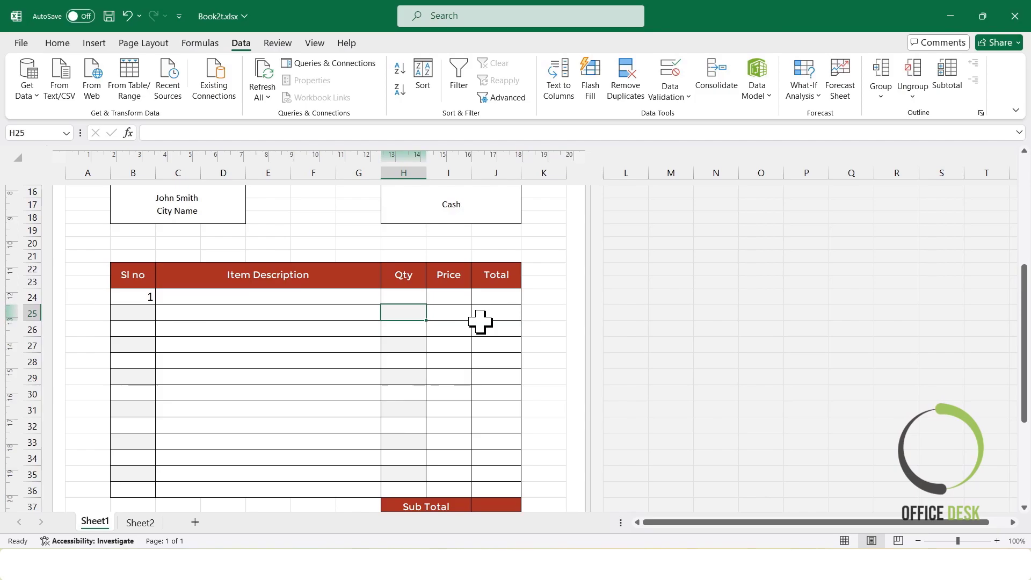
click(264, 297)
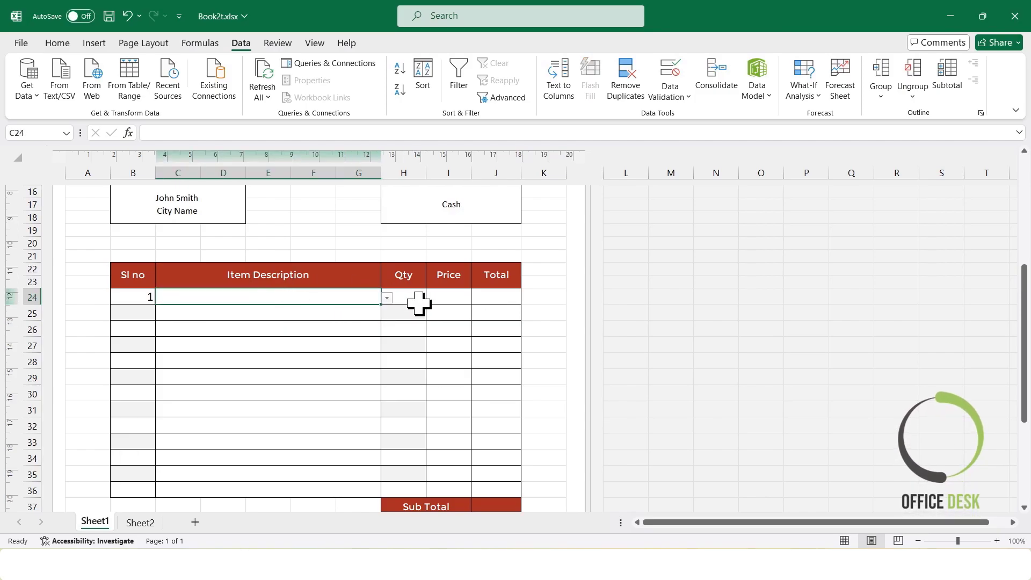
click(448, 296)
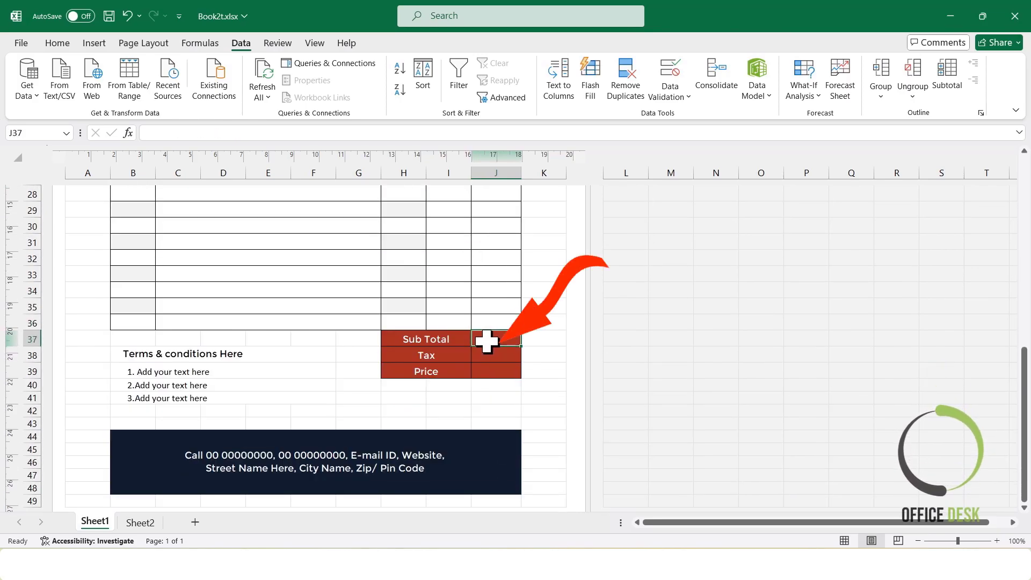
- Enter =SUM(J24:J36) in J37 and center it
text(=)
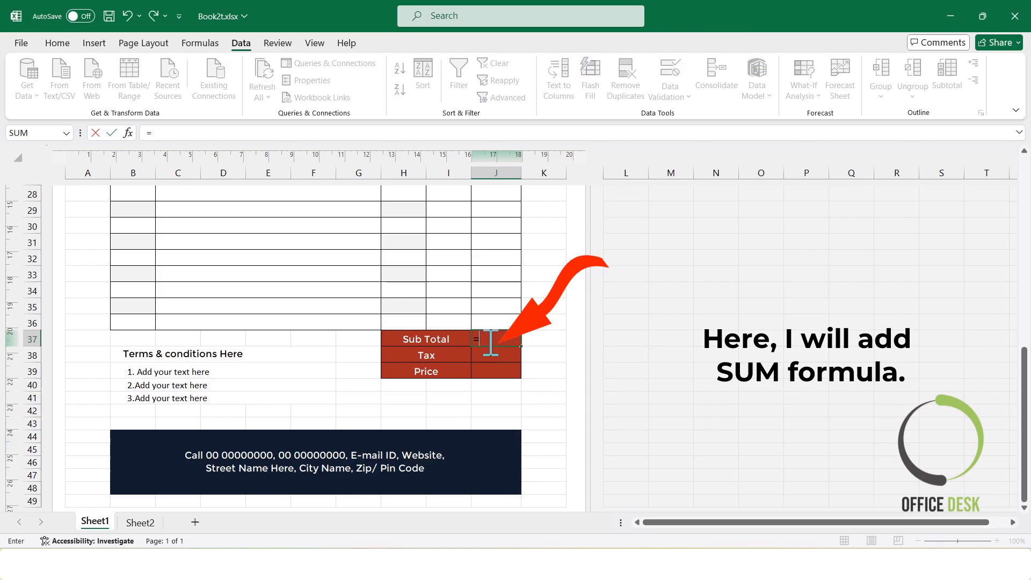
text(sum)
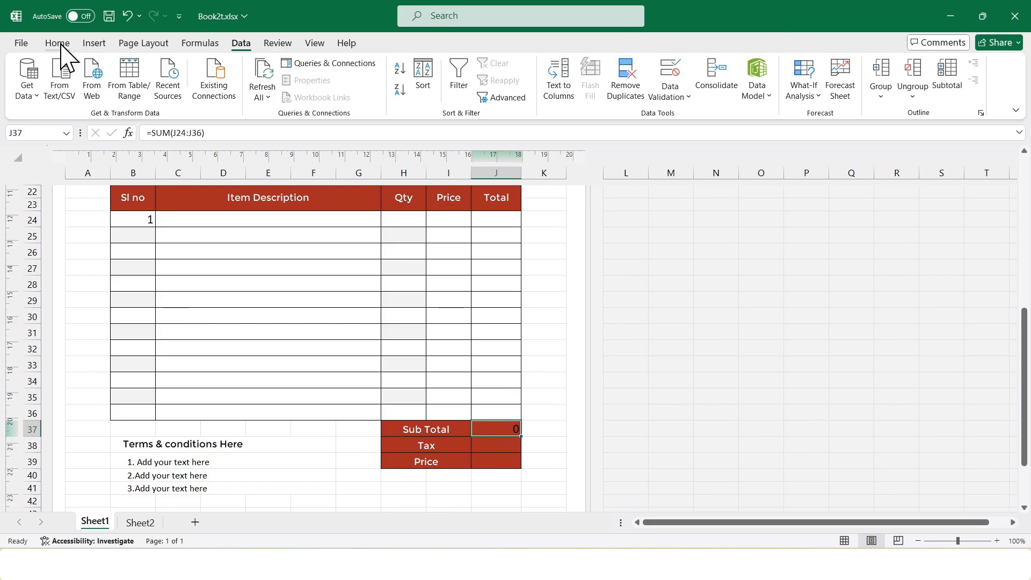
click(267, 89)
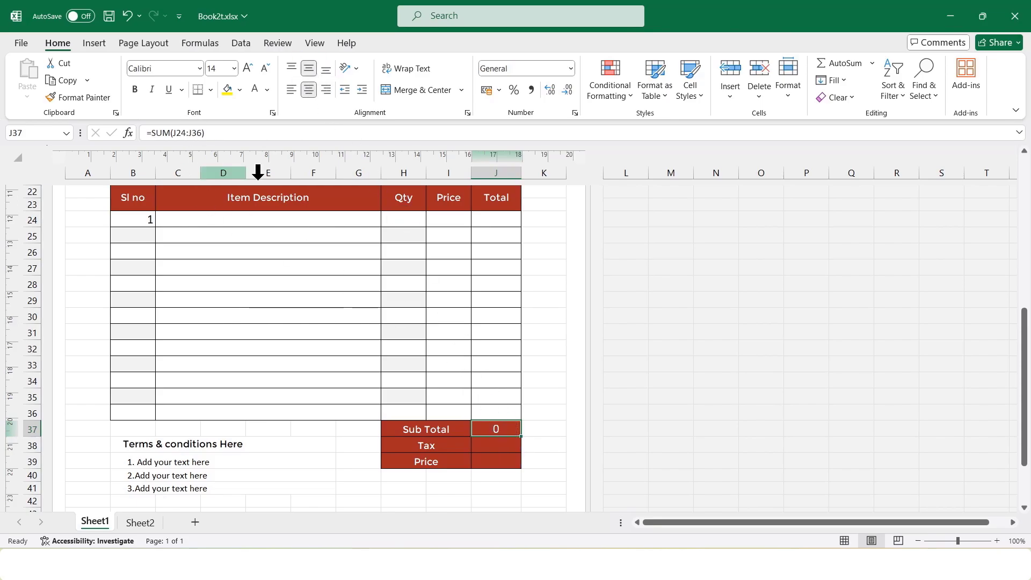
click(495, 445)
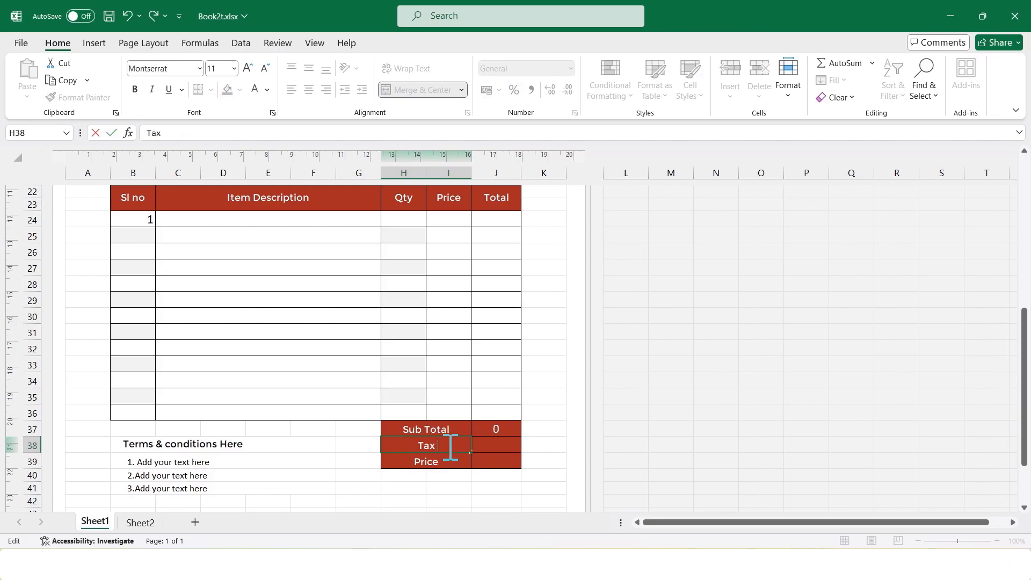
- Relabel H38 as Tax 5% and enter =J37*5% in J38, centered
text(5%)
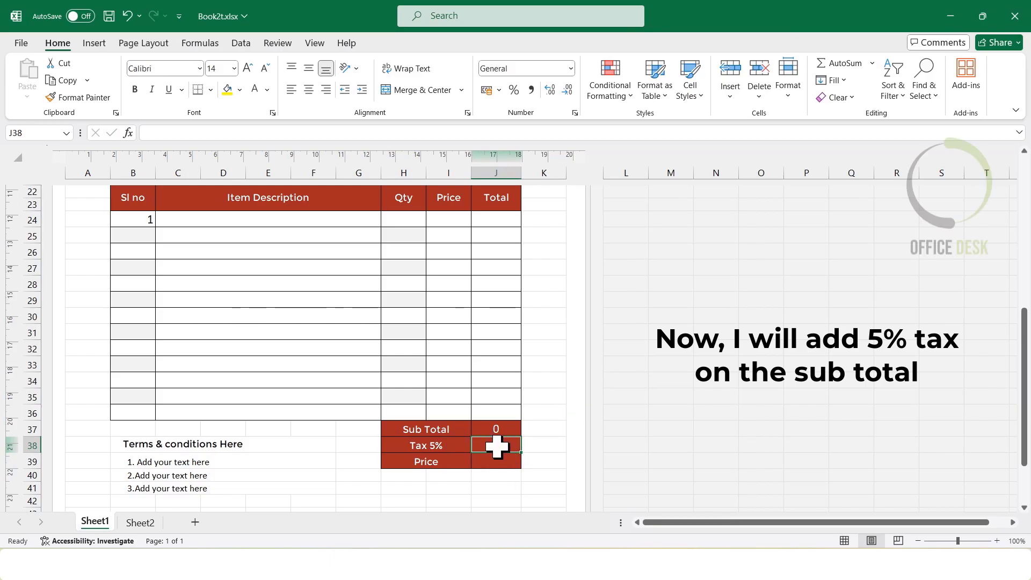
text(=)
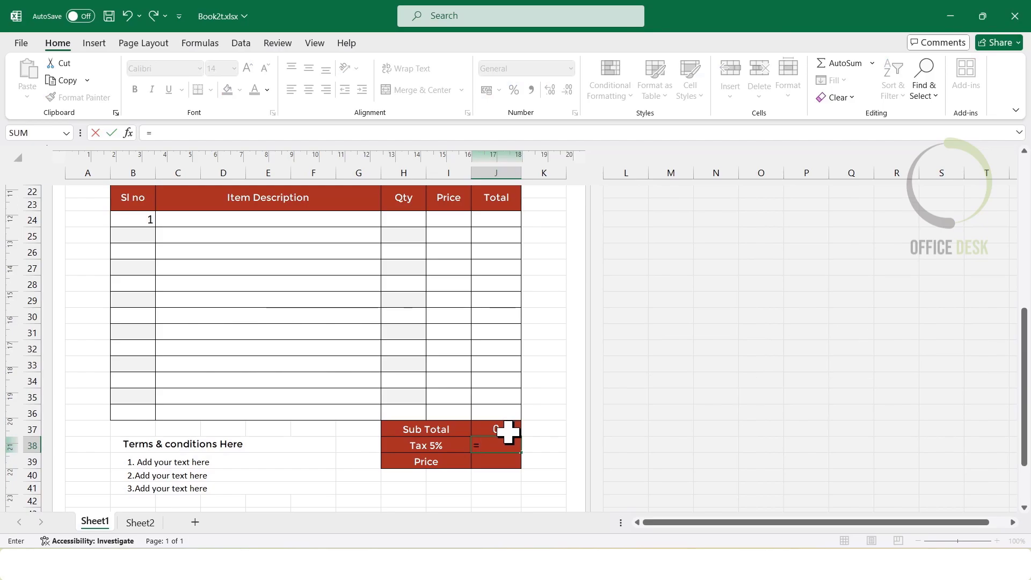
click(495, 429)
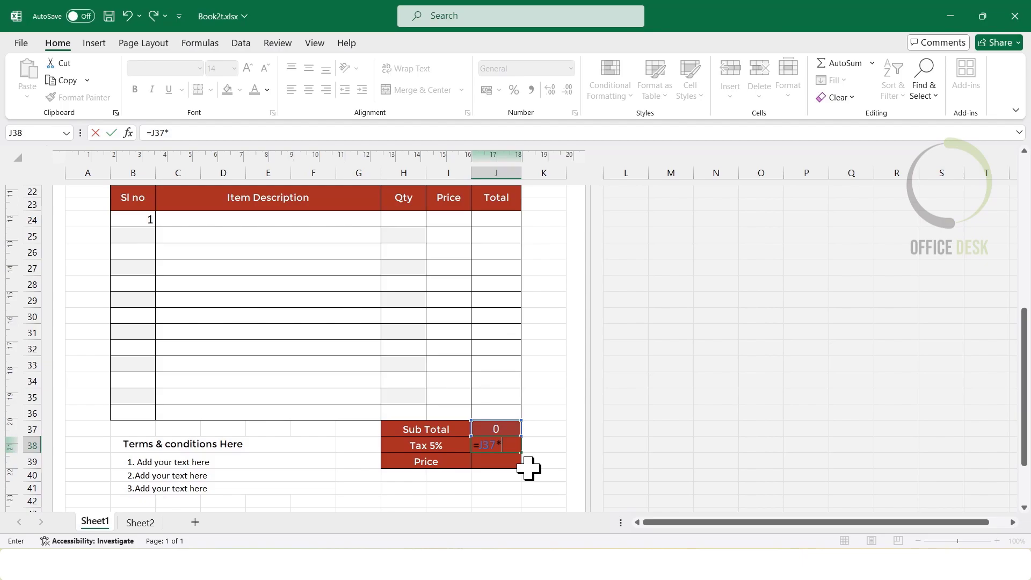
key(enter)
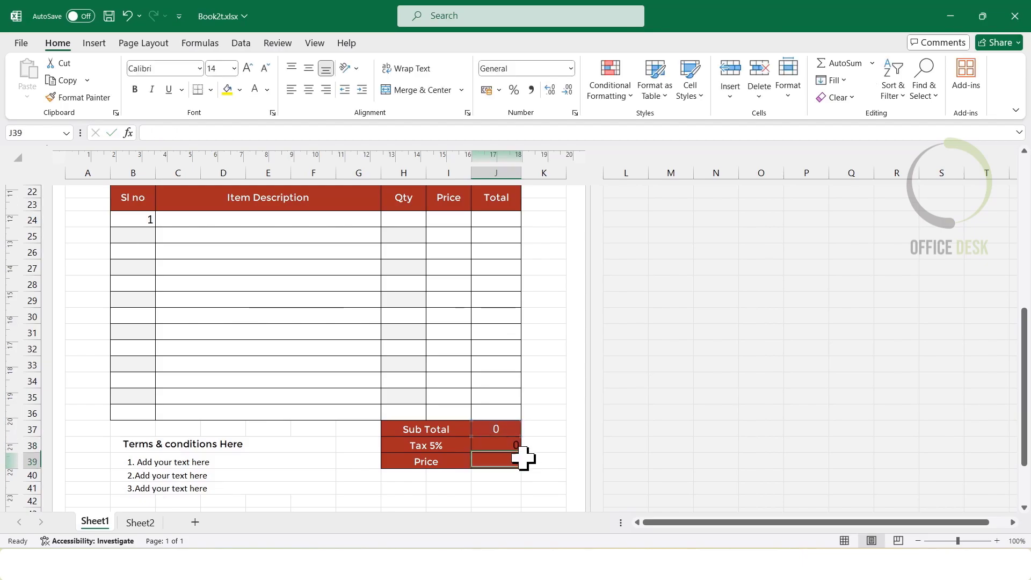
click(496, 446)
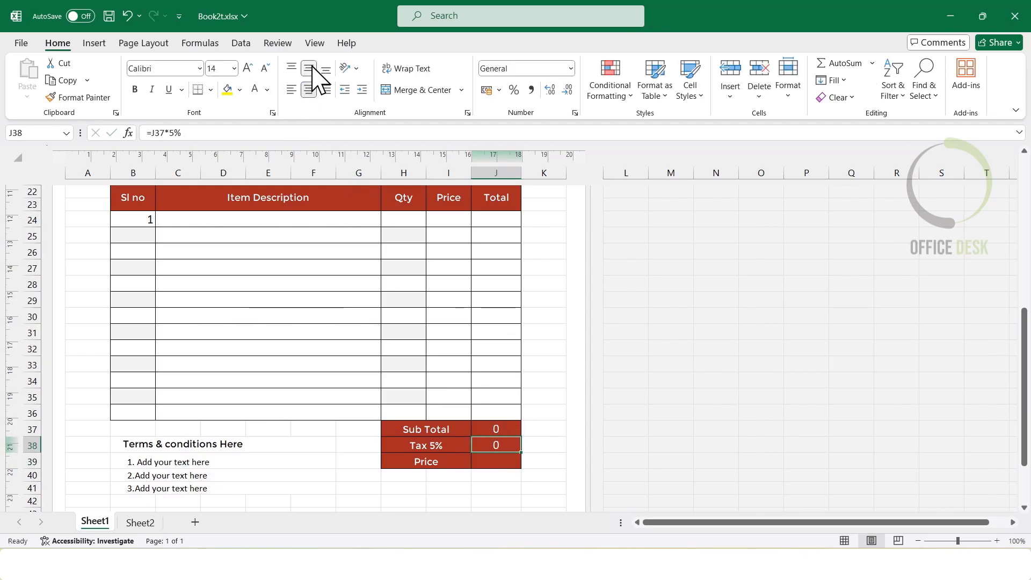
- Test the first row with Product 01 (tax 15), then clear it
click(387, 220)
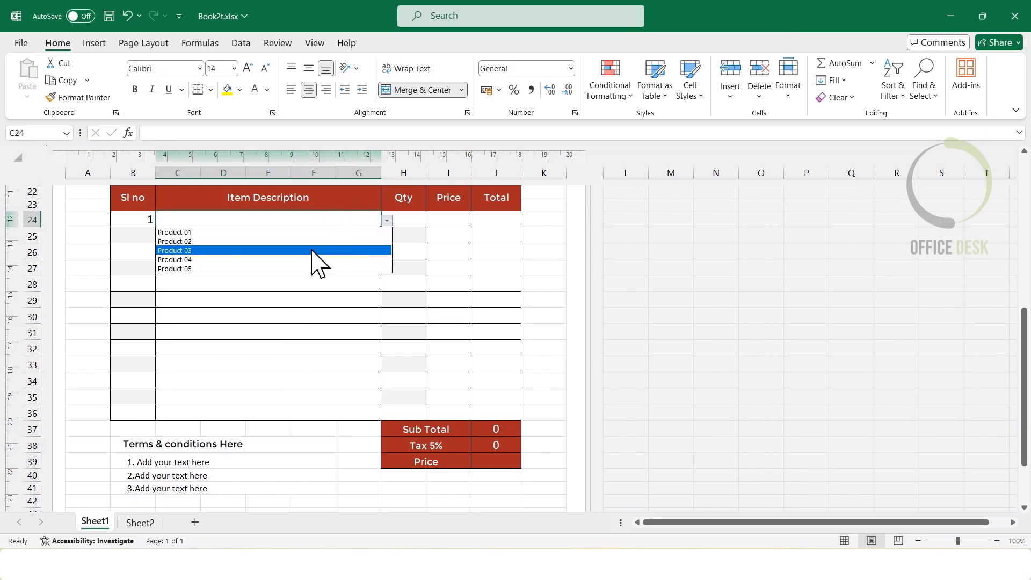
click(175, 250)
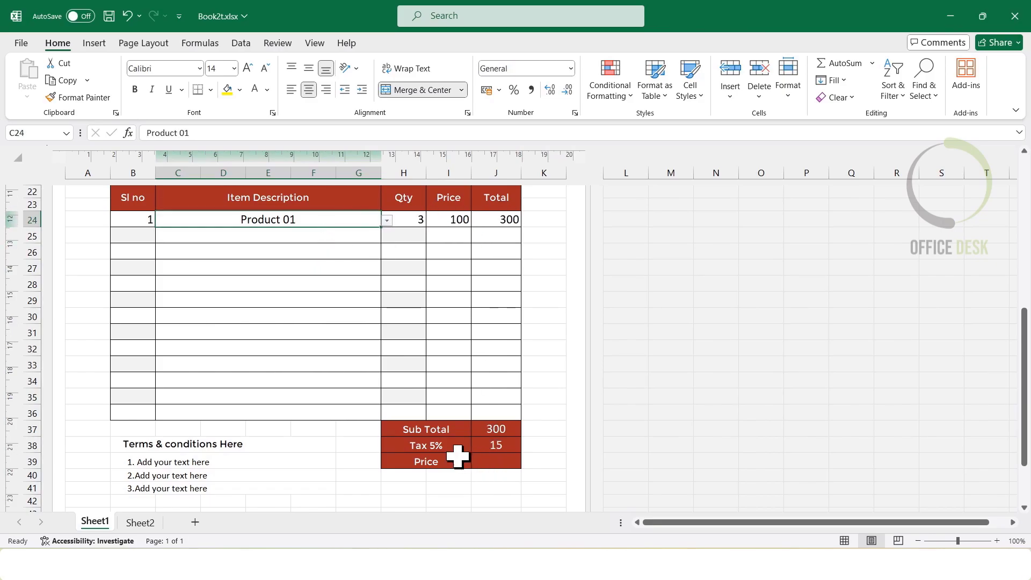
click(496, 219)
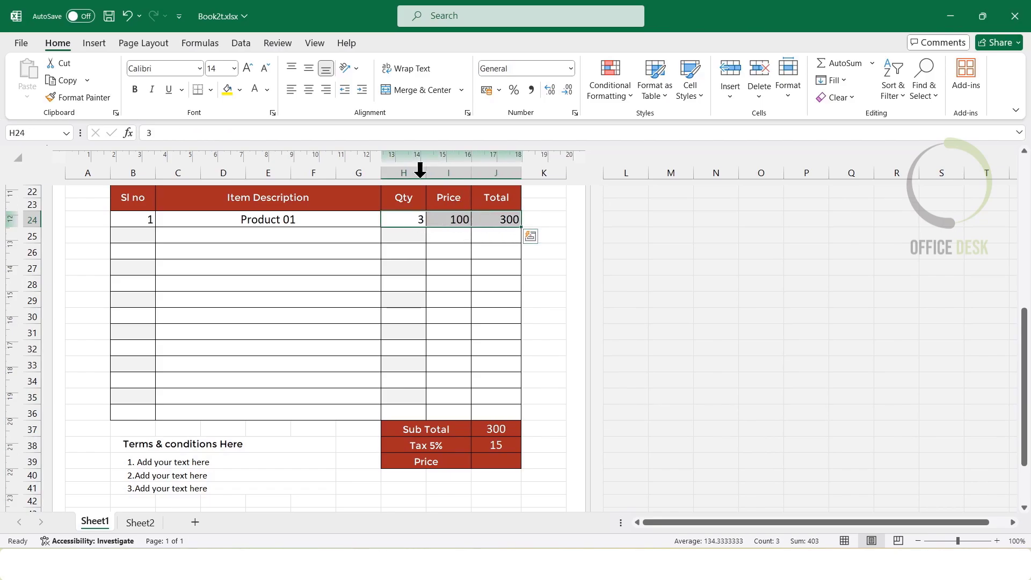
click(448, 220)
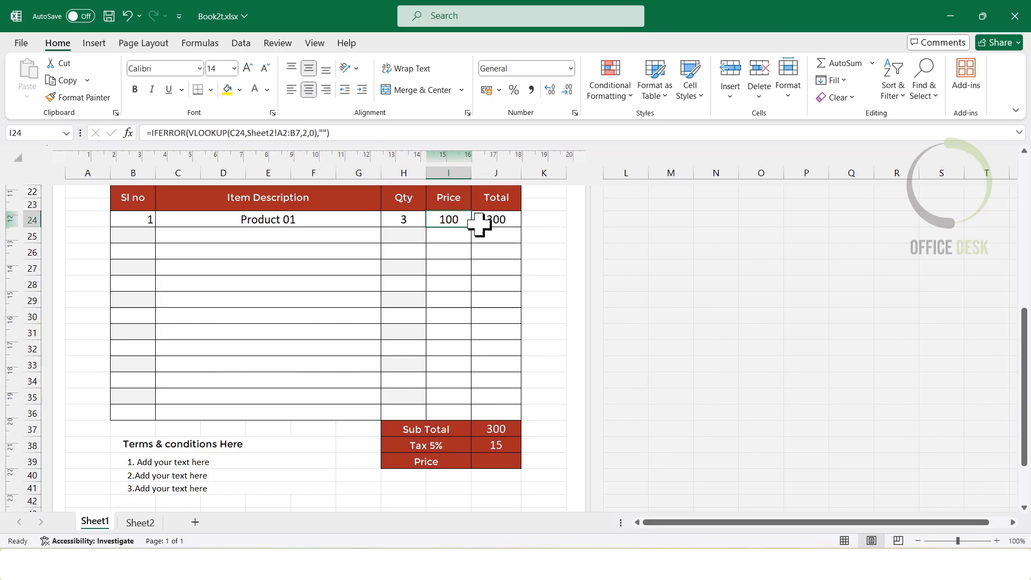
click(496, 461)
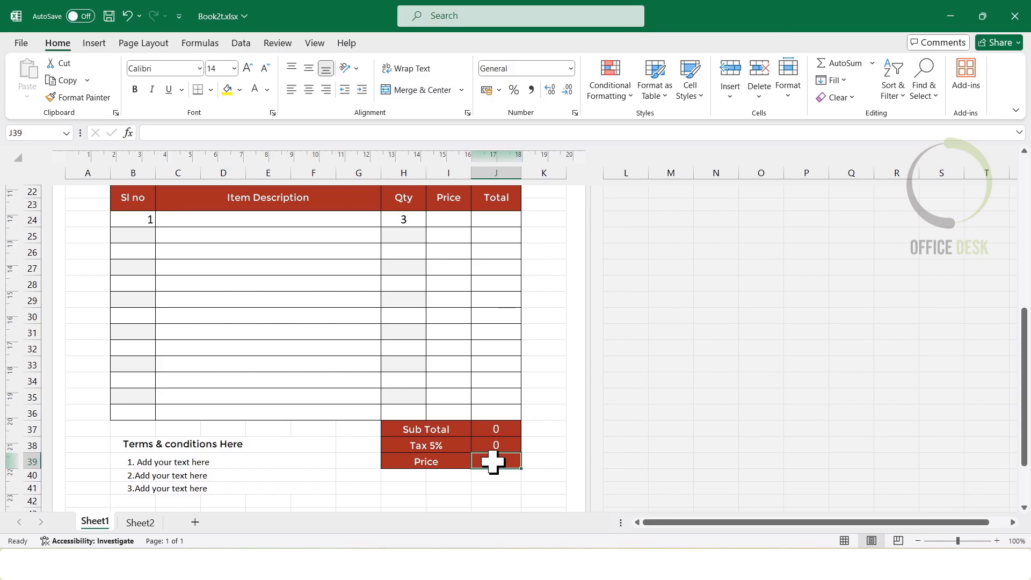
- Enter =SUM(J37:J38) in J39, then test Product 01 qty 5 and Product 02 qty 4
text(=)
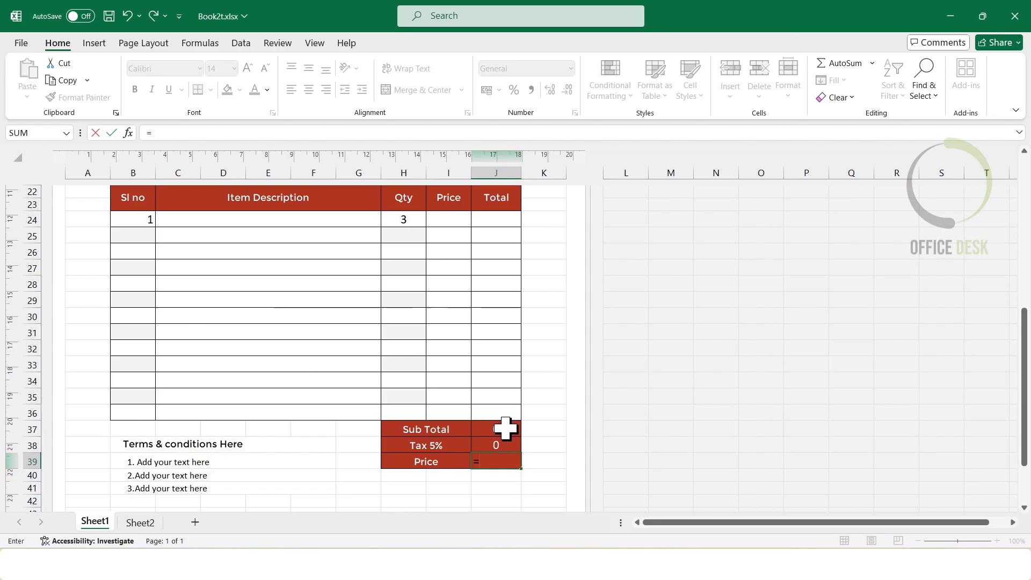
text(sum)
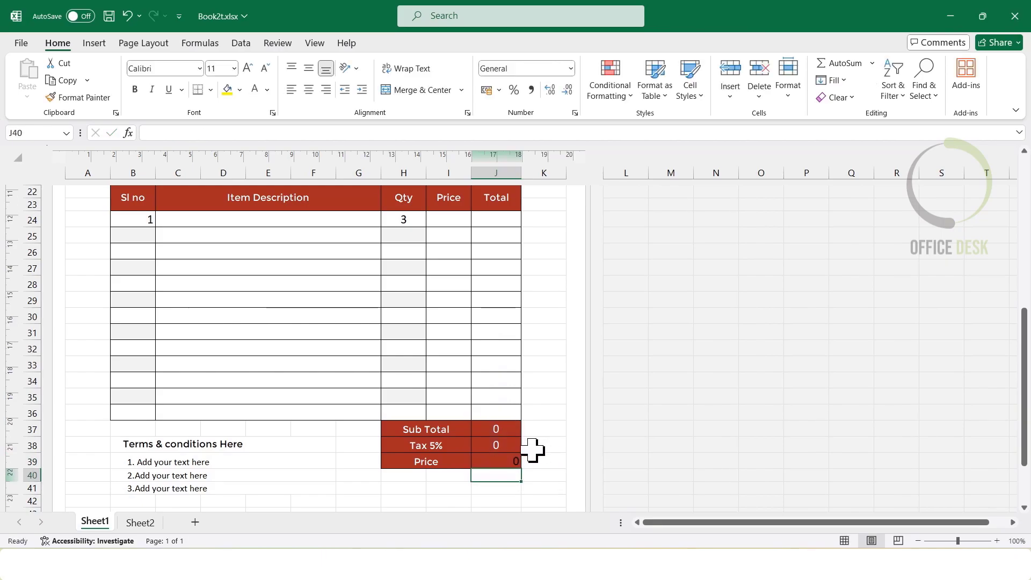
click(495, 461)
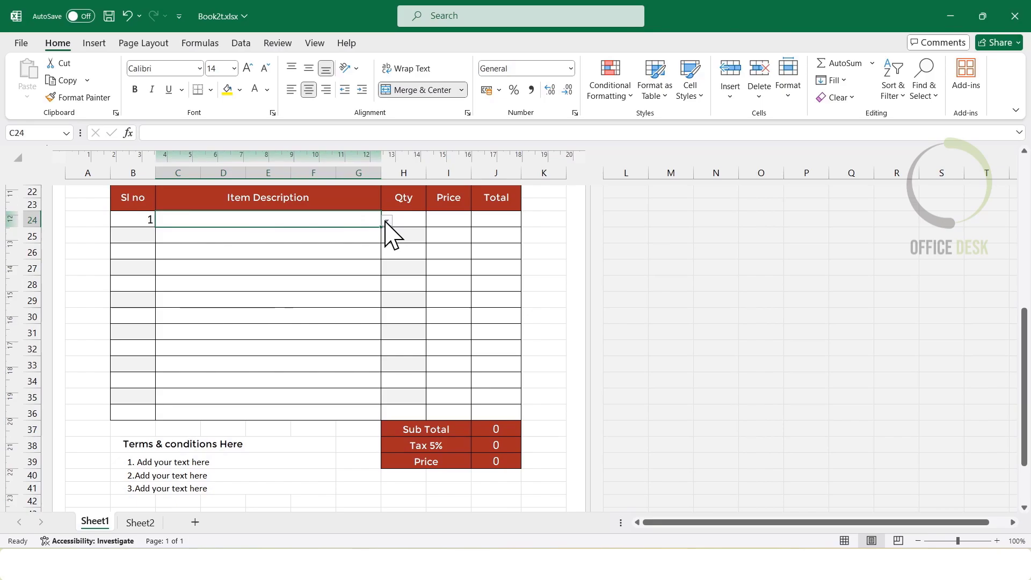
text(05)
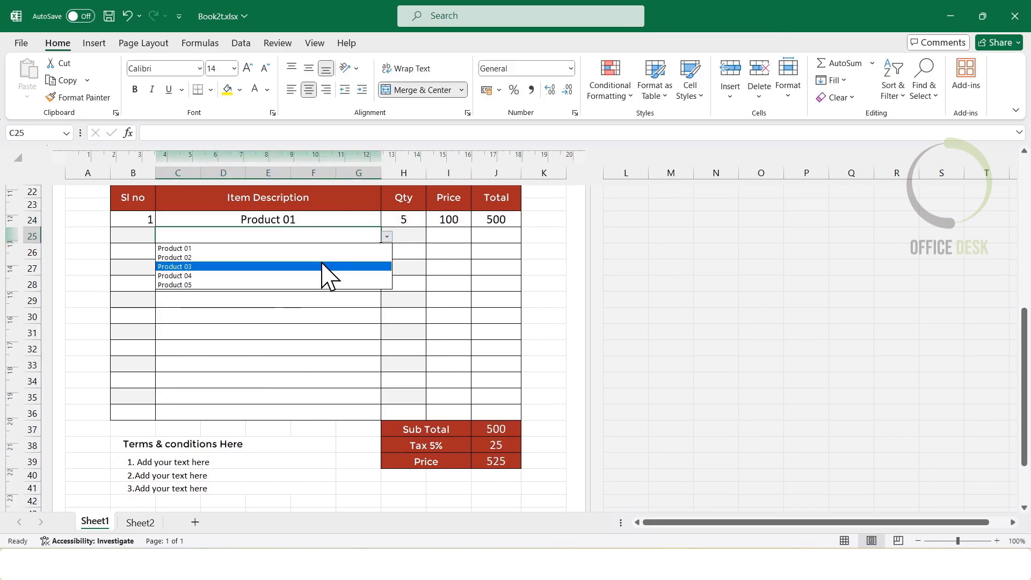
click(174, 257)
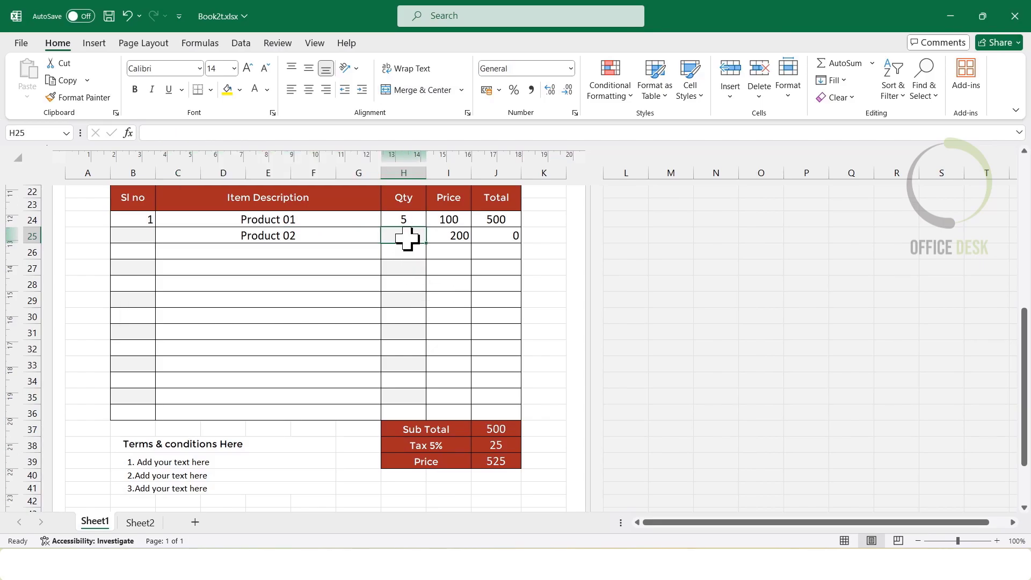
text(4)
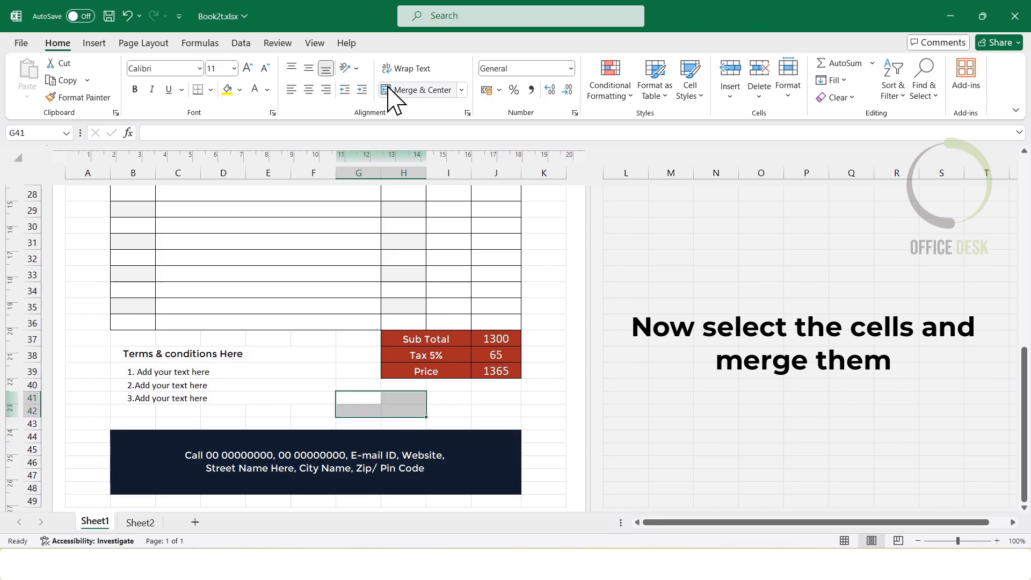
- Merge and center G41:H42 and label it 'Signature'
click(422, 89)
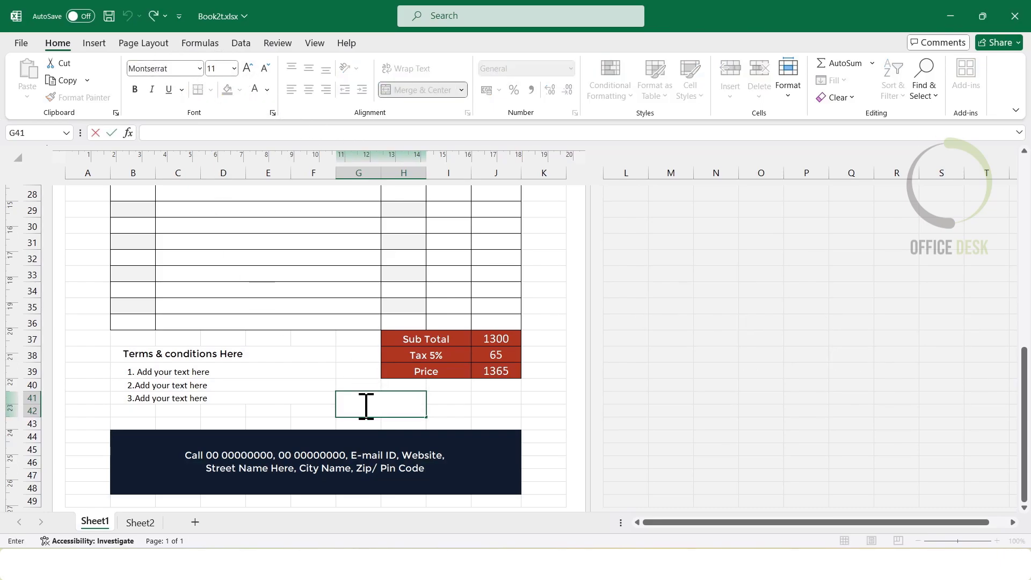
text(Signature)
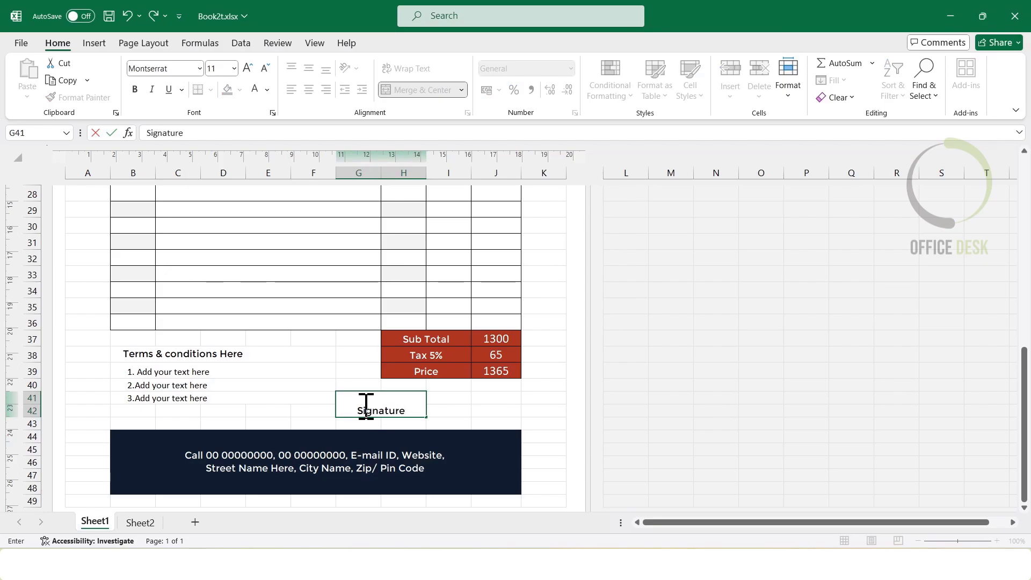
click(308, 68)
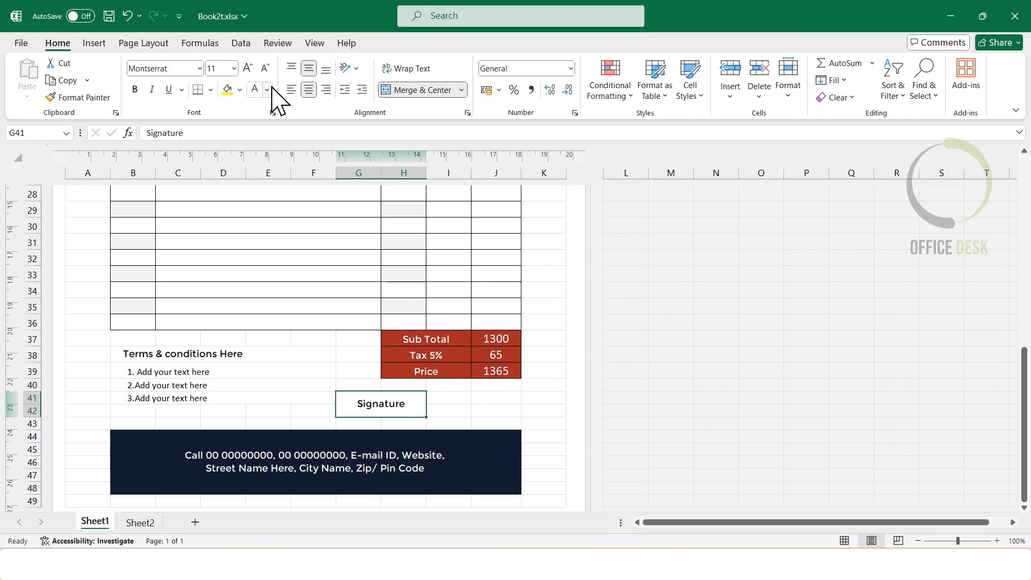
mouse_move(448, 399)
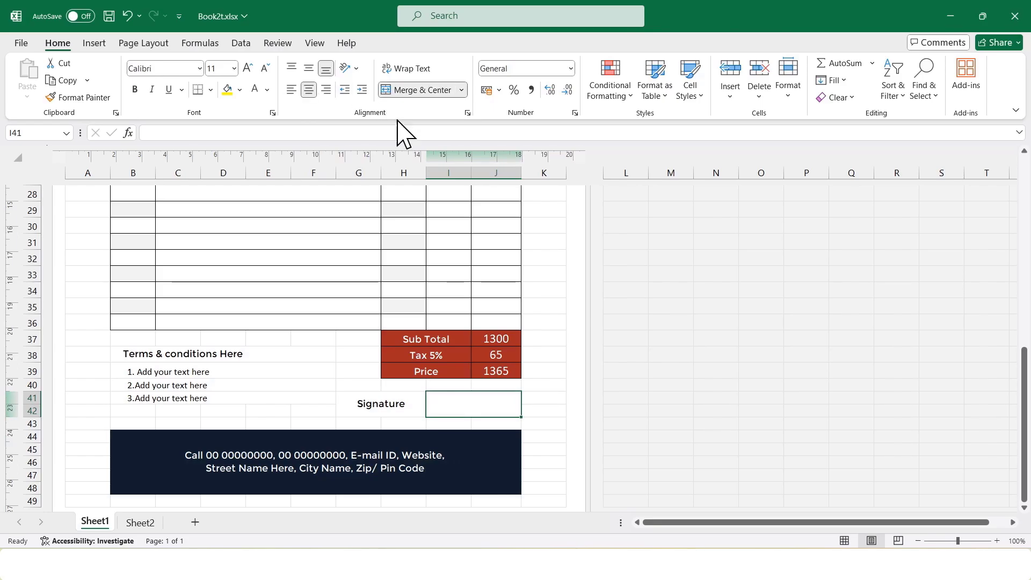
- Select the merged signing box beside 'Signature' and open the Borders dropdown
click(543, 397)
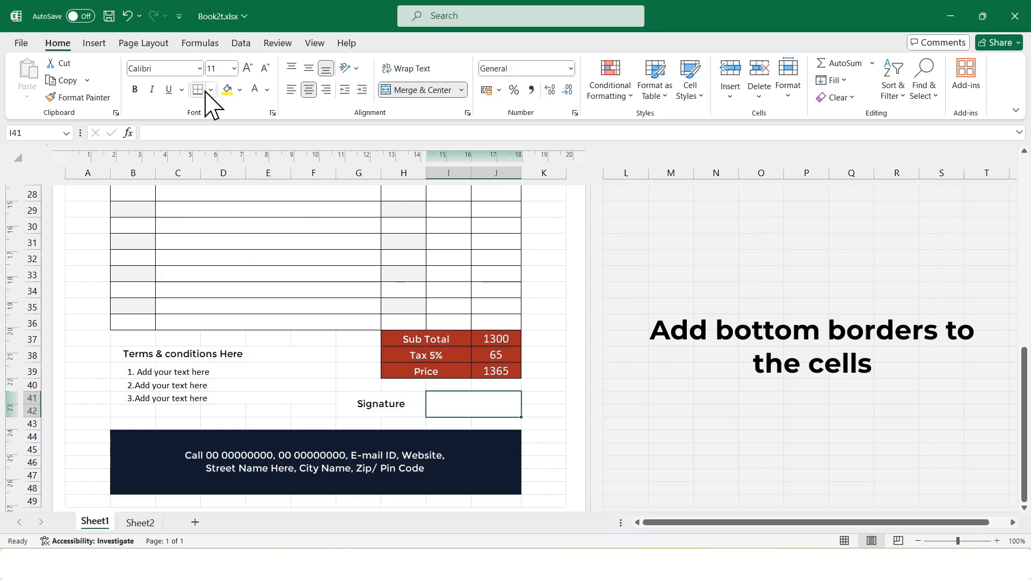
click(211, 90)
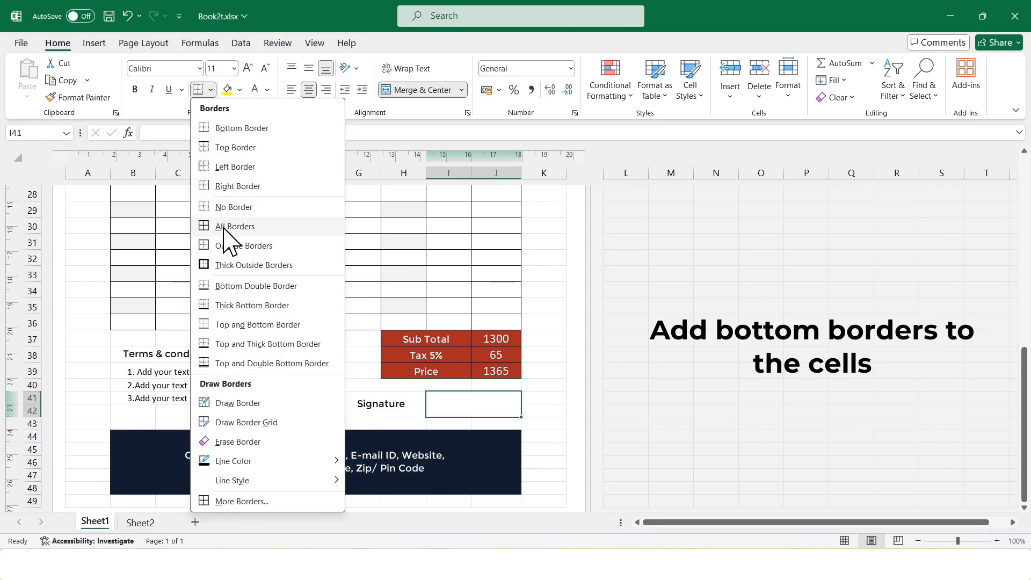
mouse_move(241, 128)
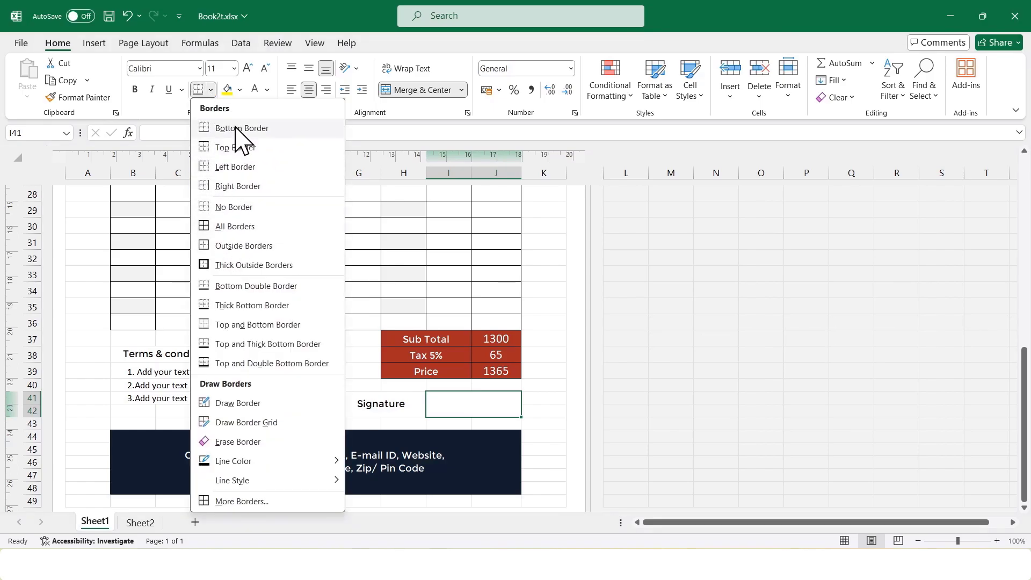